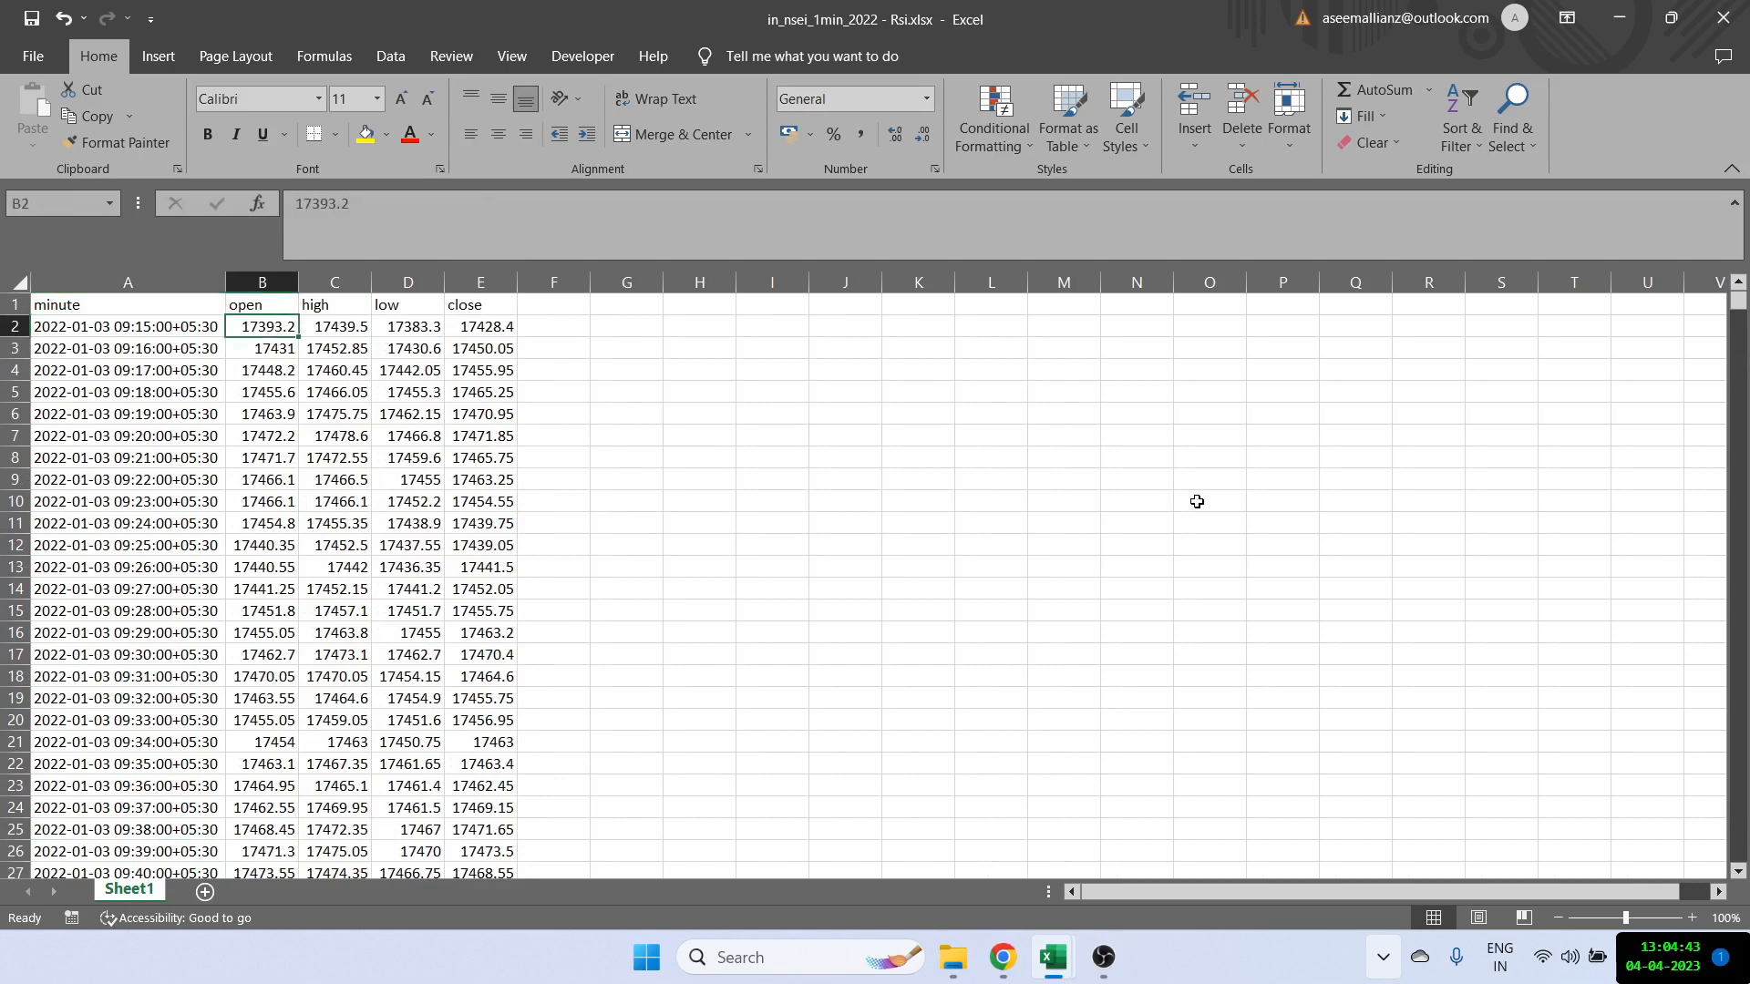
Step: Head column F with UP beside the close price column
click(480, 304)
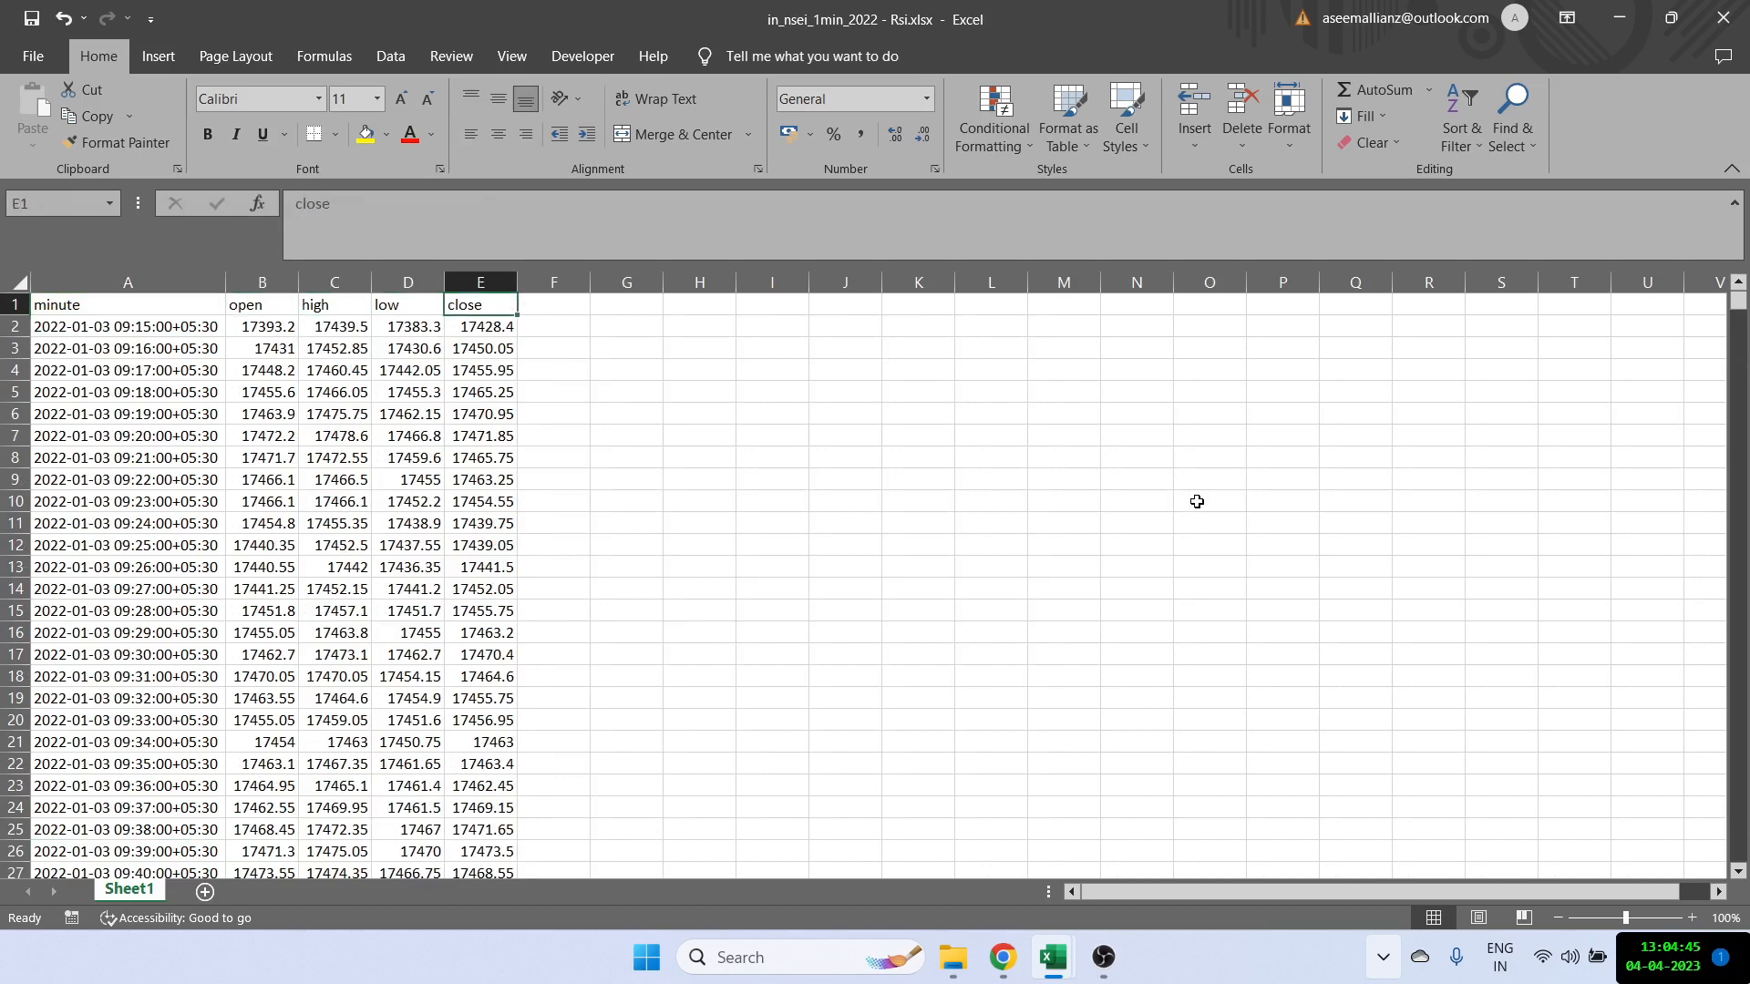
click(552, 326)
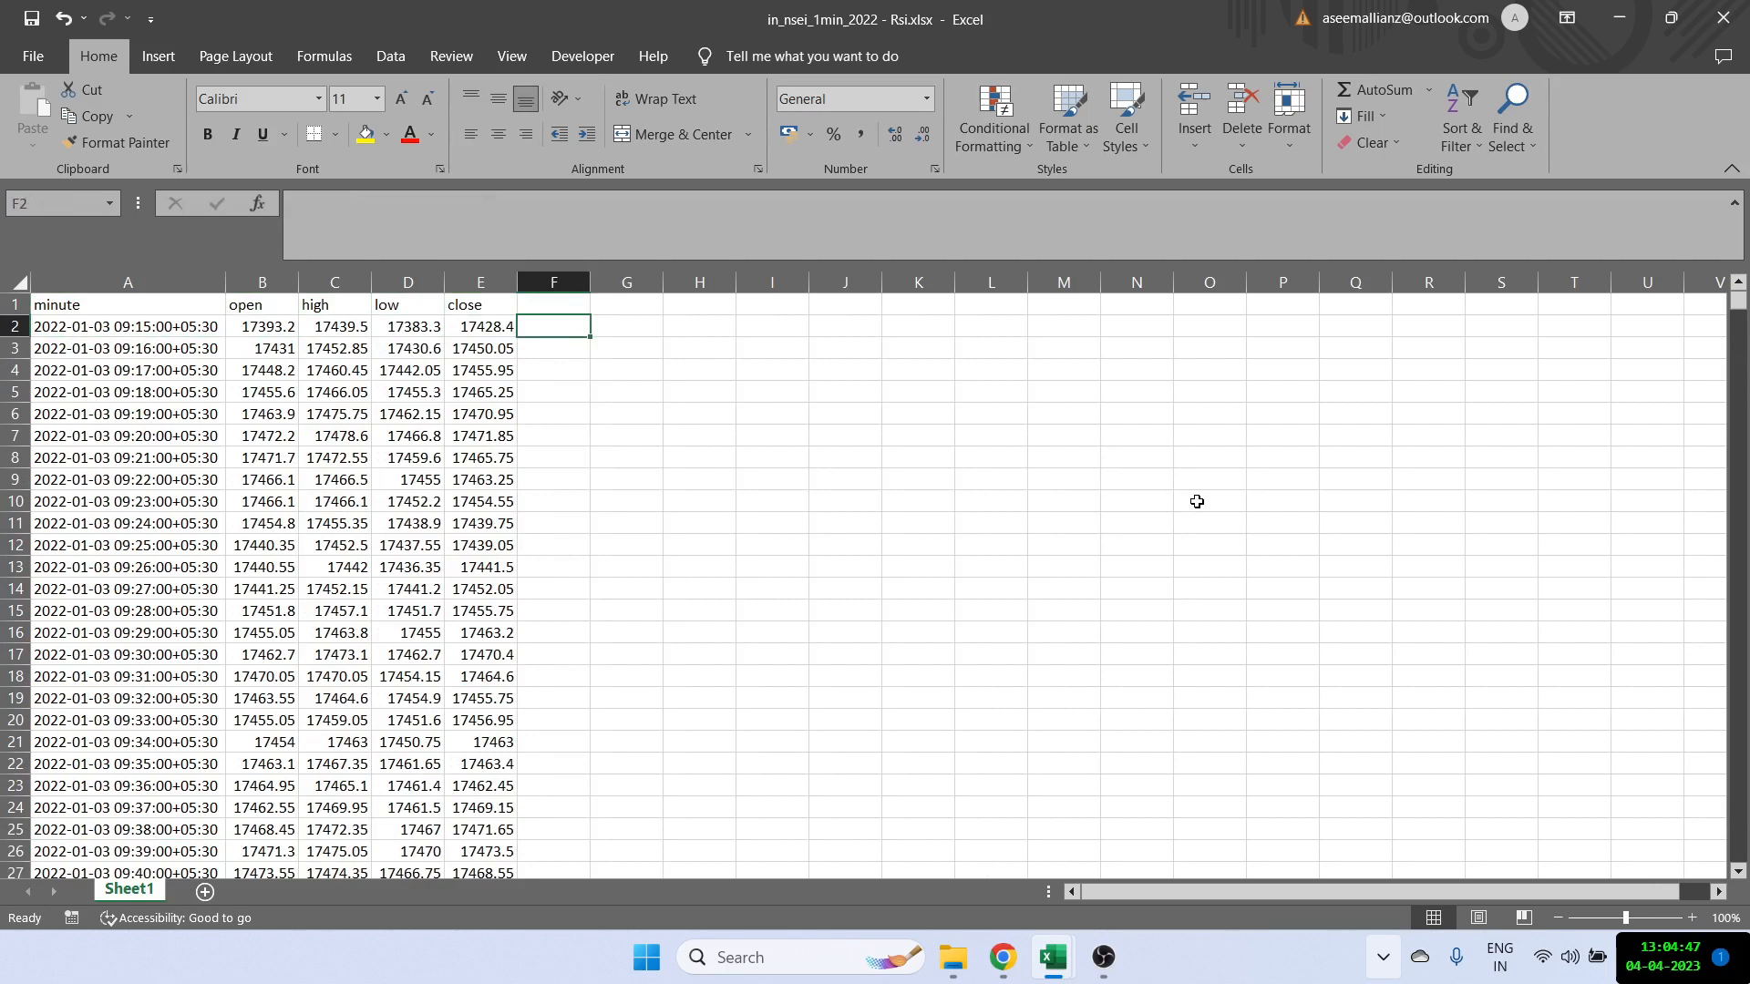
click(552, 304)
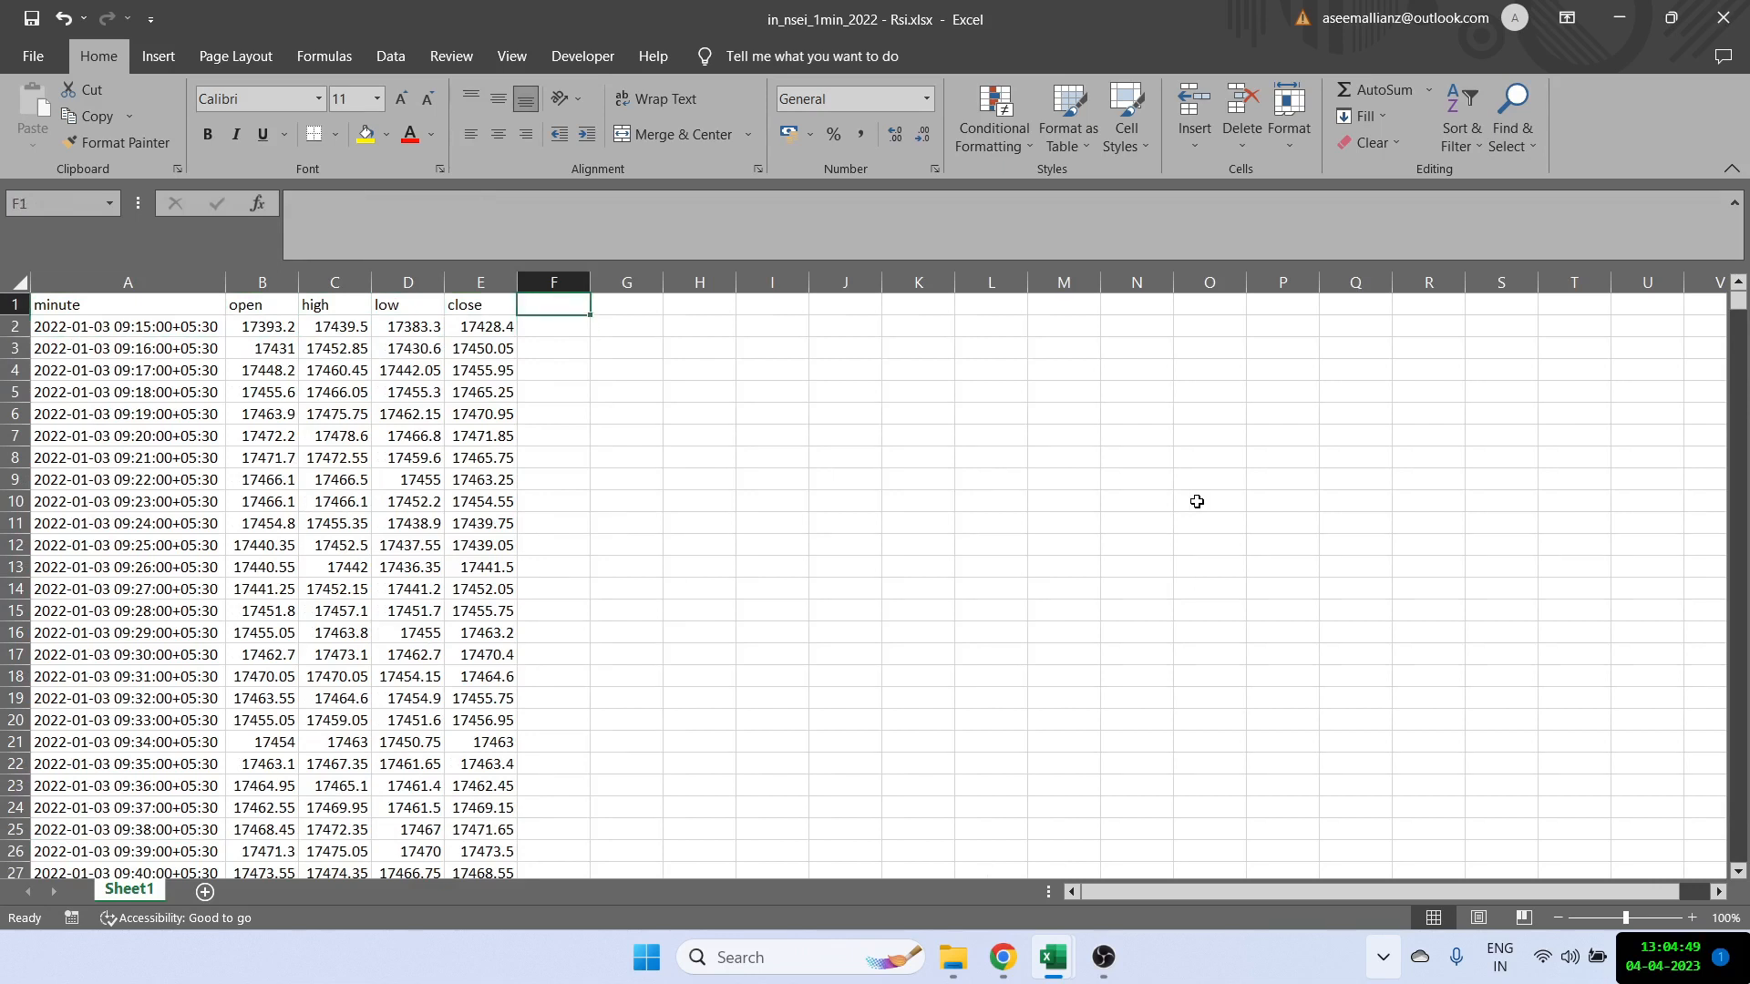
text(UP)
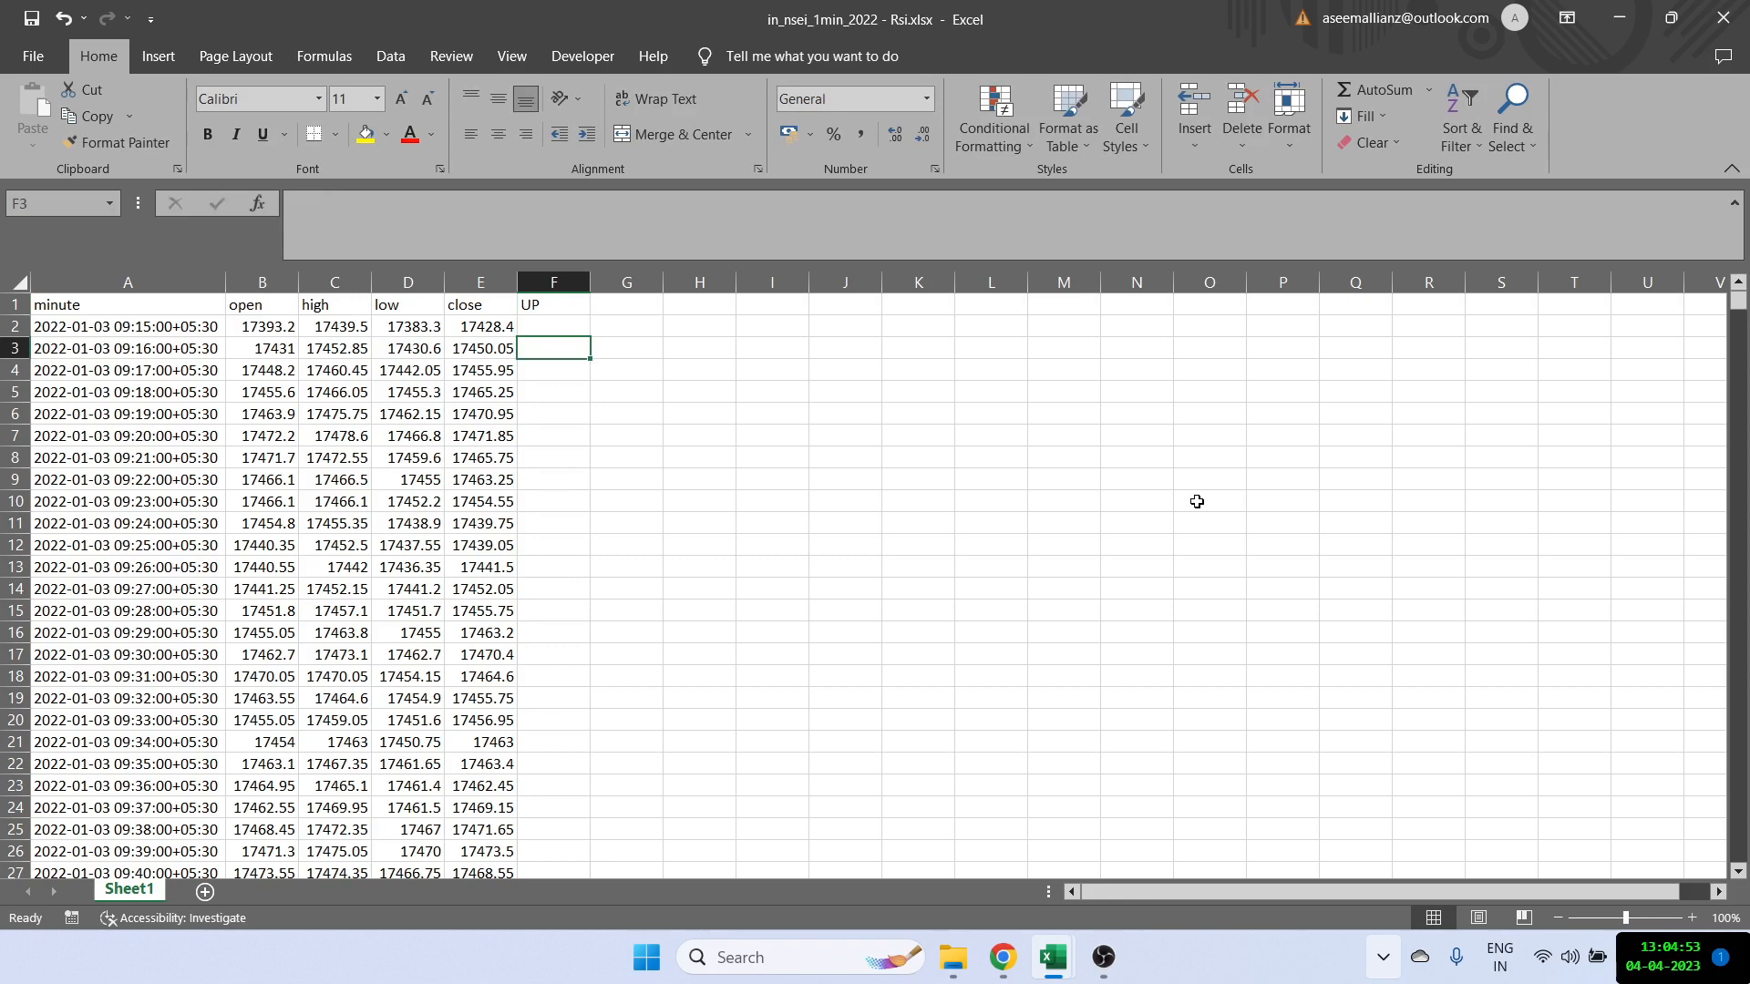
Step: Enter =IF(E3>E2,E3-E2,0) in F3 to compute each minute's gain, first value 21.65
text(=IF(E3)
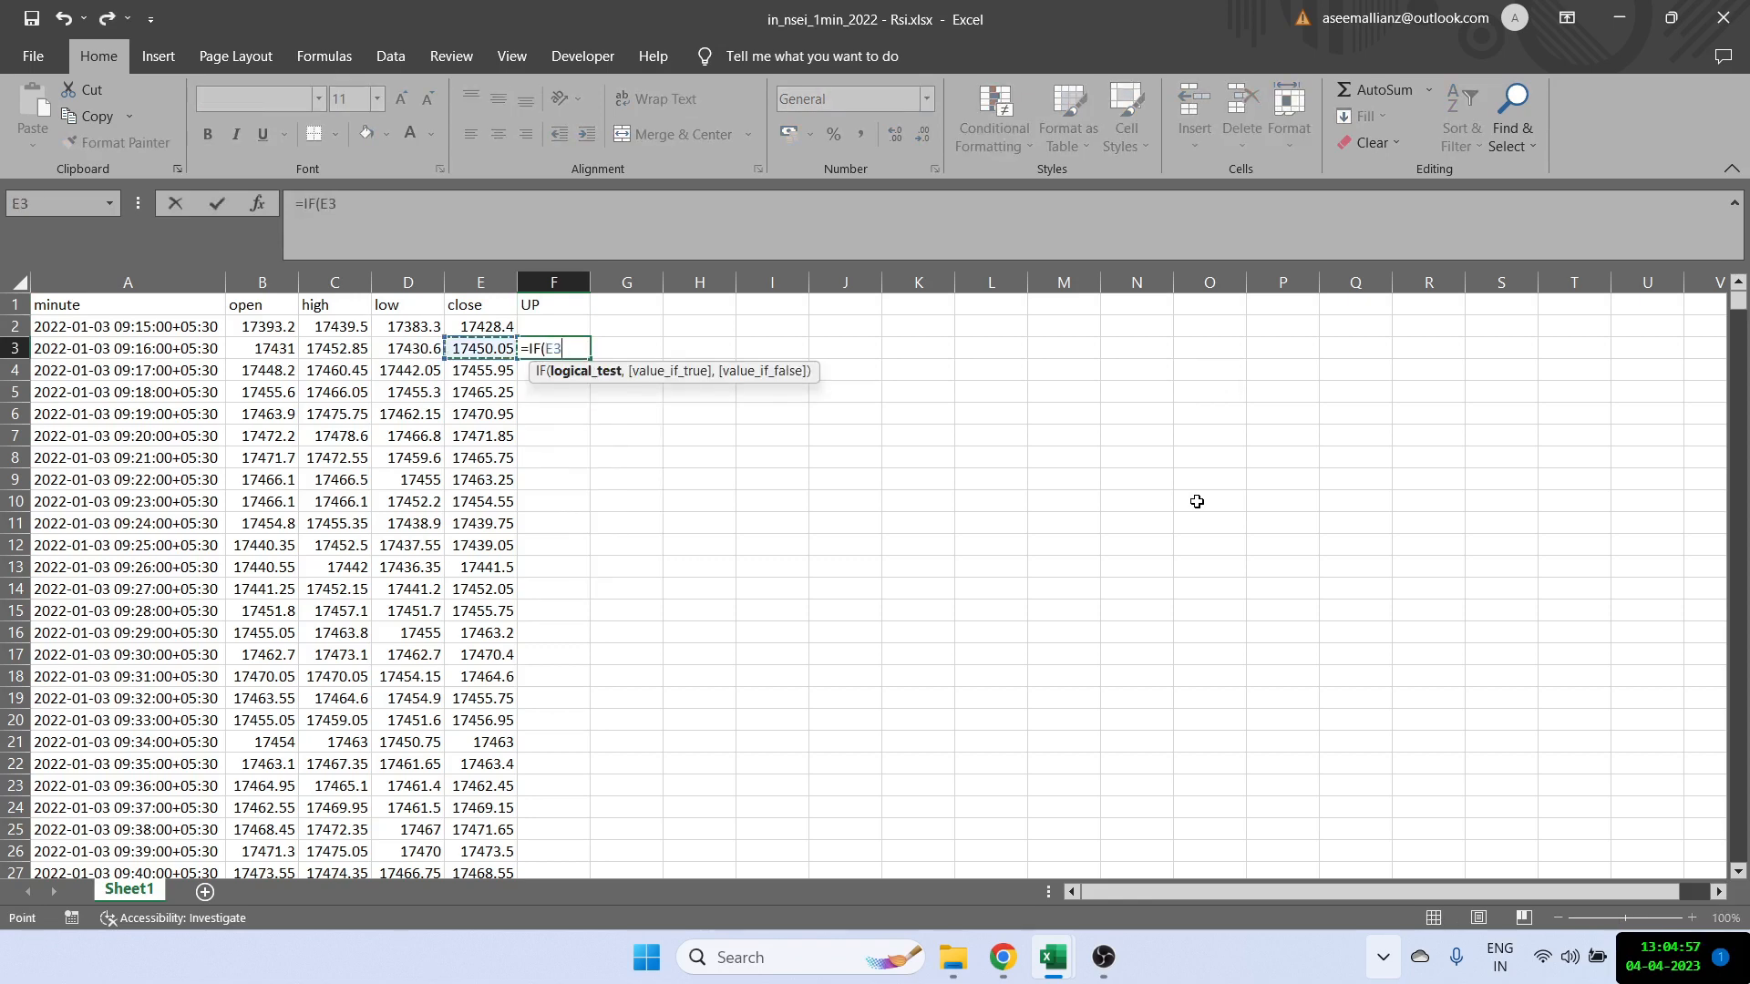
text(>E2)
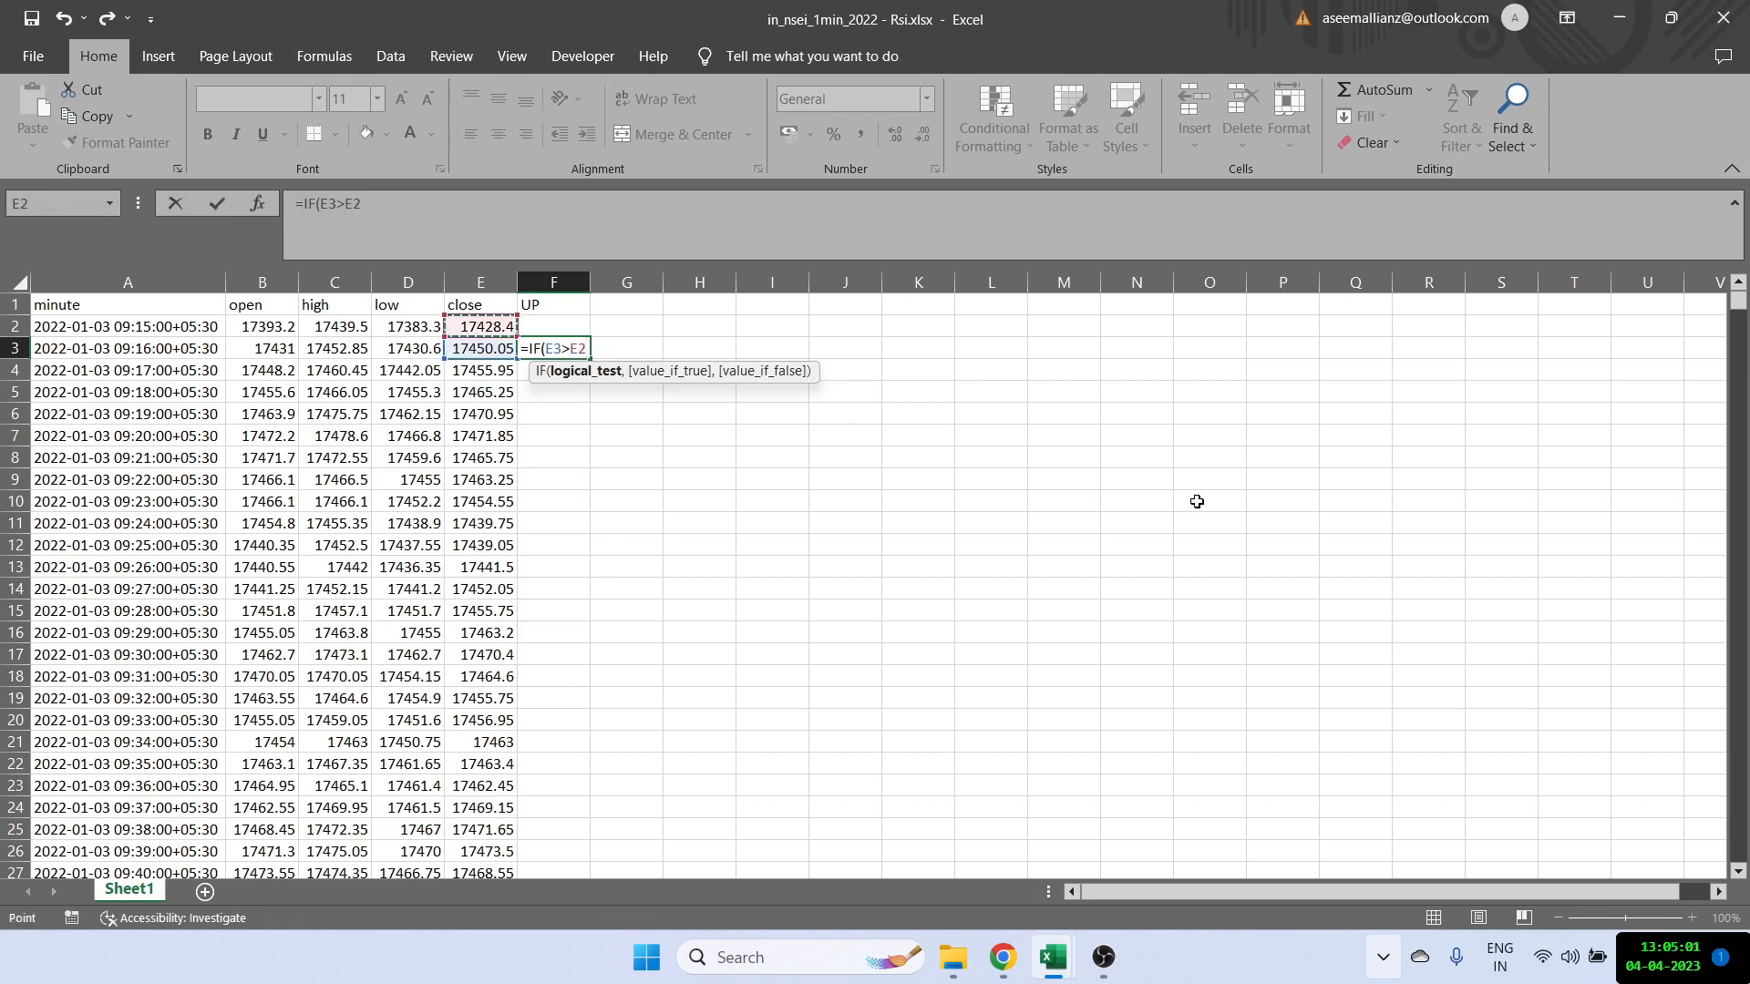
text(,E3-E2)
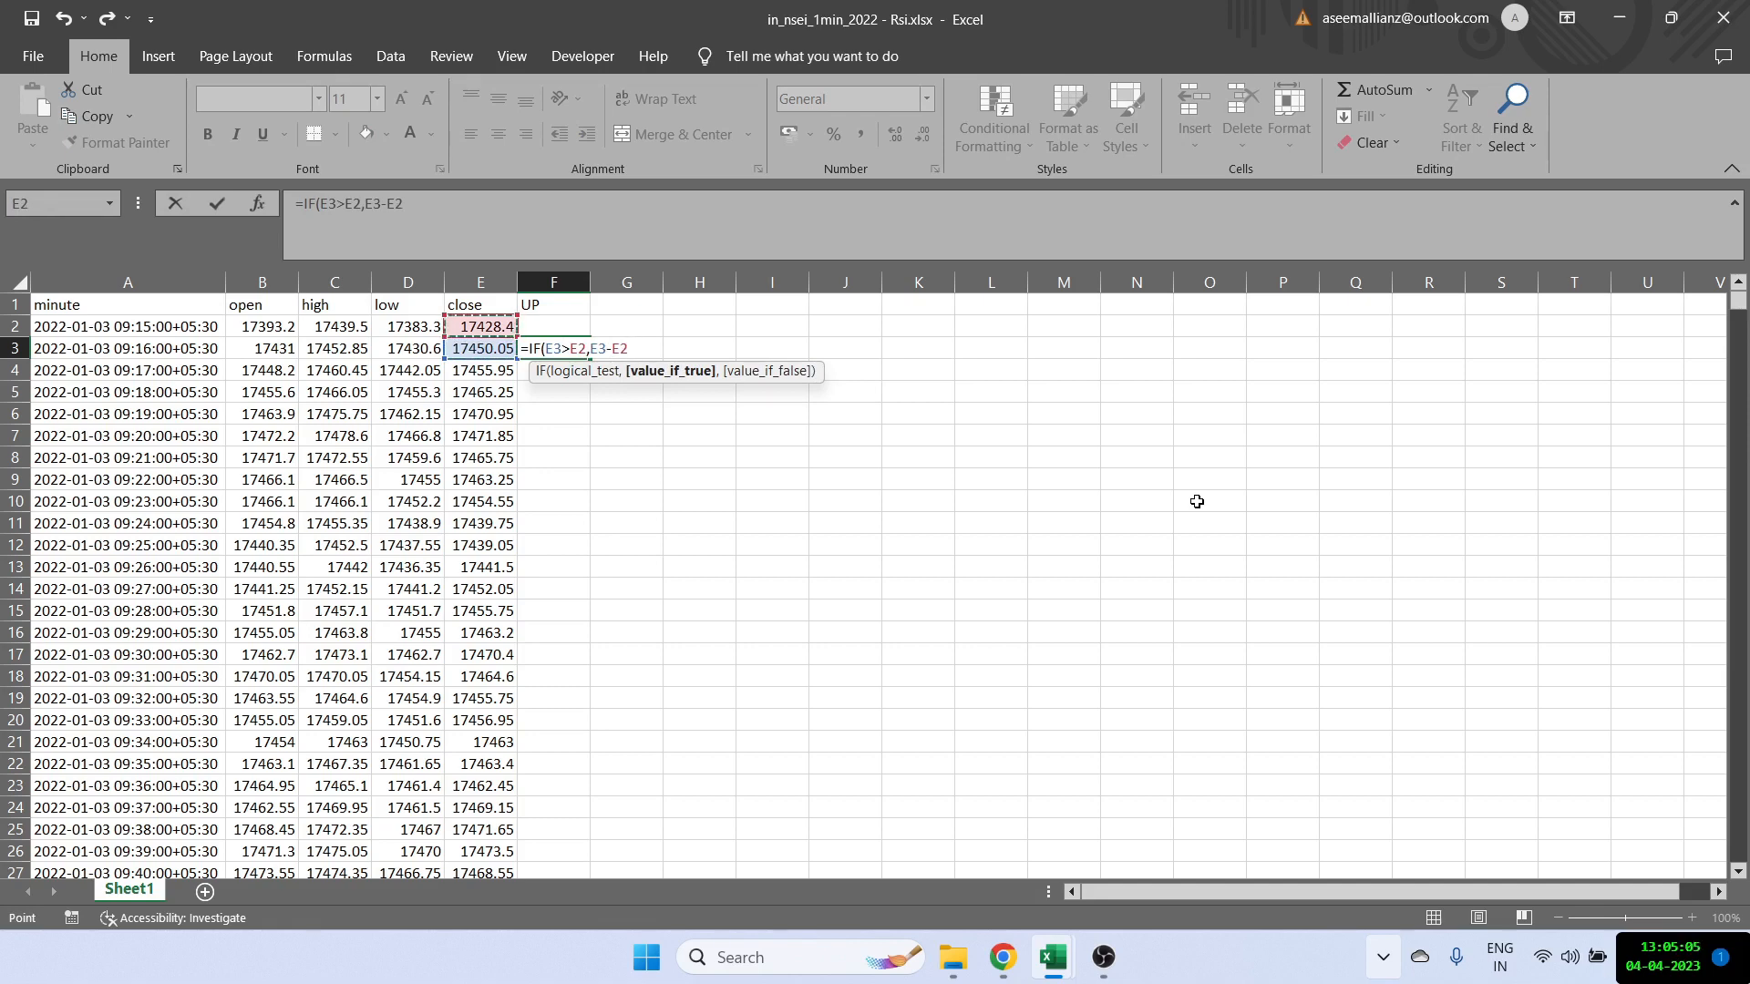
text(,)
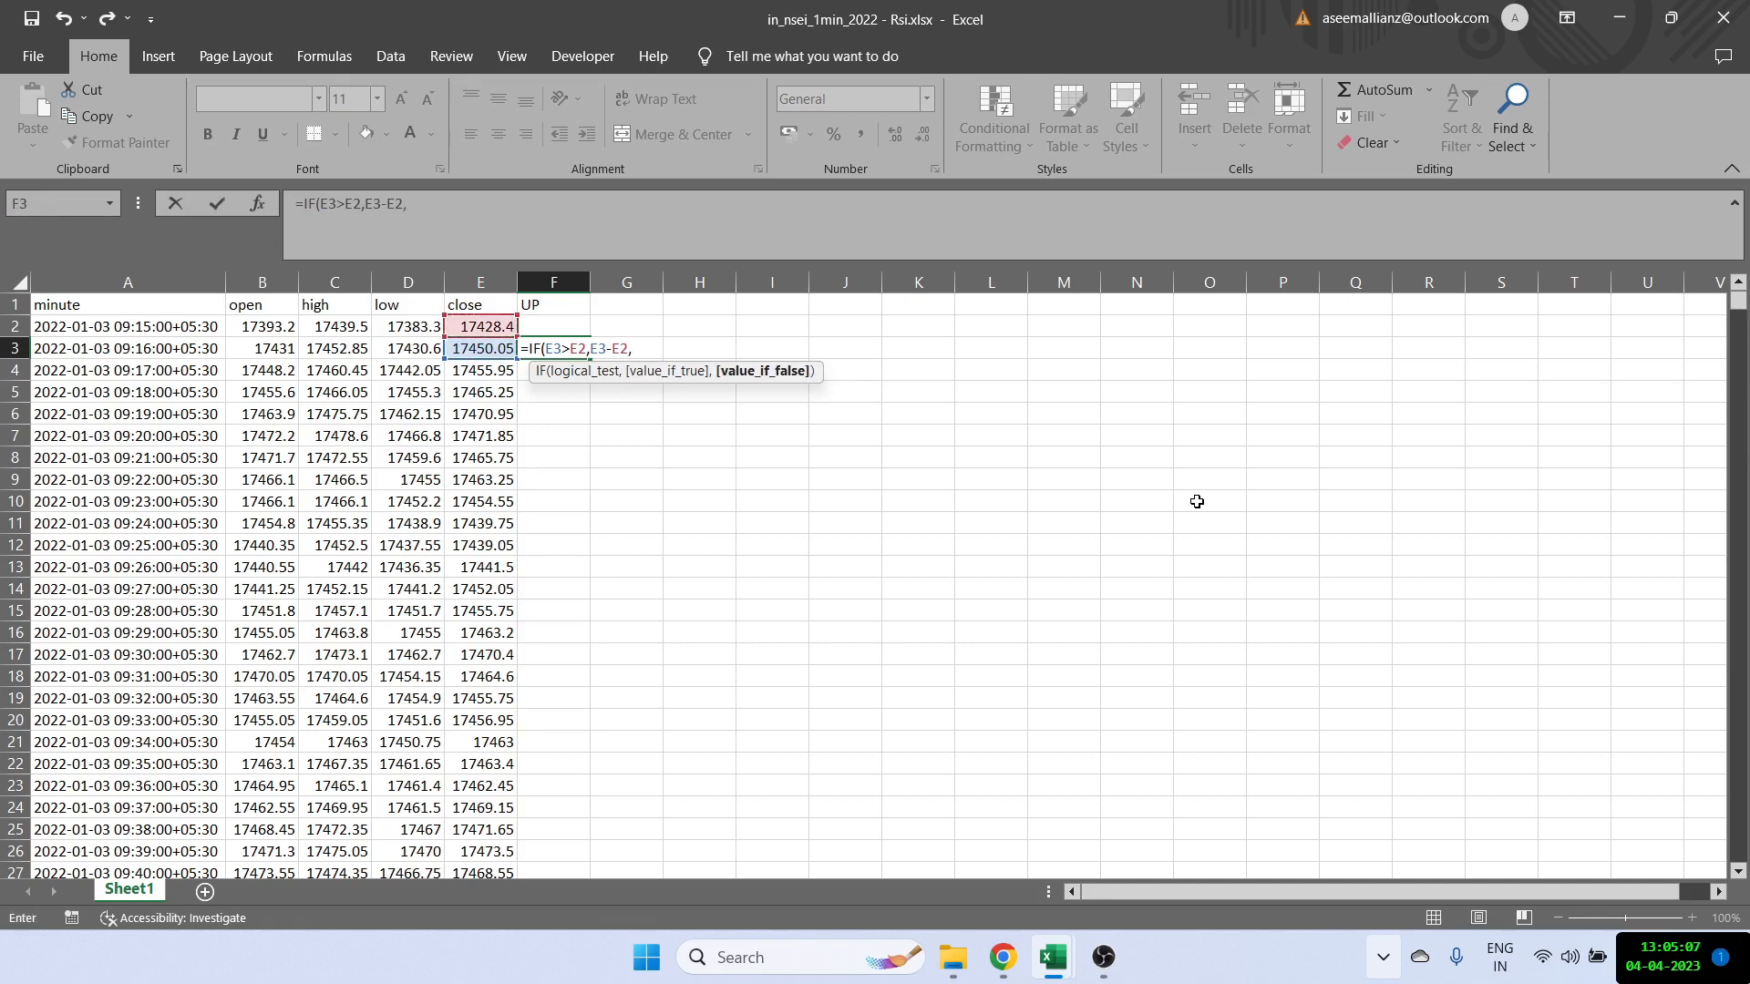
text(0))
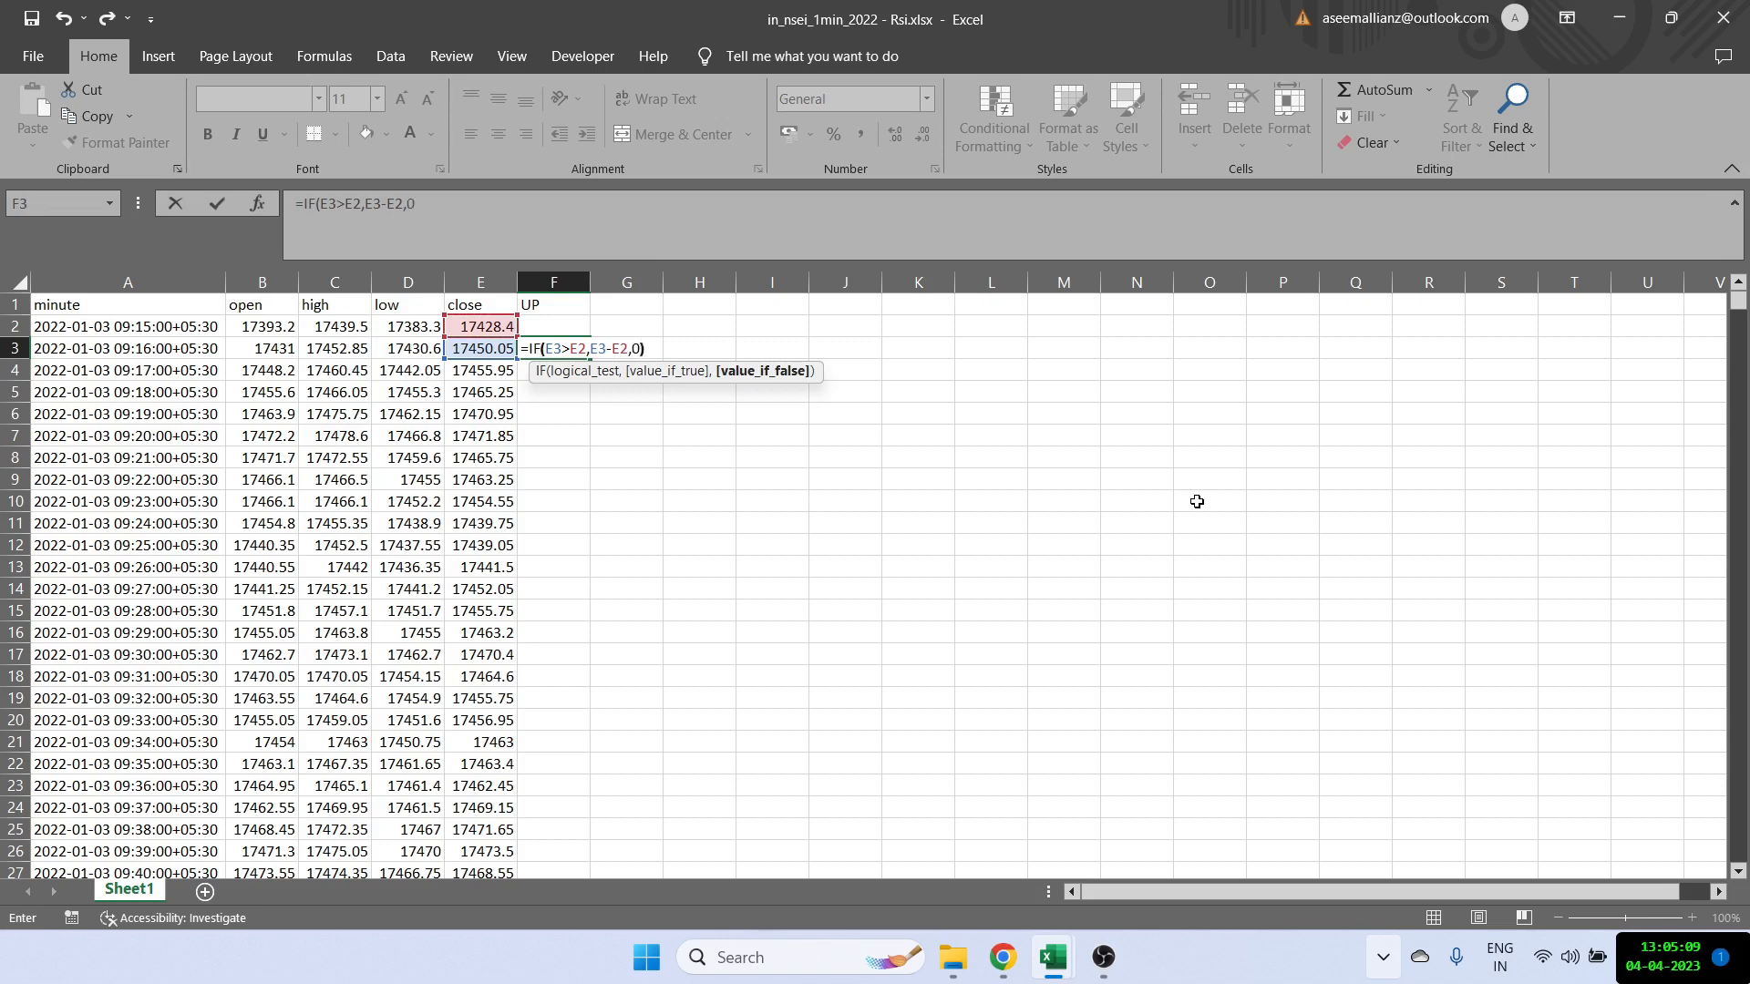
key(Return)
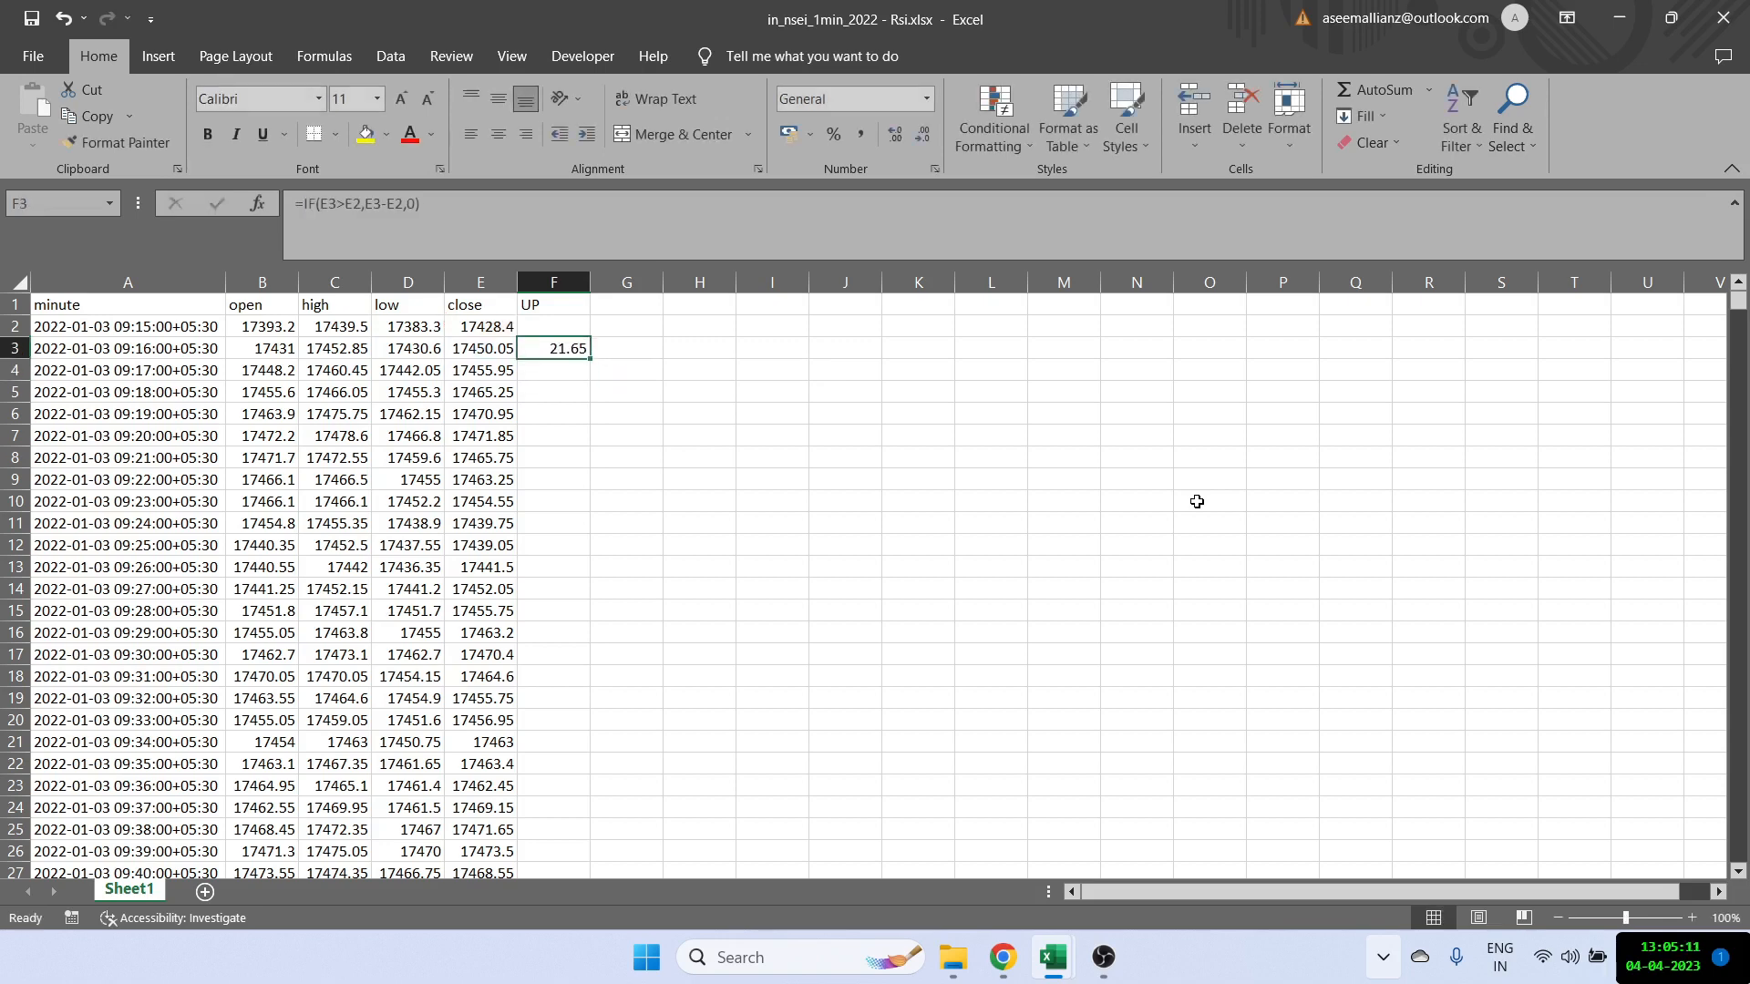
mouse_move(663, 345)
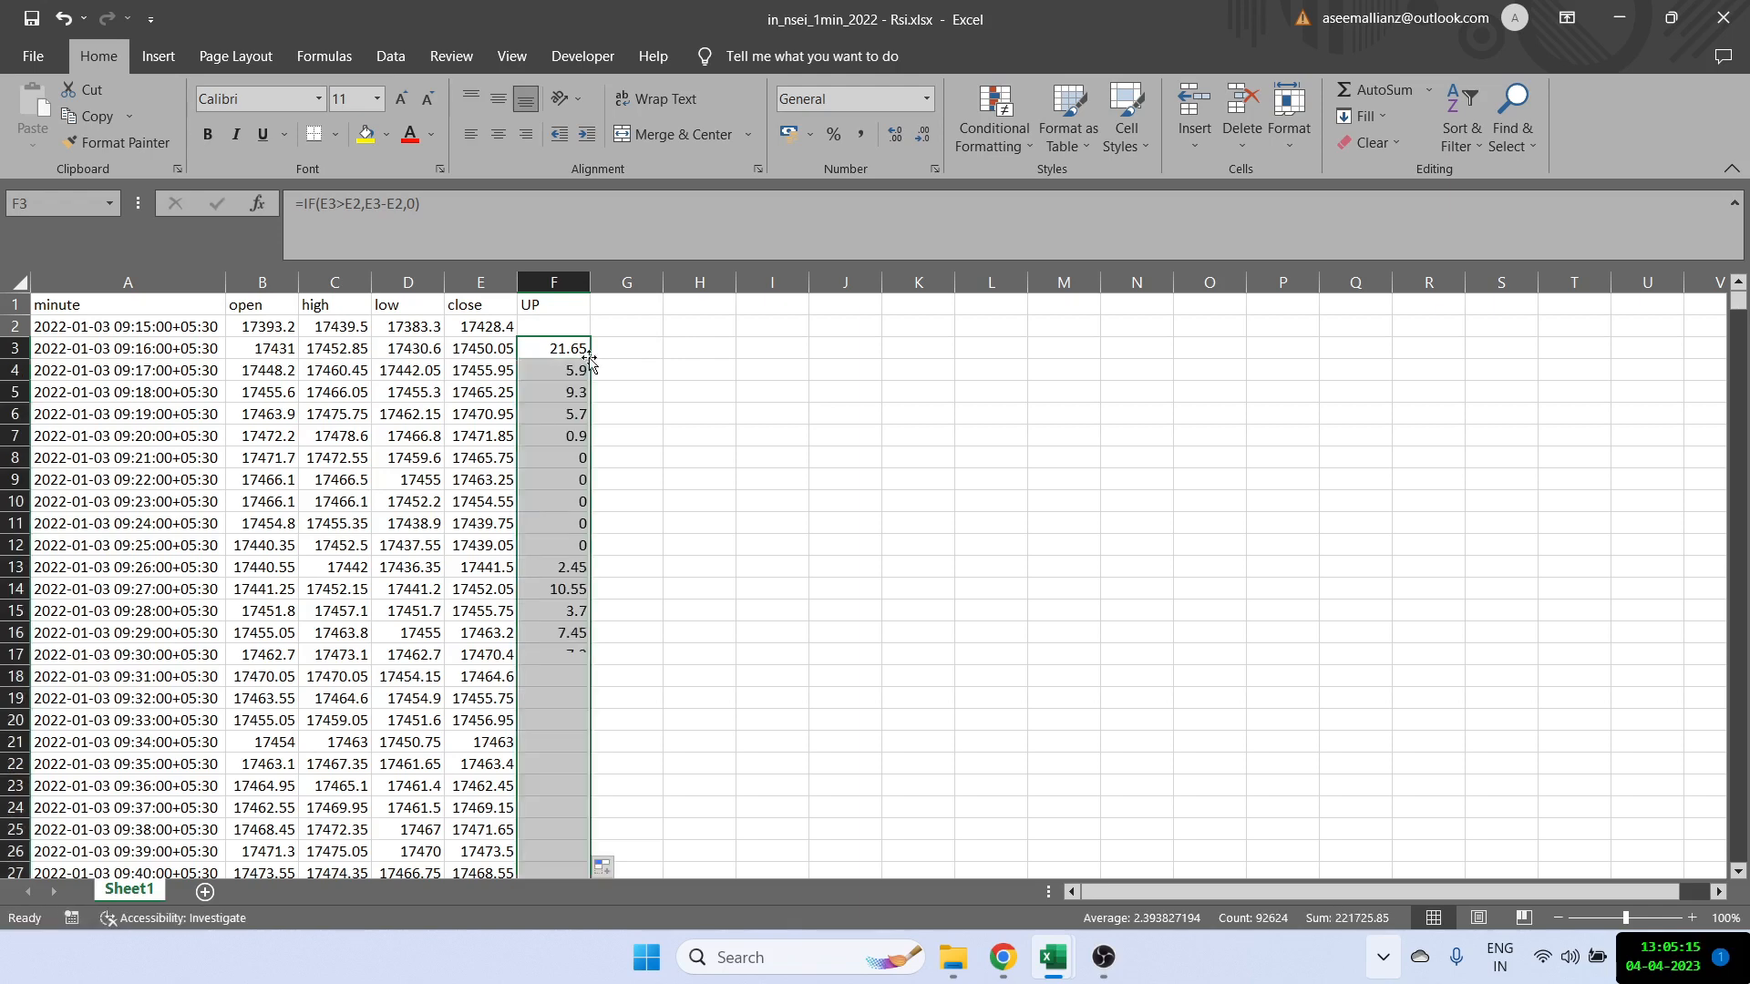
Step: Head G1 DOWN and enter =IF(E3<E2,E2-E3,0) in G3 for each minute's drop
click(510, 56)
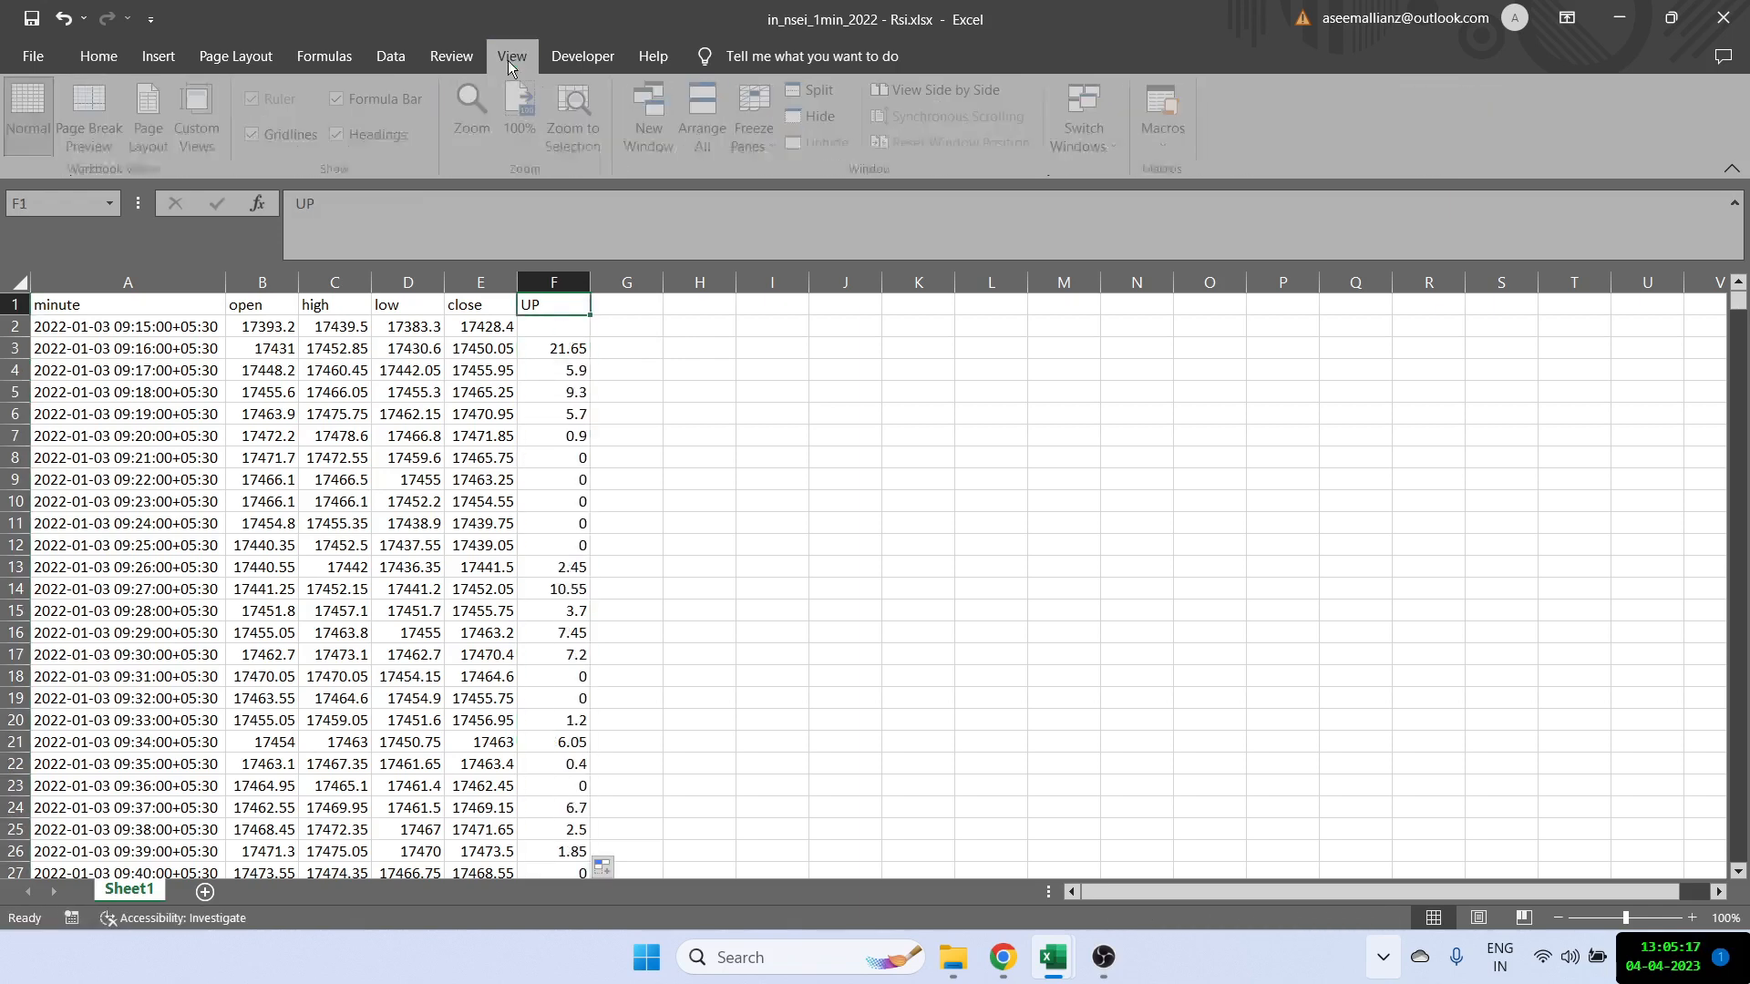
click(698, 281)
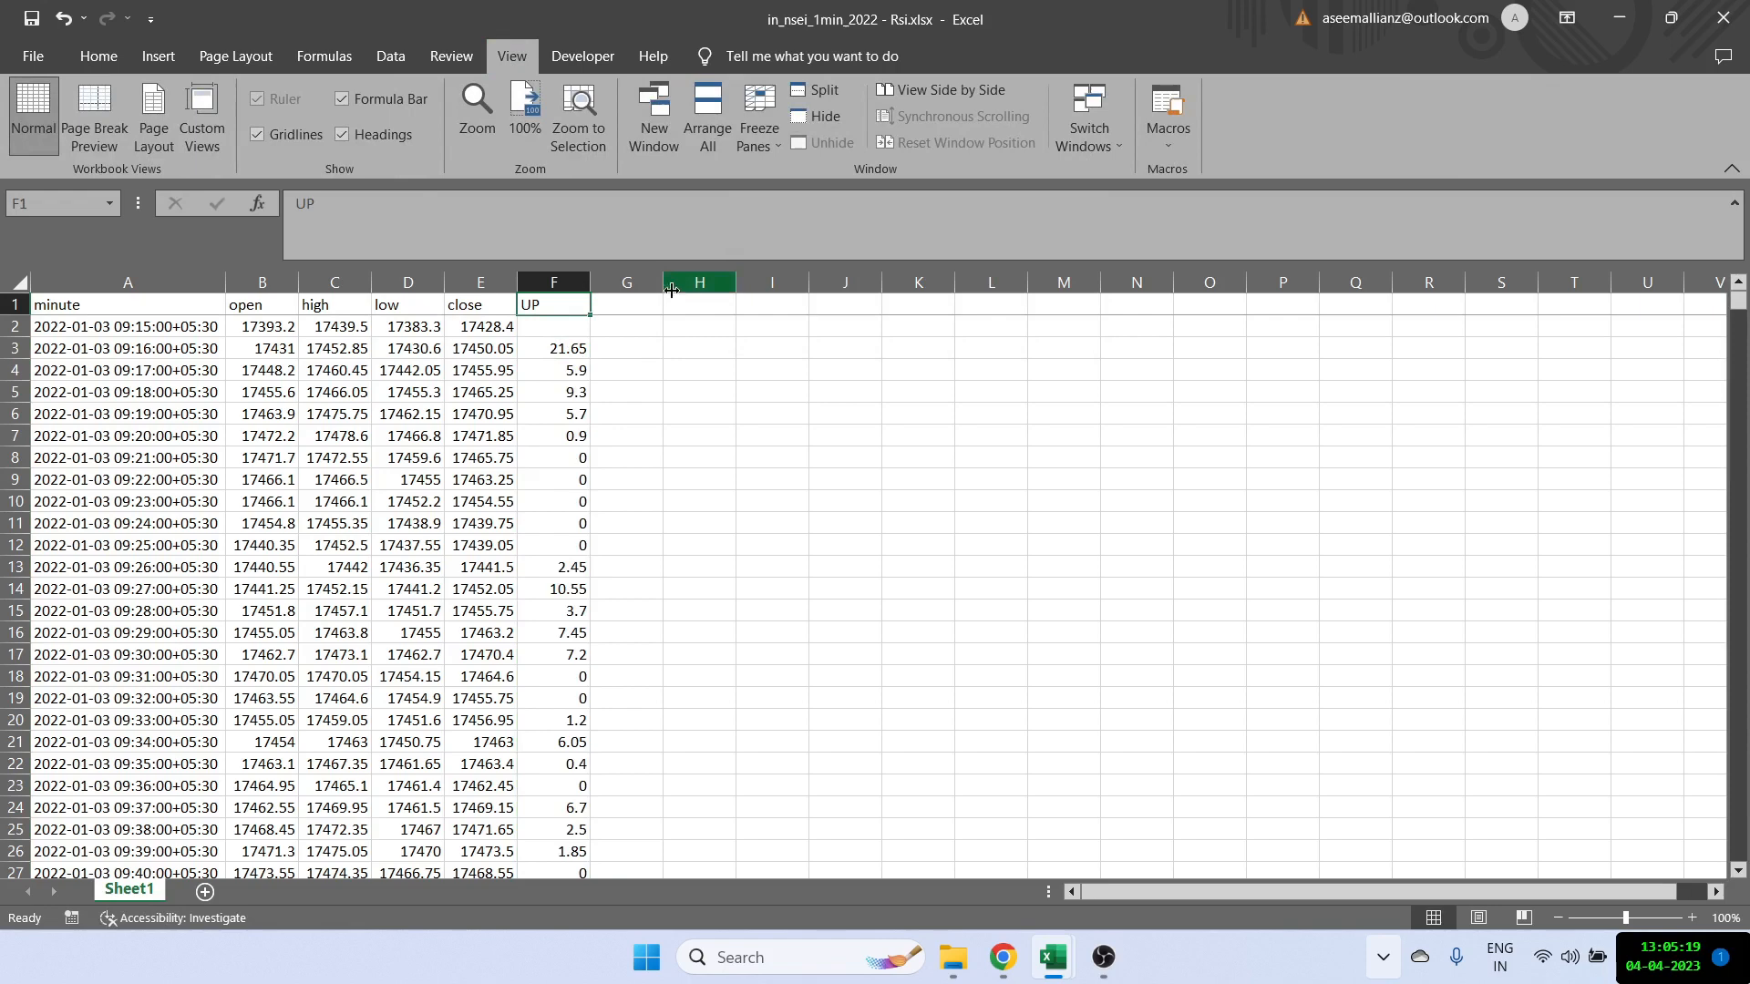
text(DOWN)
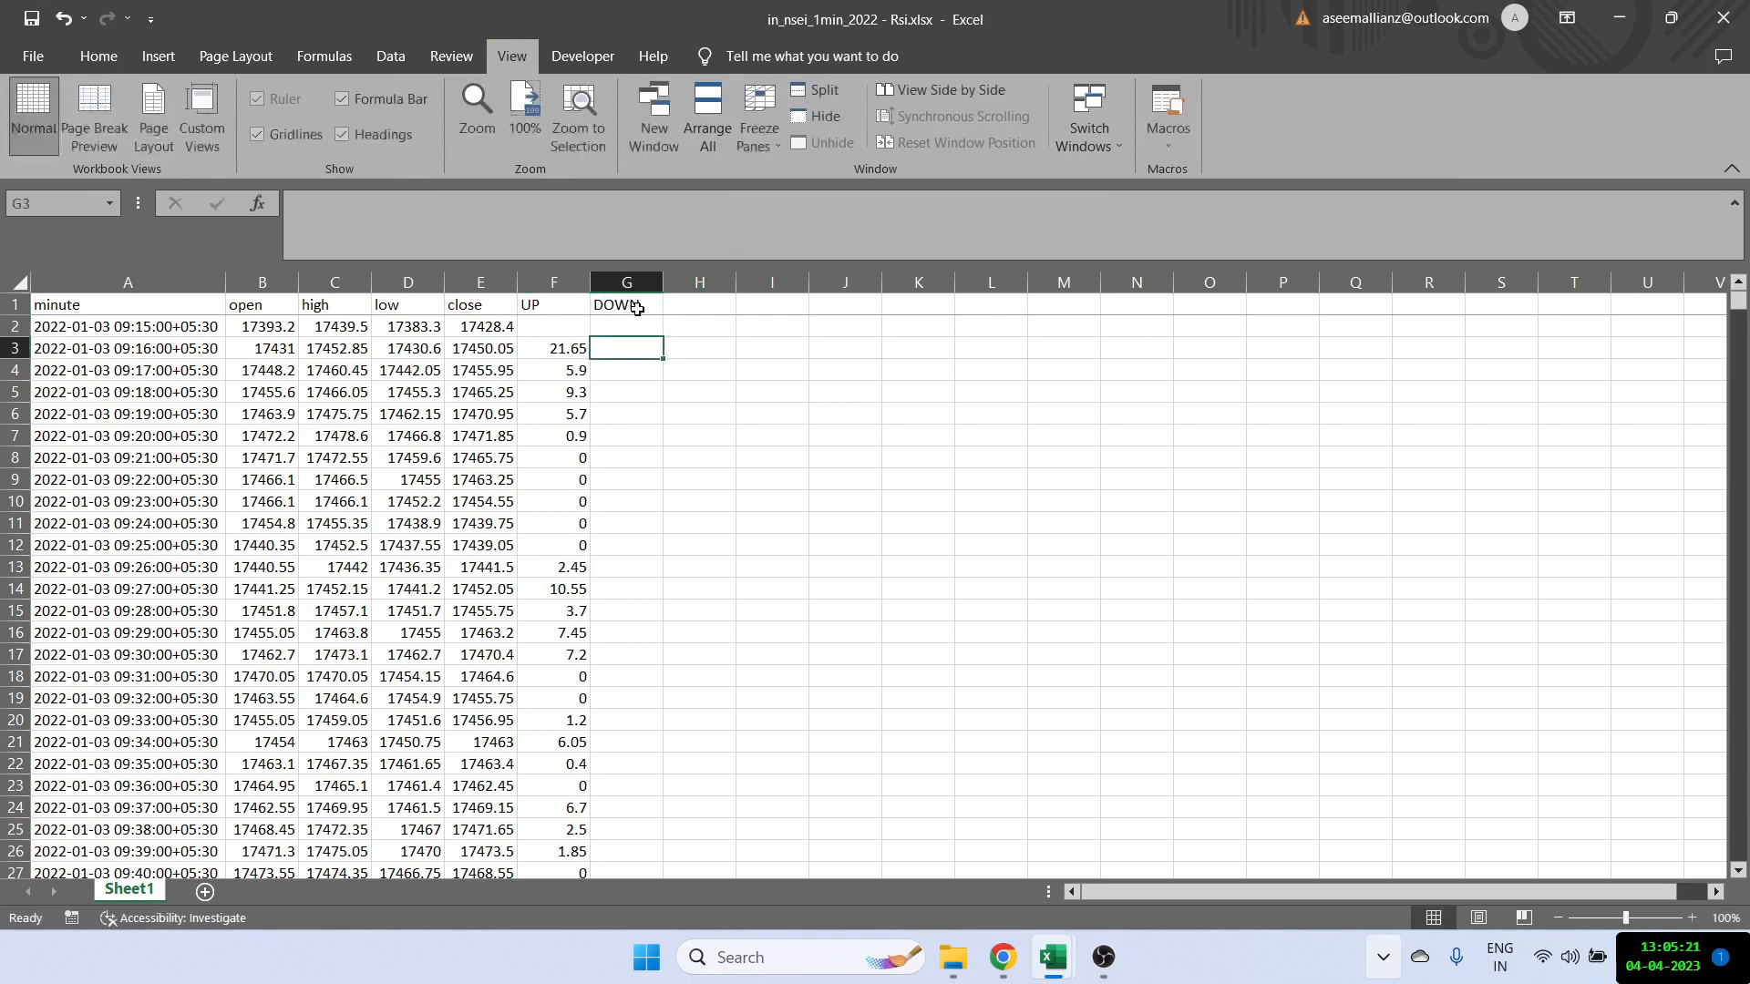
text(=IF(E3<E2)
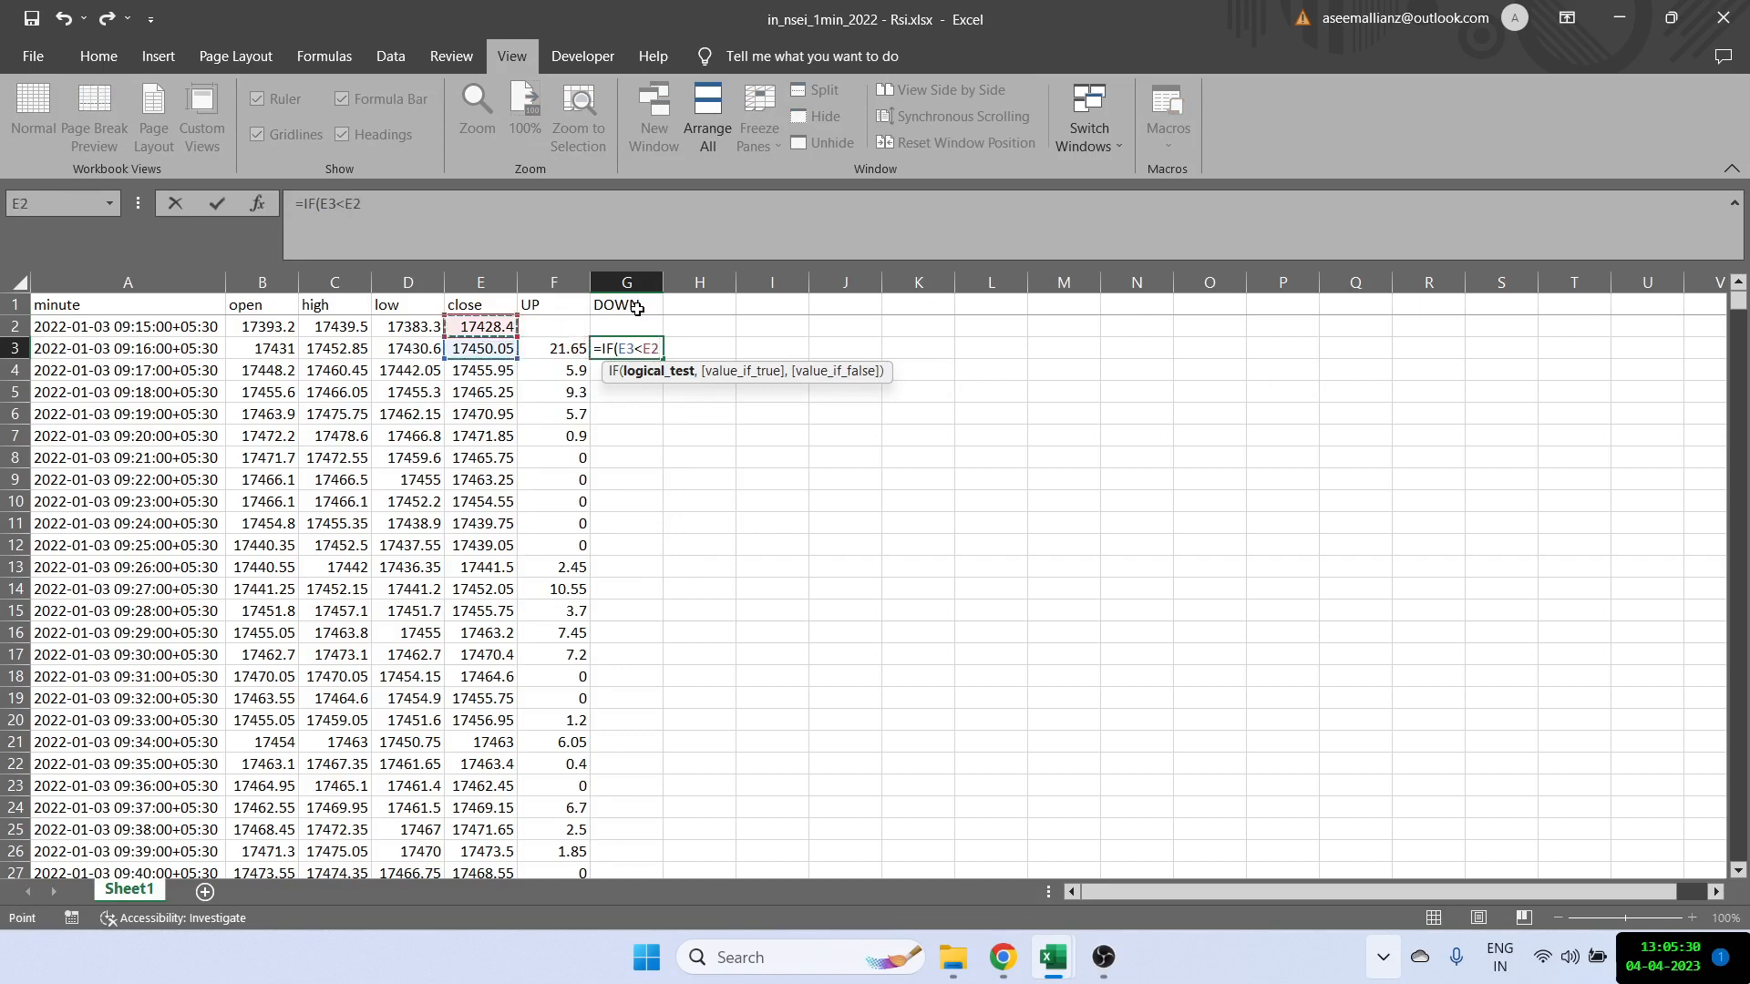
text(,E2-E3)
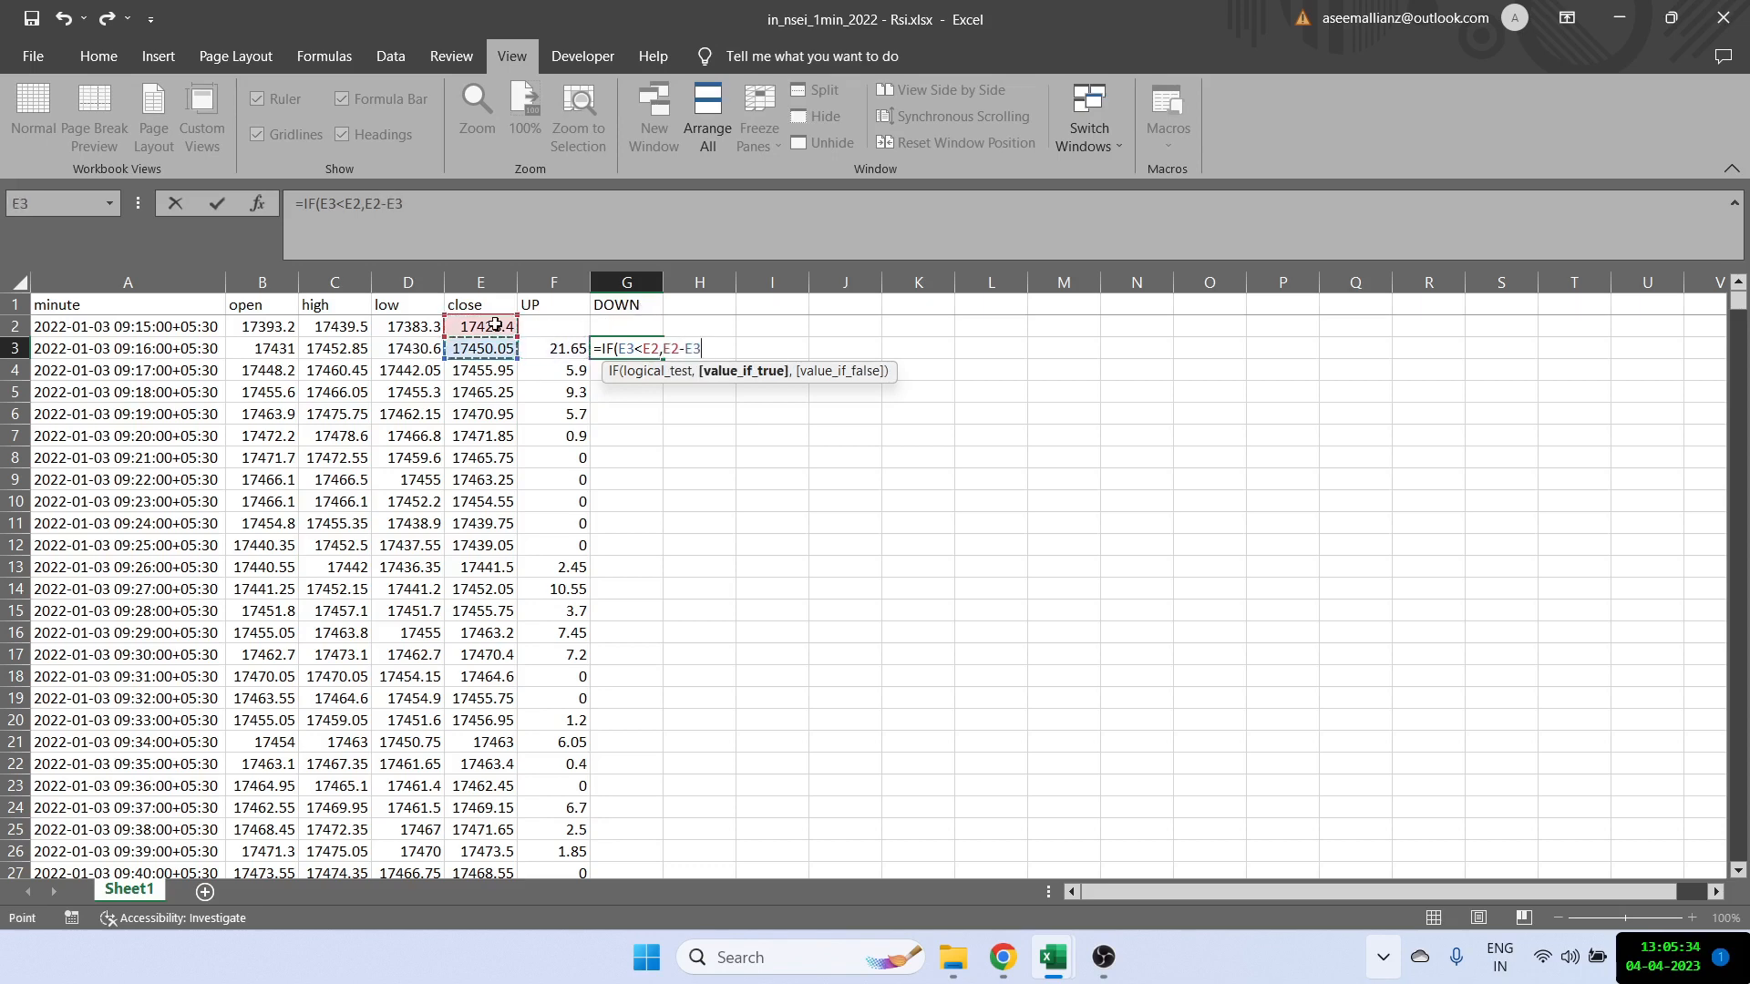
key(Return)
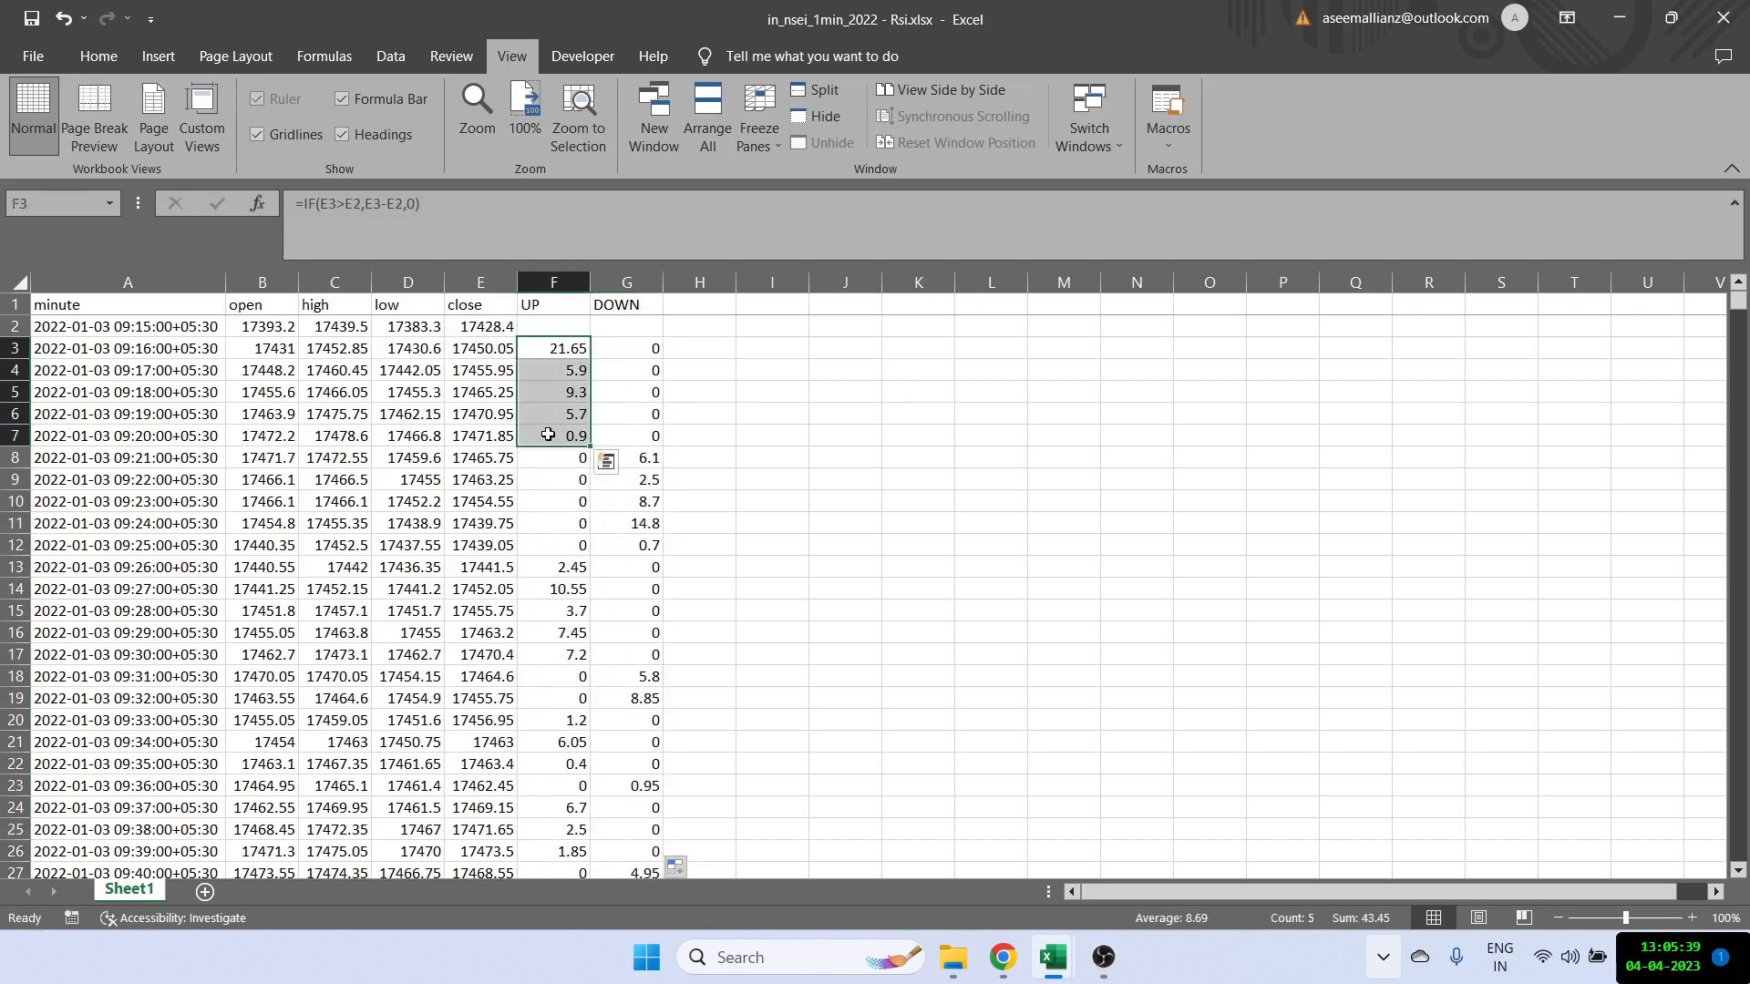
Step: Verify the filled UP and DOWN formulas in G3, F11 and G6
click(625, 346)
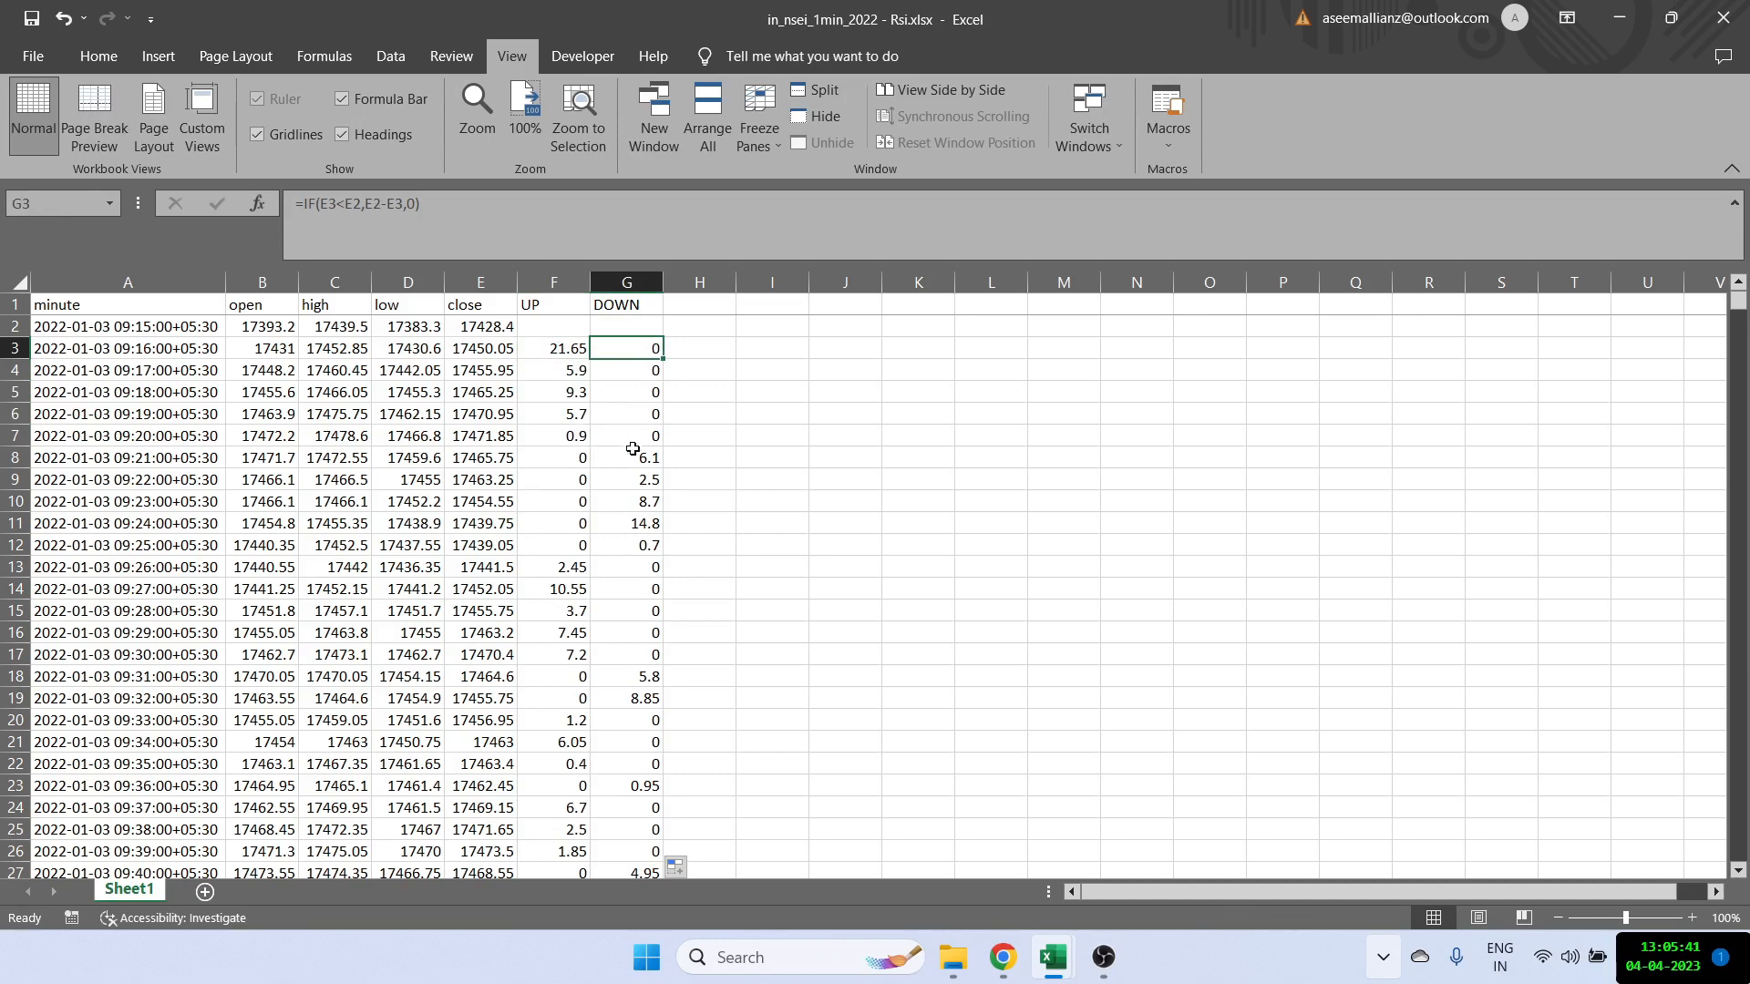
click(552, 523)
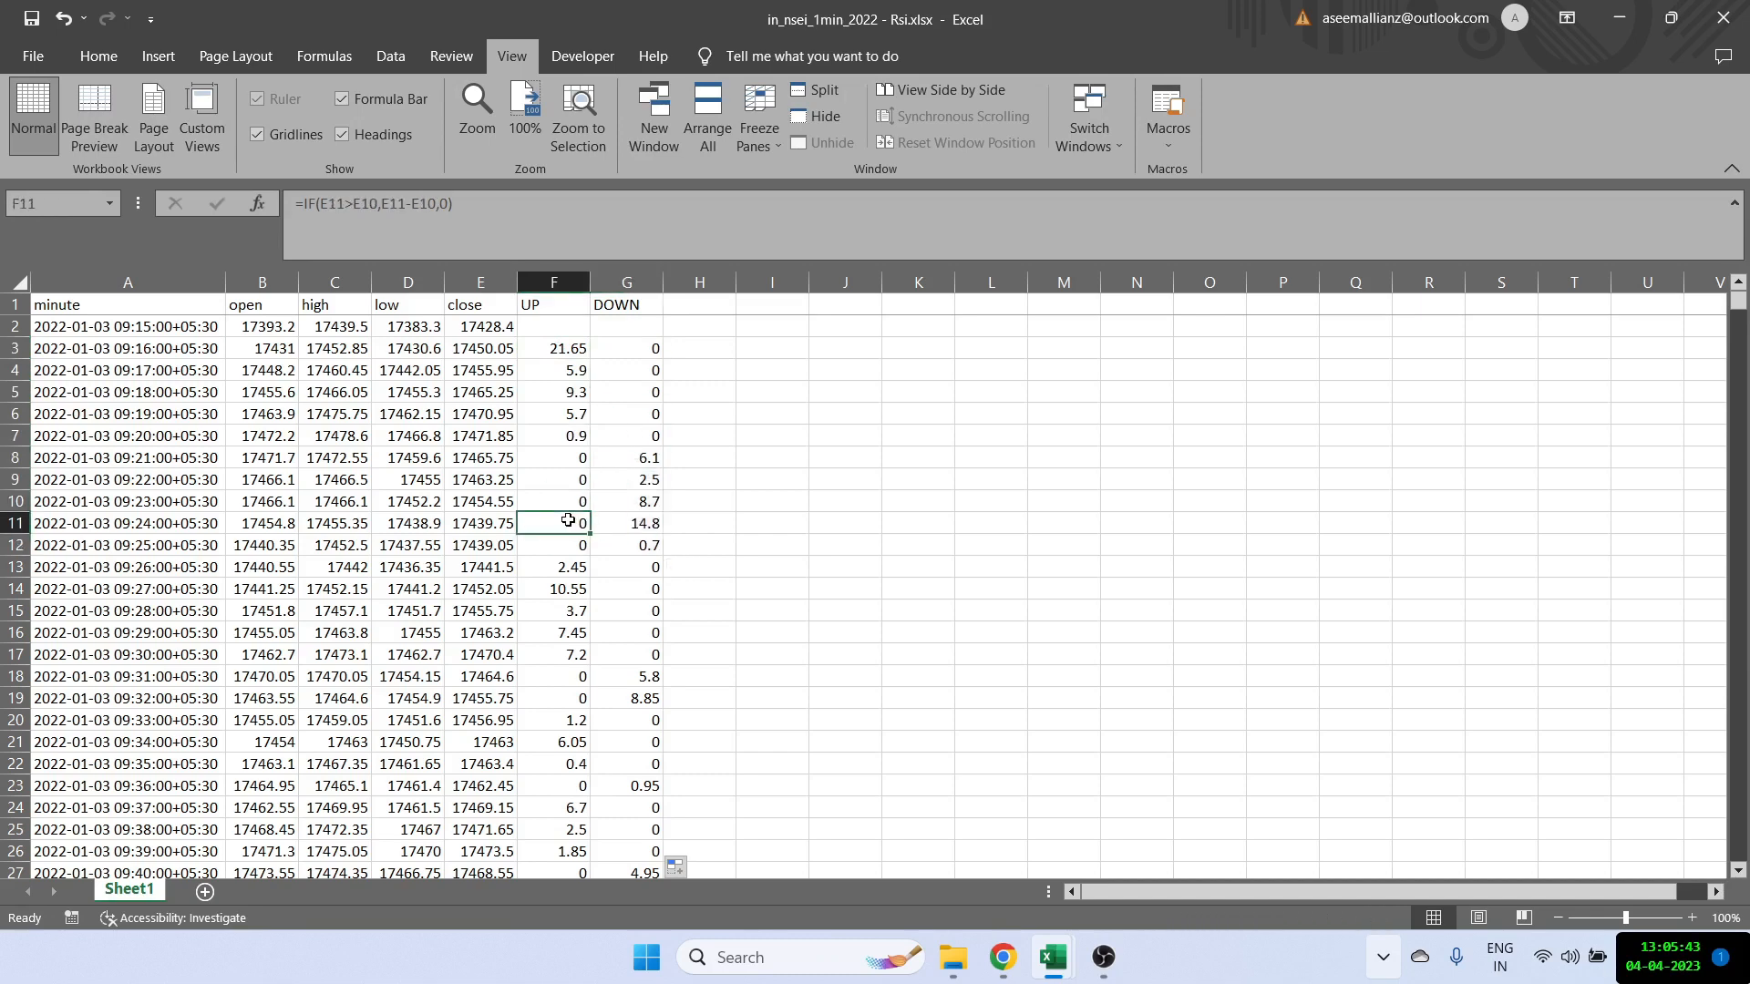
mouse_move(634, 424)
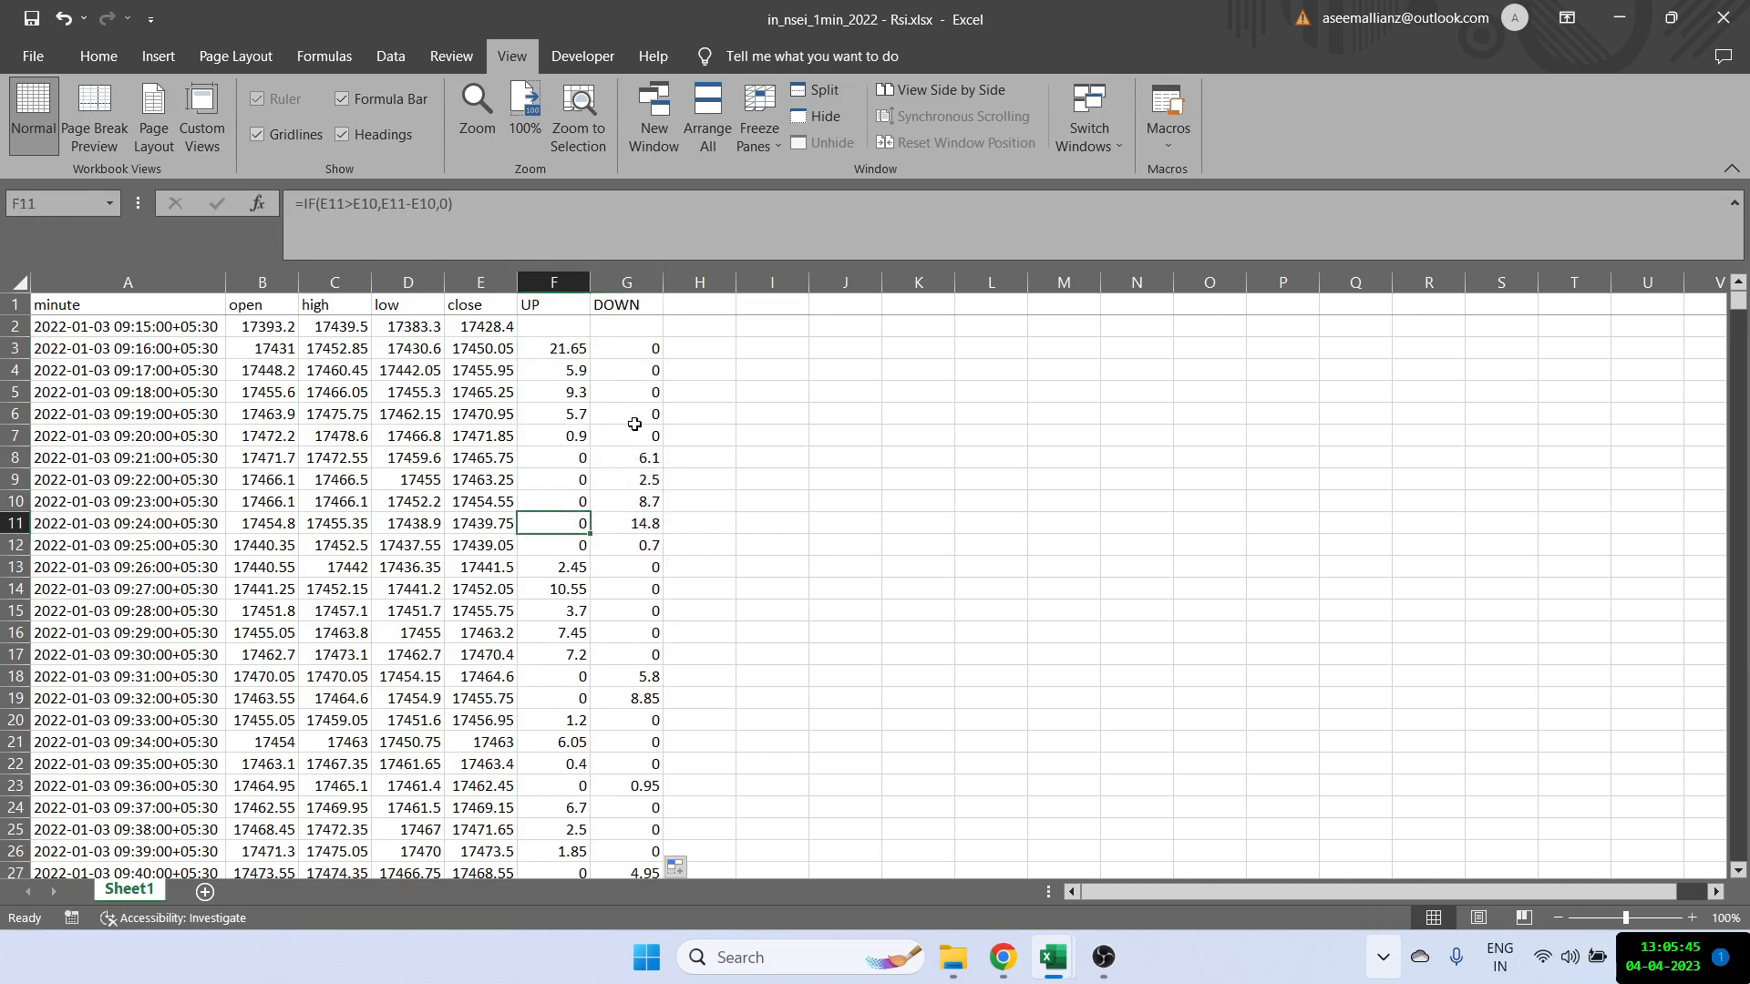
click(626, 414)
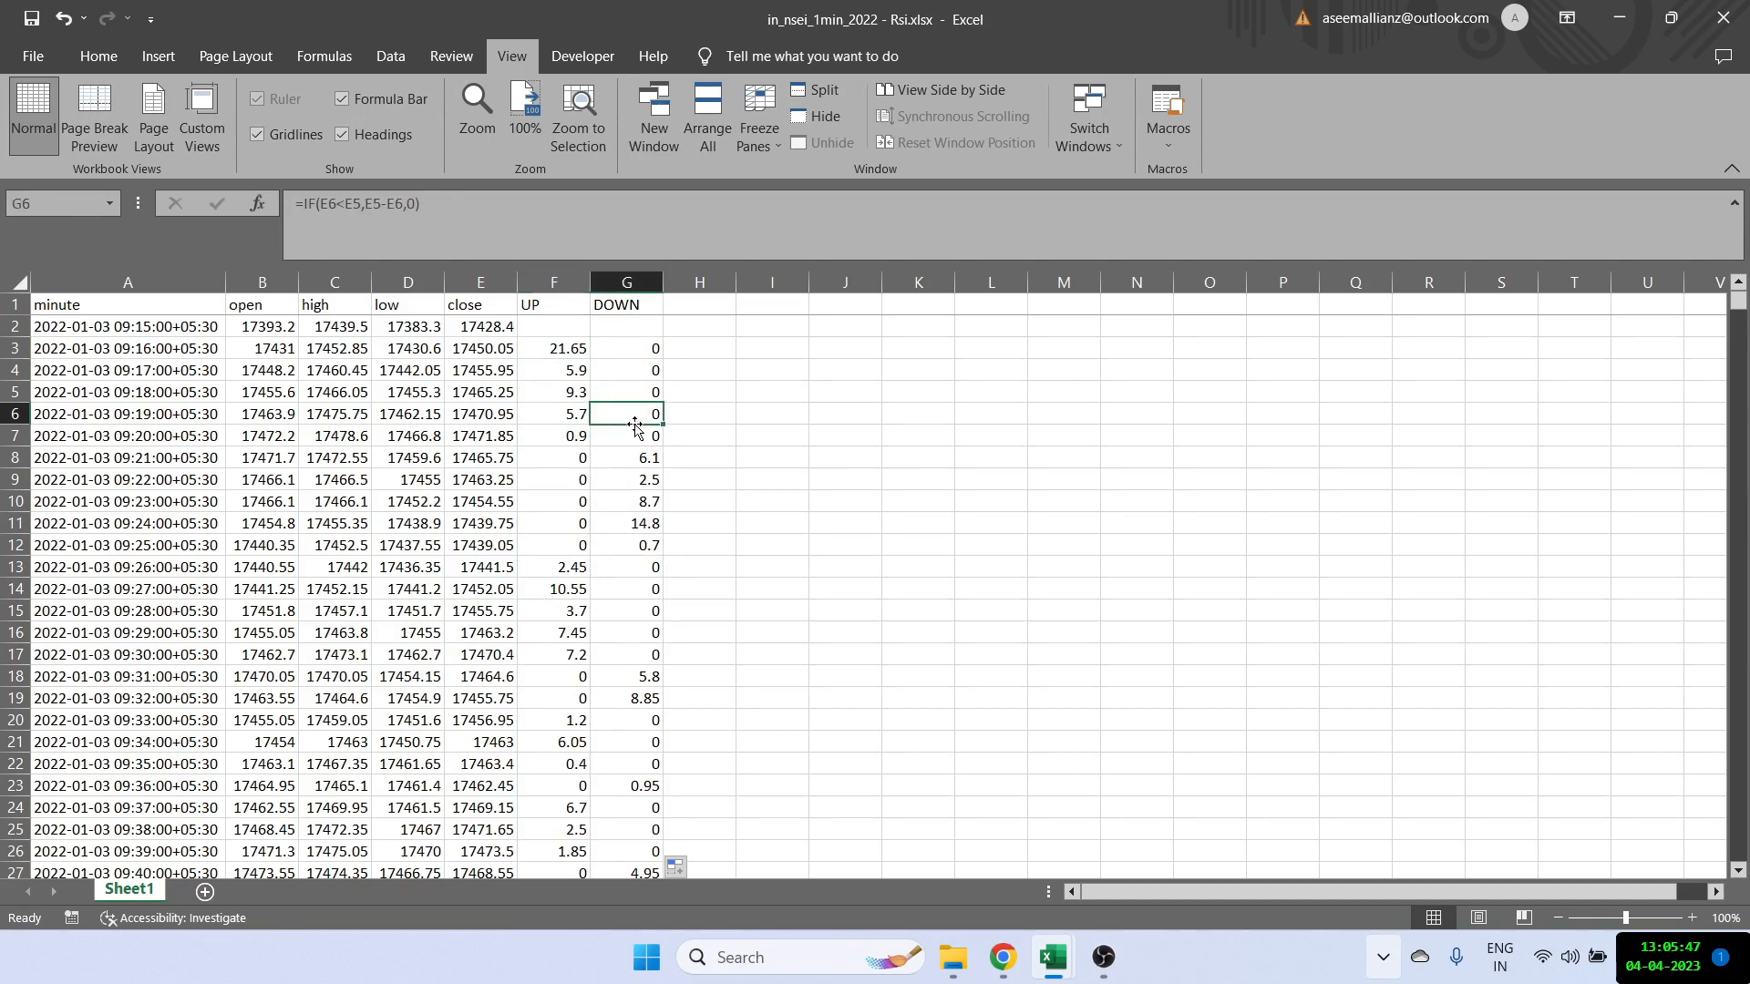
mouse_move(1201, 434)
text(RS)
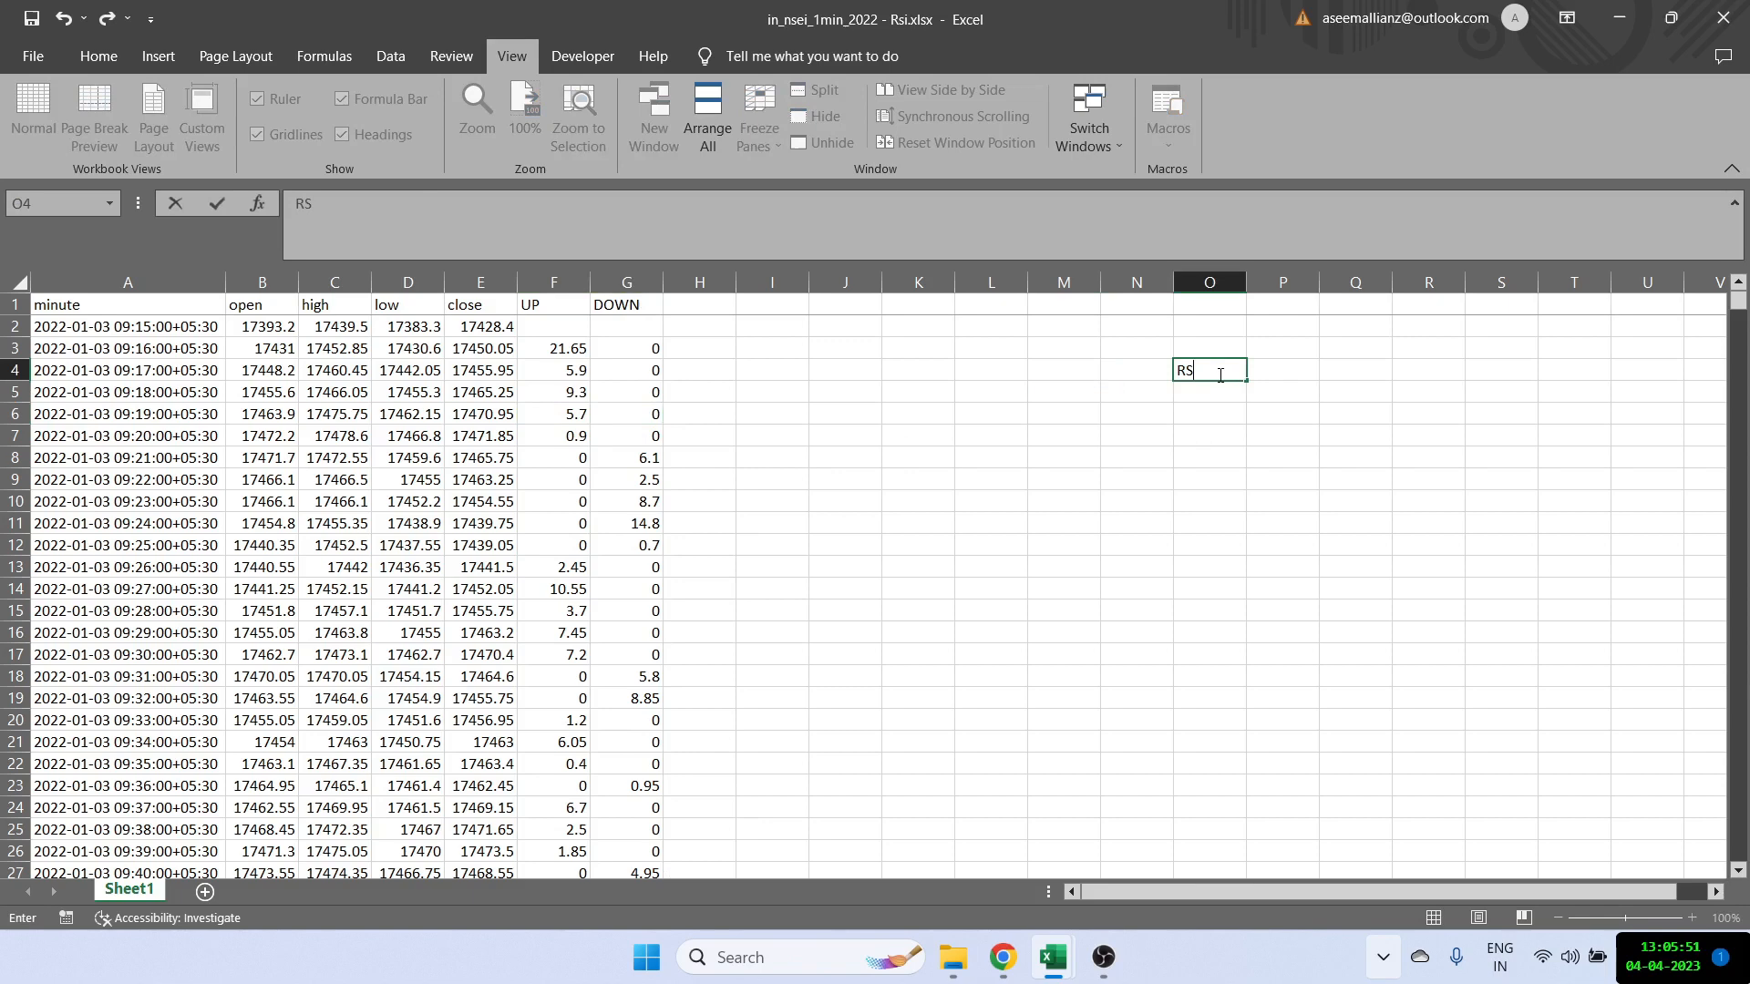
Step: Average the first fourteen UP values in H16 with =AVERAGE(F3:F16), giving 4.828571
key(Return)
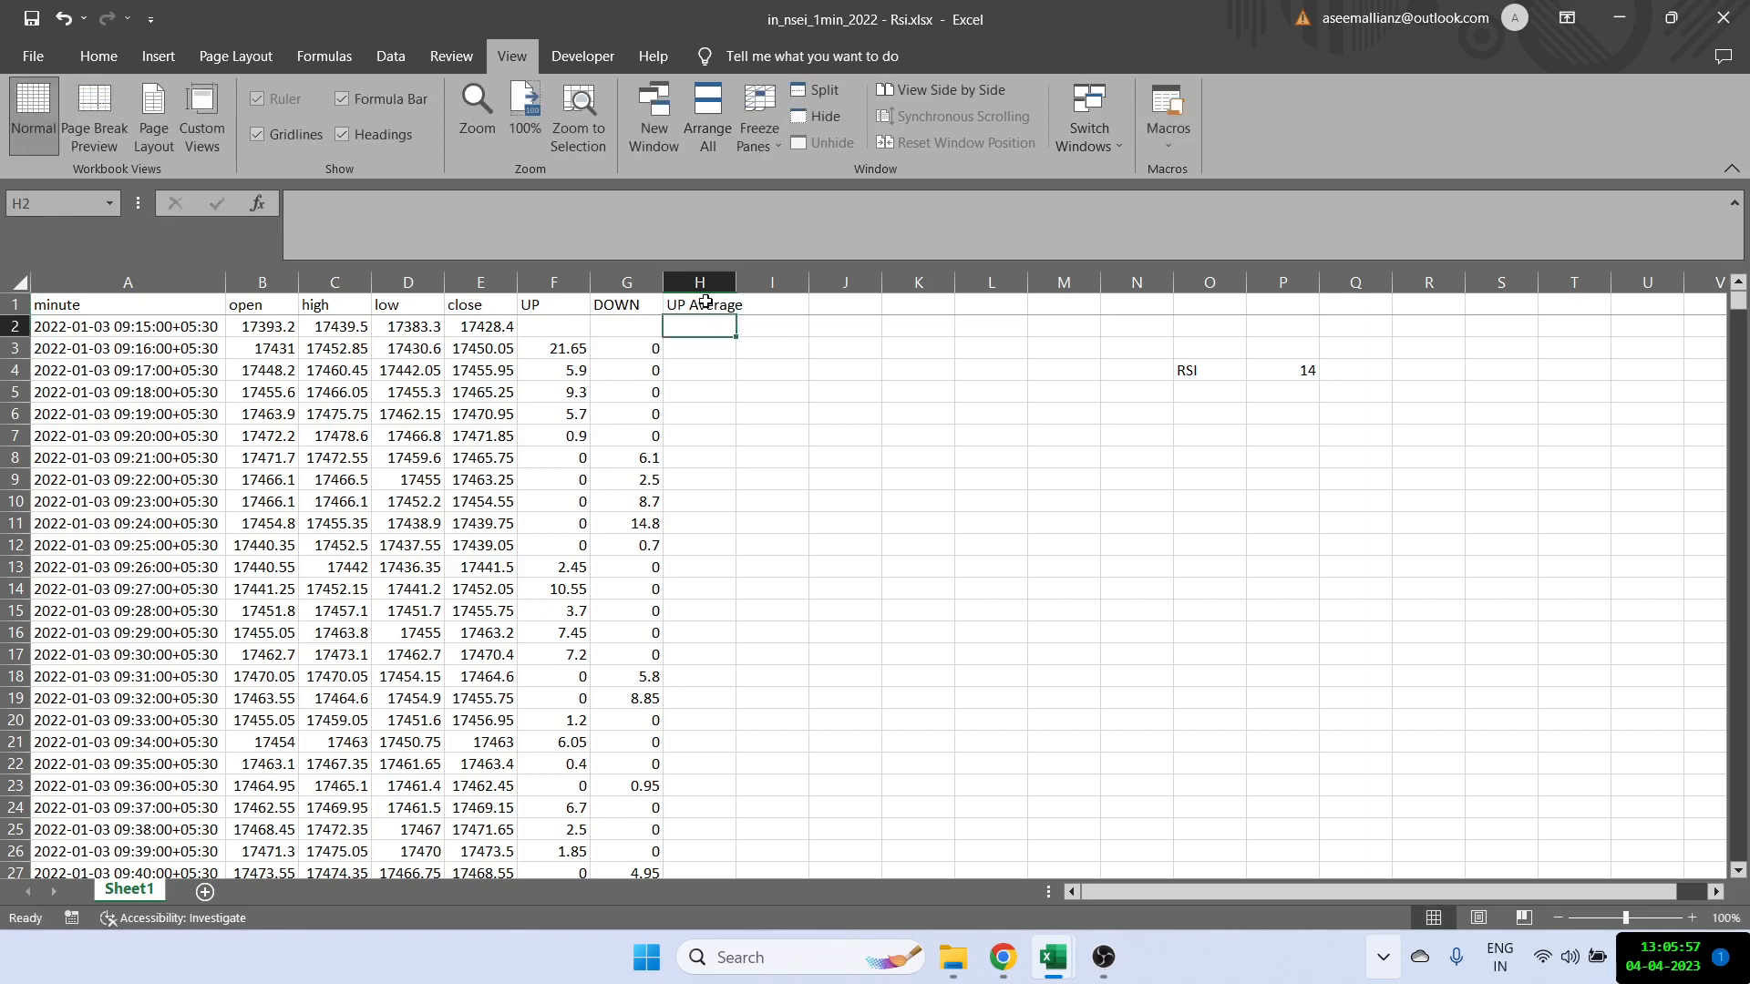
click(554, 347)
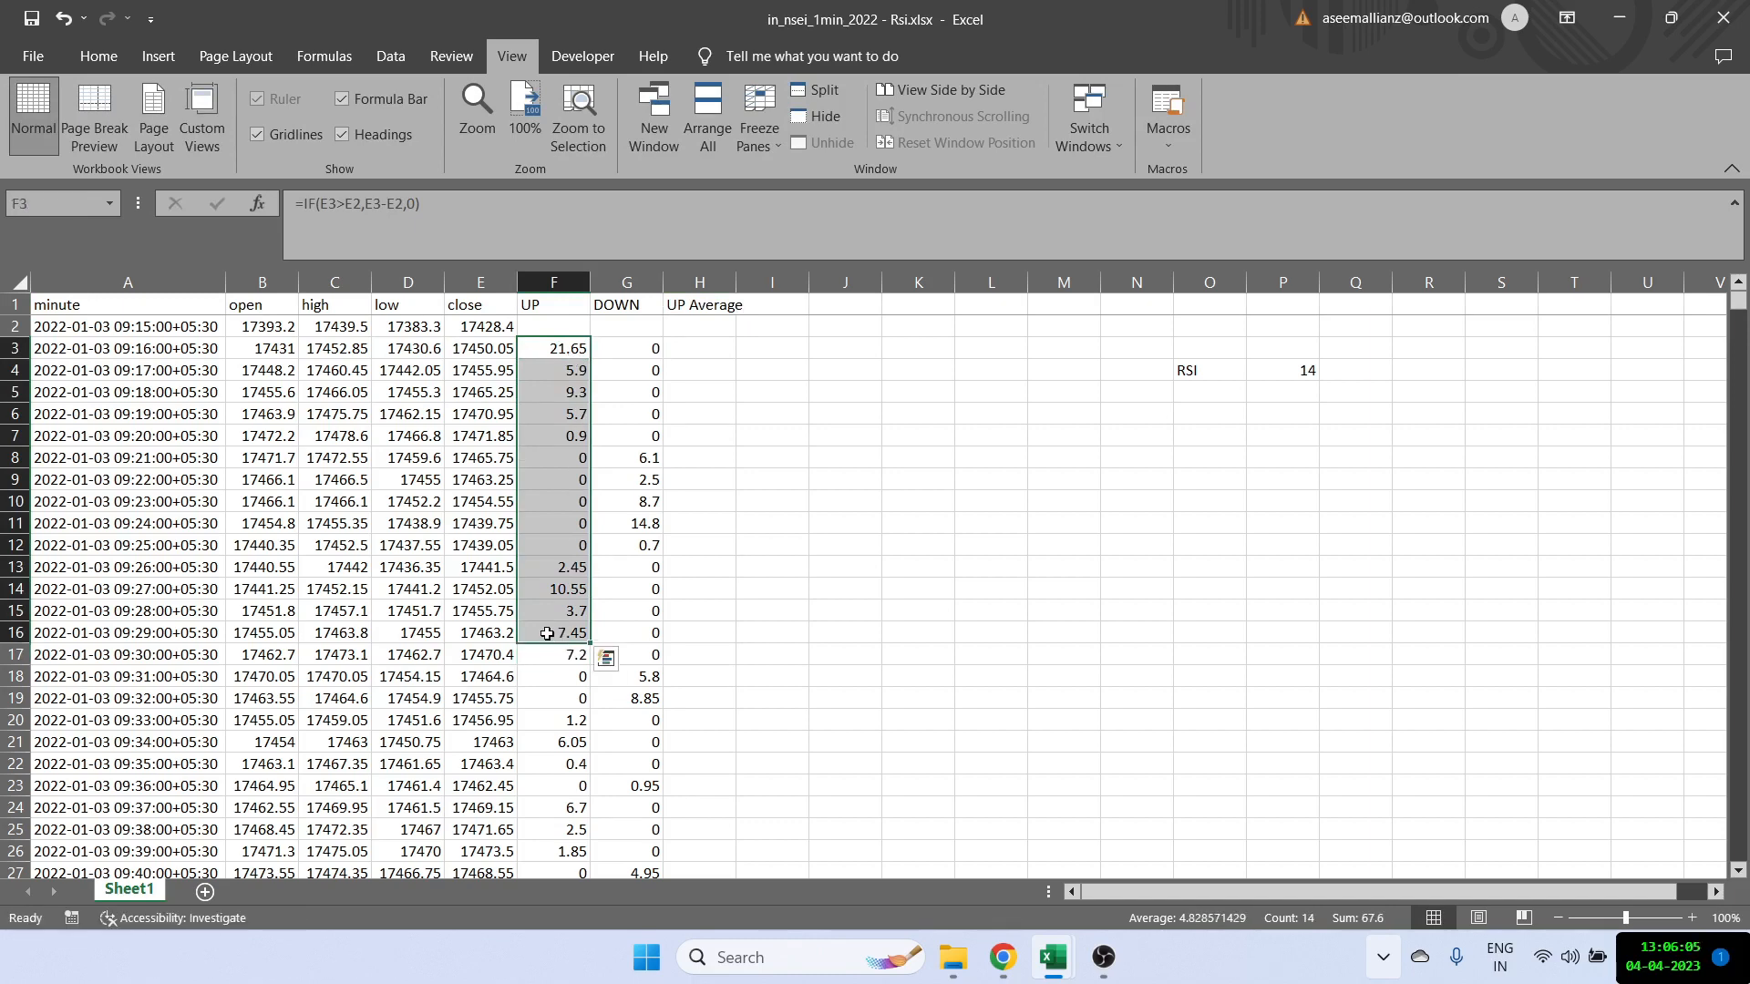
click(698, 632)
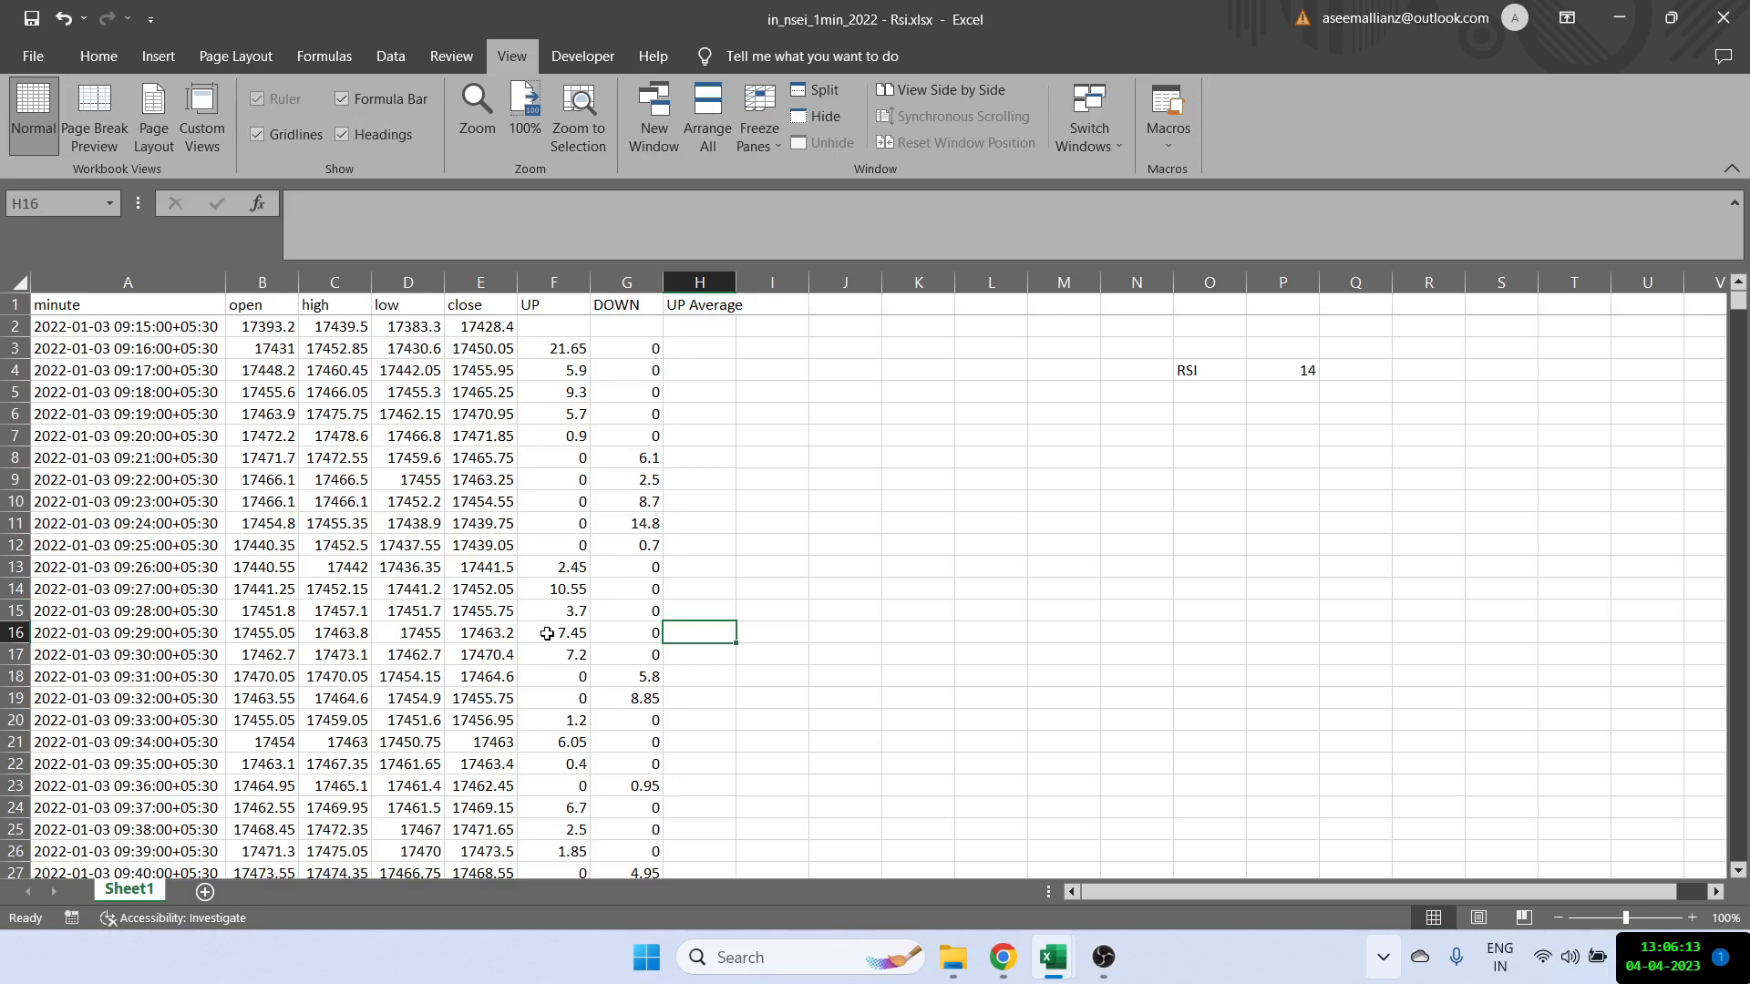
text(=aver)
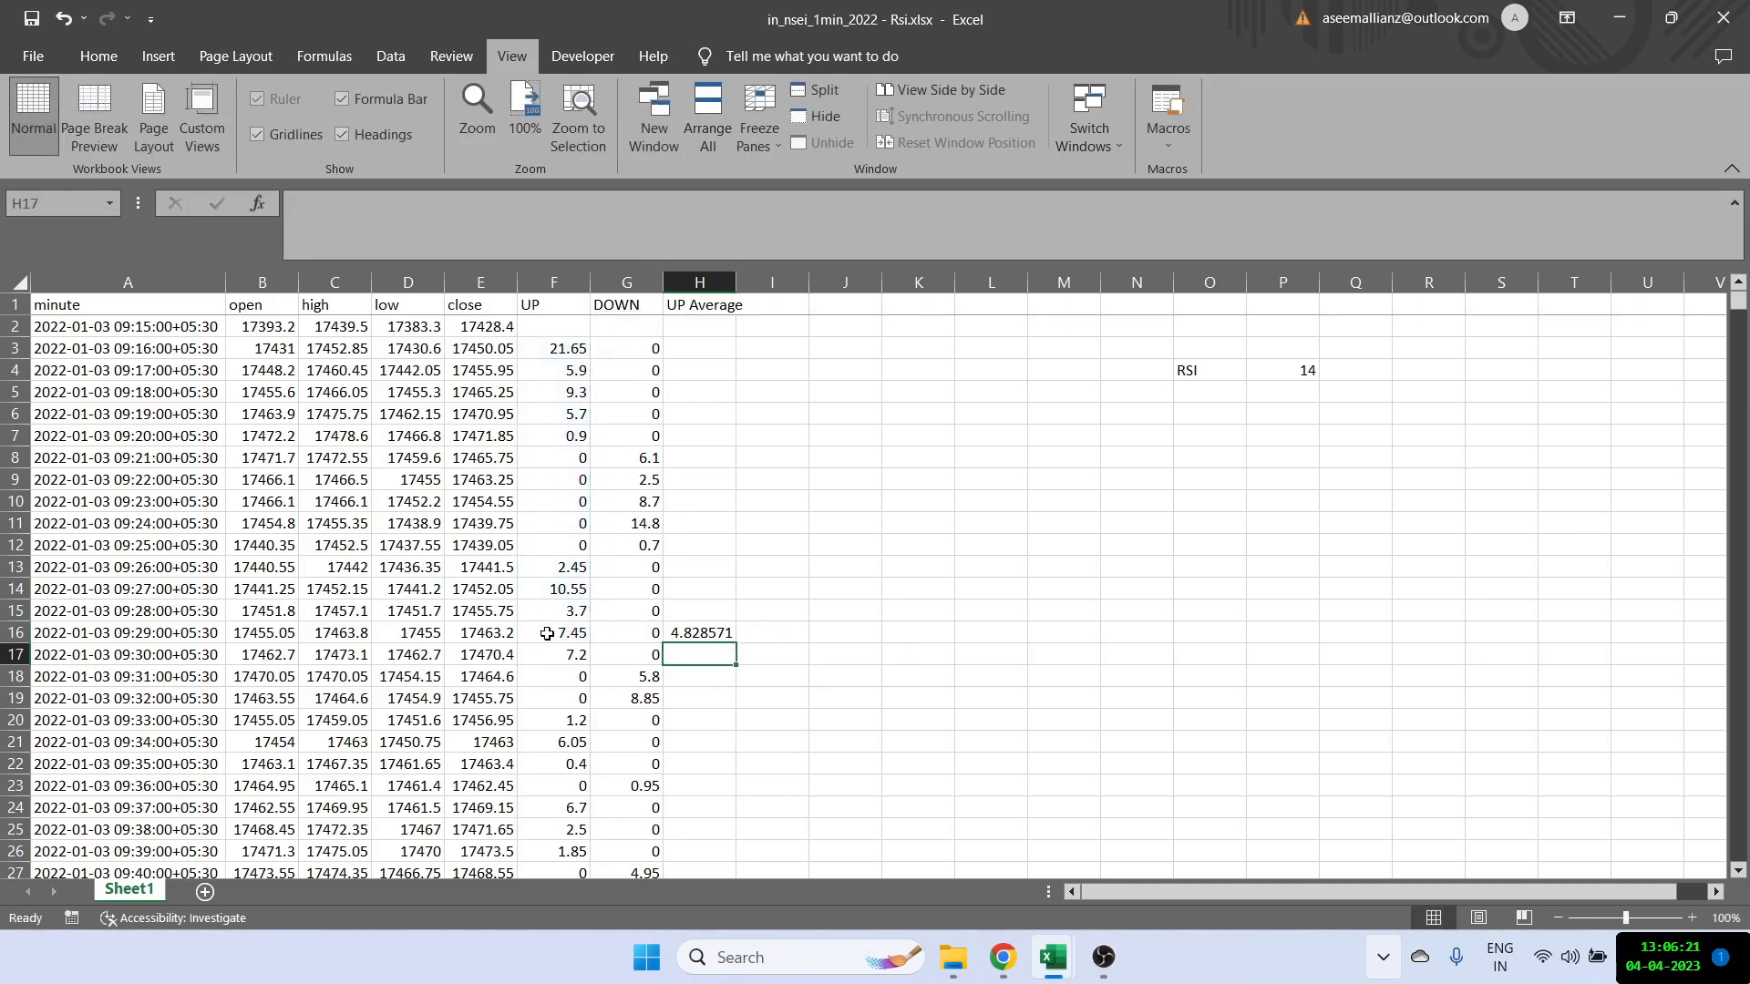
click(700, 632)
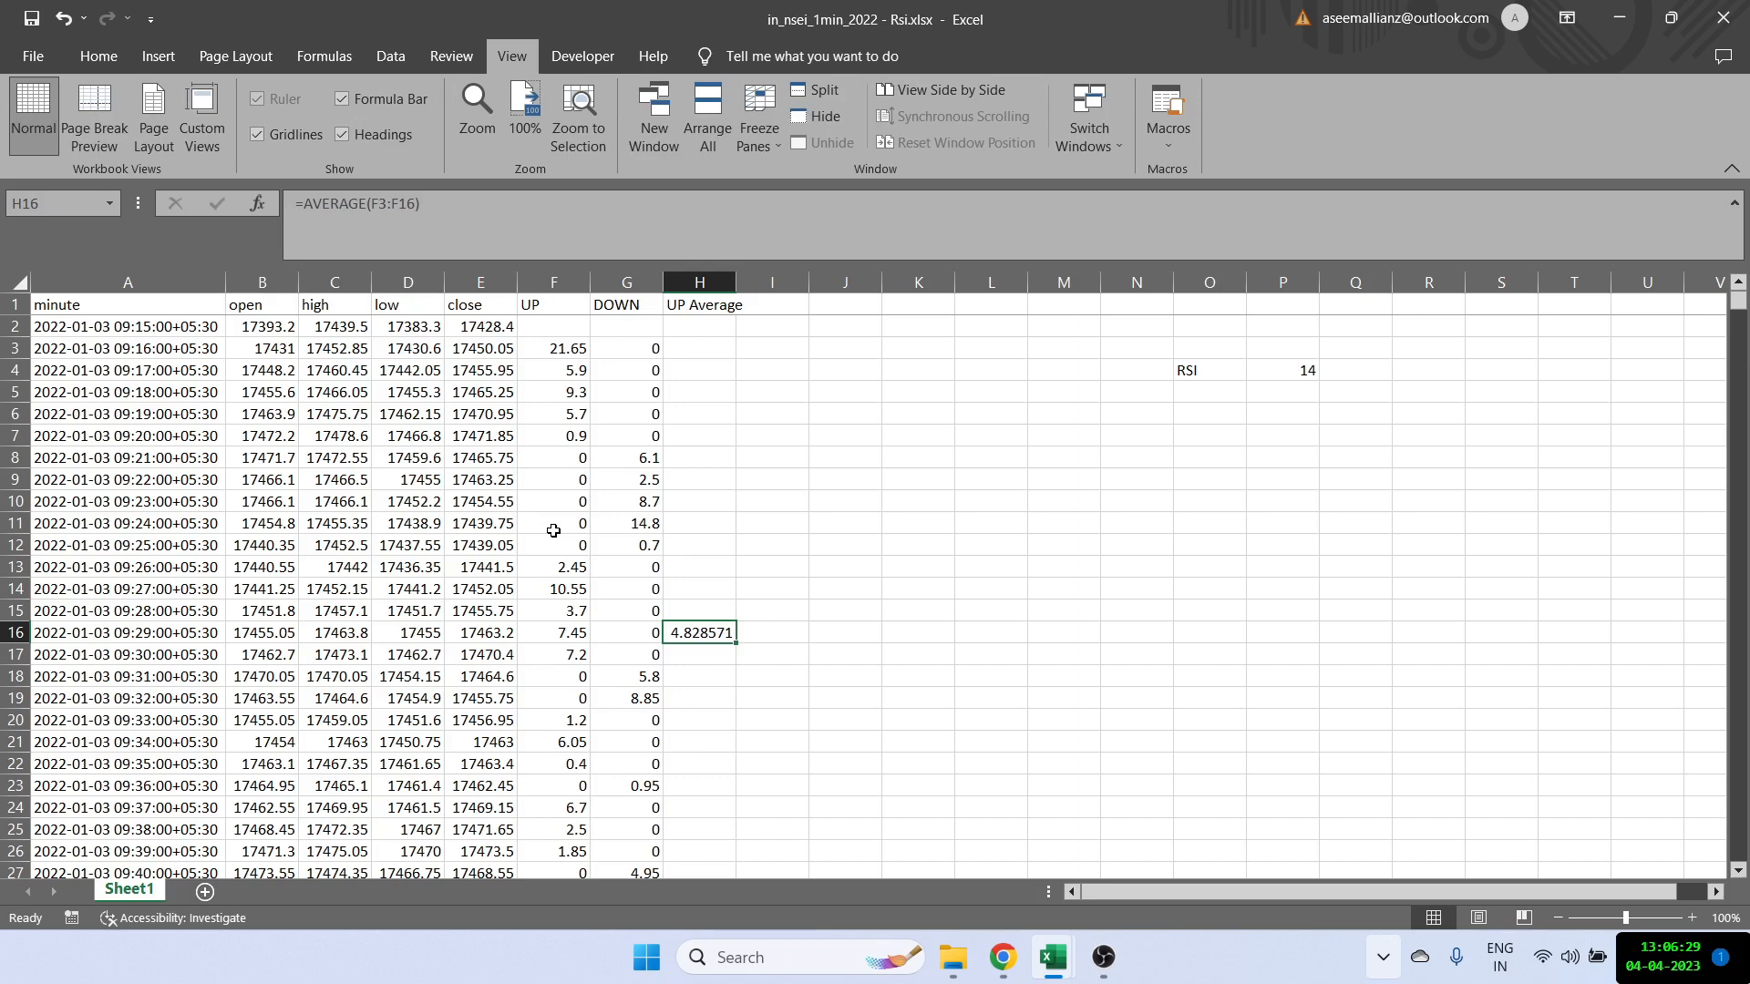
click(698, 654)
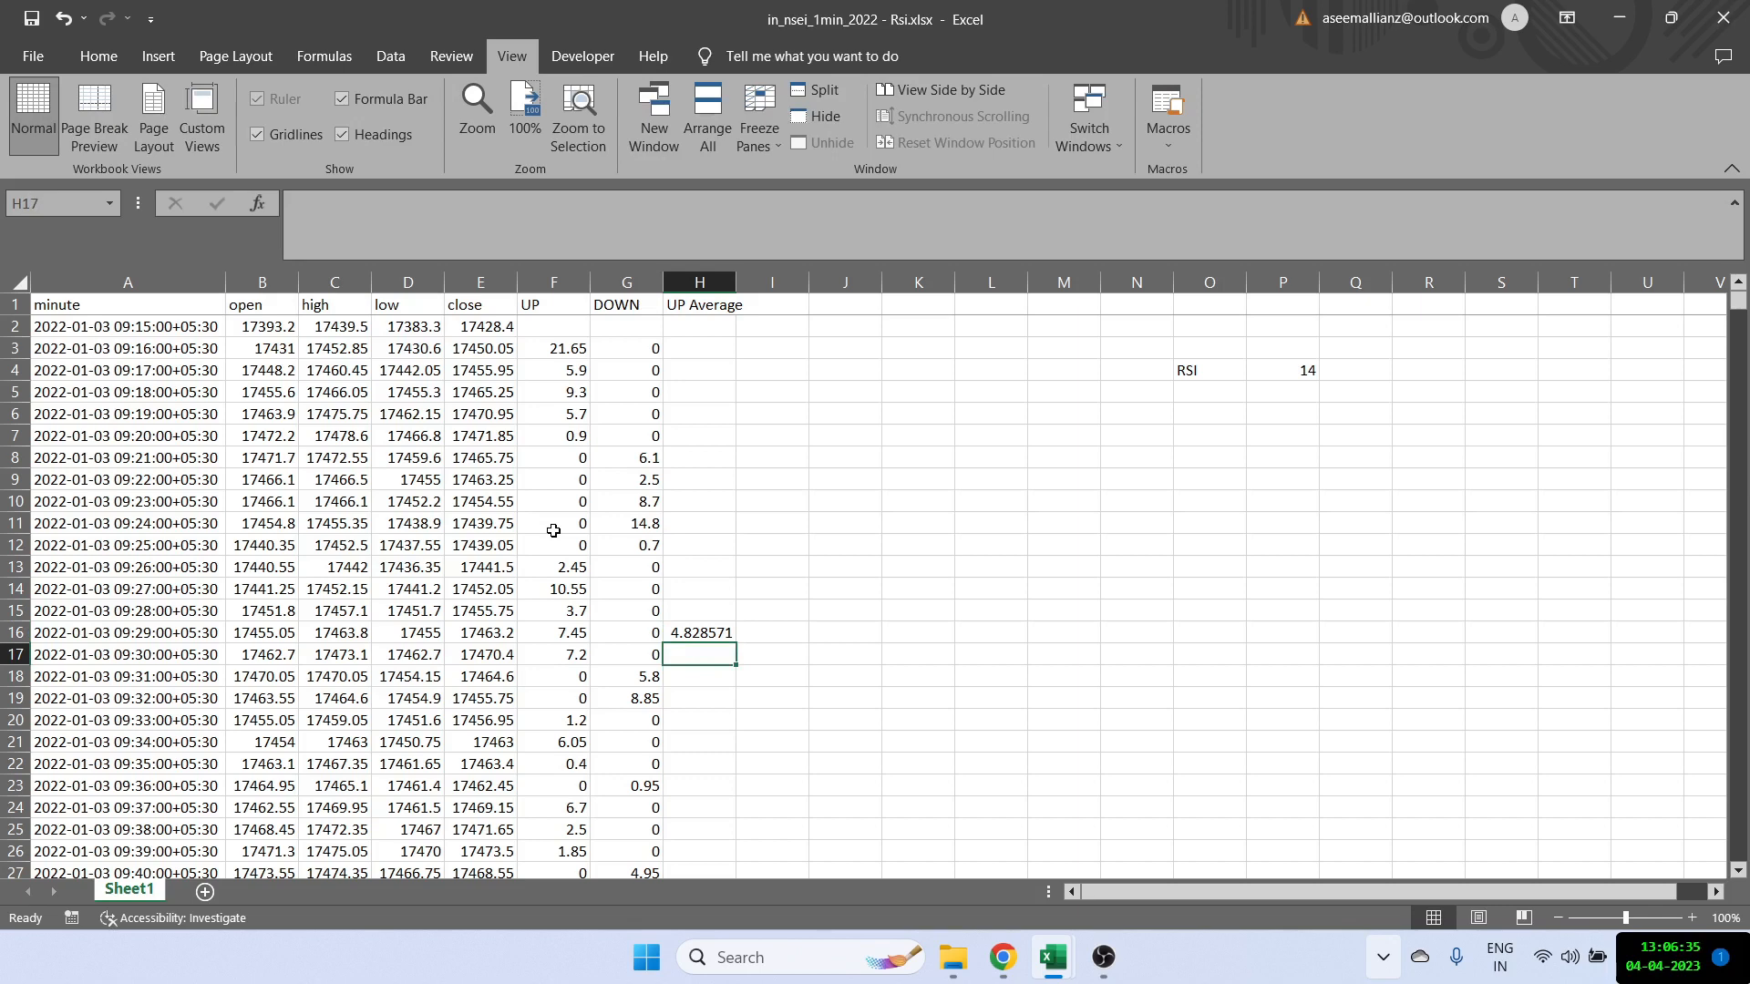
Step: Enter the smoothed average =((H16*($P$4-1)+F17)/$P$4) in H17 with P4 fixed as absolute
text(=((H16)
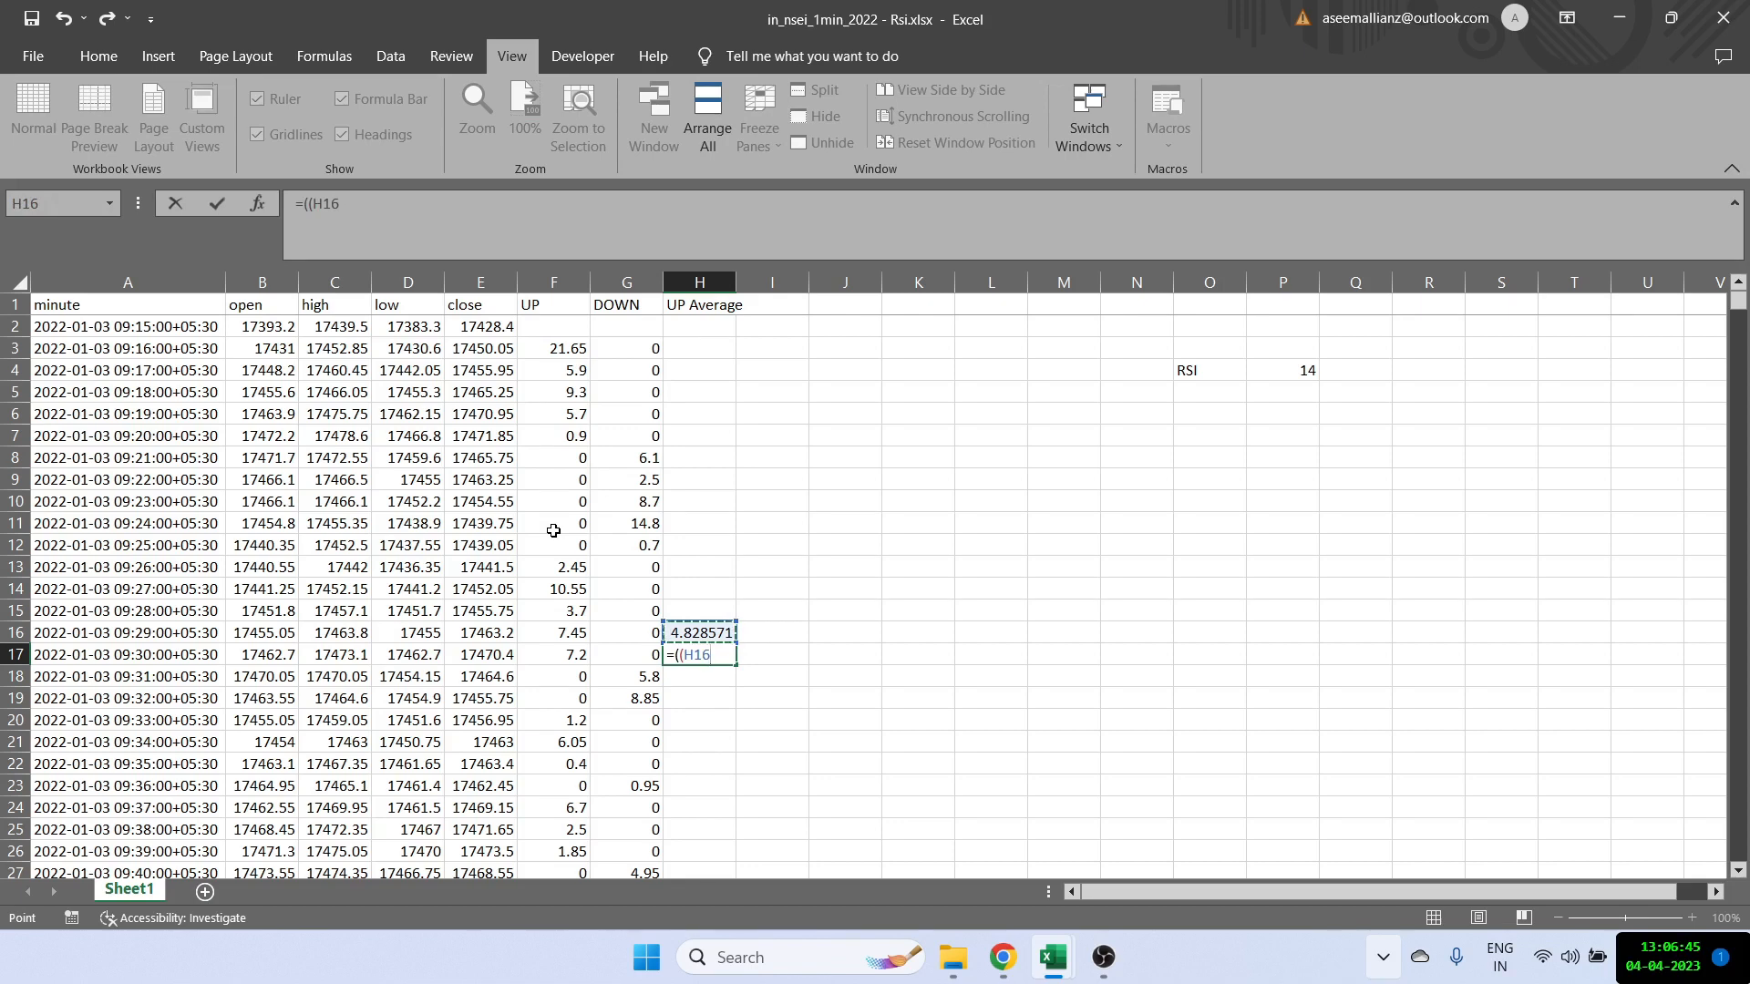
text(*()
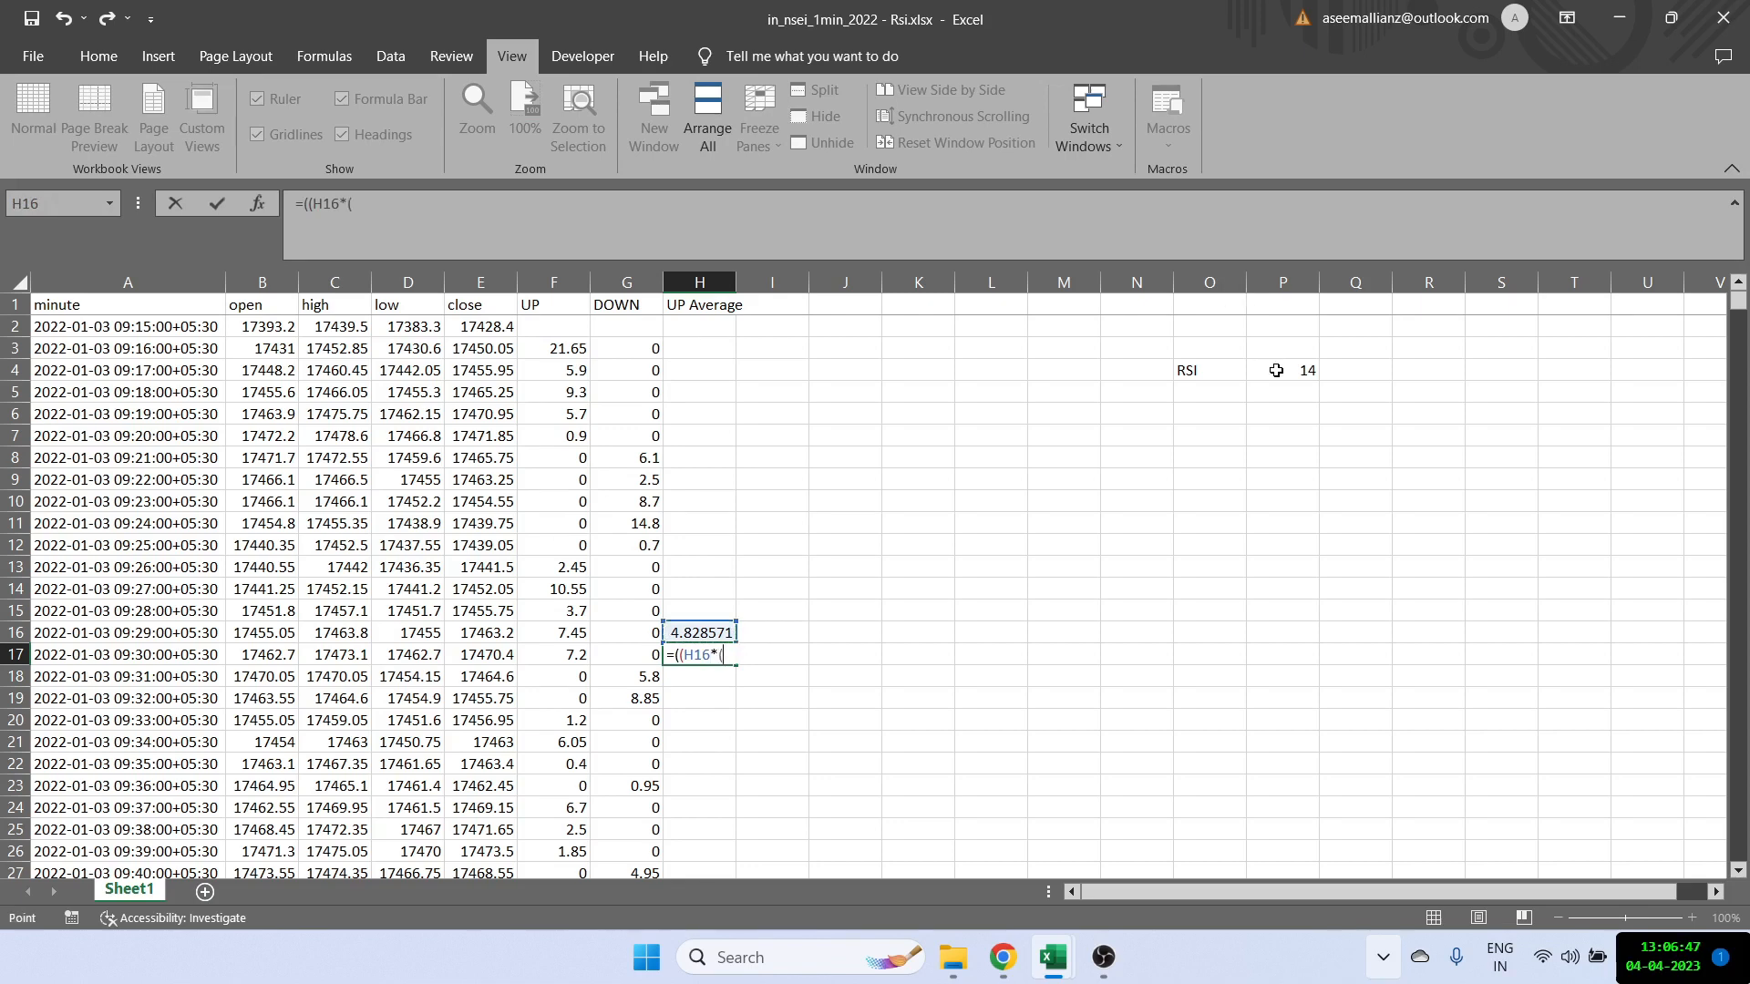
click(1281, 370)
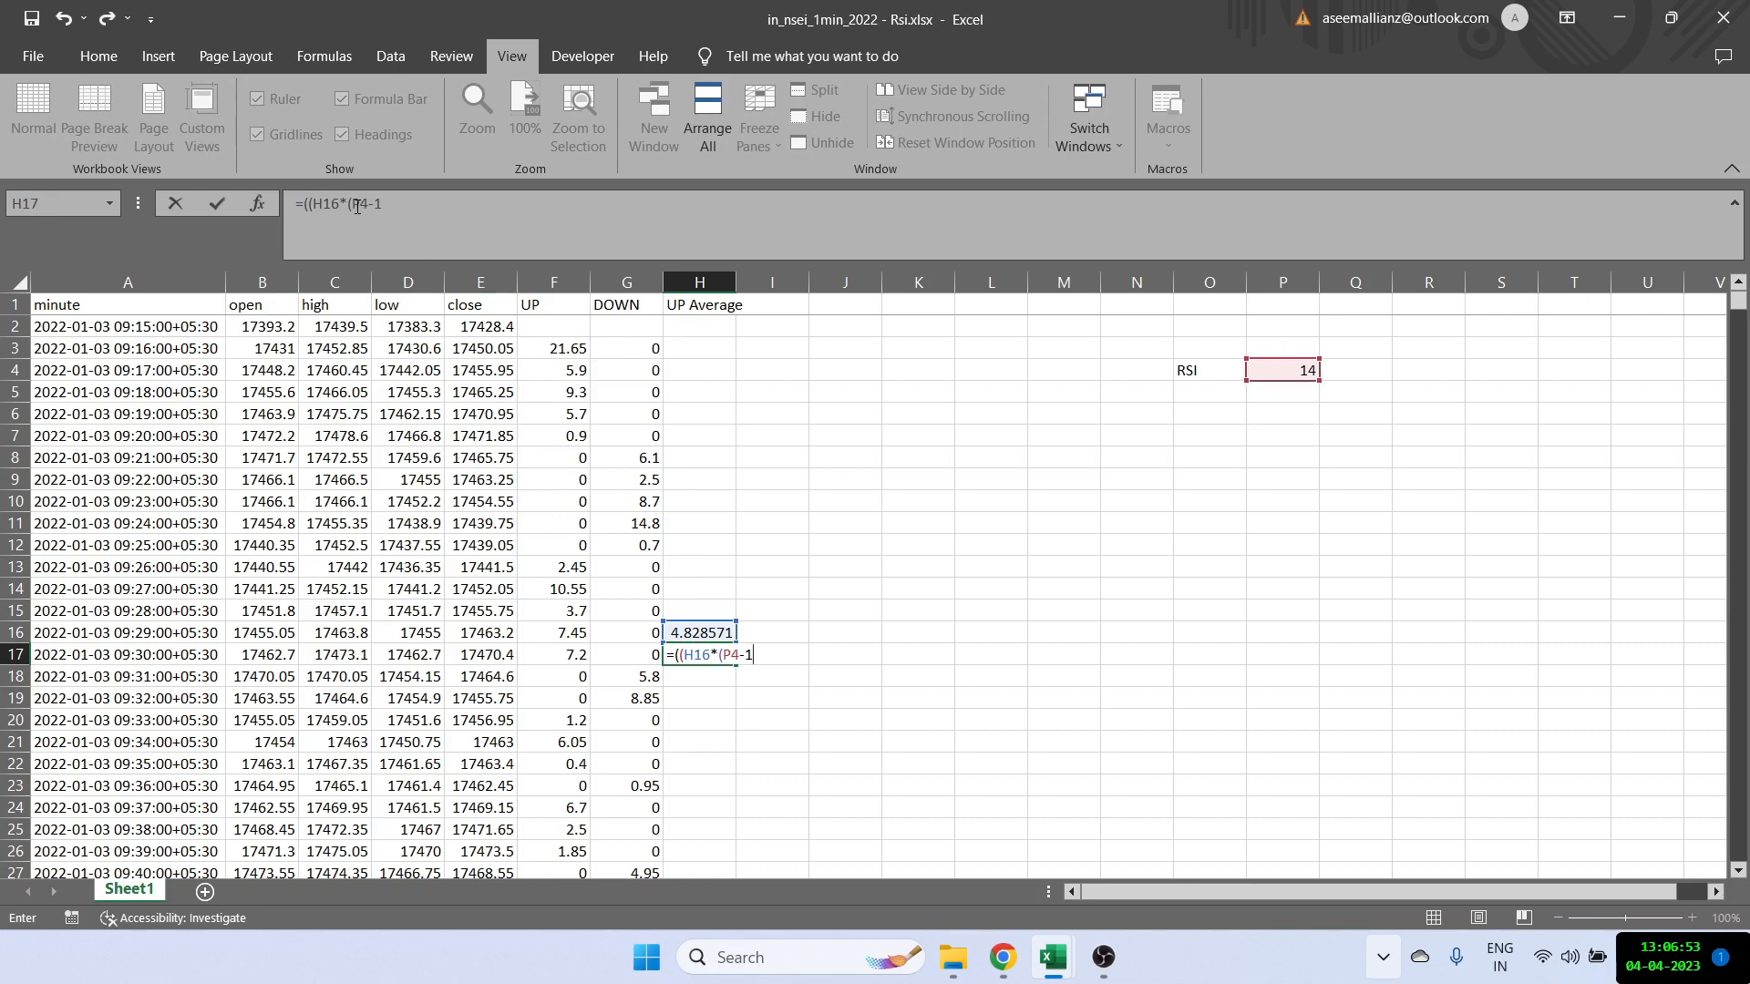
text())
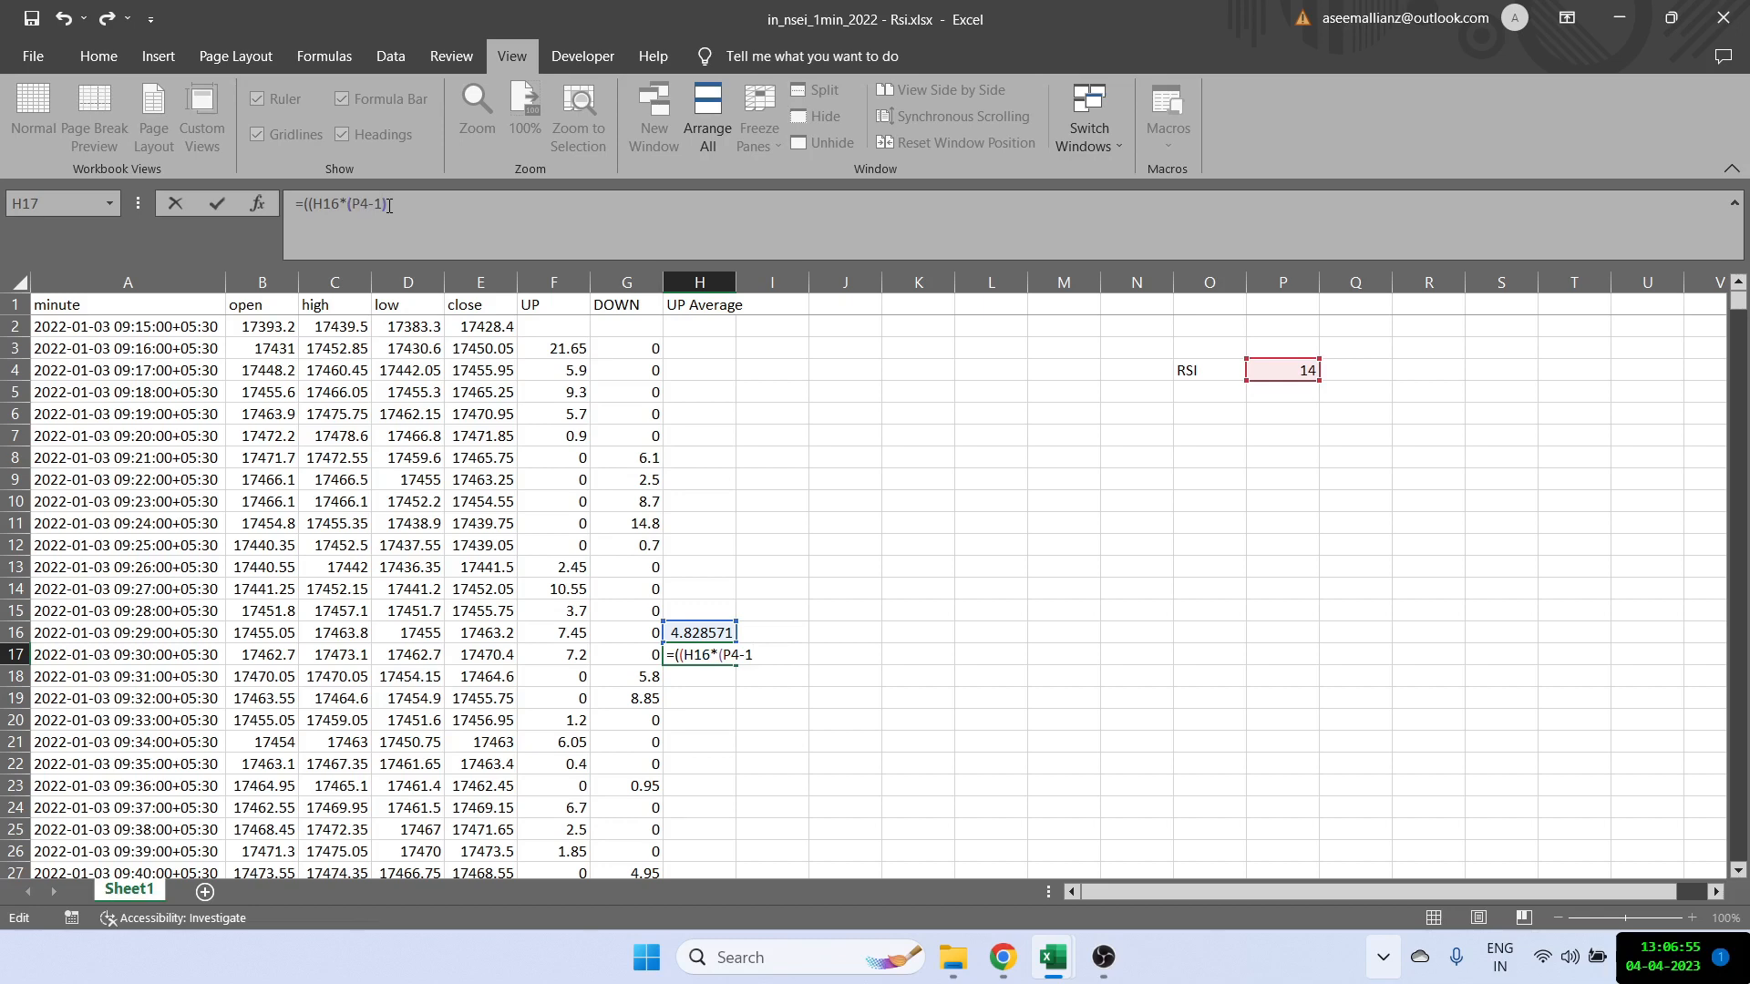
text(+)
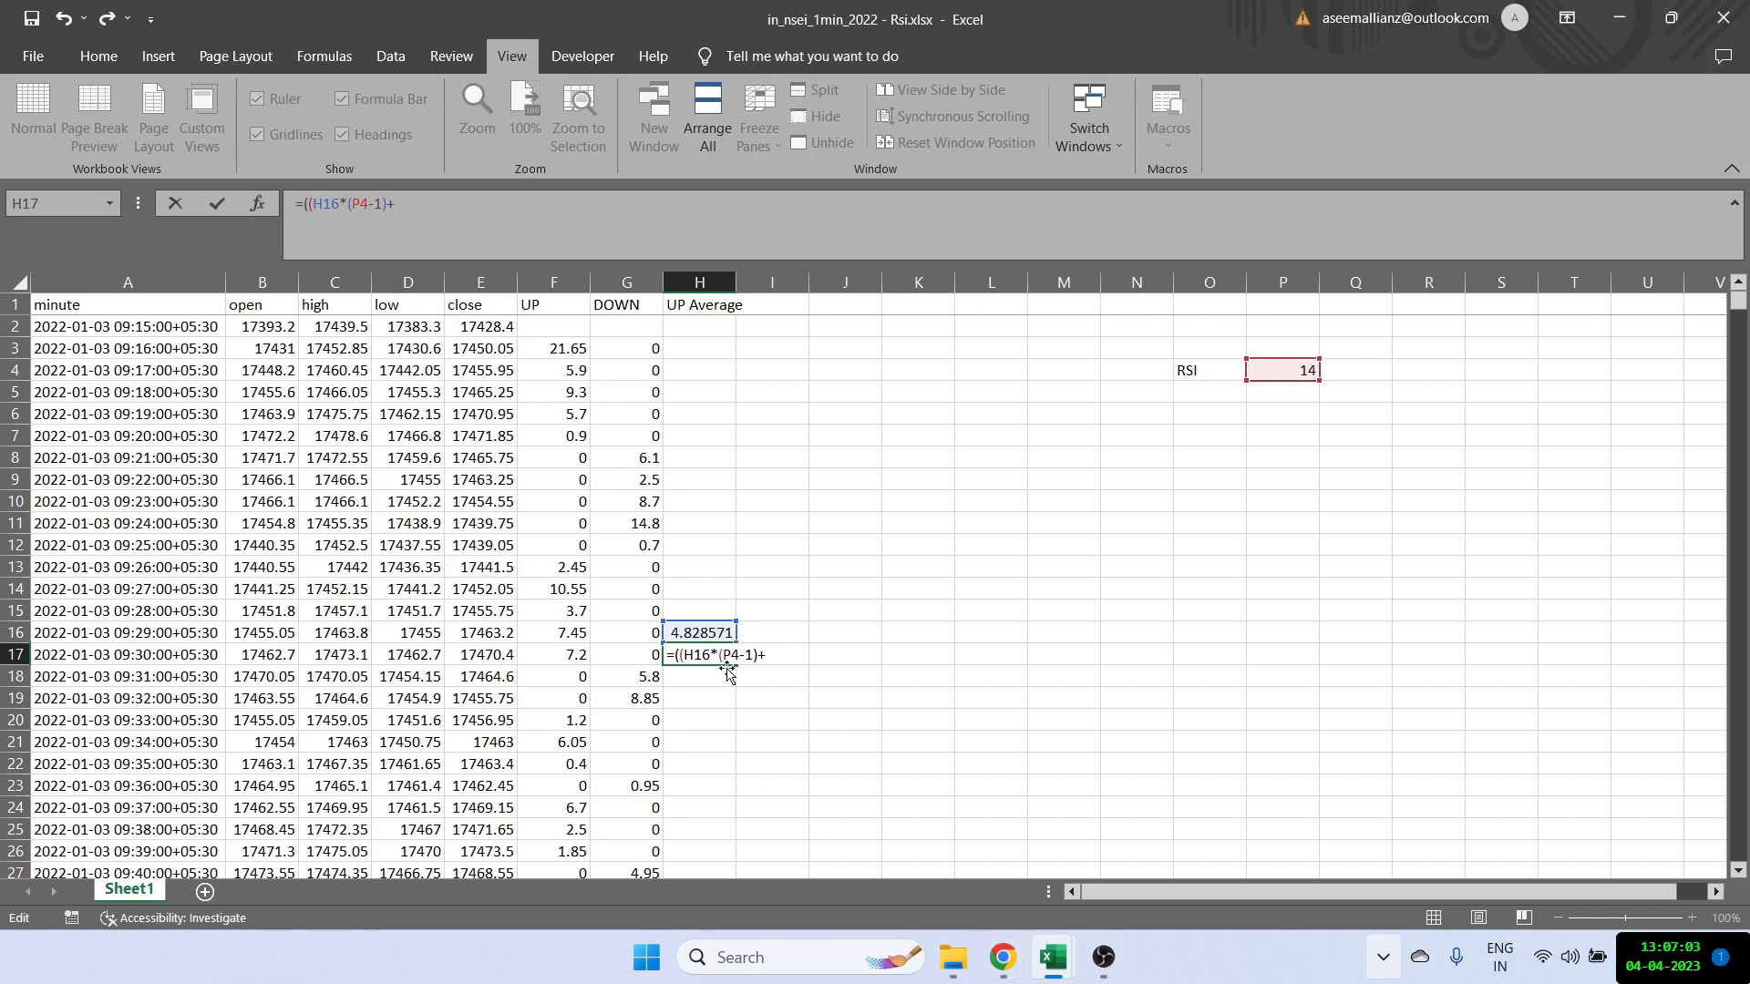
click(553, 654)
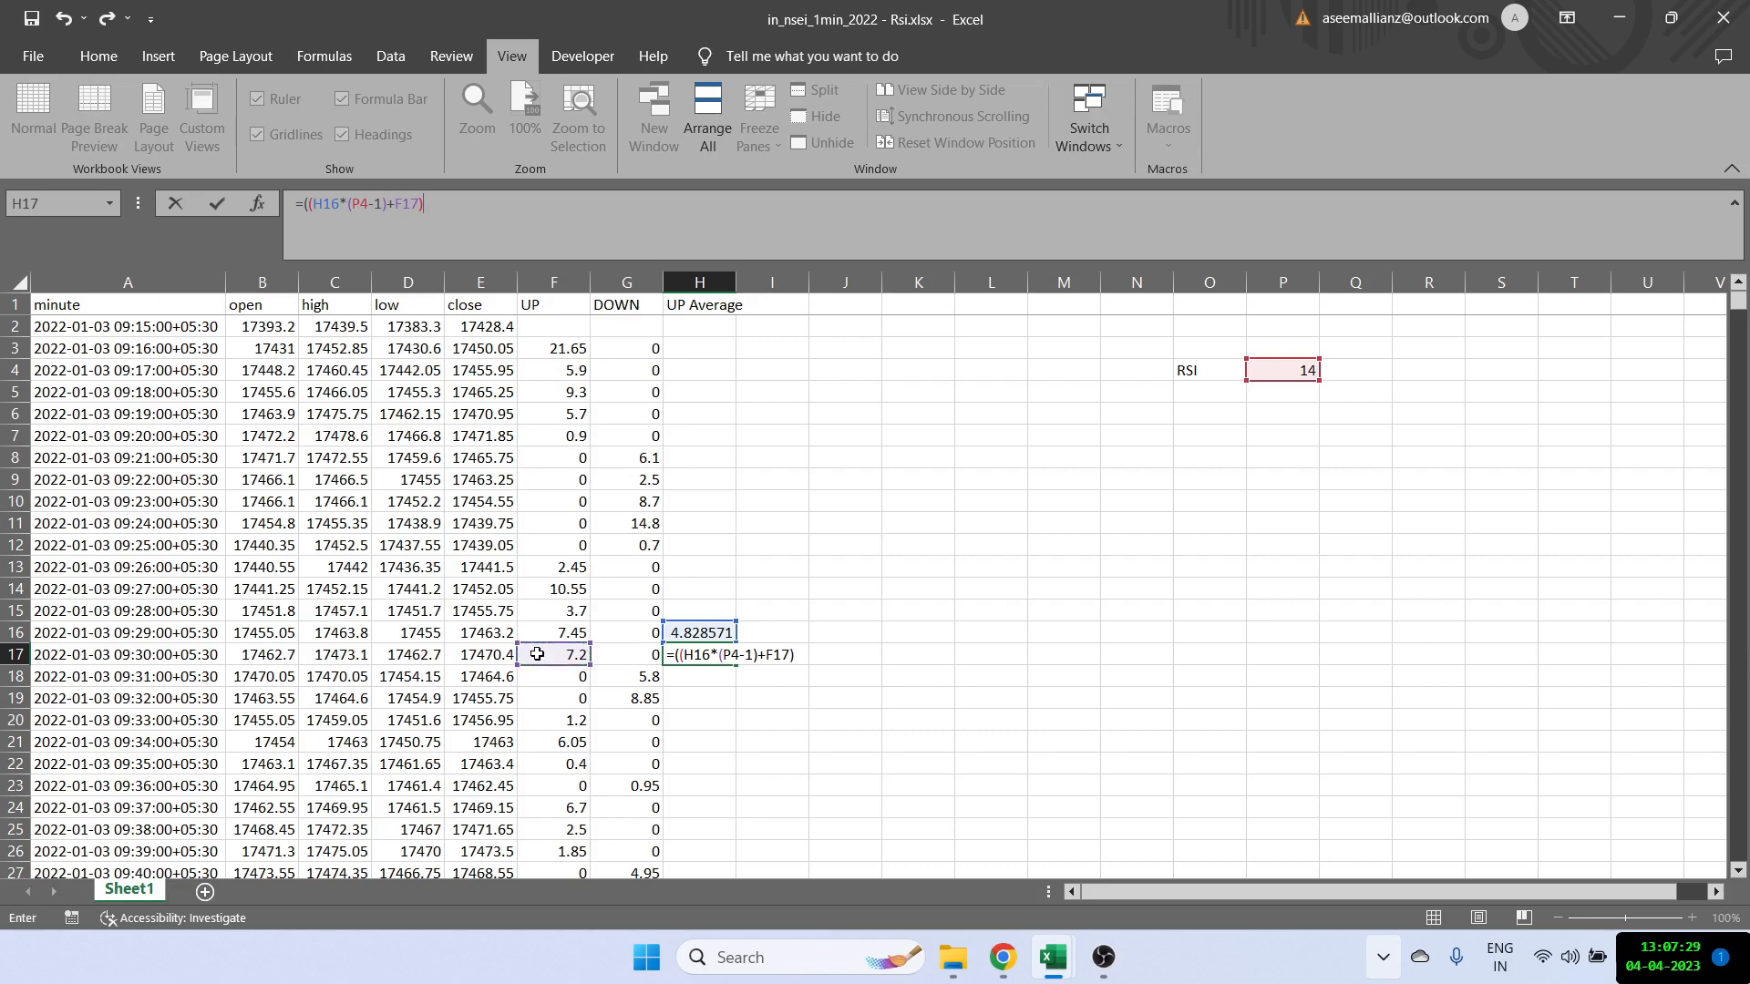
text(/)
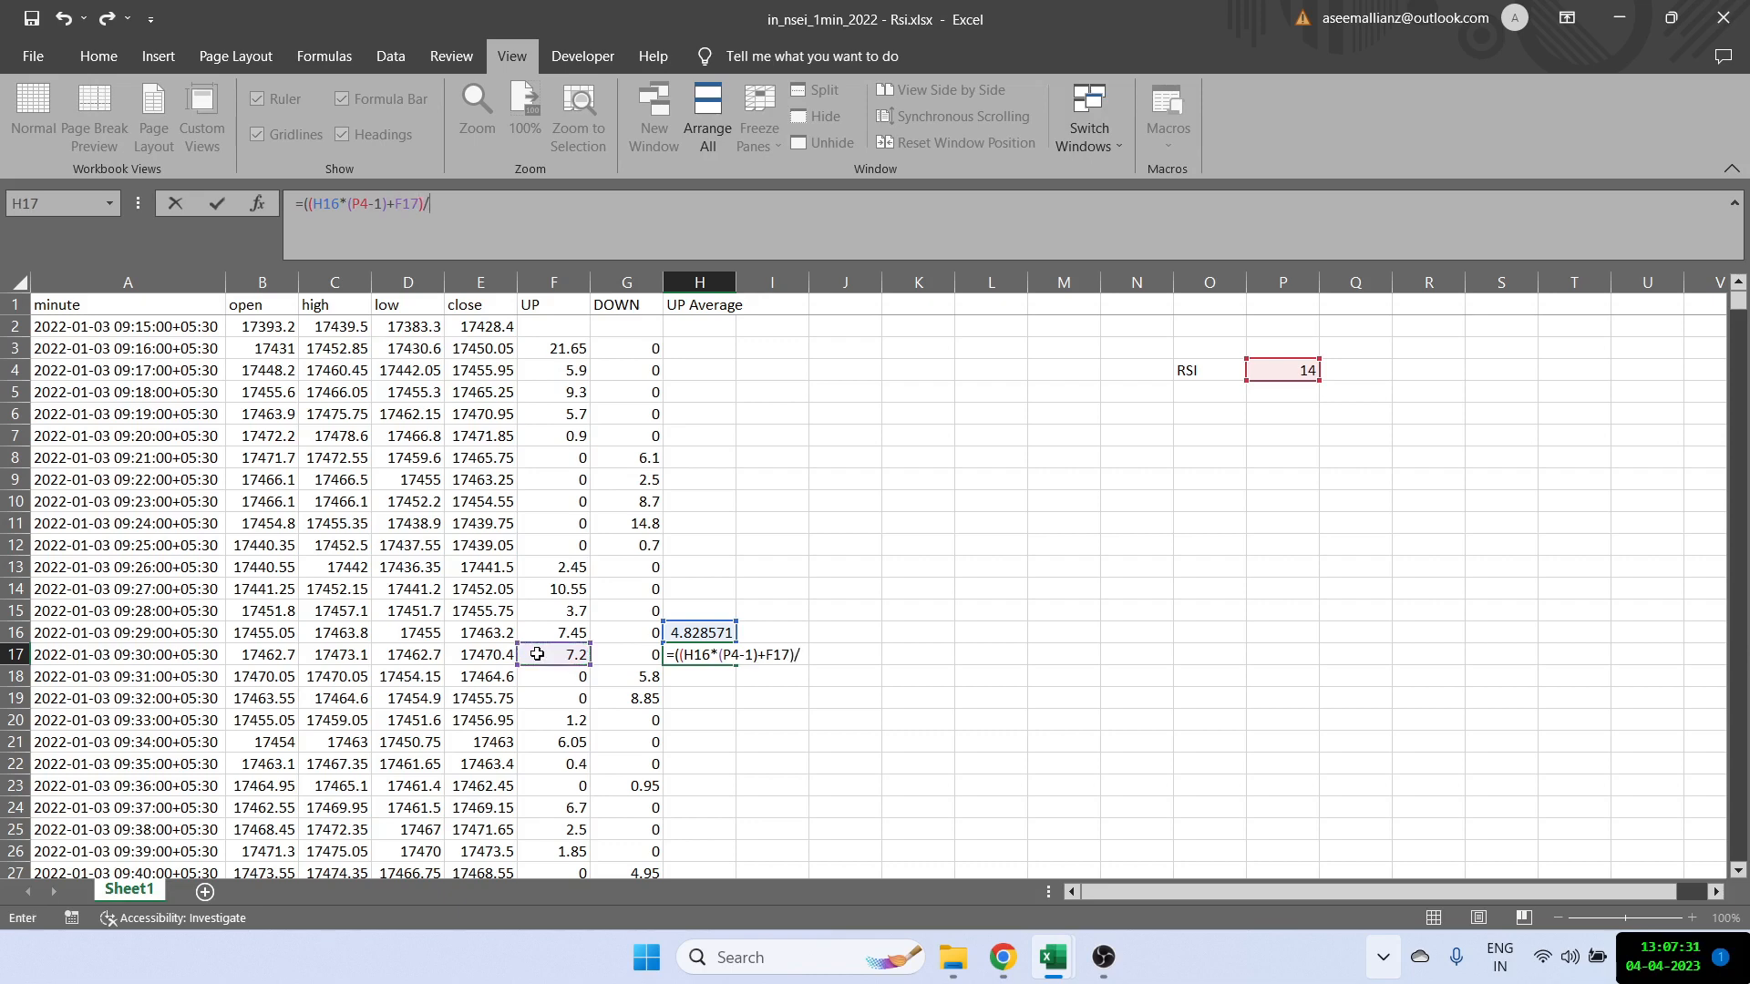
click(1281, 370)
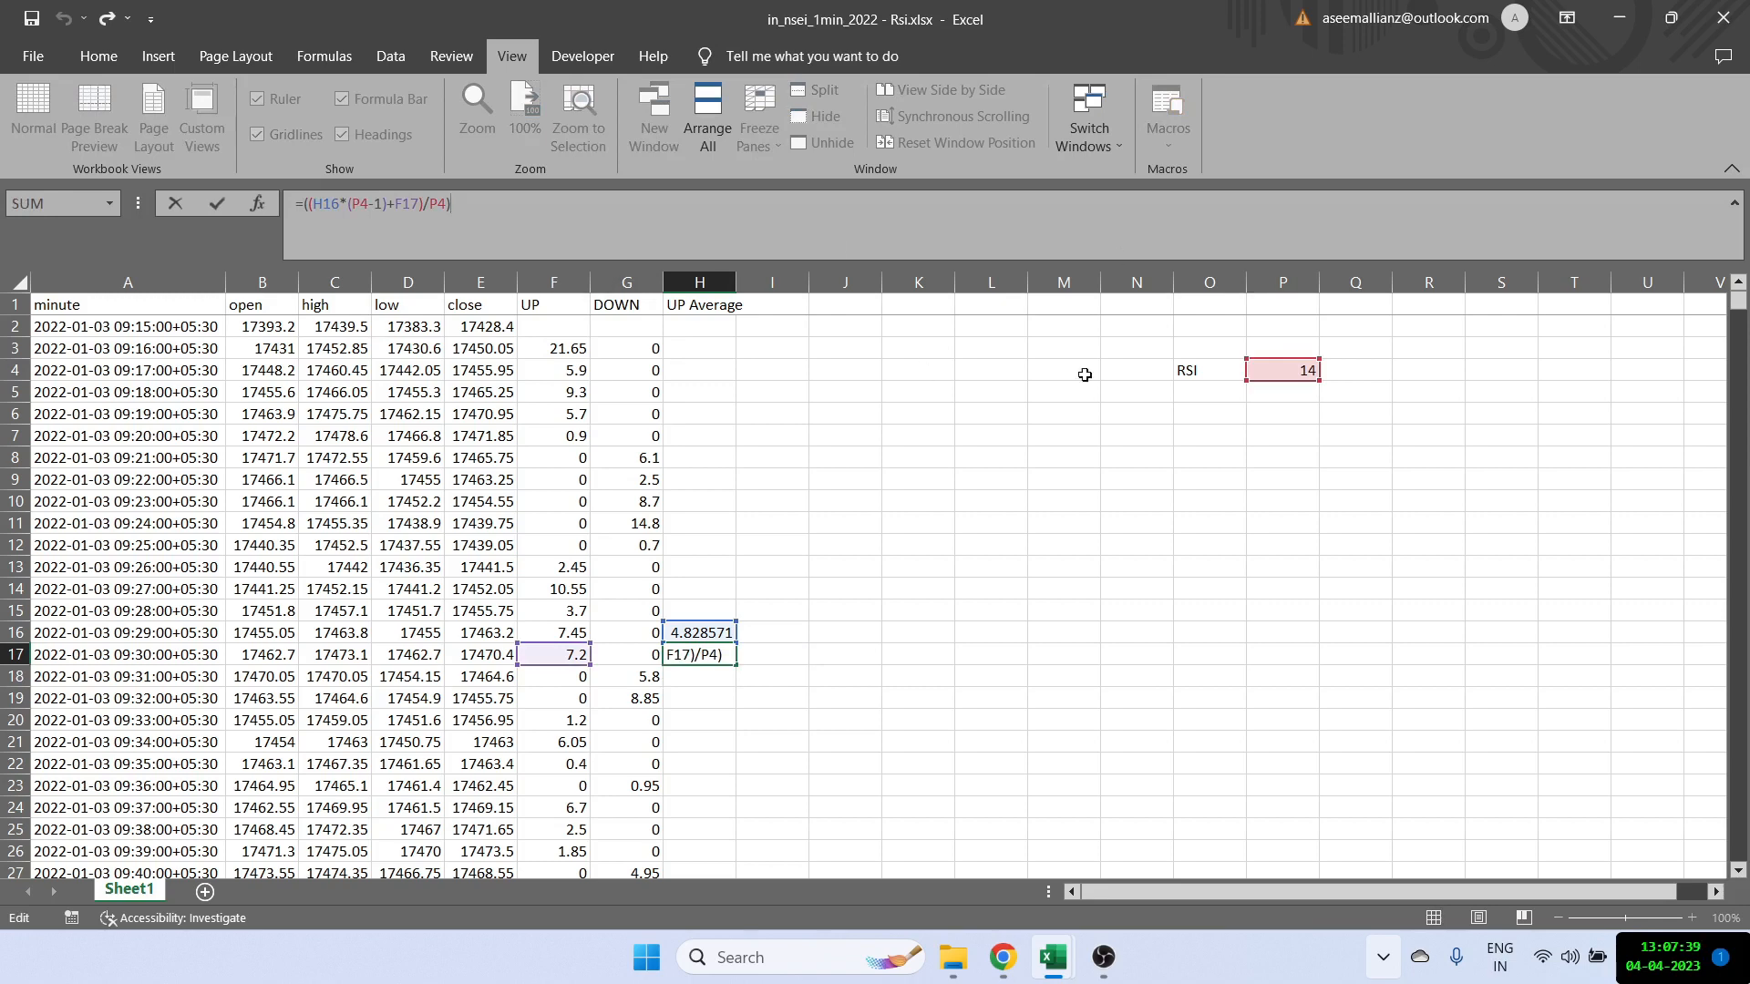
mouse_move(1241, 355)
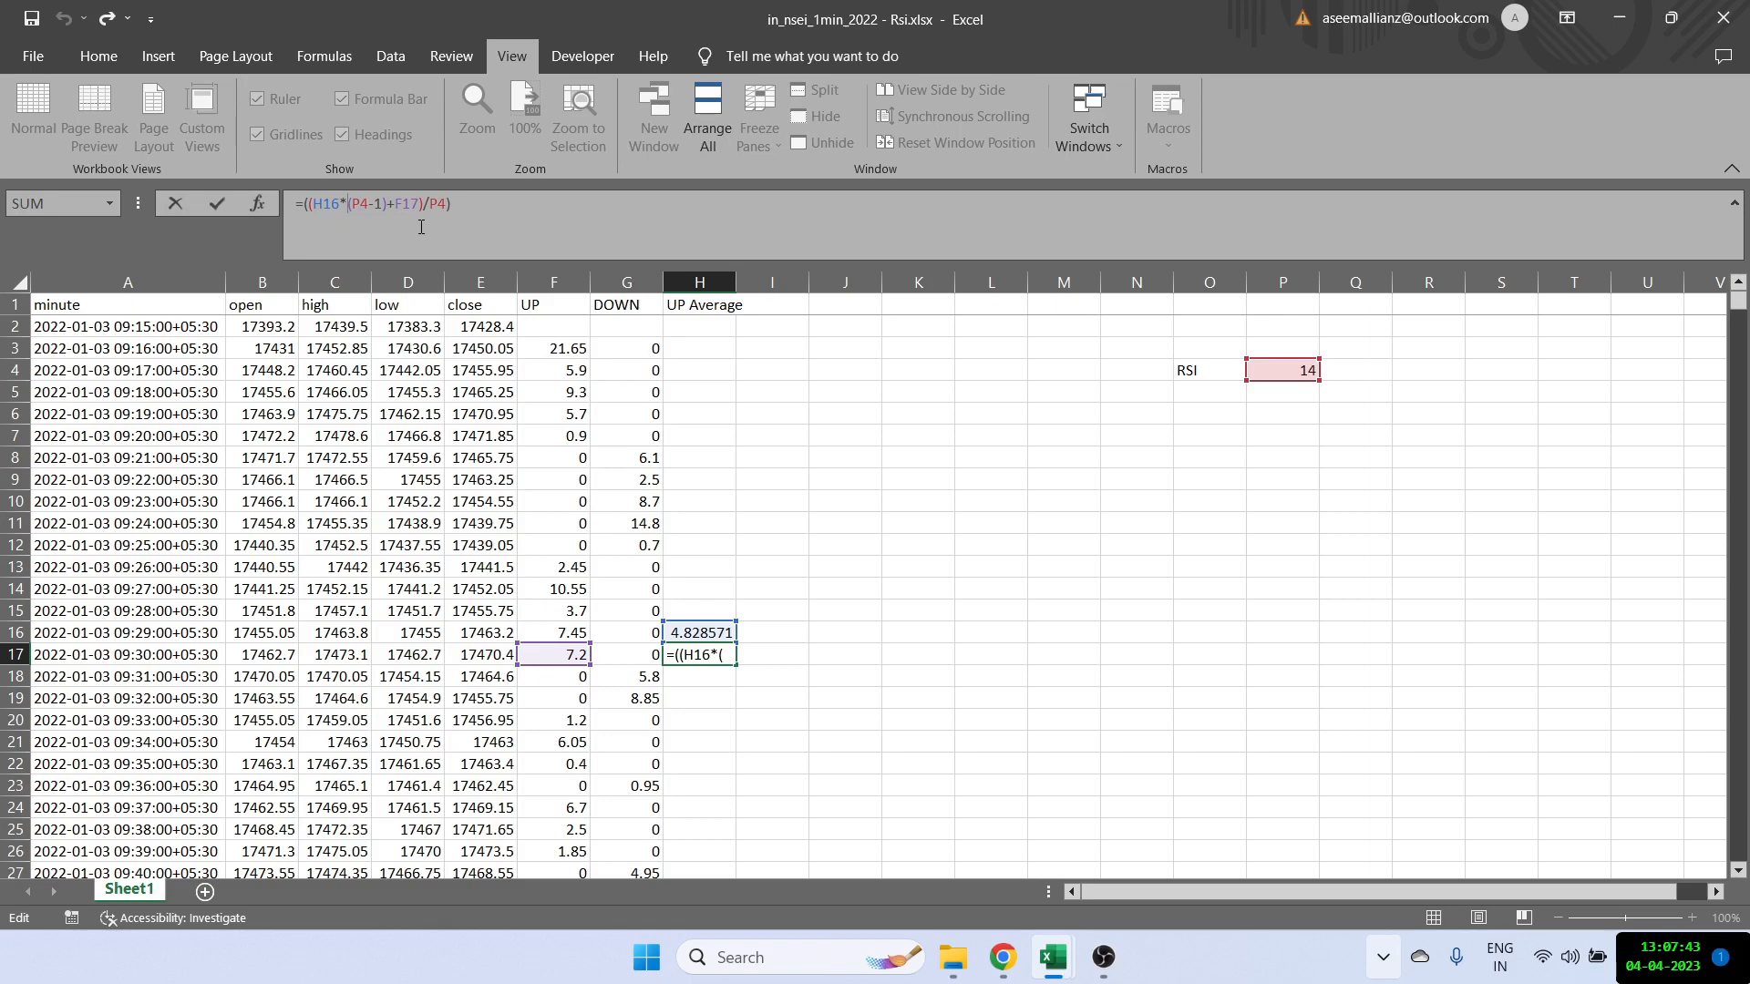
key(f4)
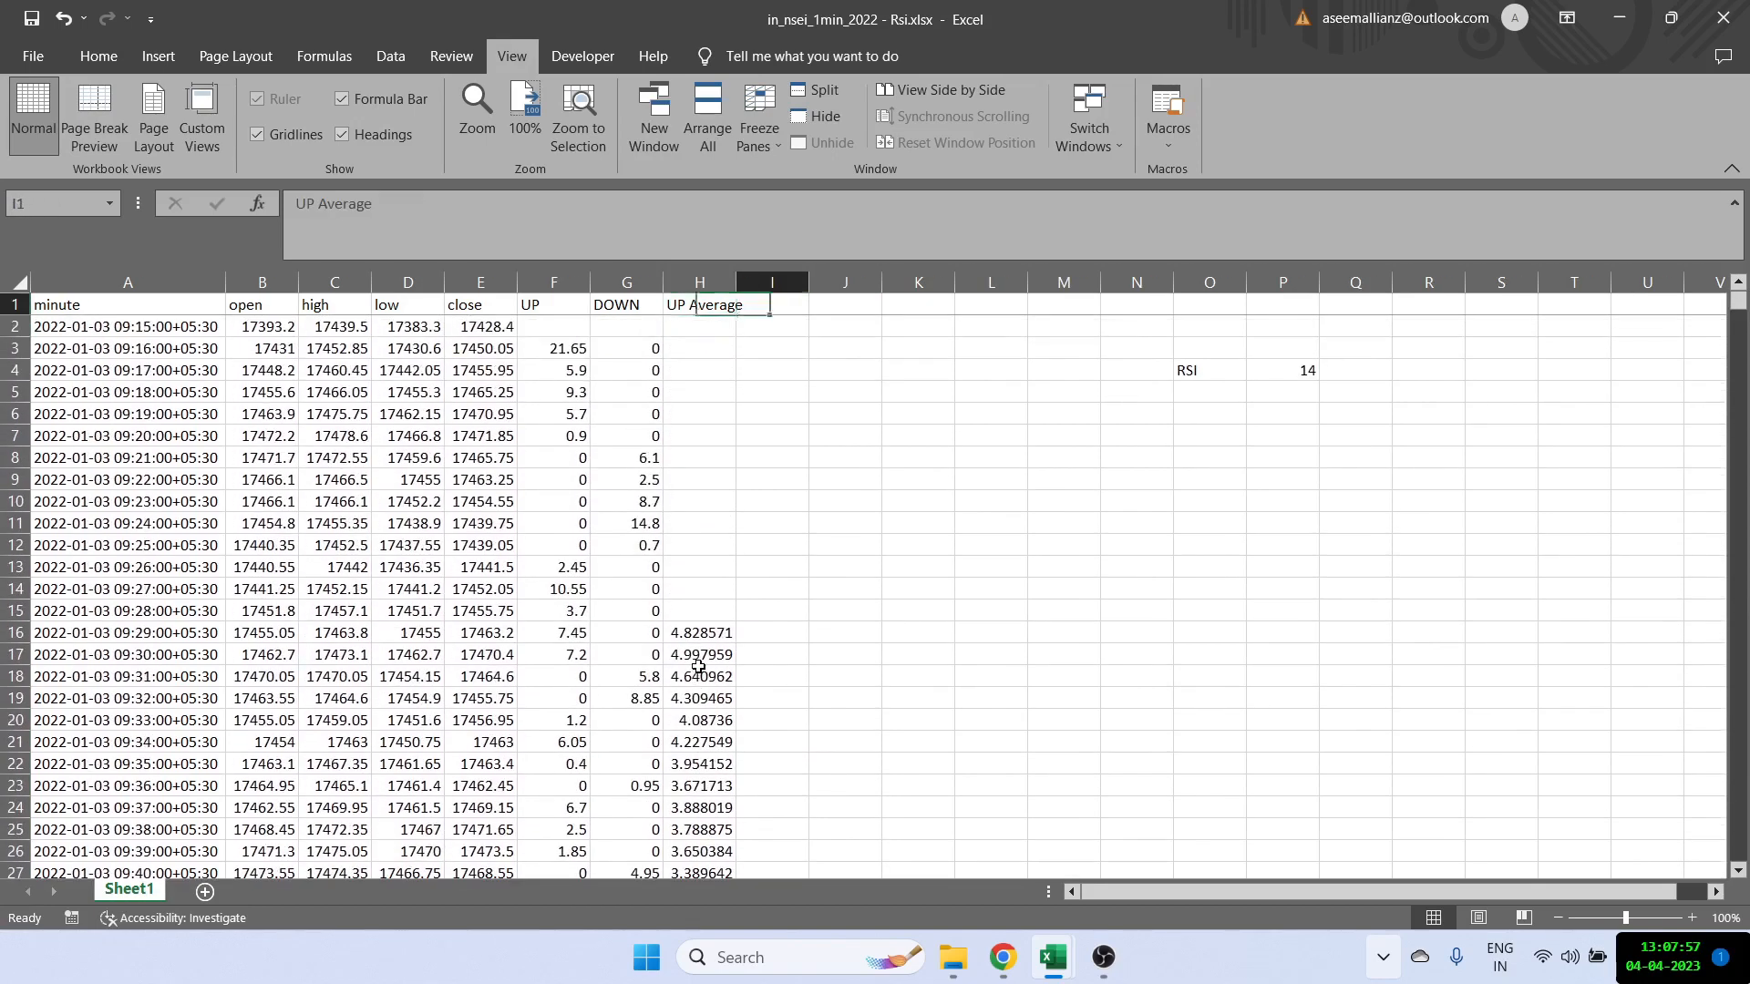
Step: Head I1 DOWN Average and copy H16 and H17 into I16 and I17, giving 2.342857 and smoothed values below
text(DOWN Average)
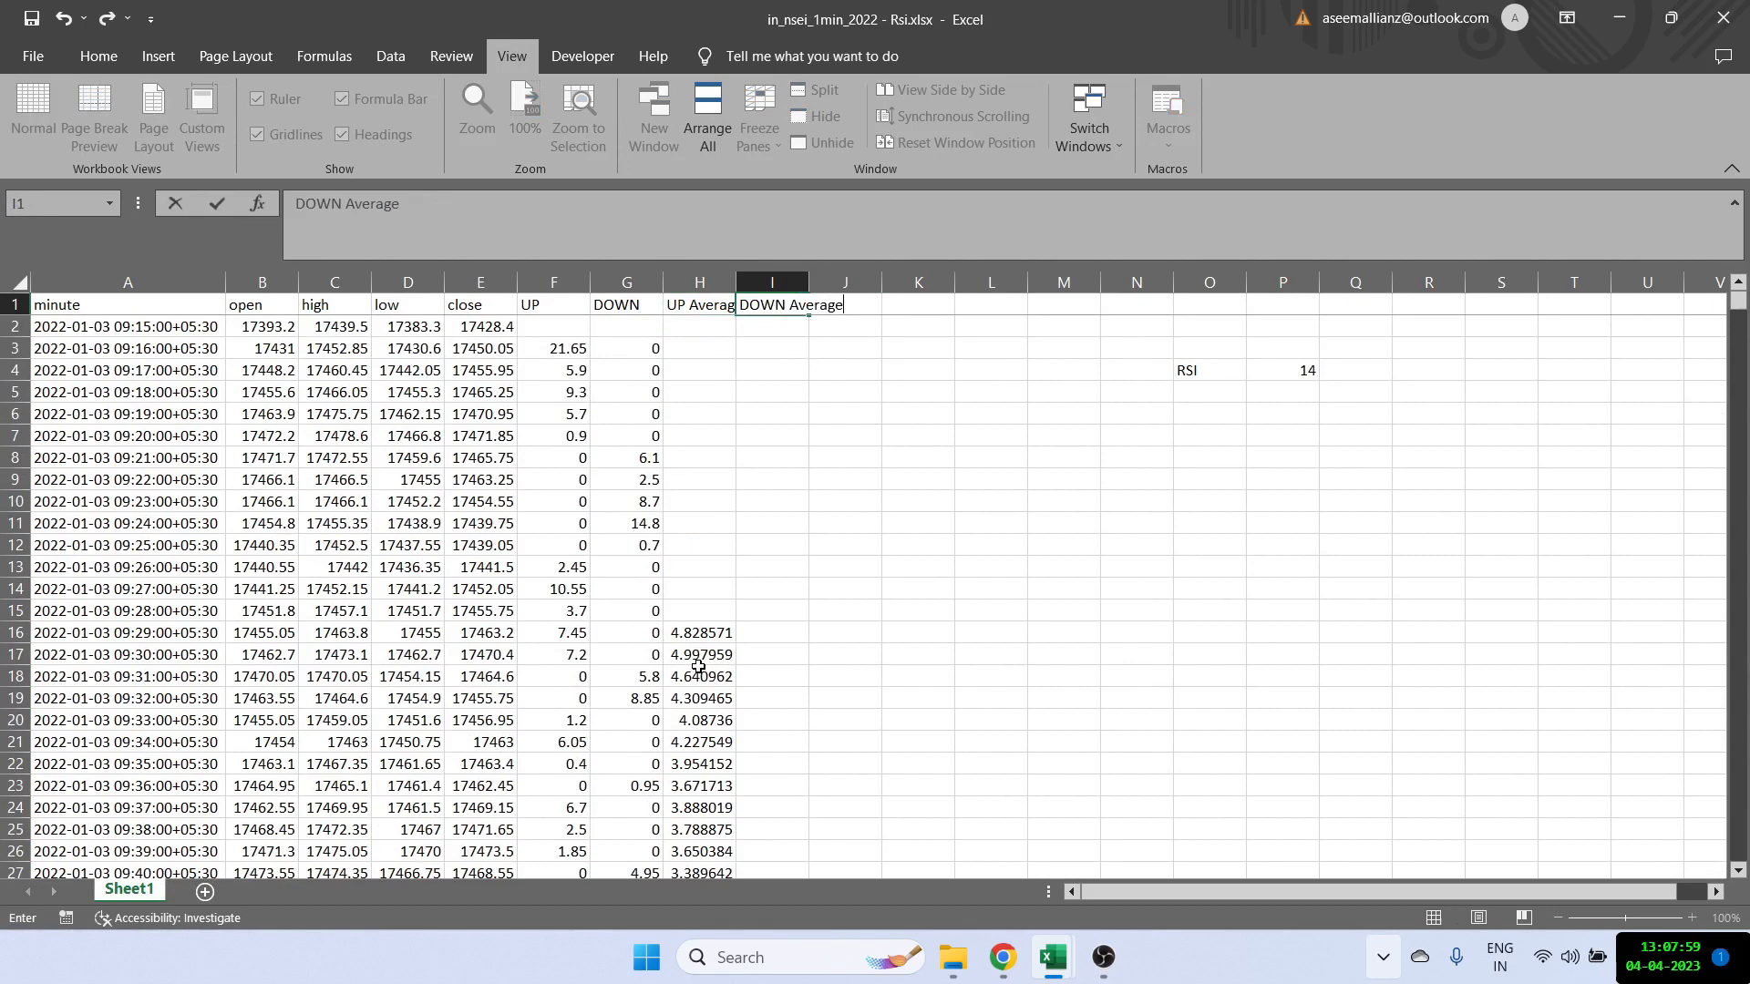
click(698, 633)
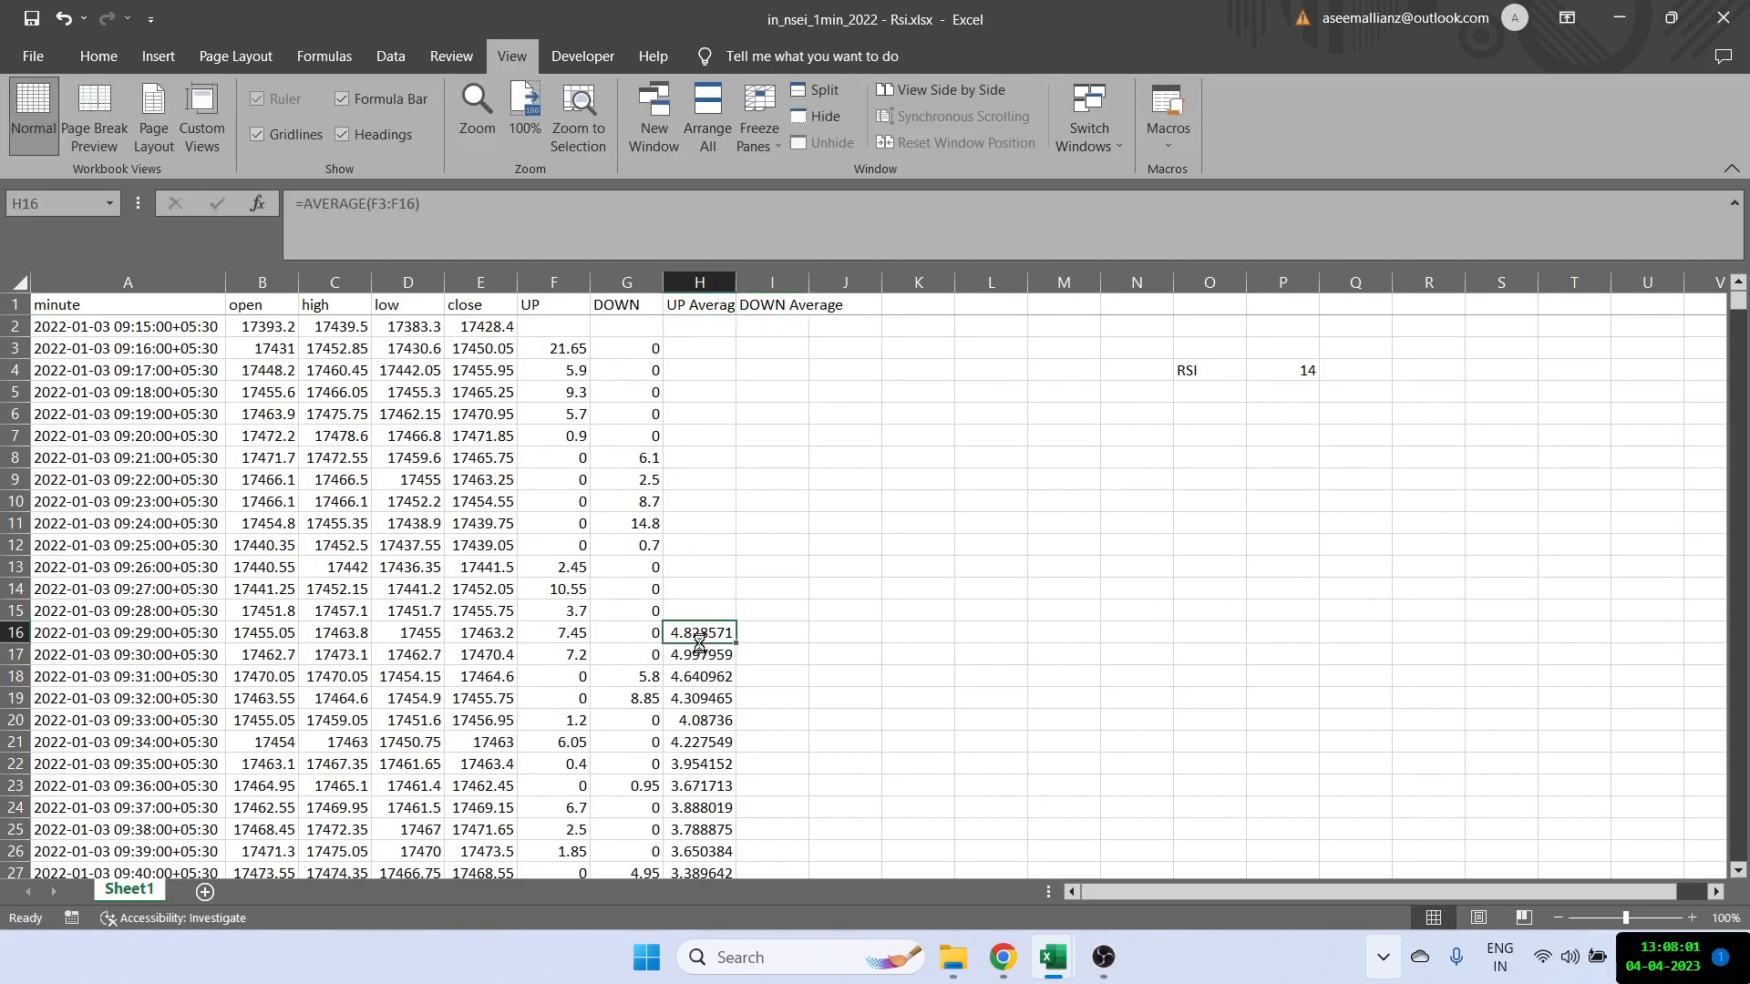
click(771, 633)
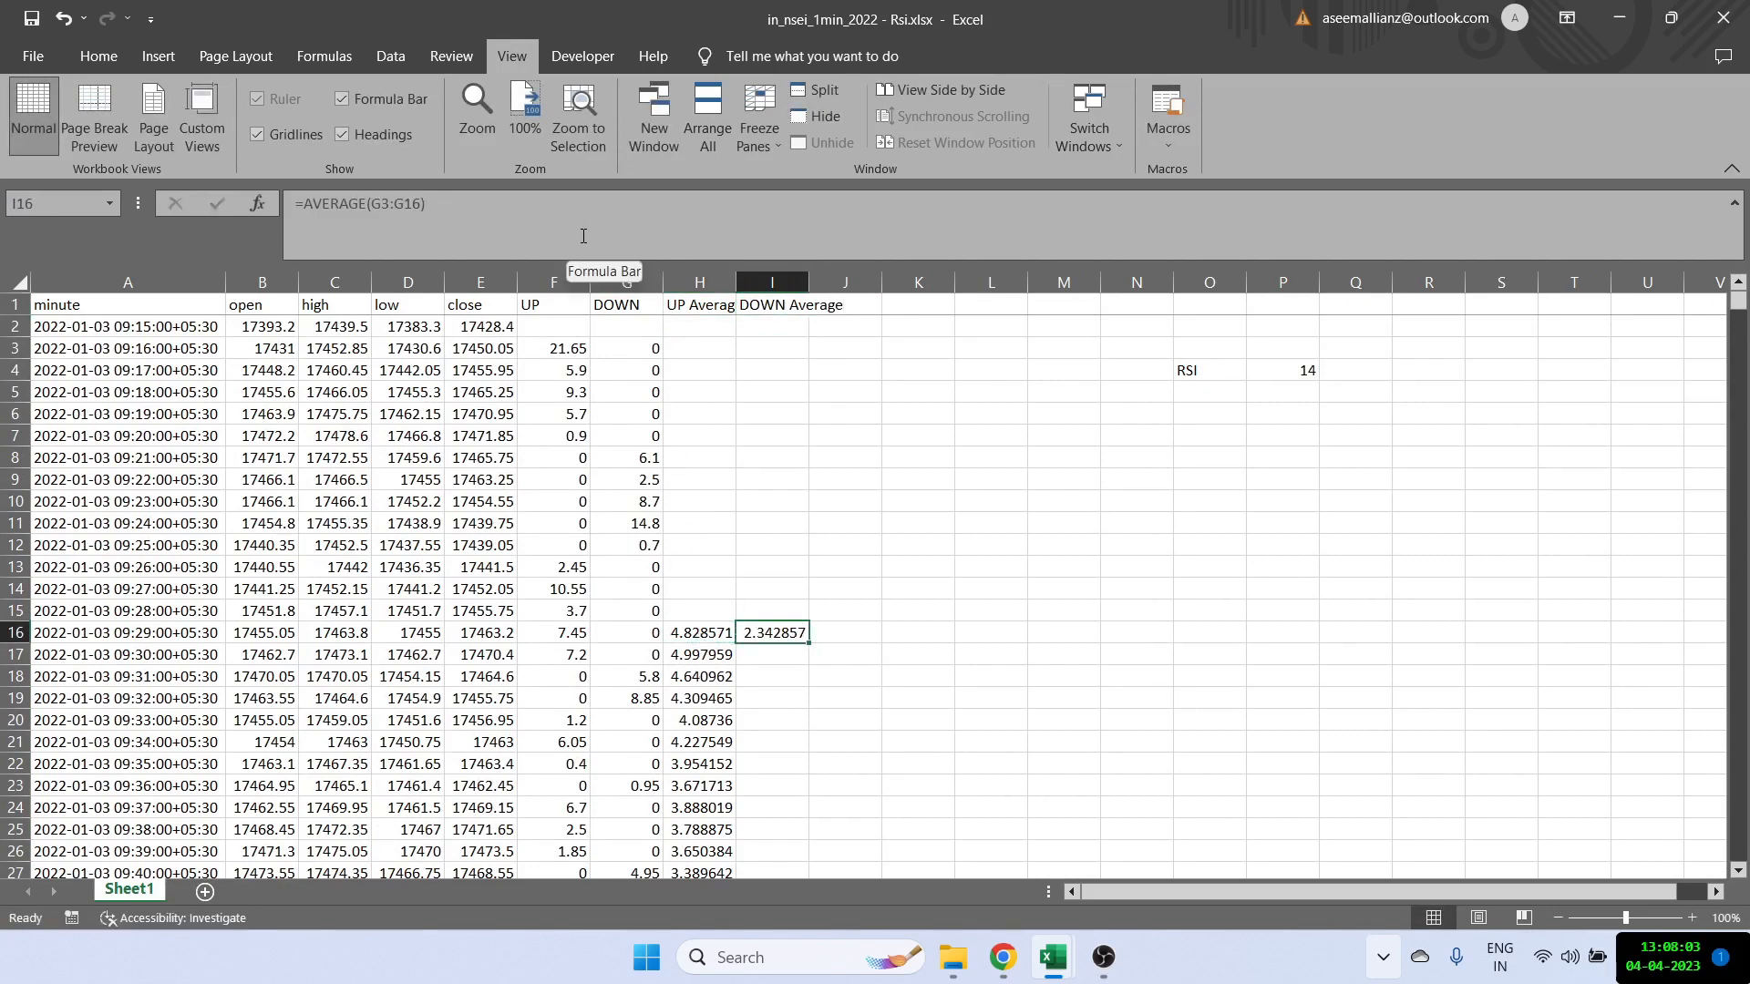
click(698, 632)
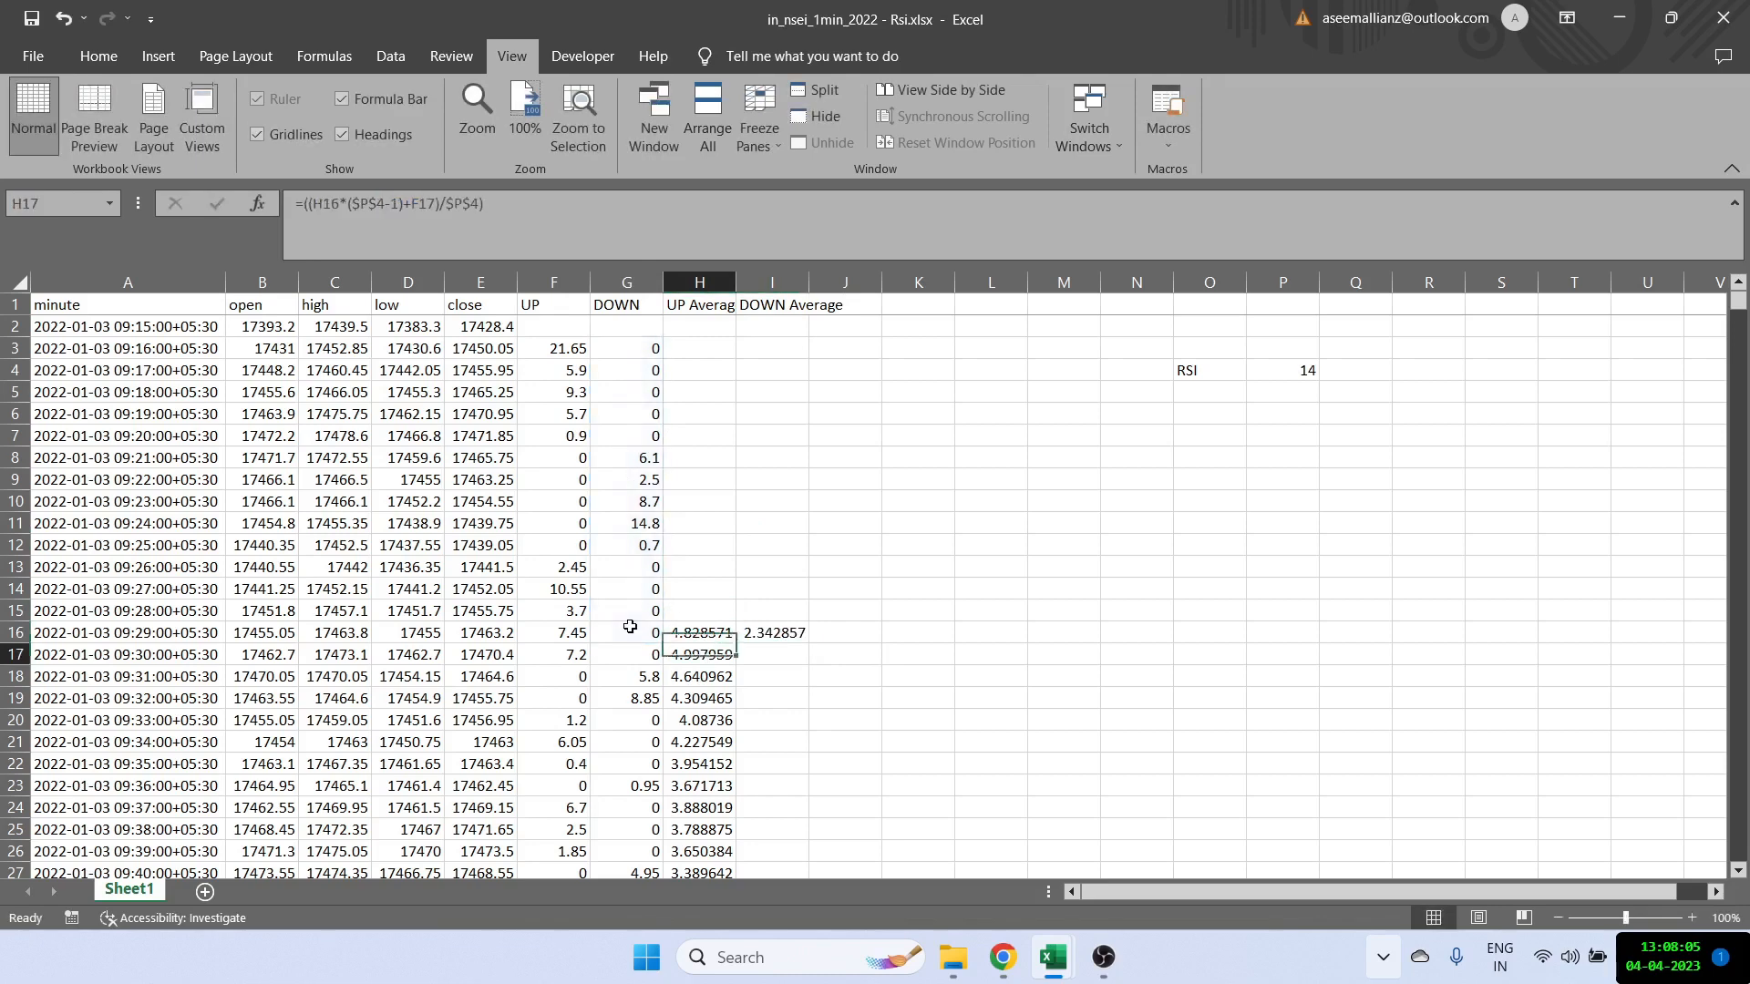
click(771, 654)
text(=((I16*($P$4-1)+G17)/$P$4))
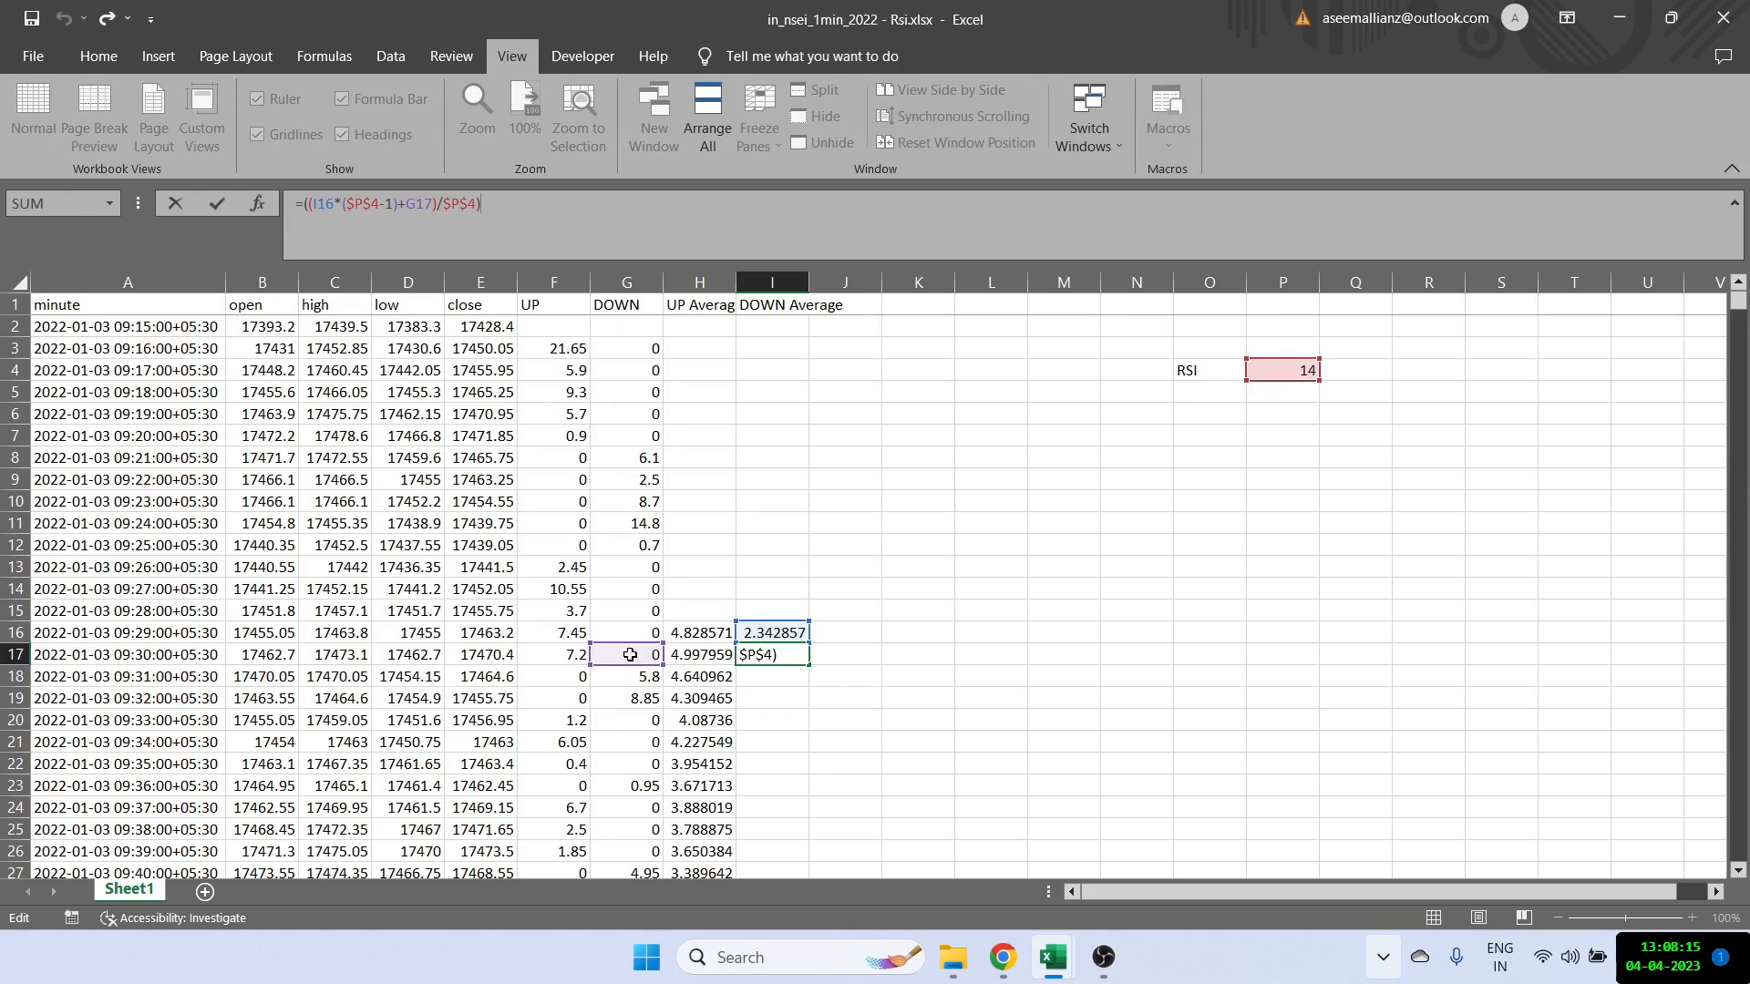
key(Return)
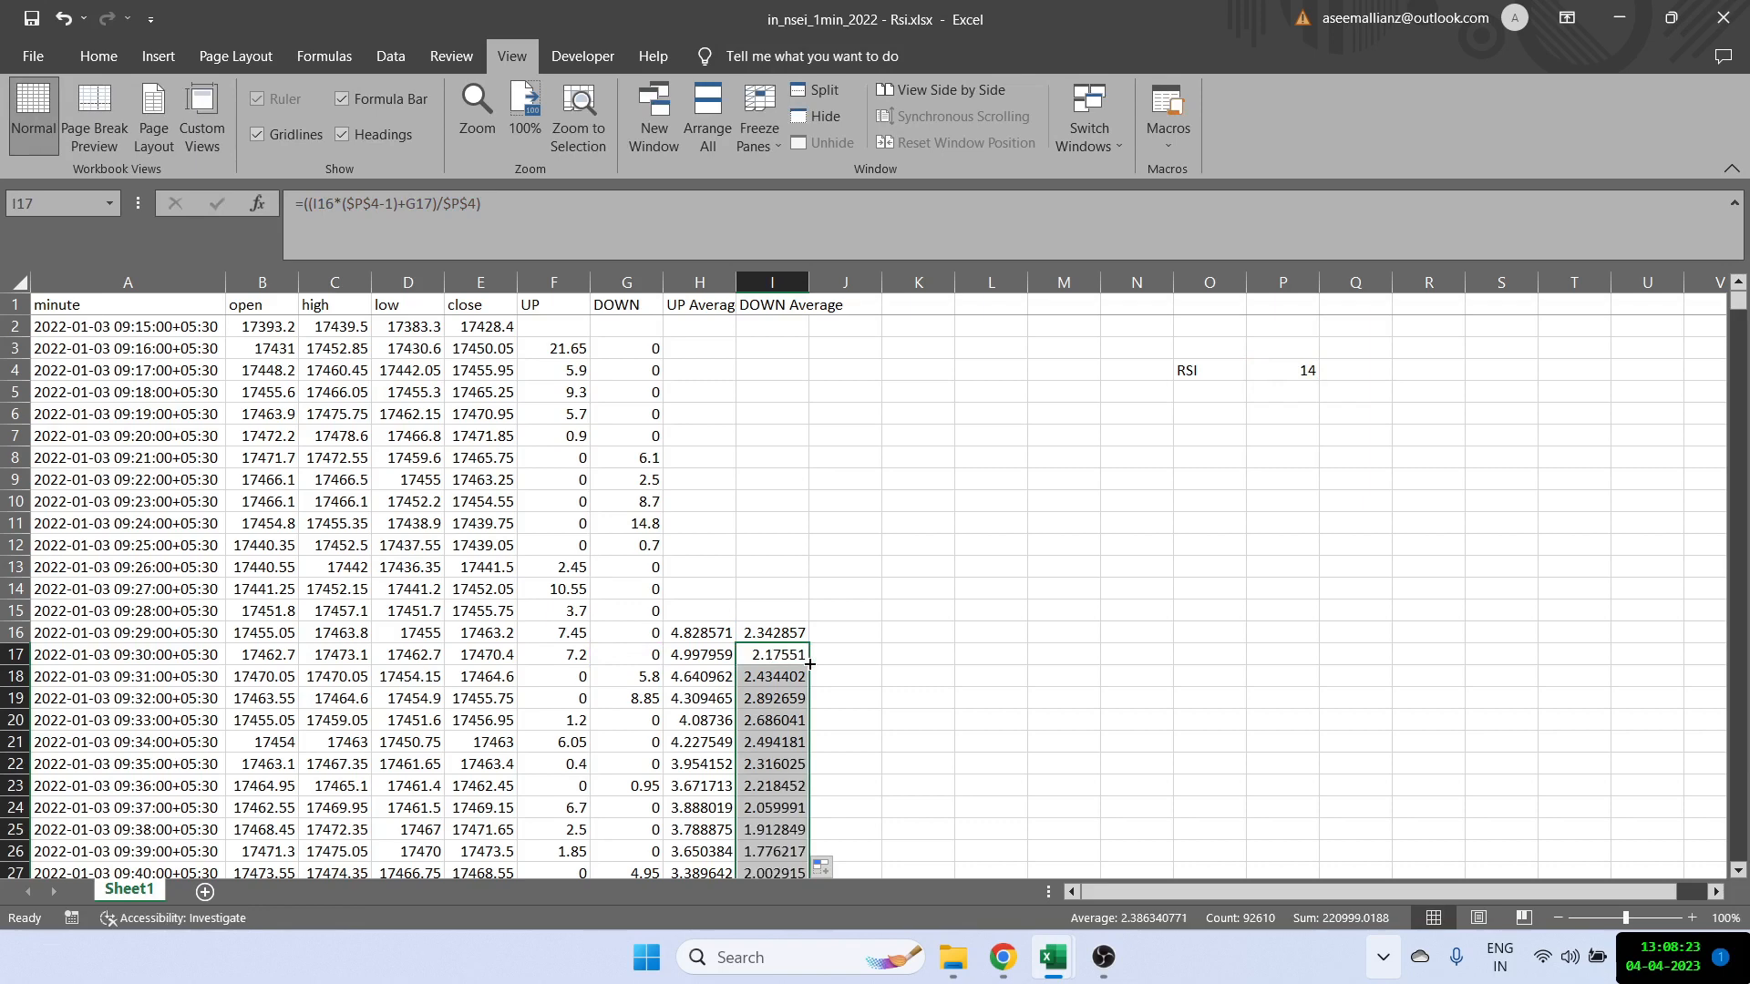
click(844, 304)
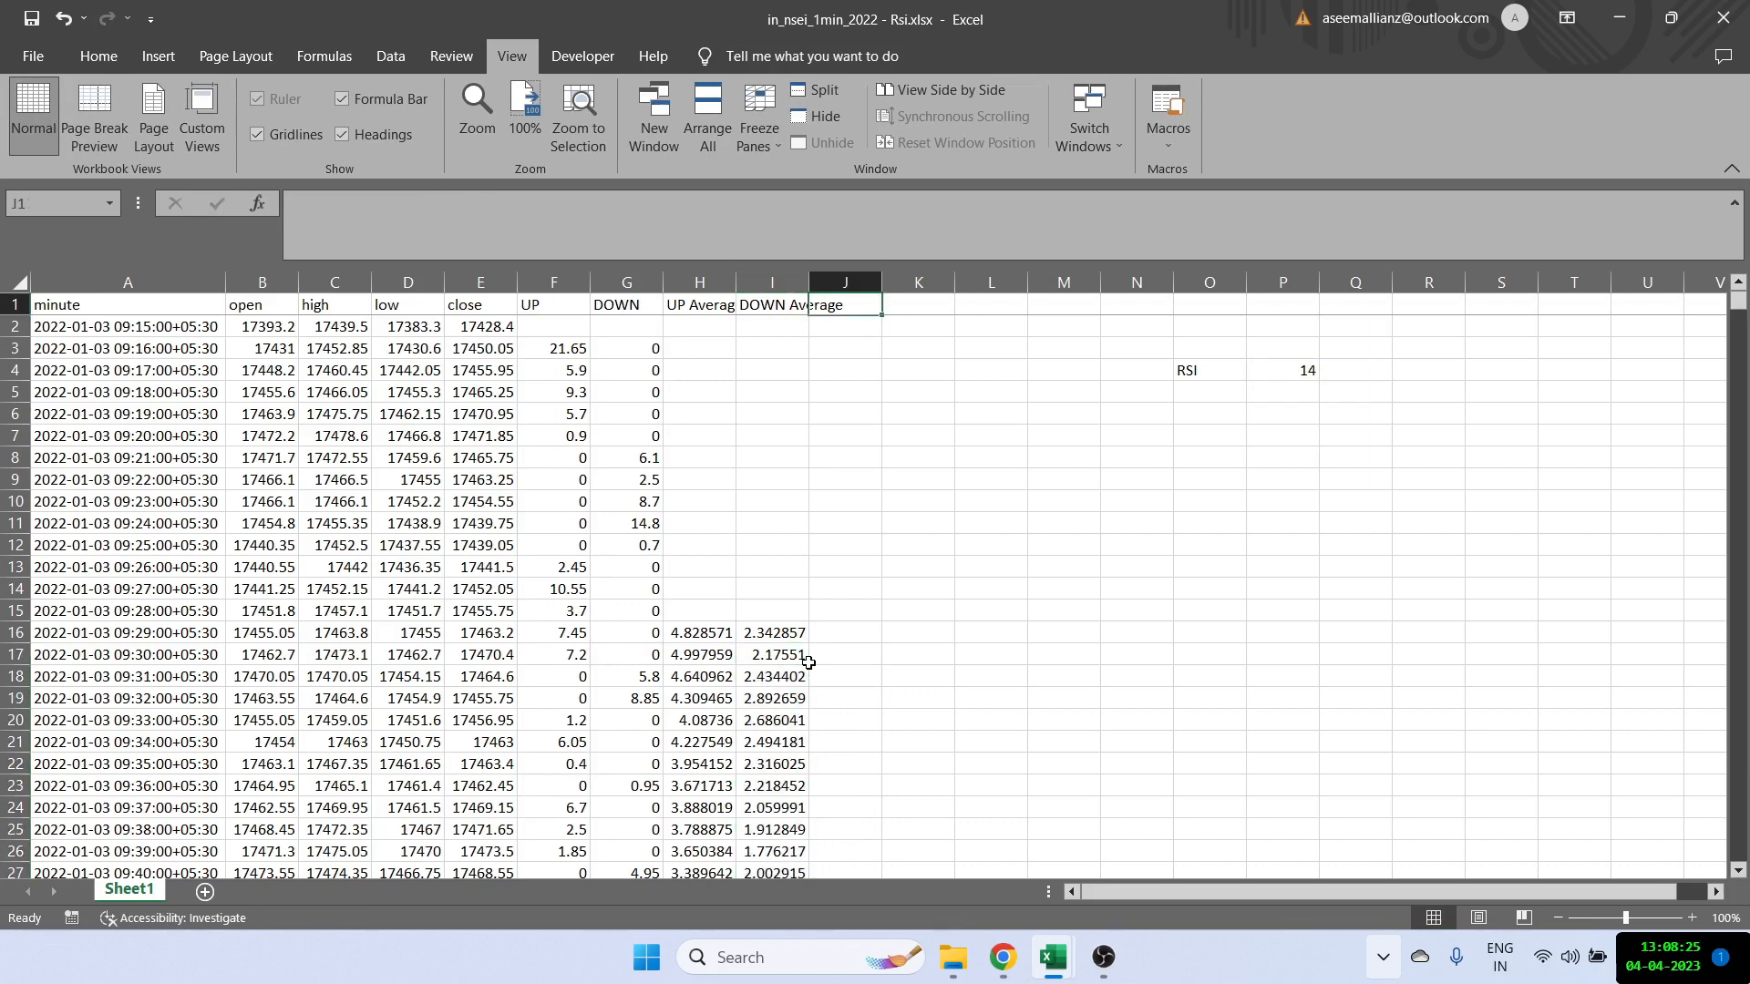
Step: Head J1 RS and enter =H16/I16 in J16, giving 2.060976
click(771, 633)
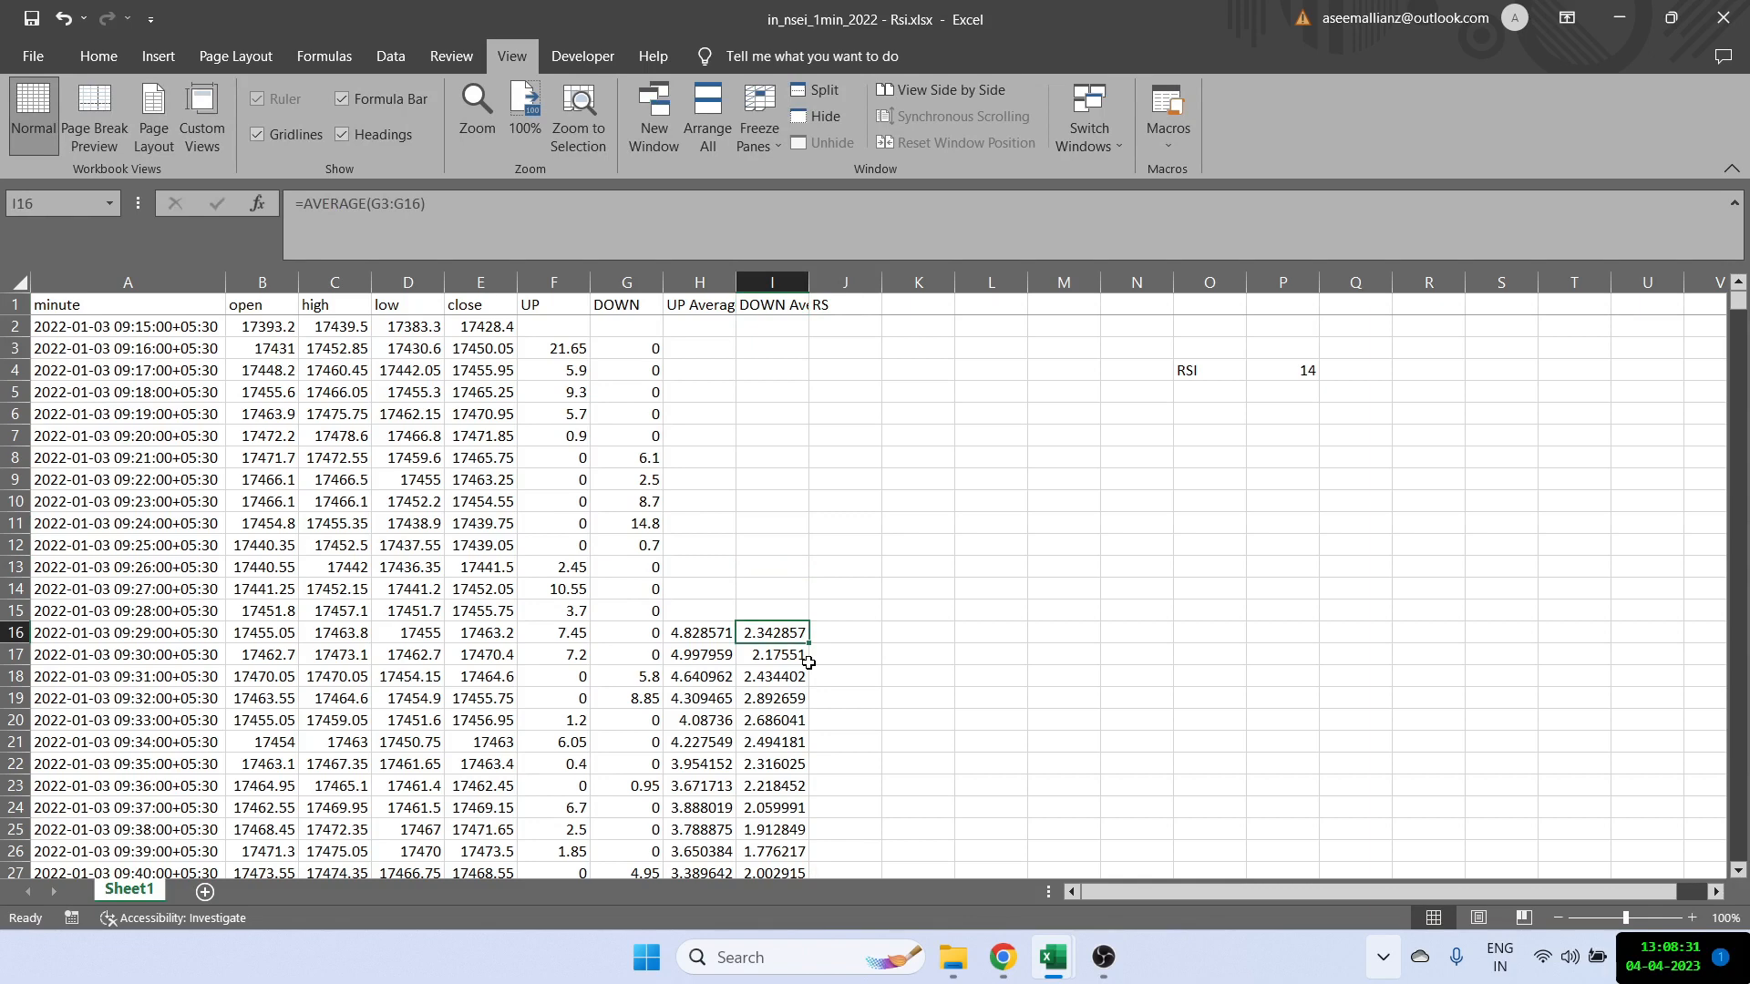
click(844, 632)
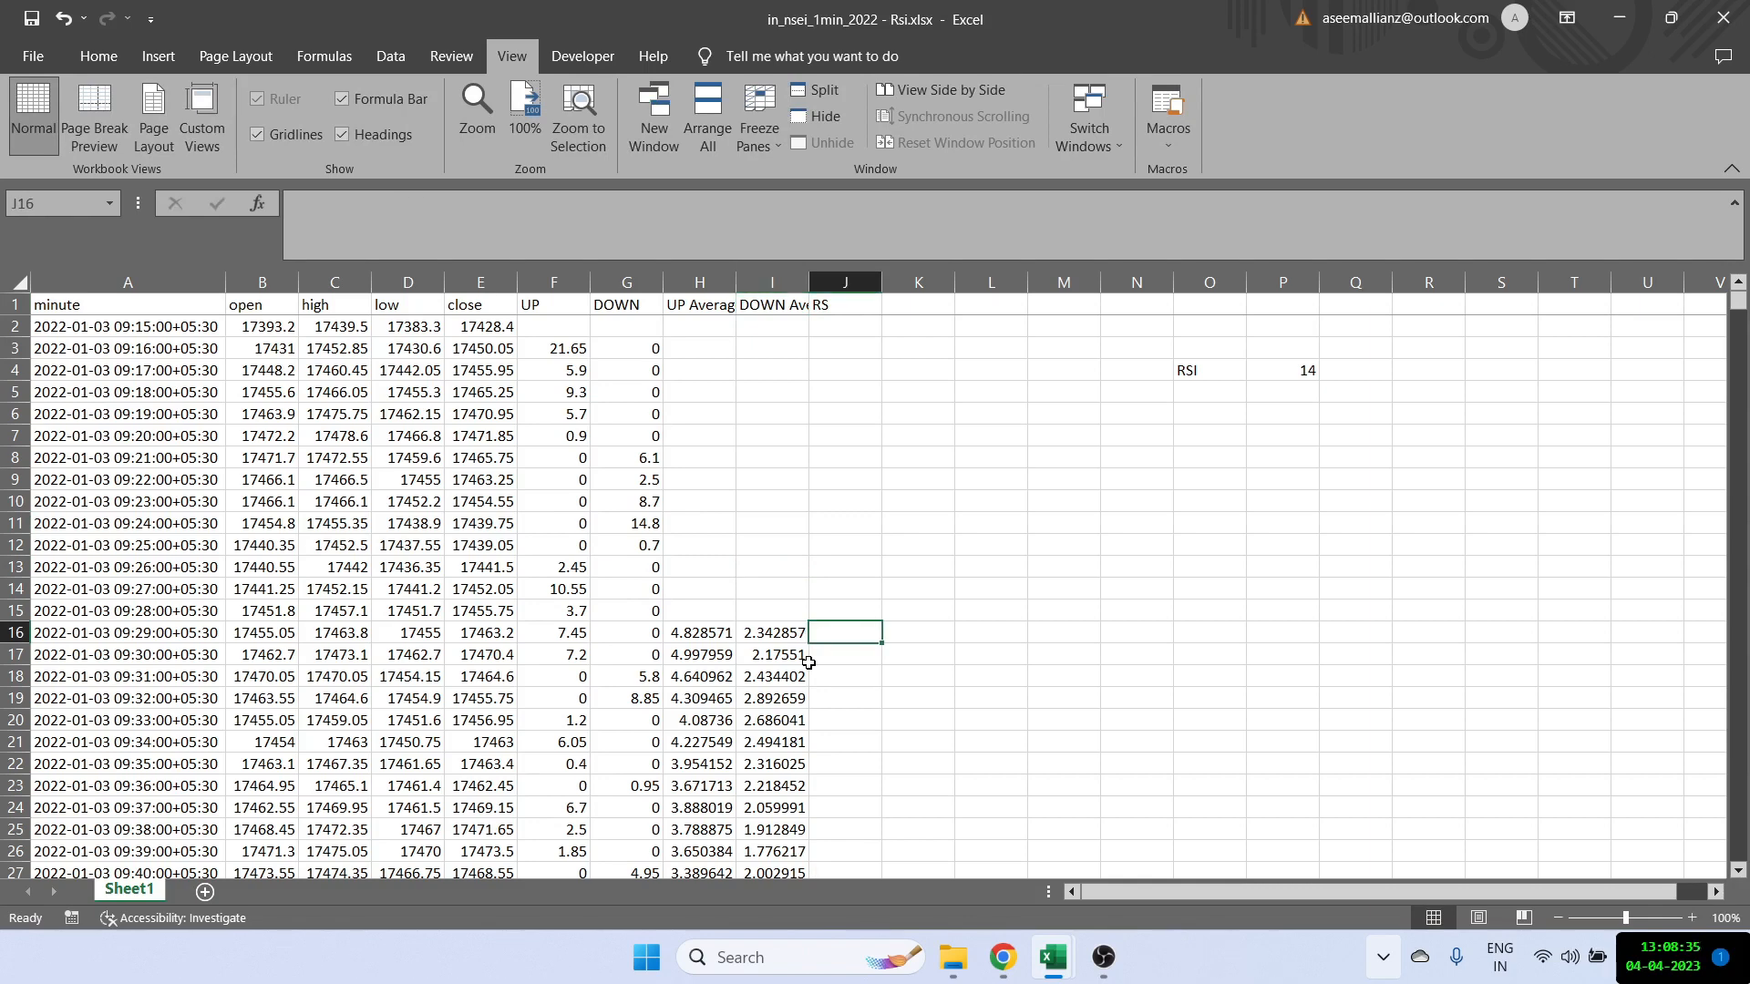
text(=I16)
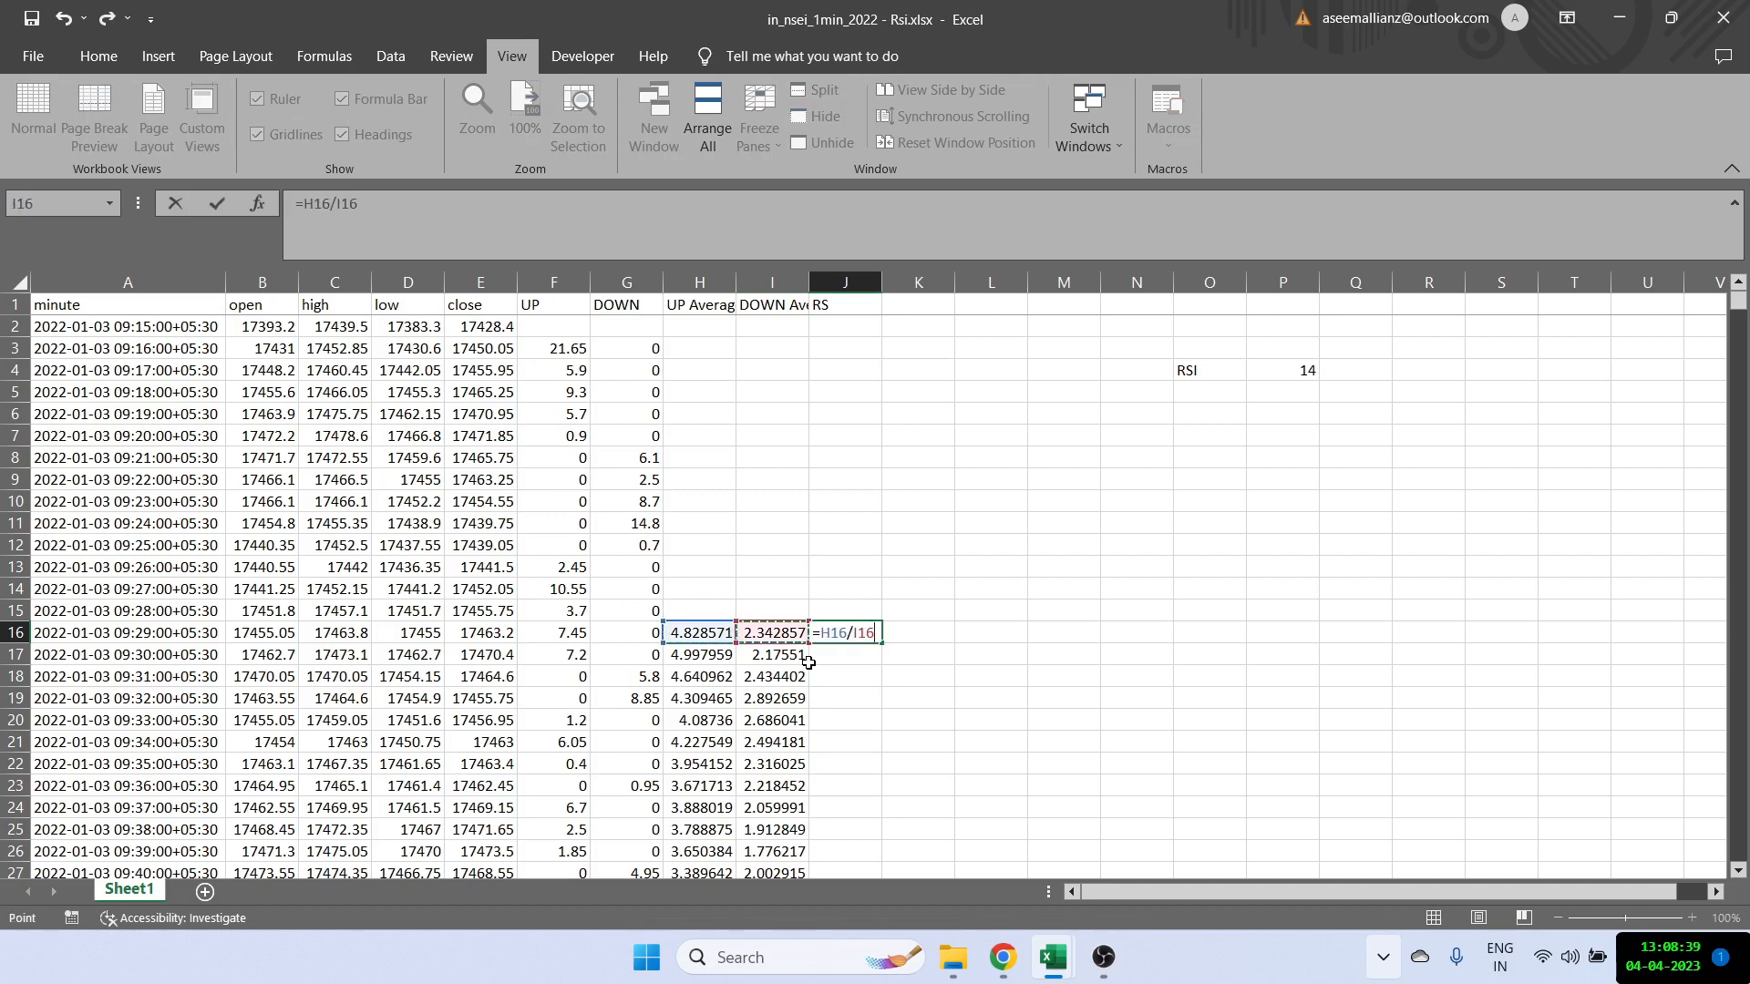
key(Return)
text(RSI)
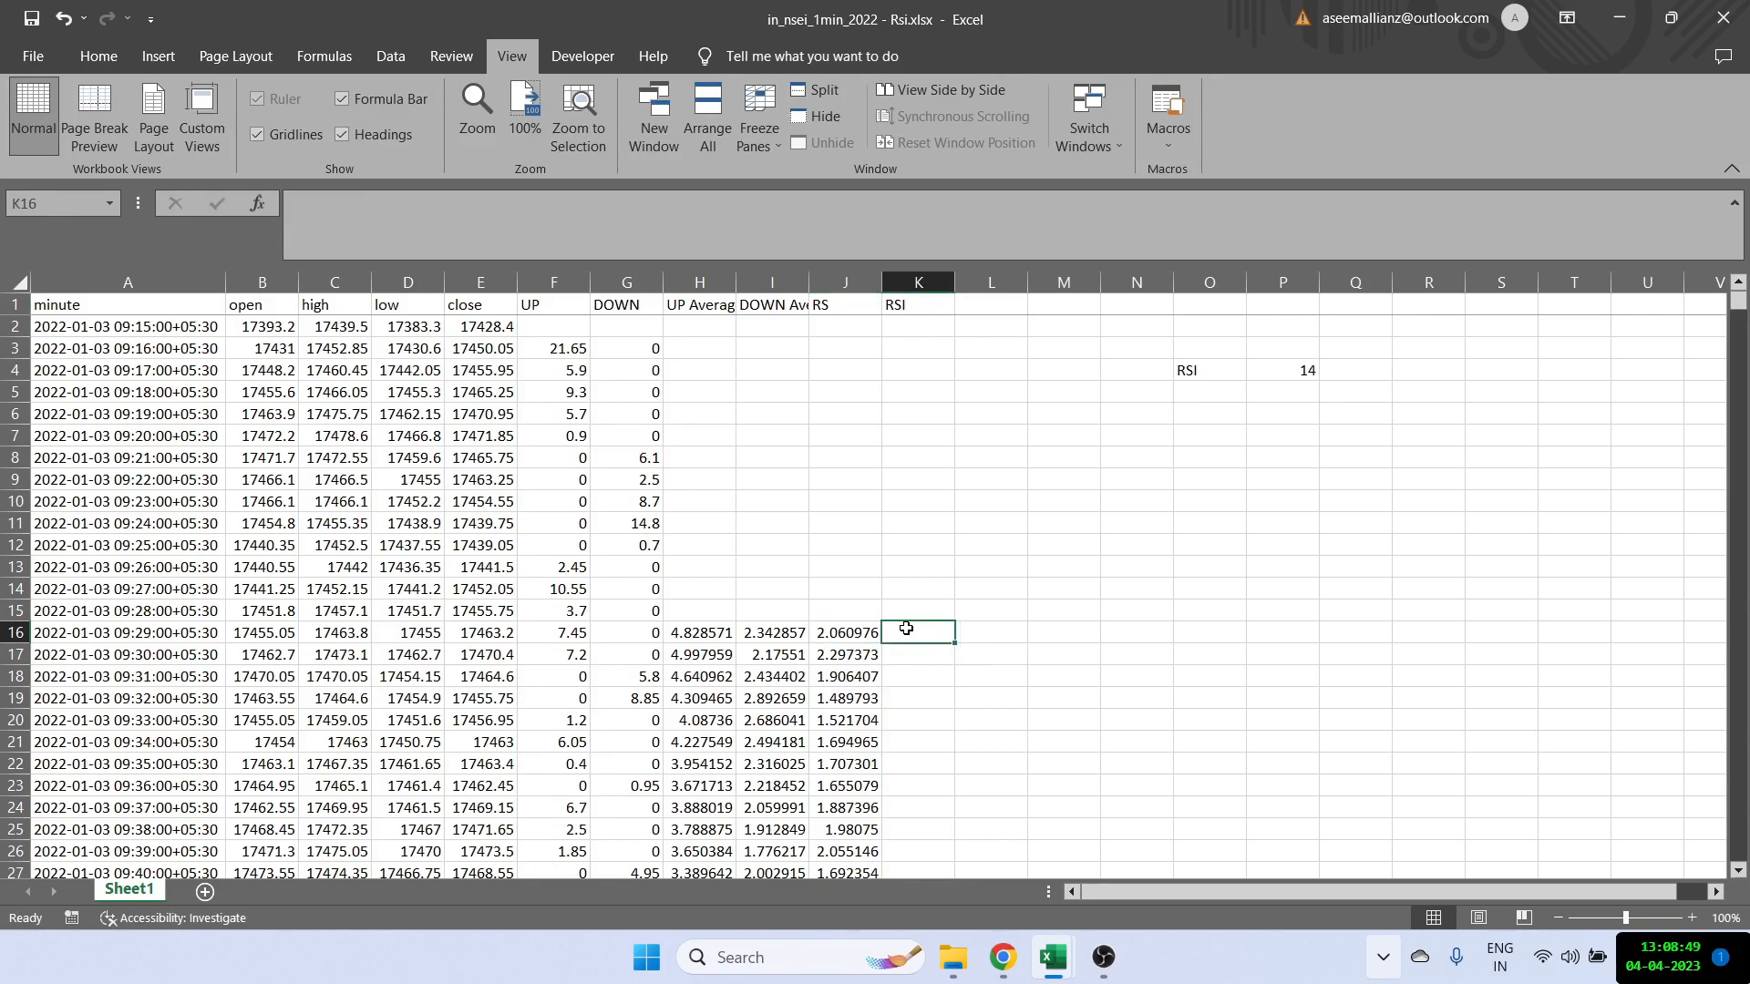
Step: Enter =100-(100/(J16+1)) in K16, giving RSI 67.33068, ready to fill down
text(=100-()
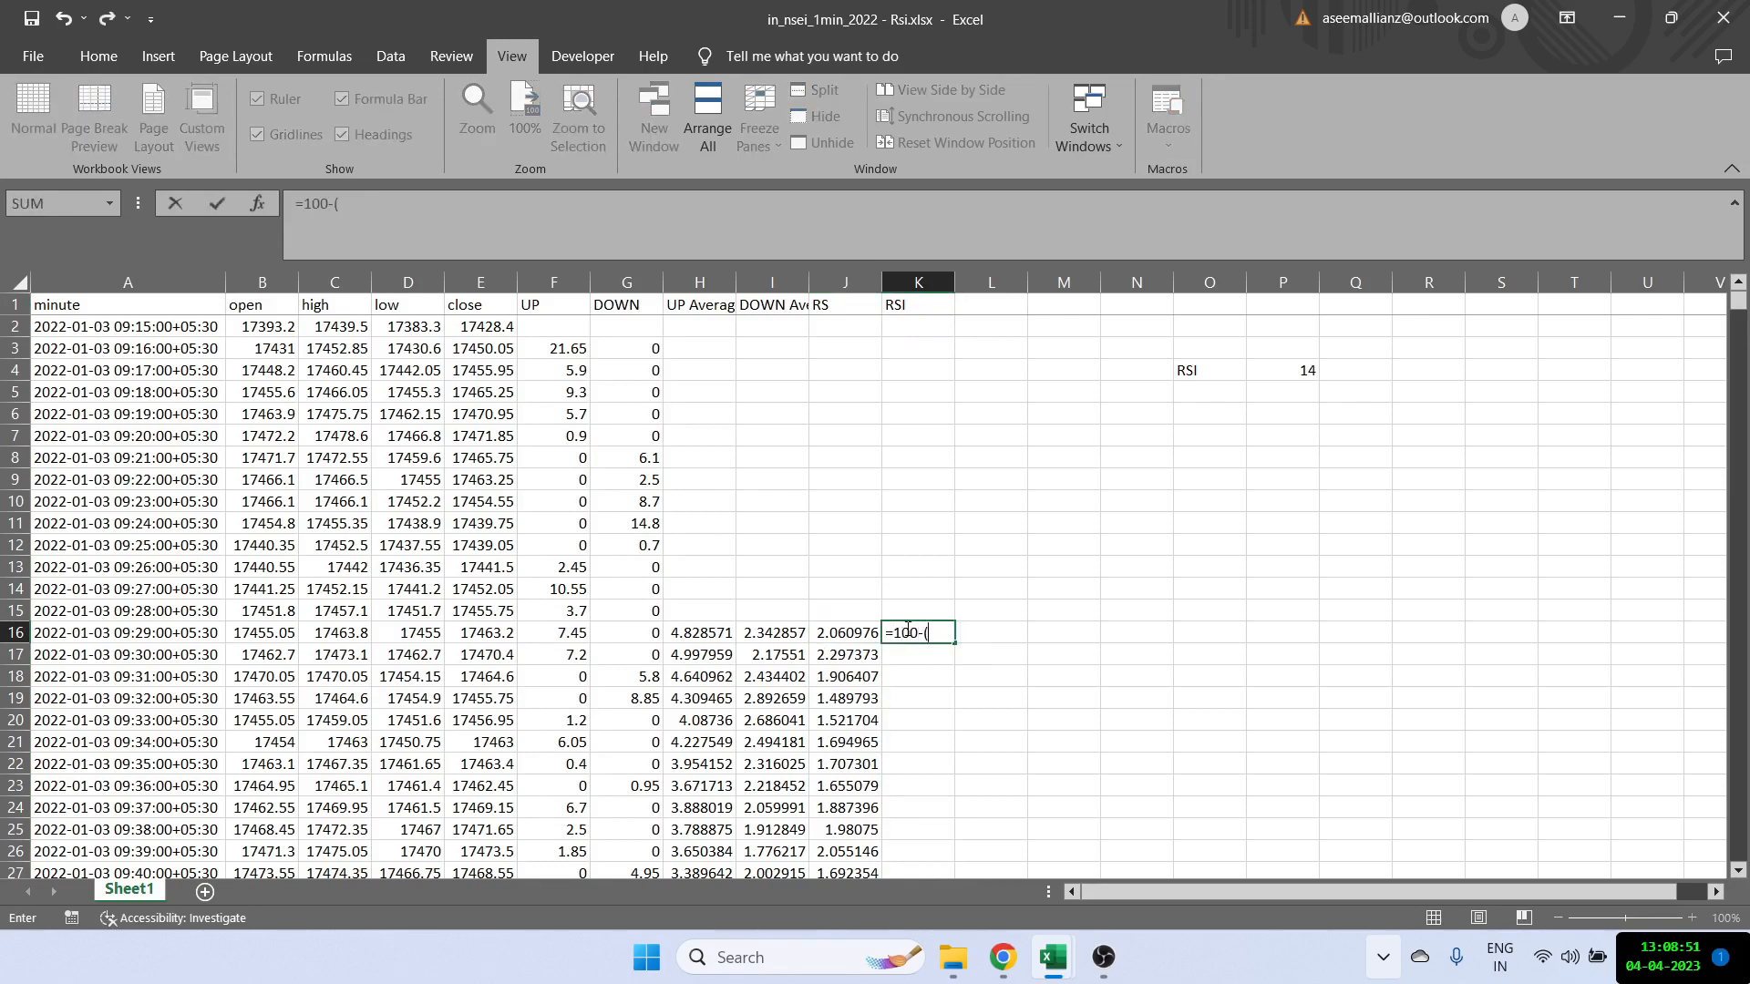
text(100/)
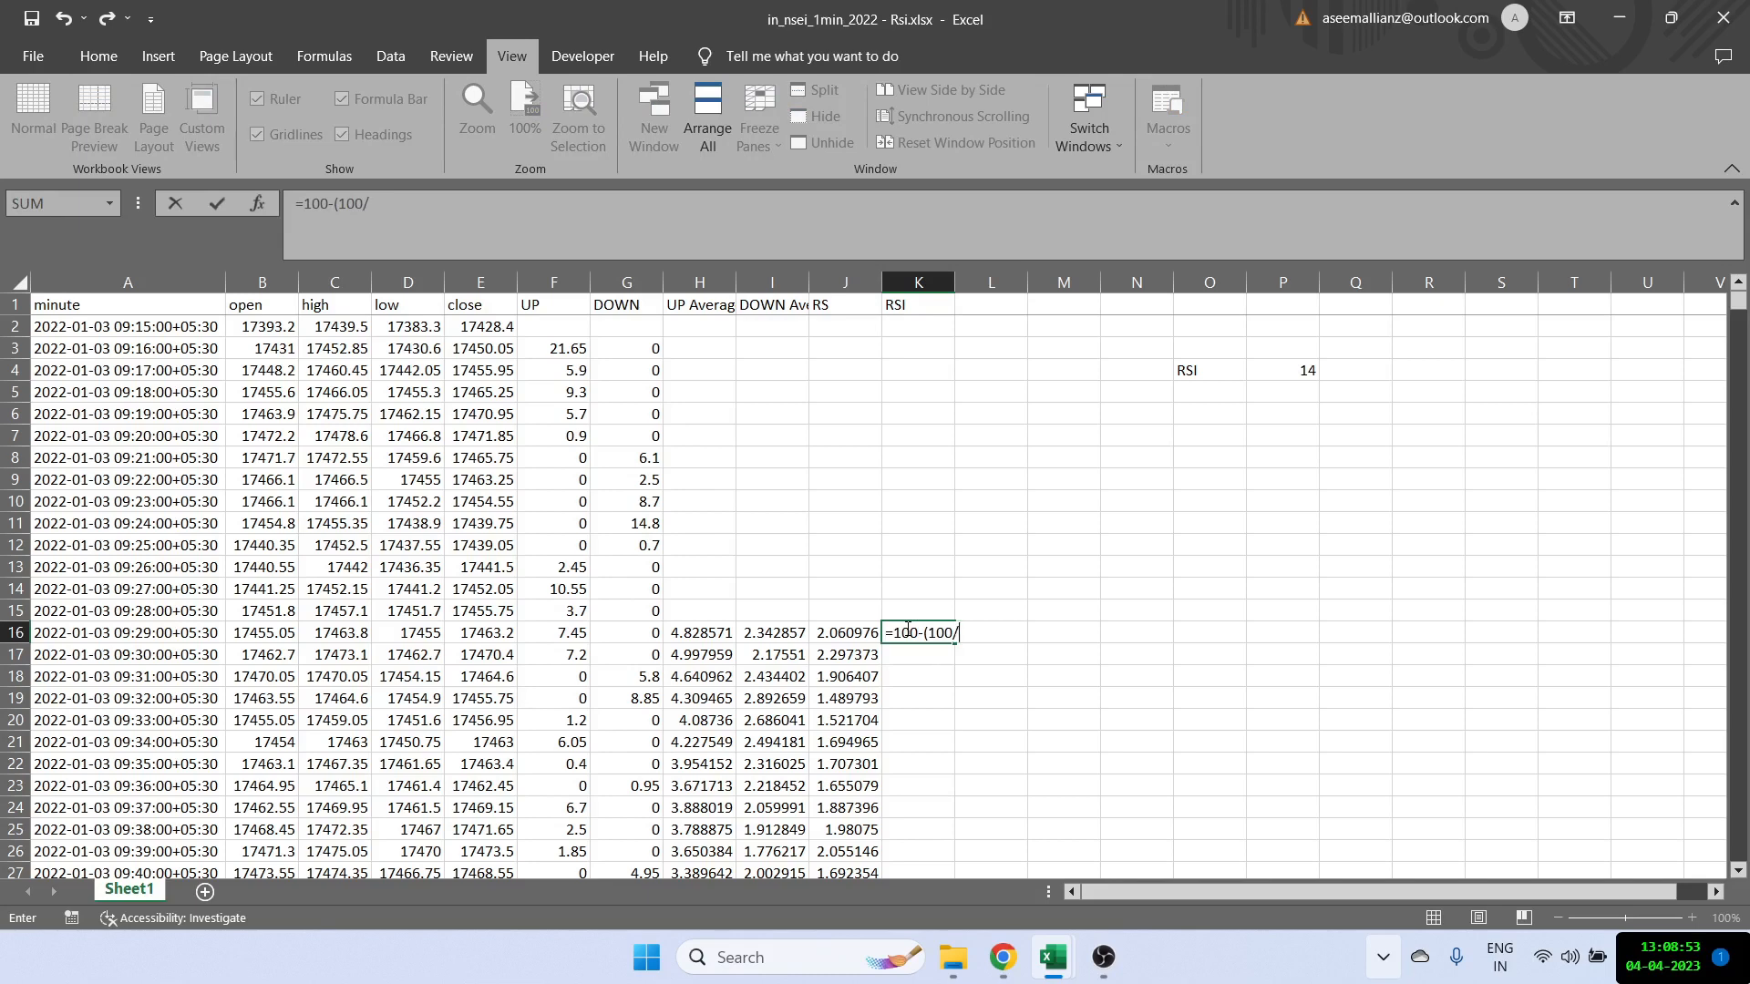
click(844, 632)
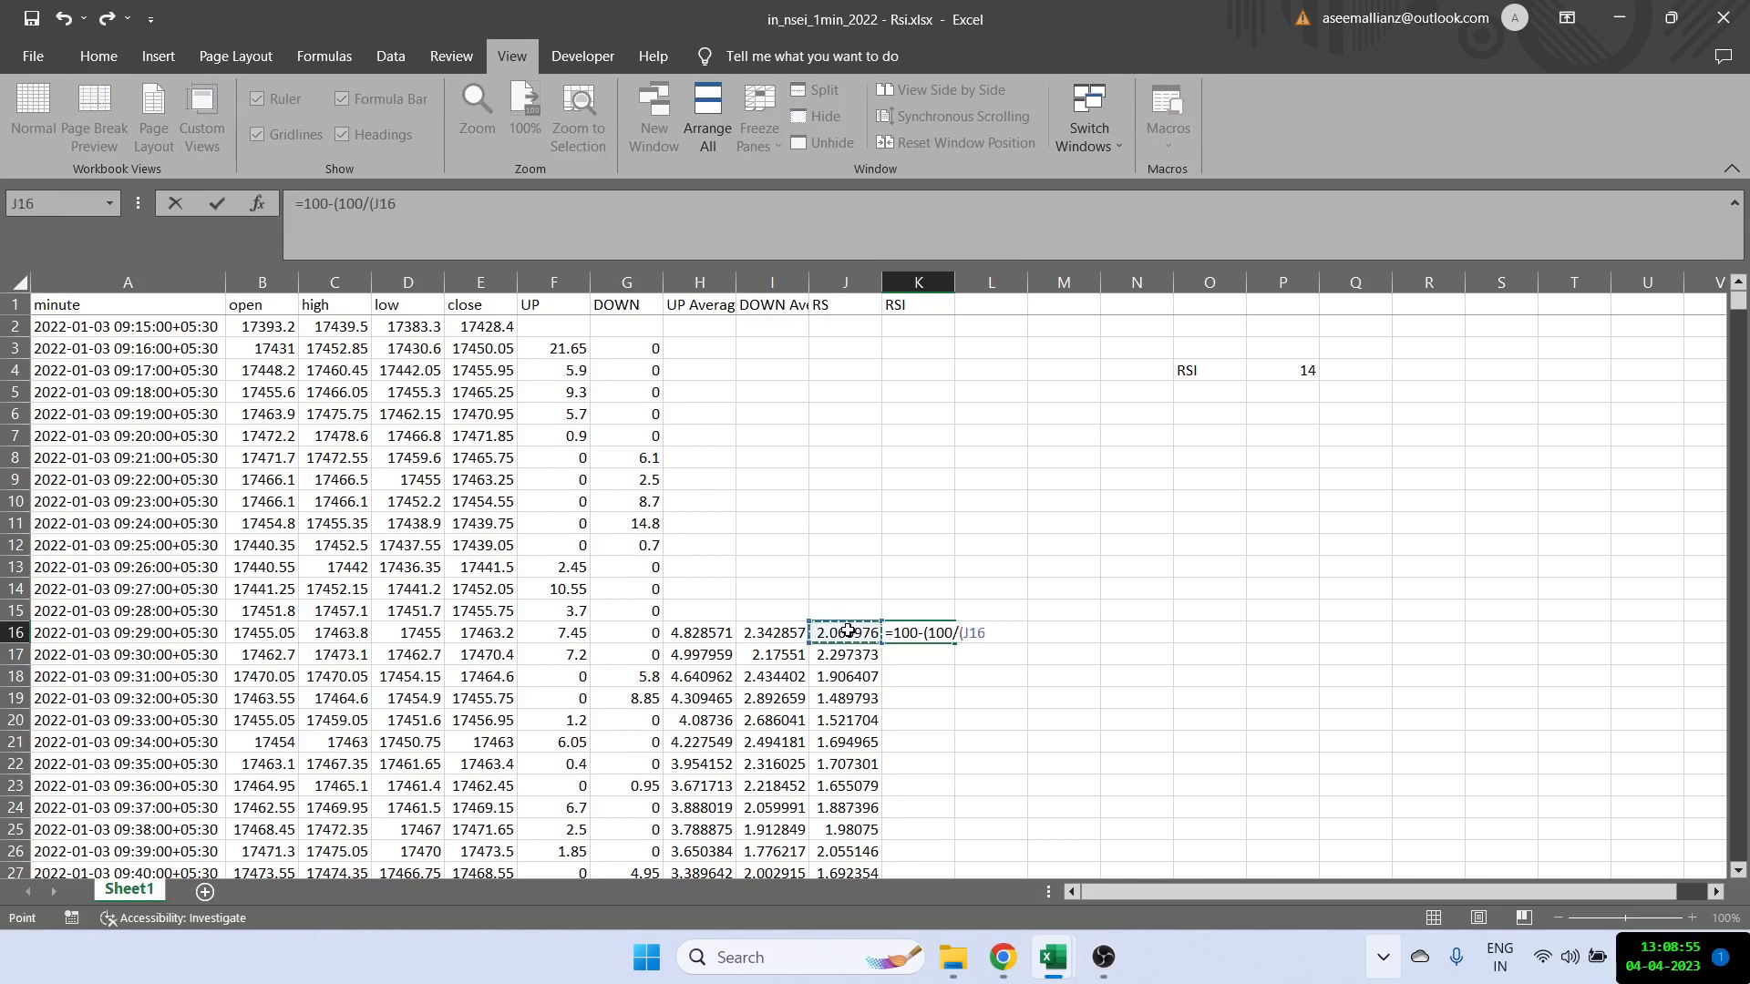
text(+1)
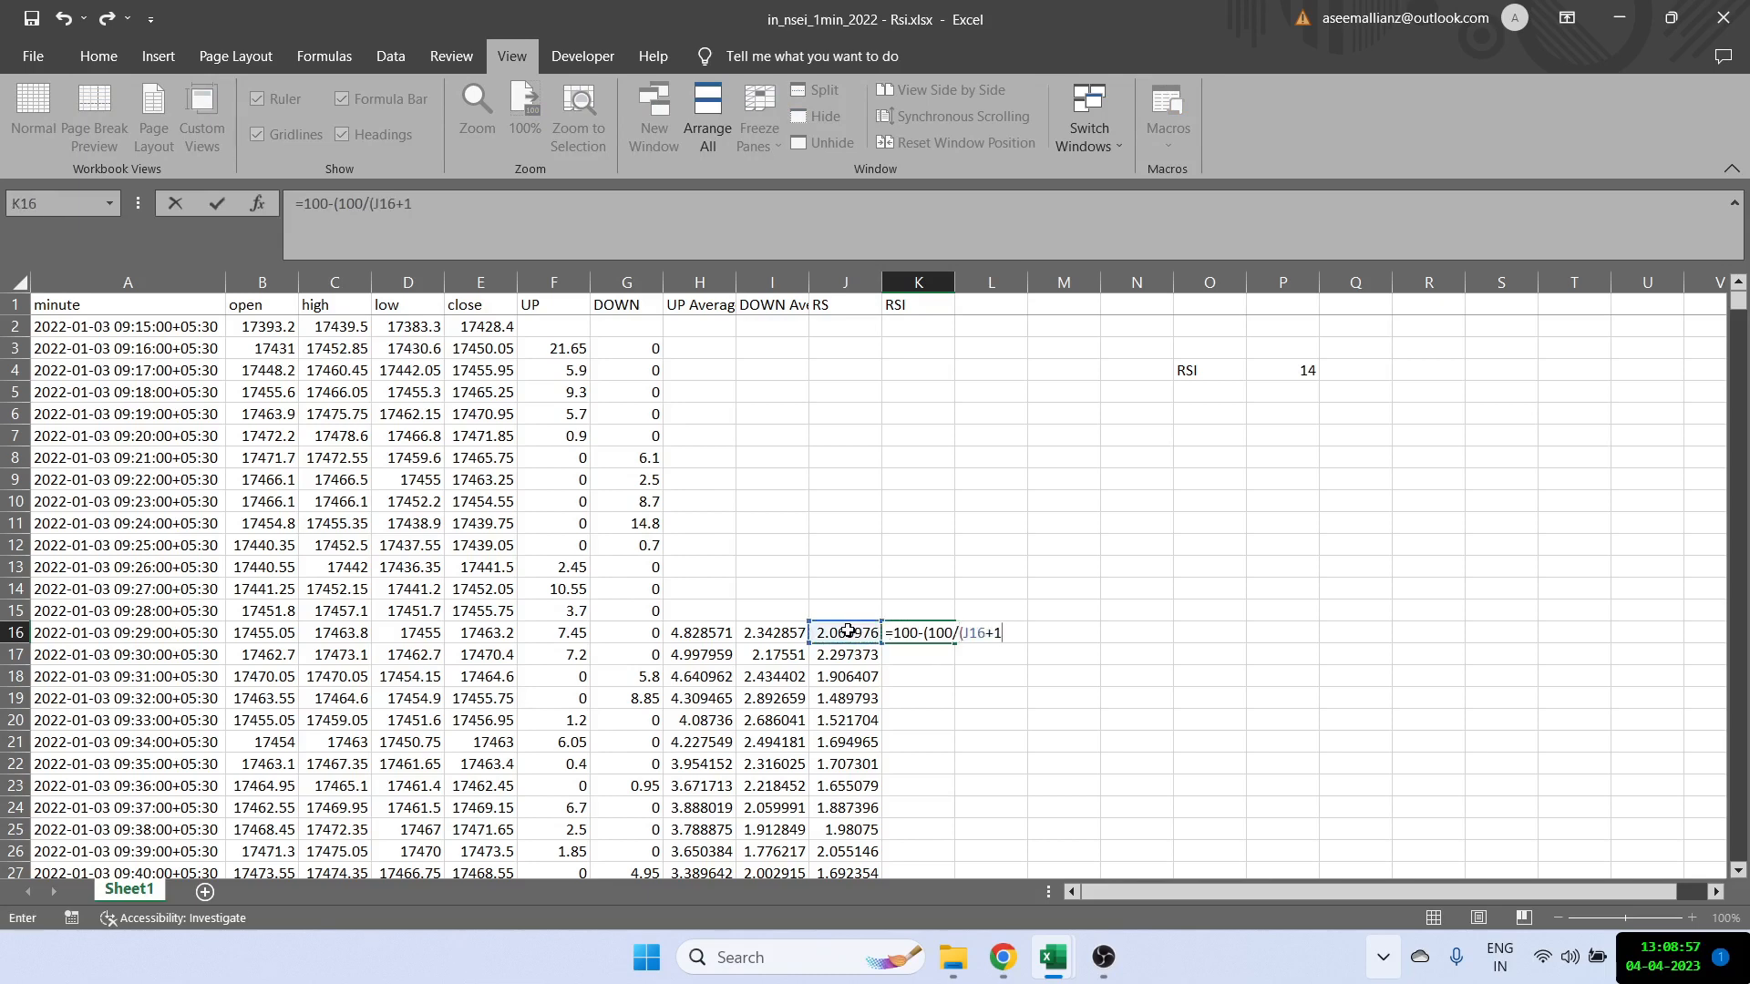
key(Return)
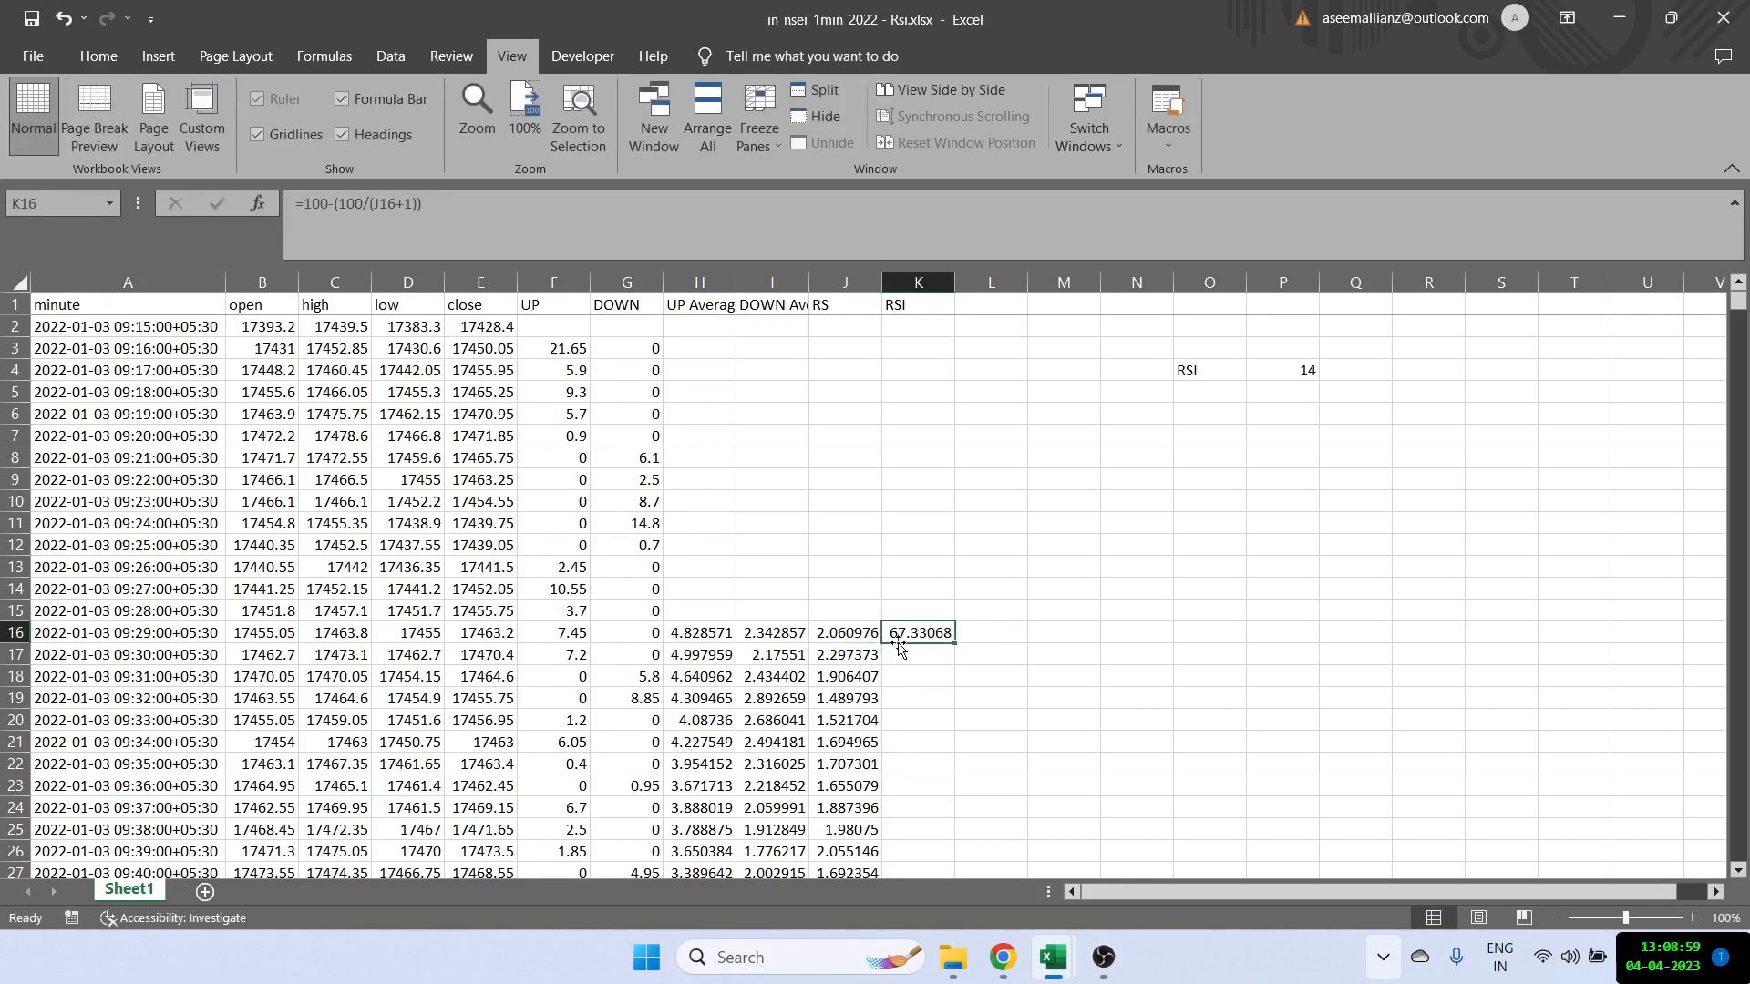
click(844, 632)
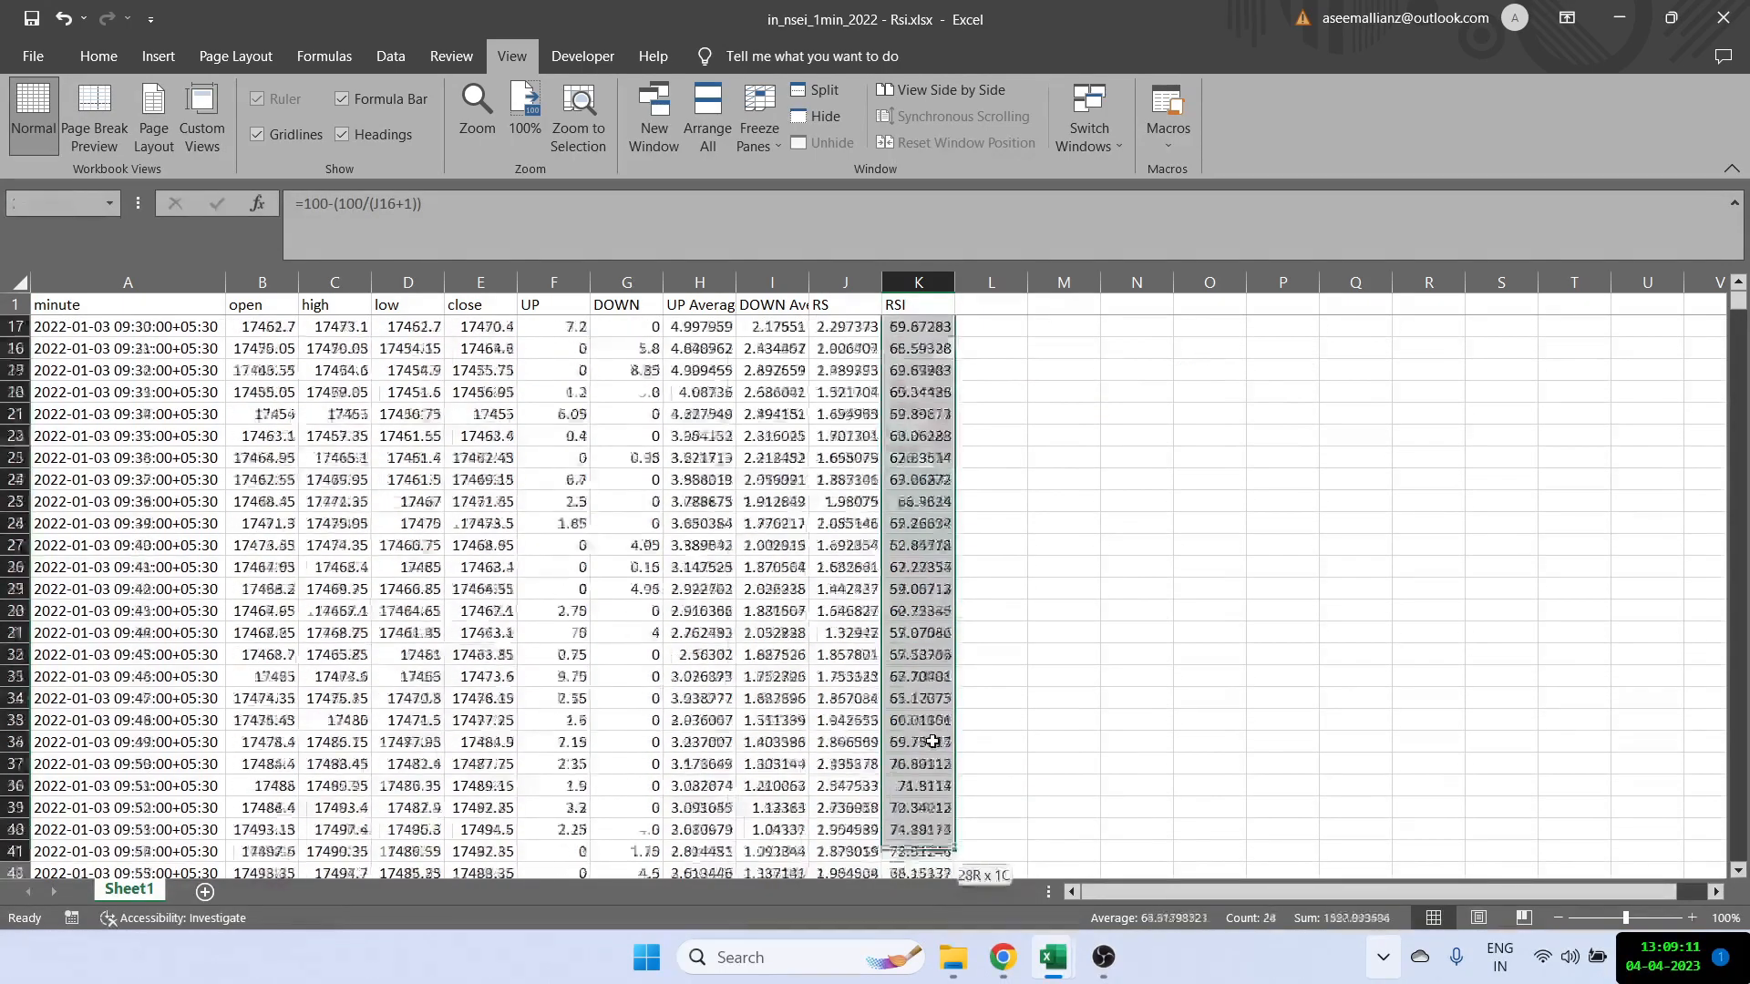
scroll(down, 3)
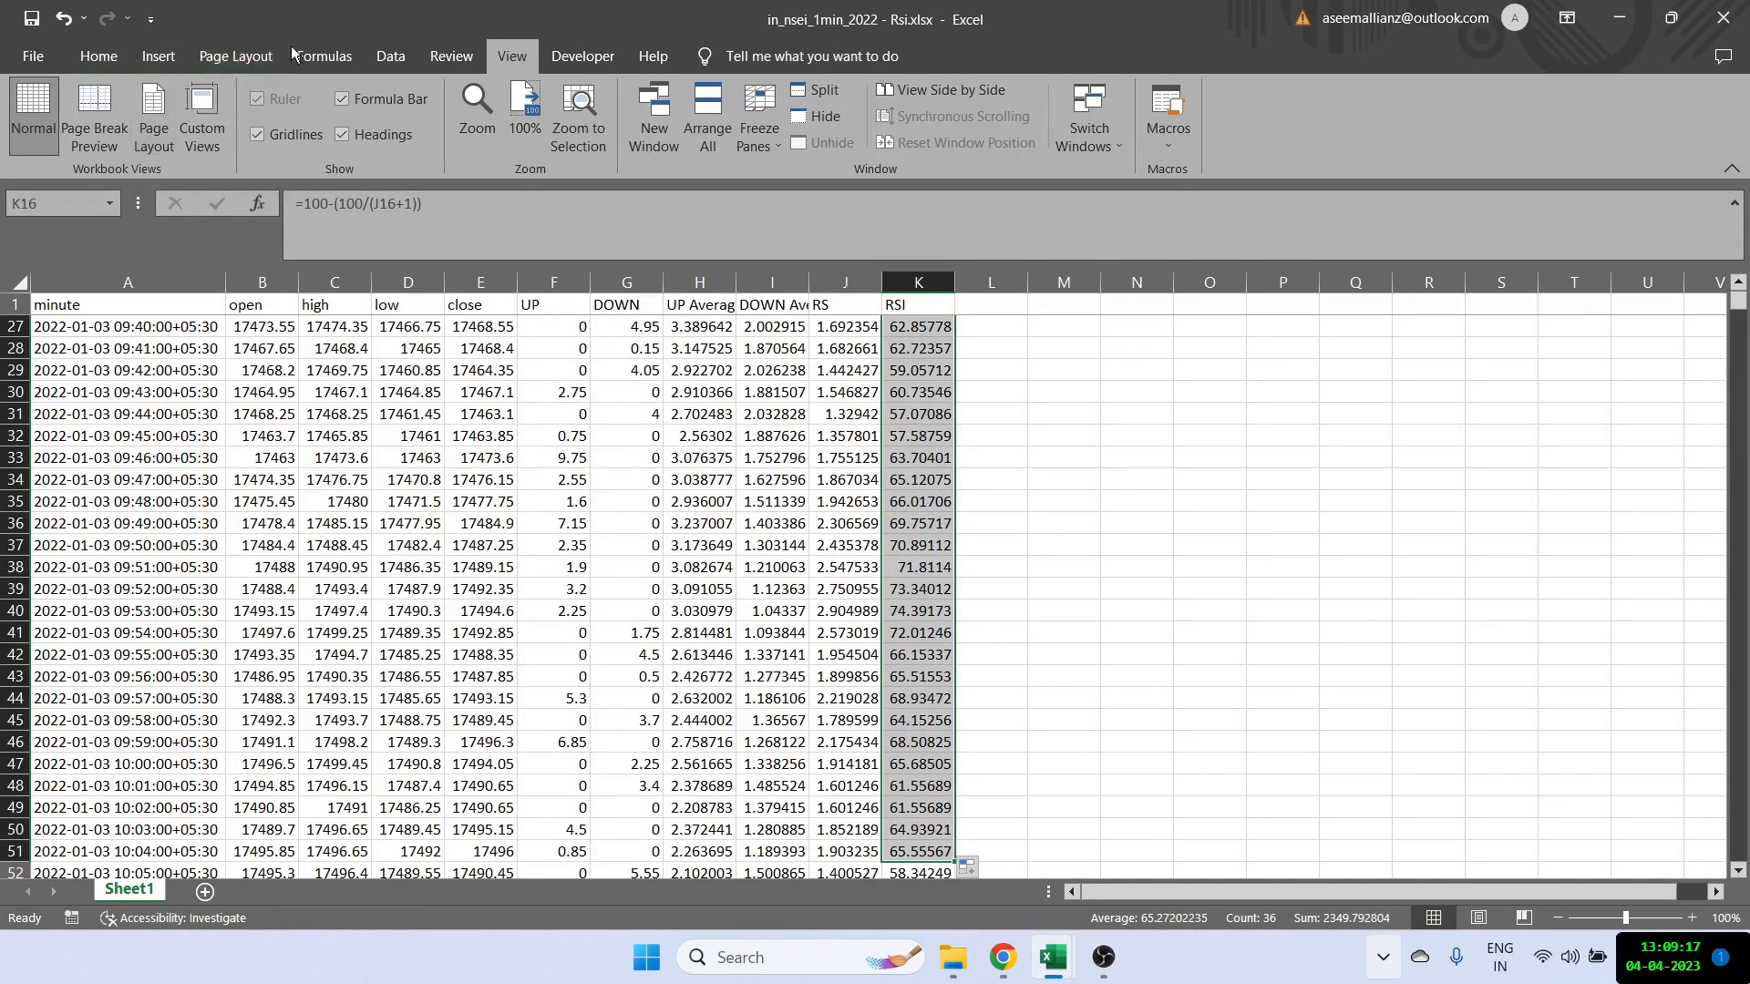
click(157, 56)
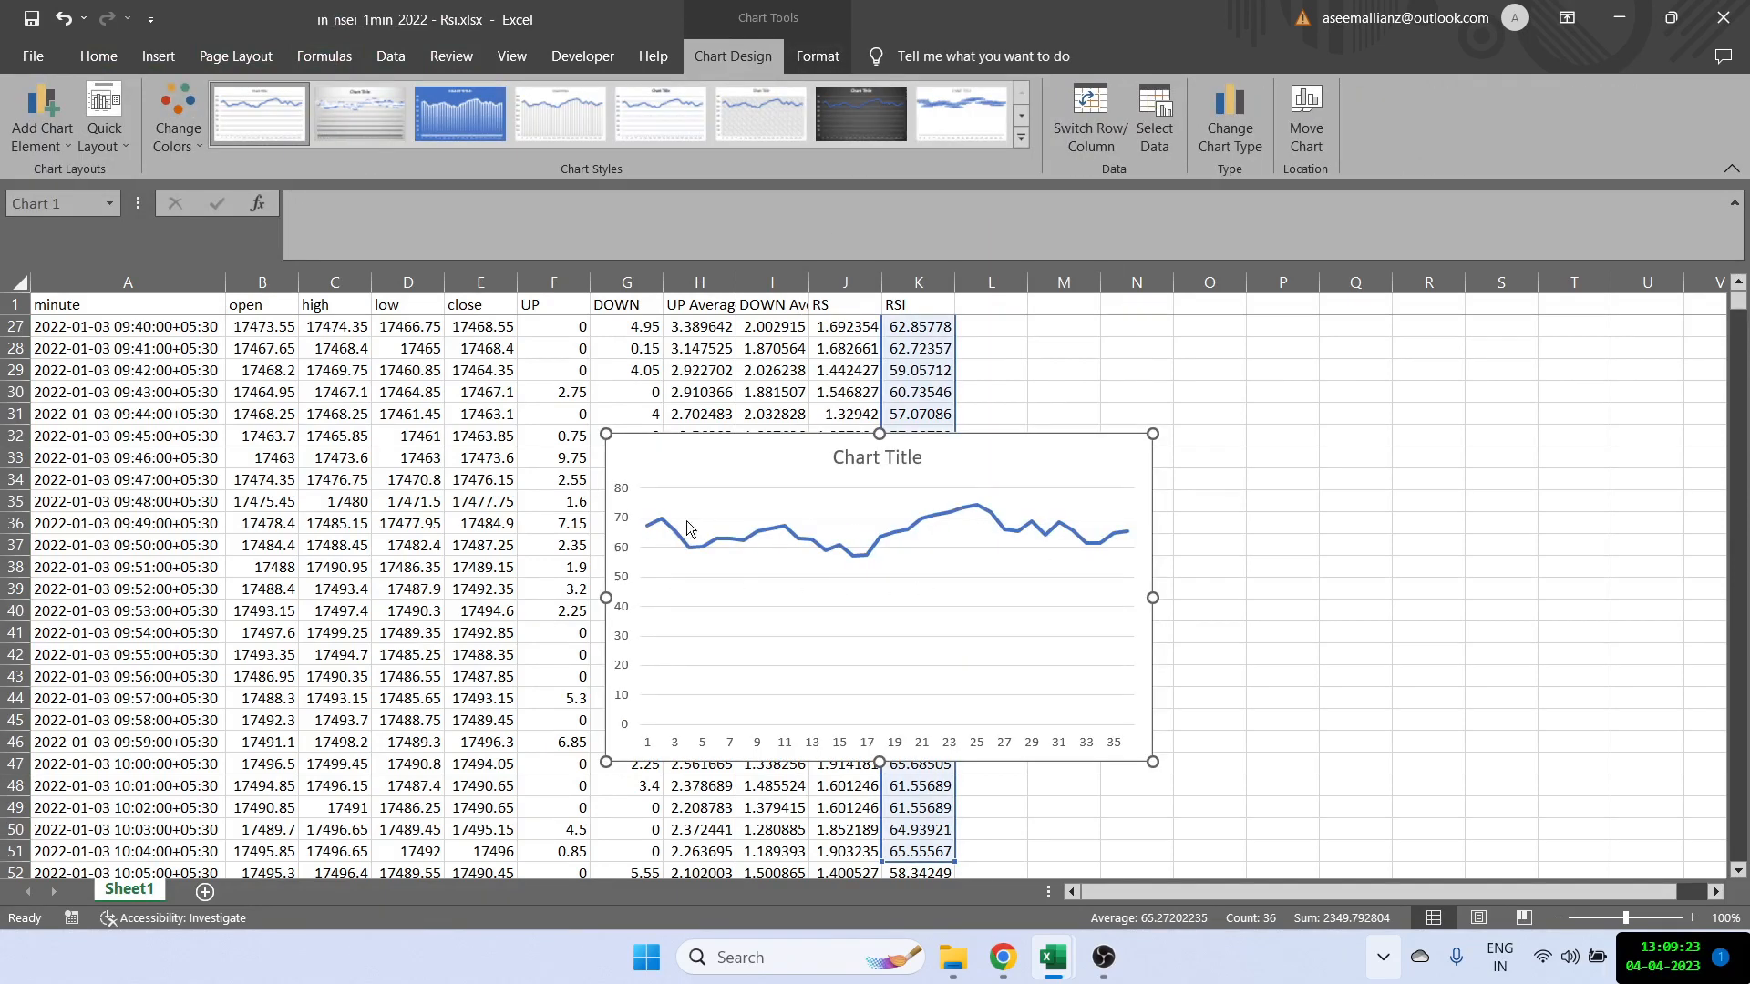
mouse_move(1020, 583)
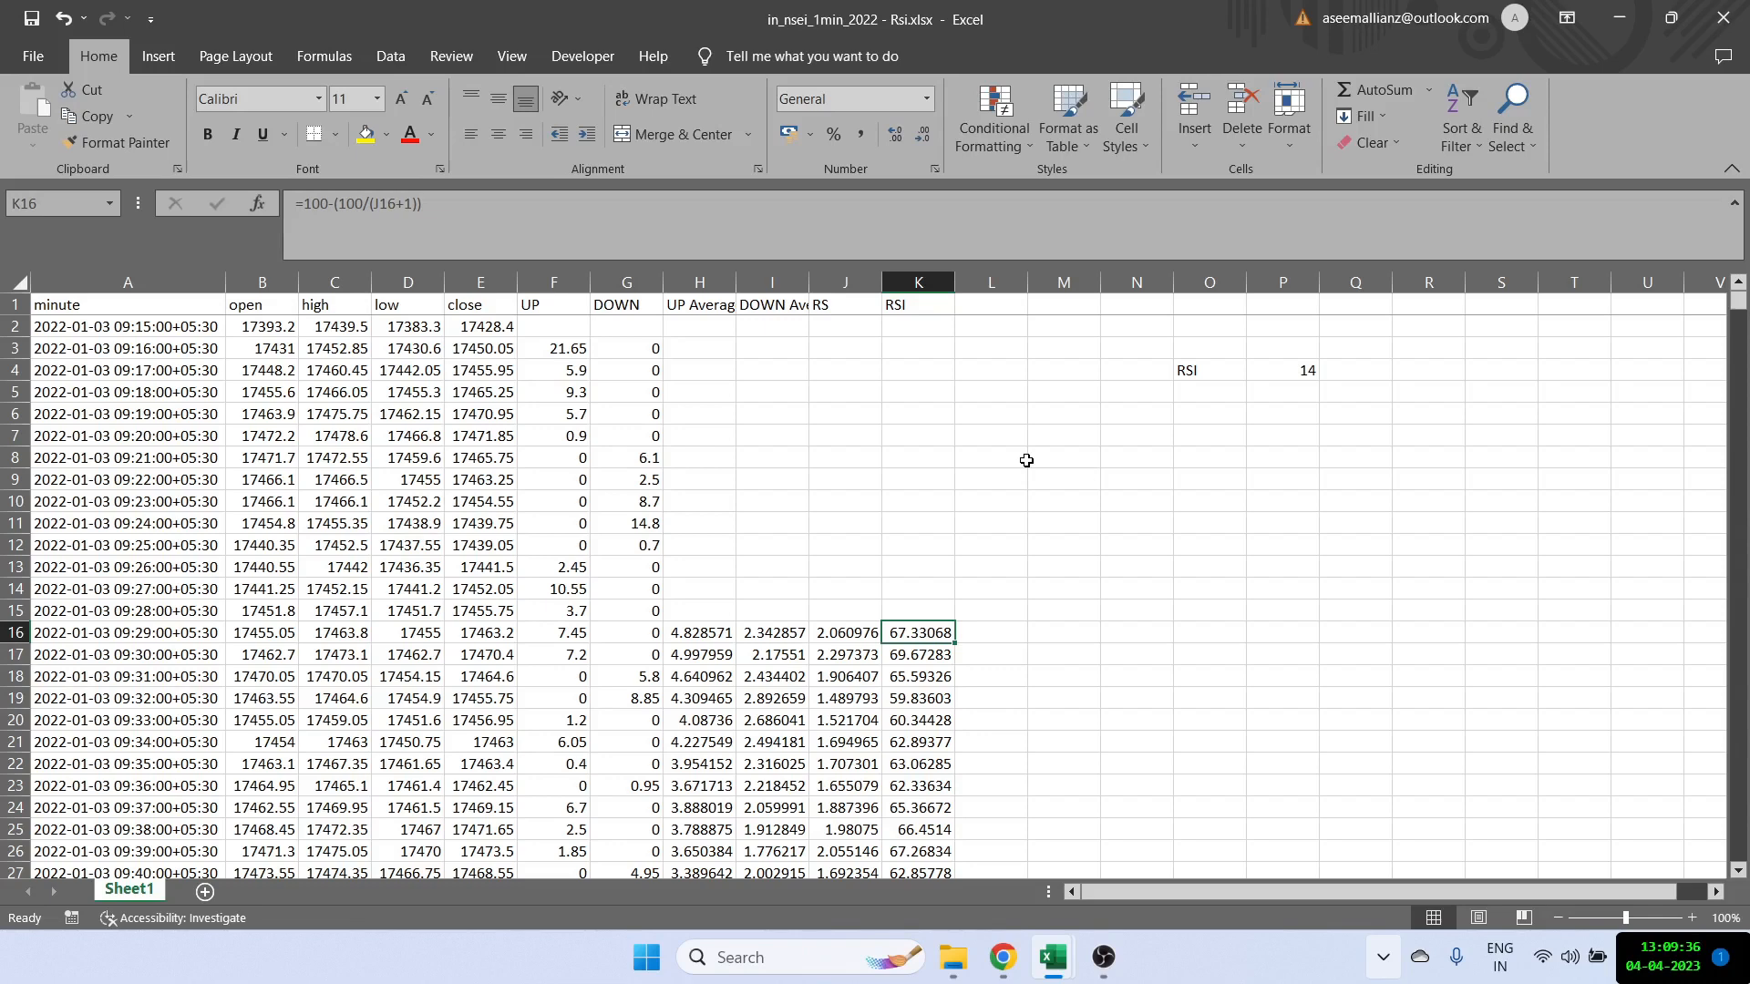
click(698, 633)
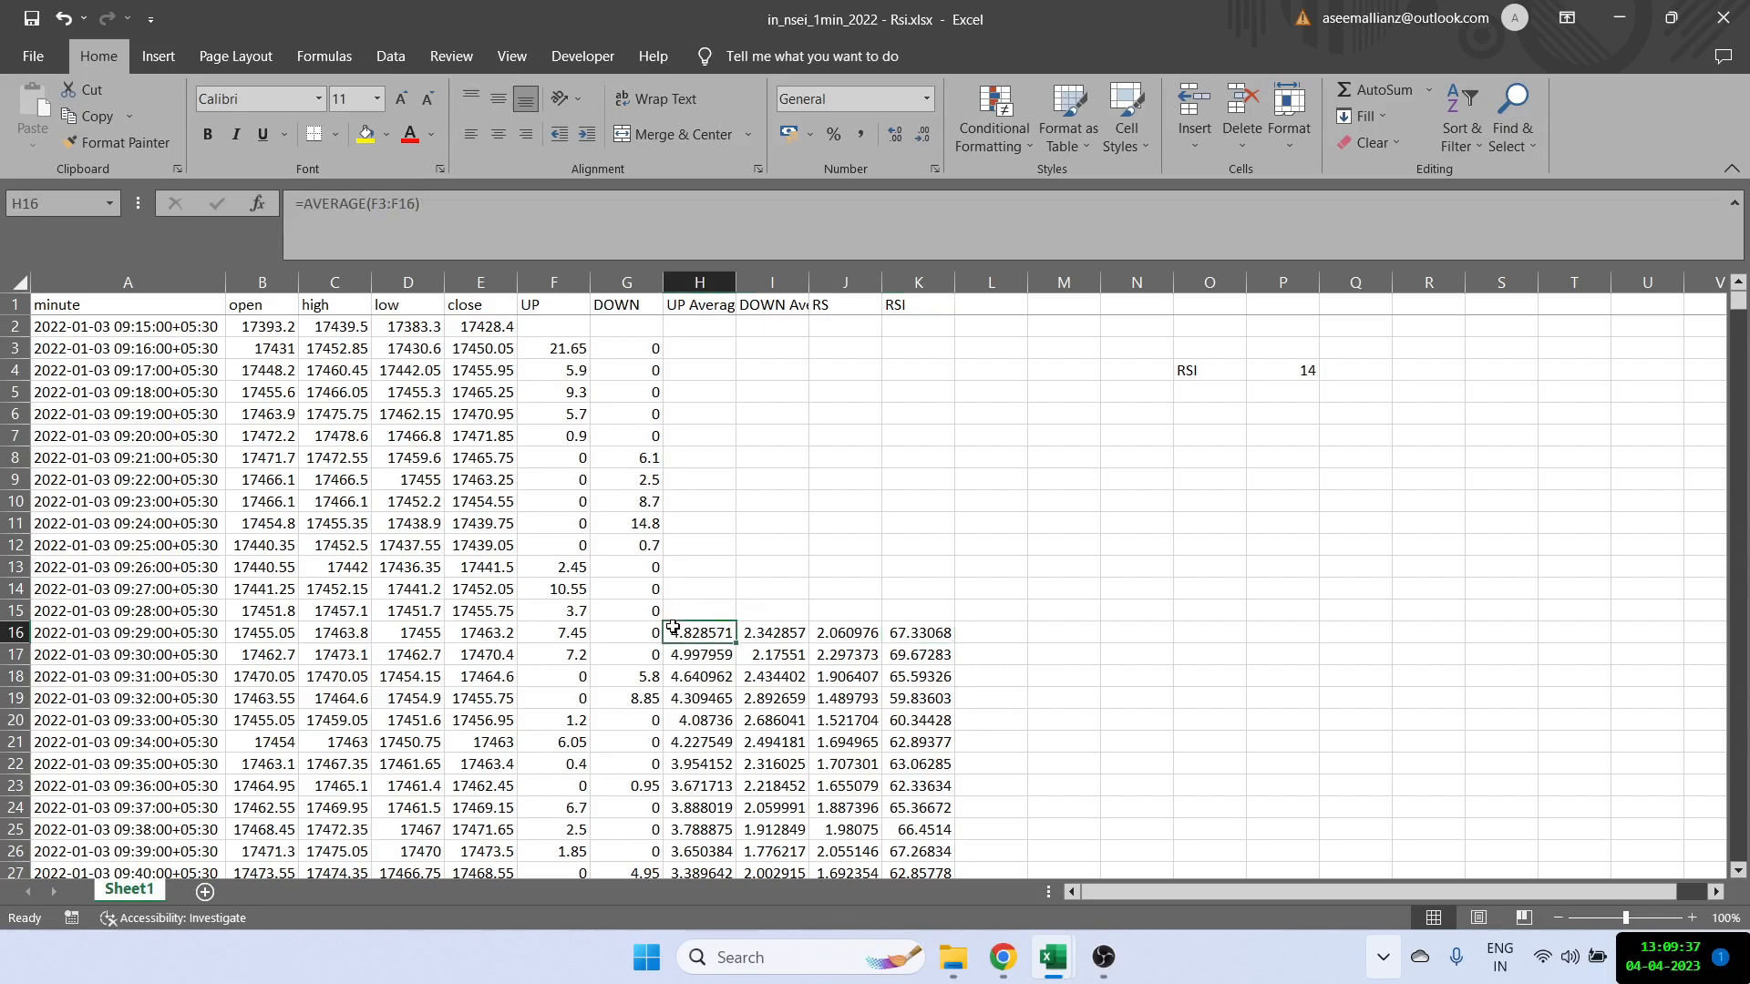
mouse_move(187, 804)
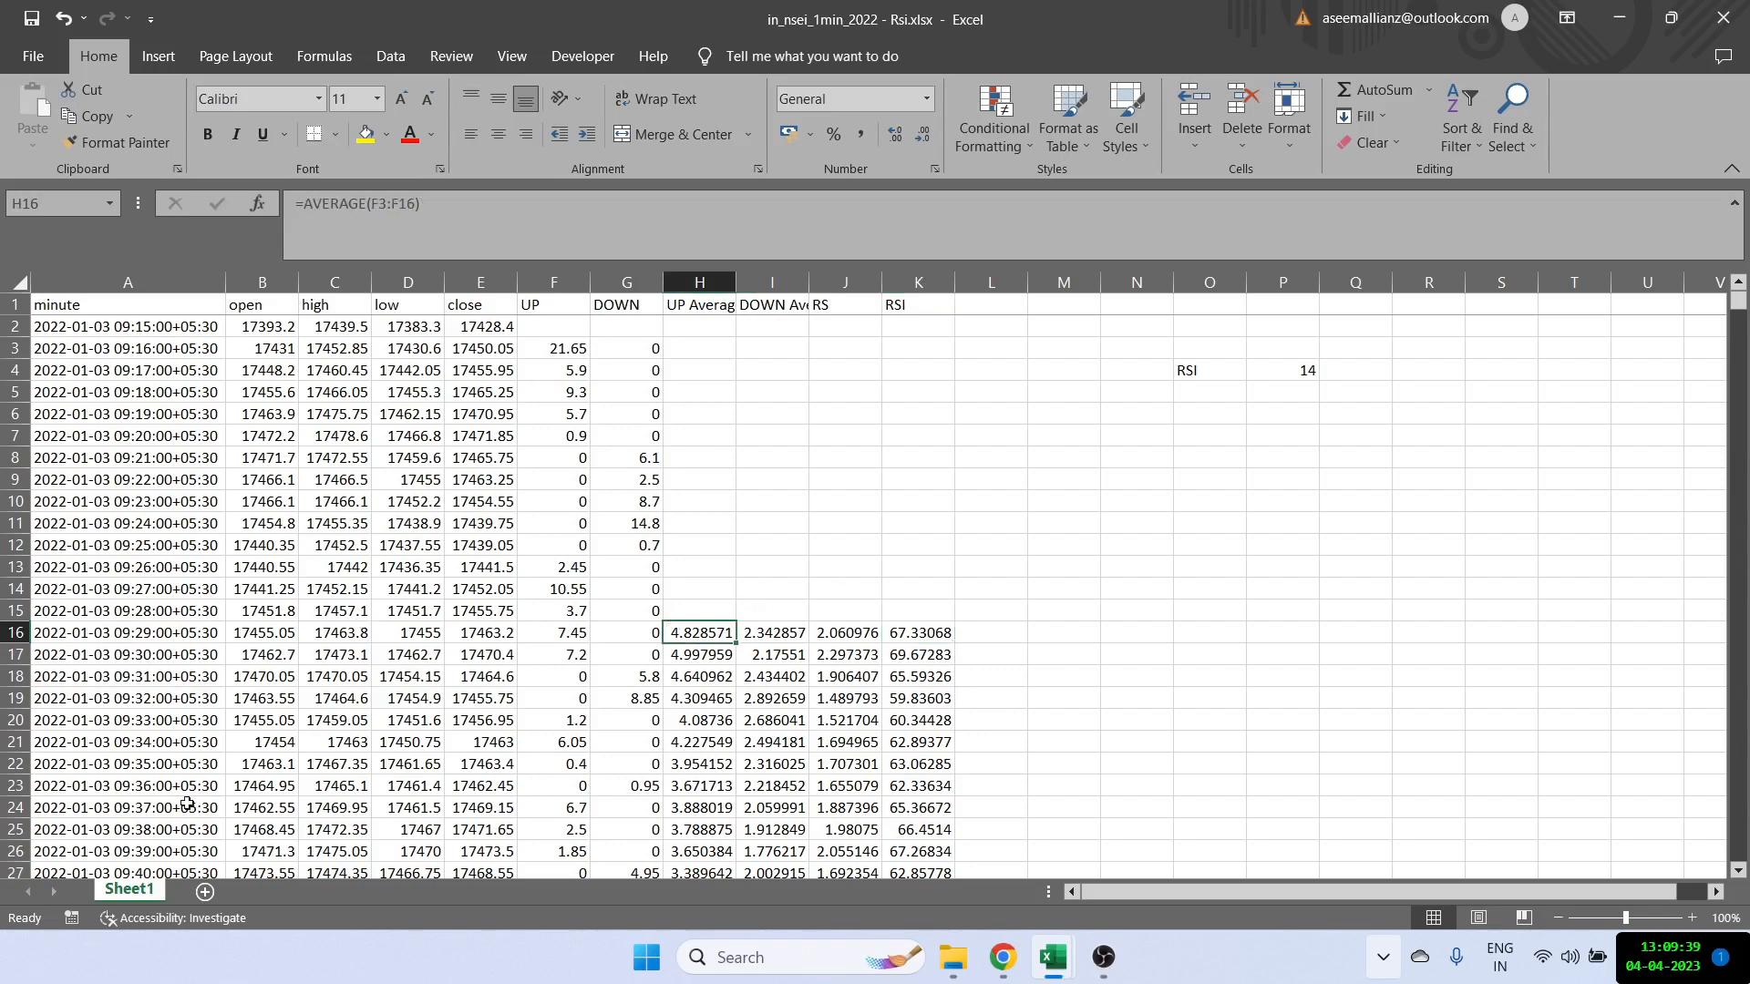
mouse_move(78, 514)
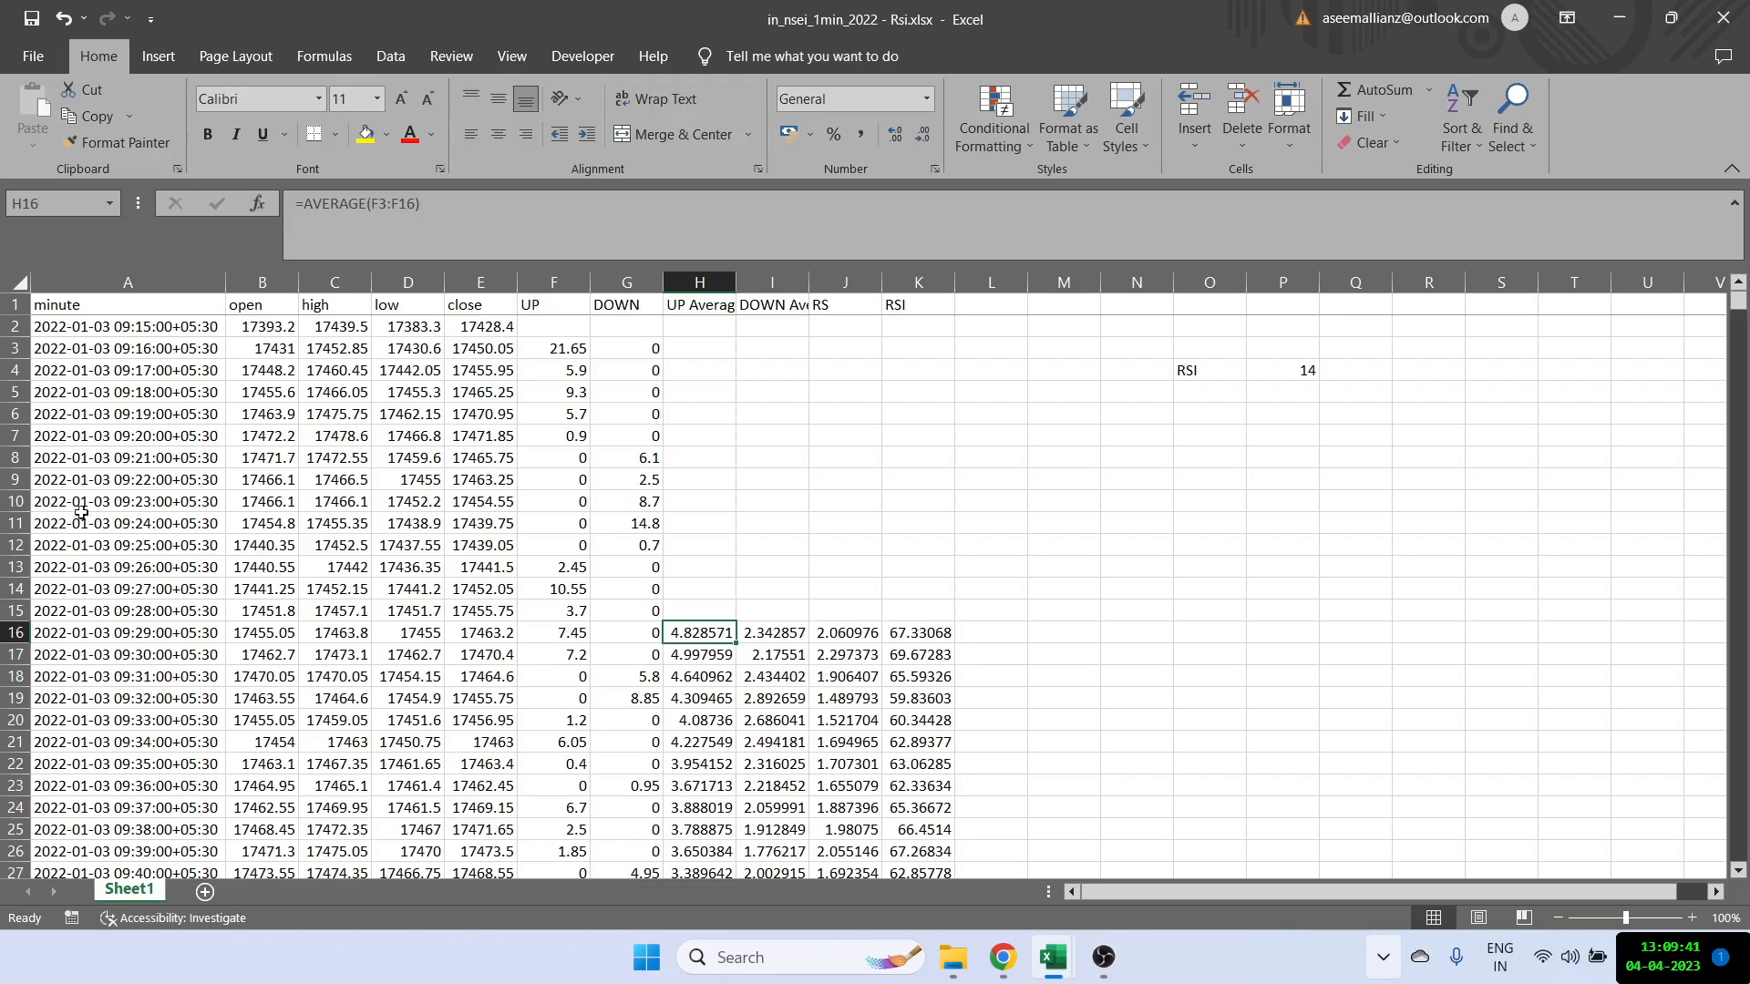
click(126, 326)
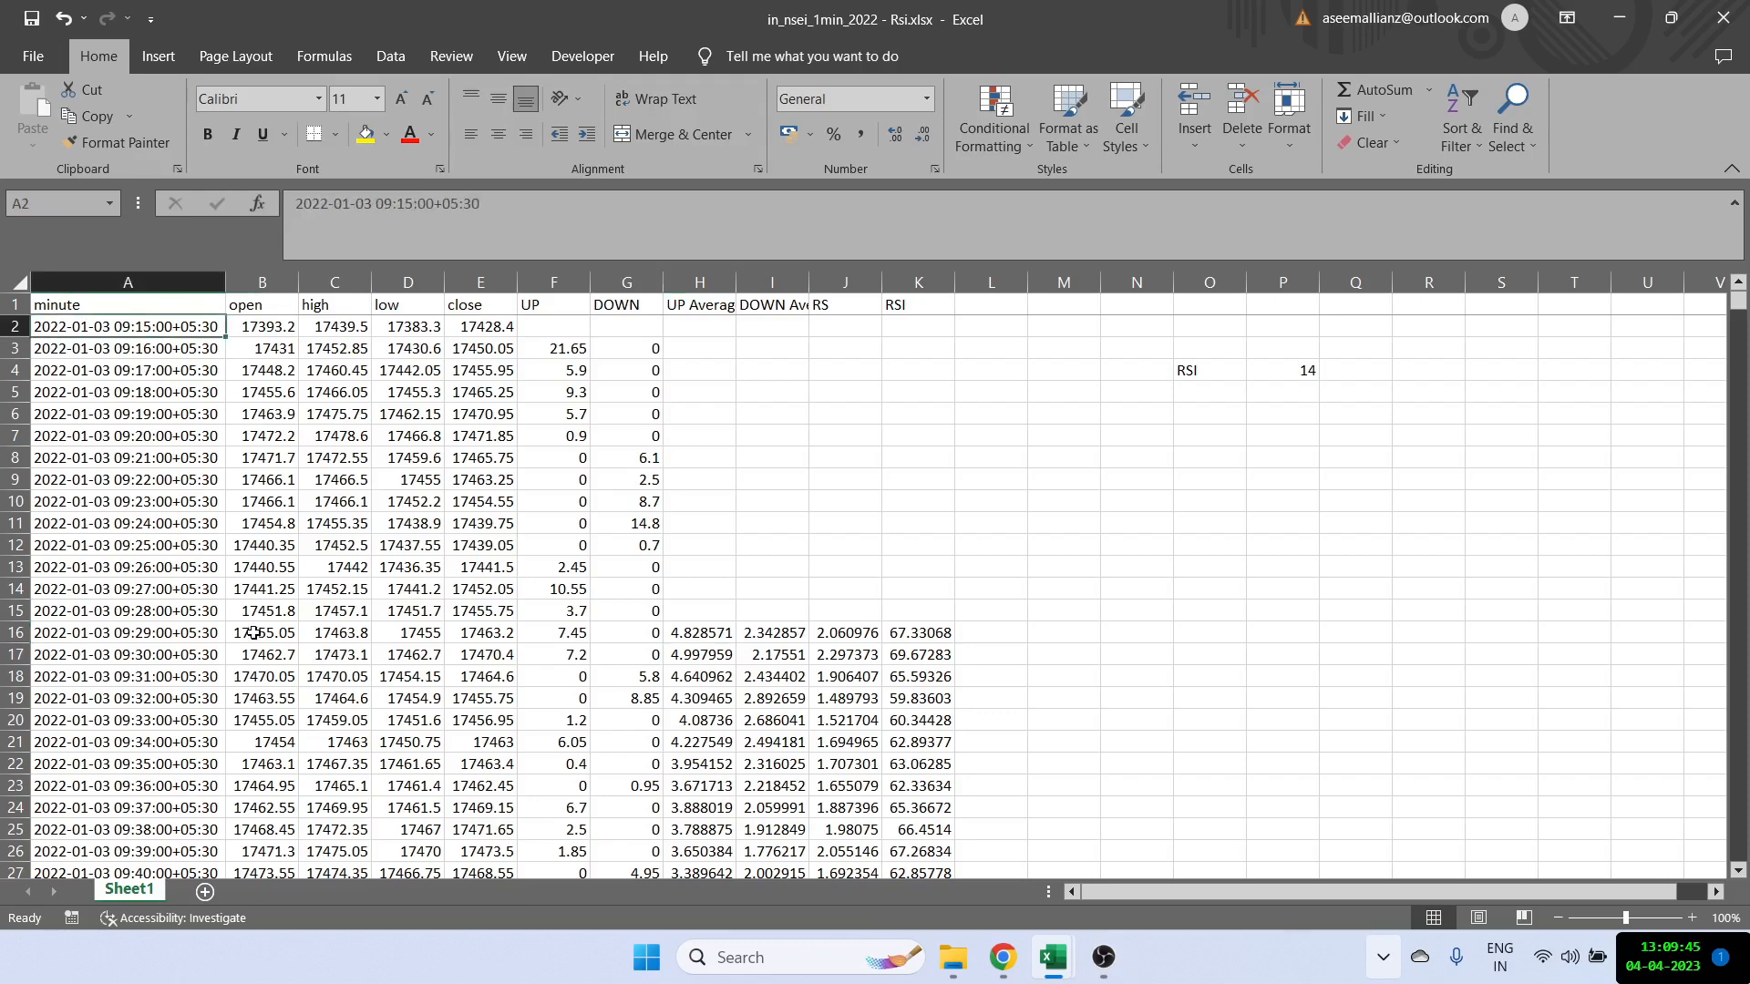
mouse_move(893, 649)
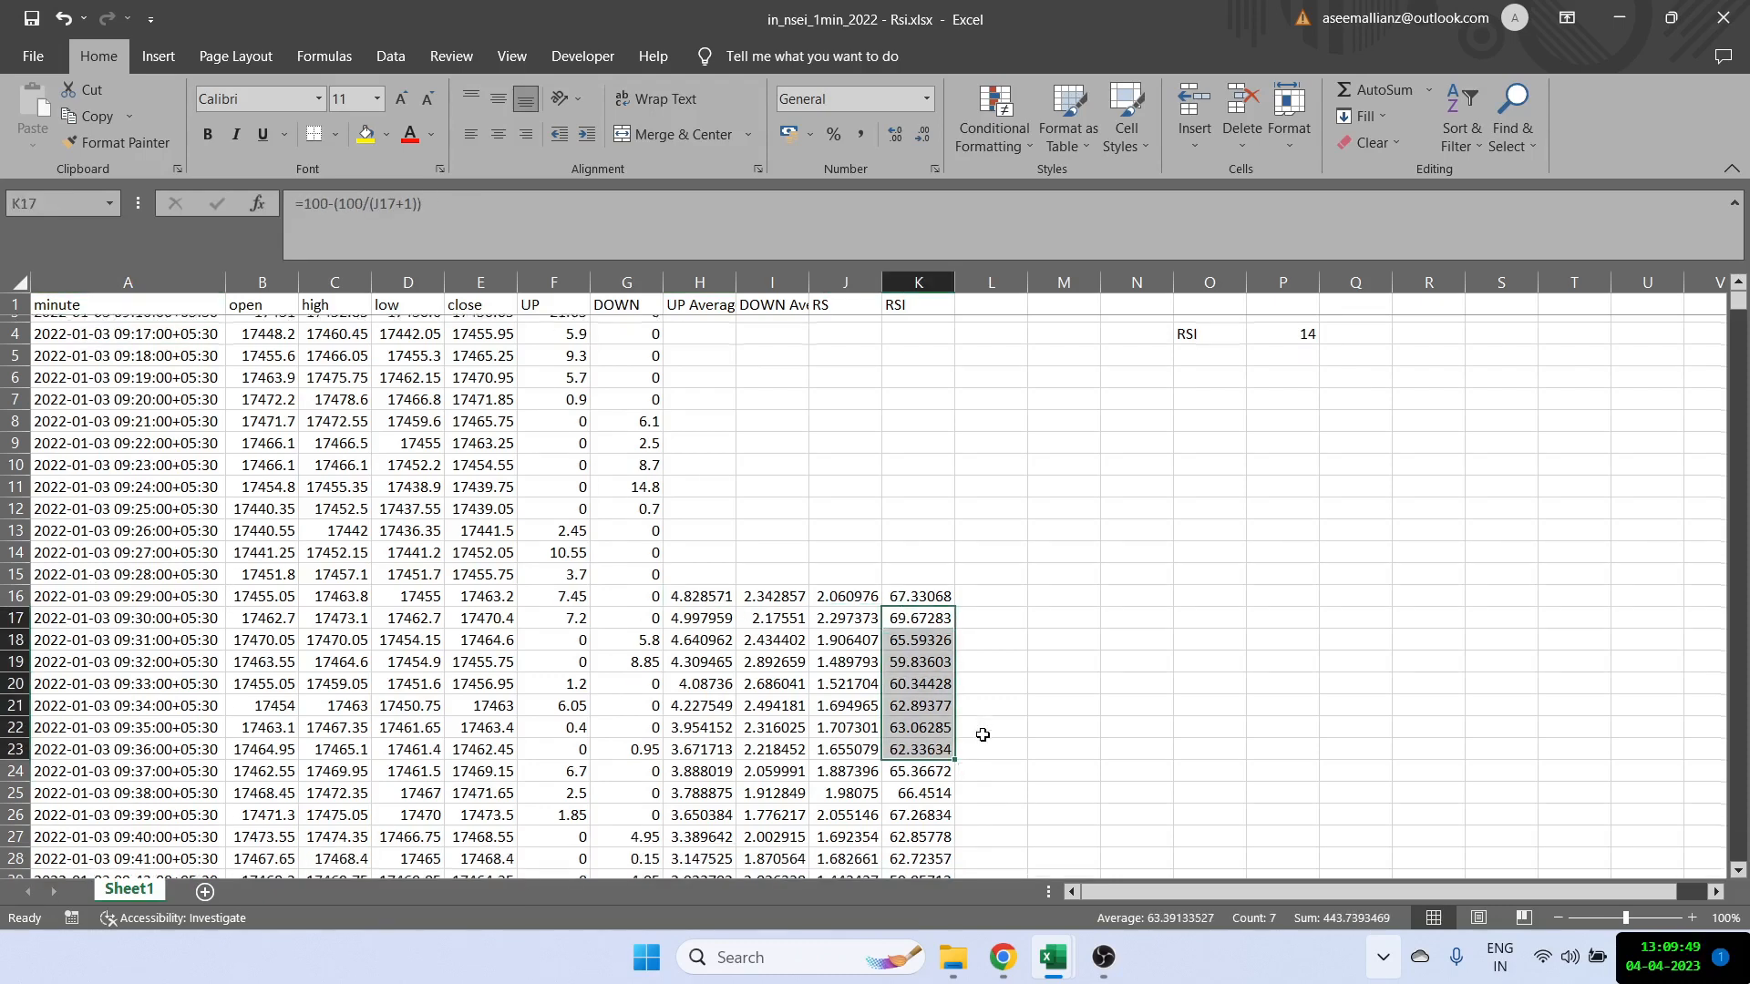
scroll(up, 3)
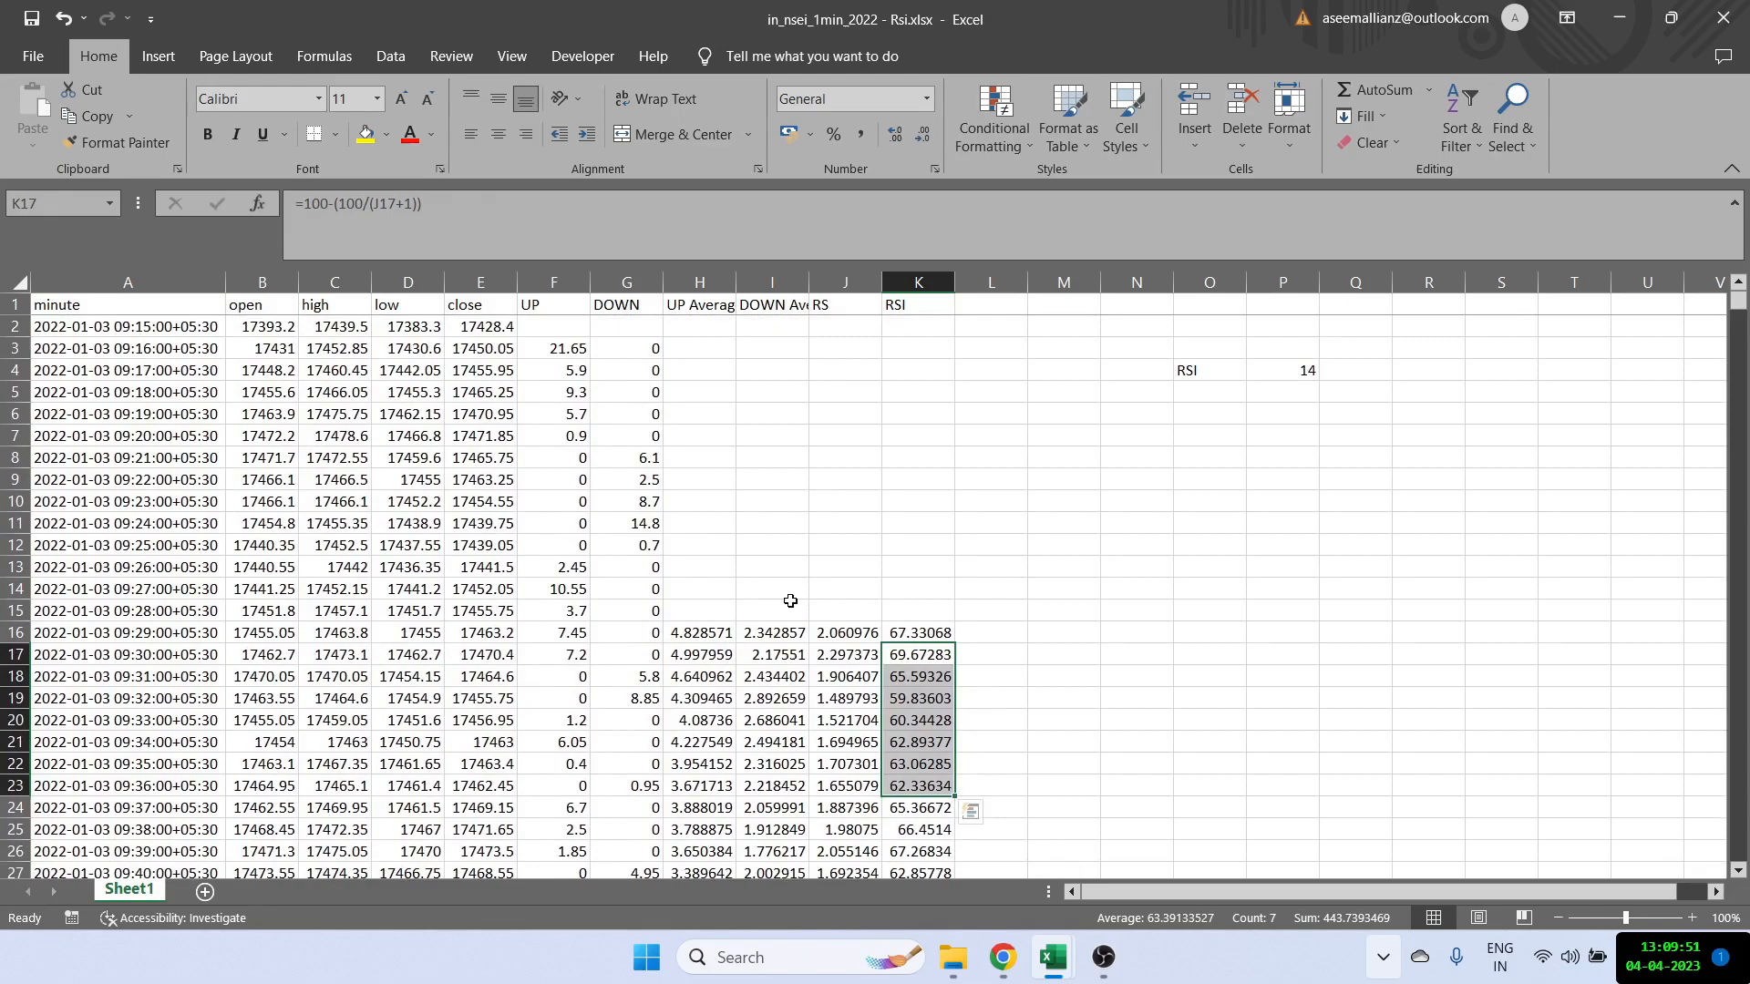
click(698, 632)
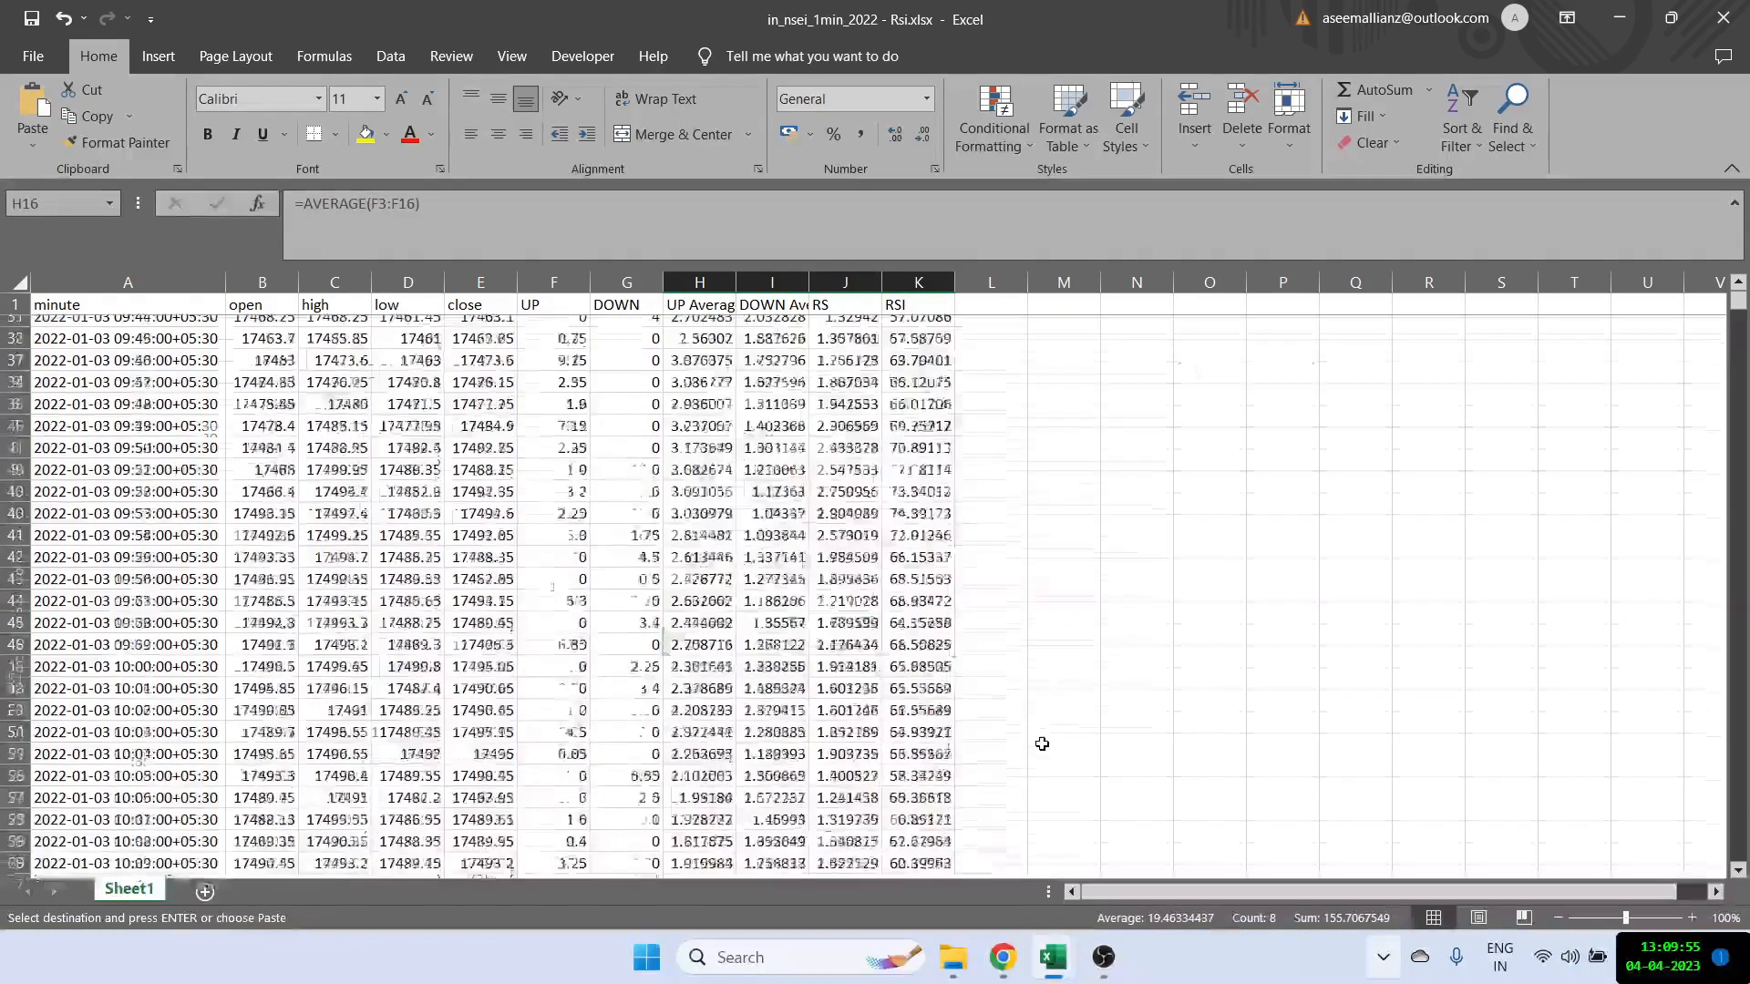
scroll(up, 3)
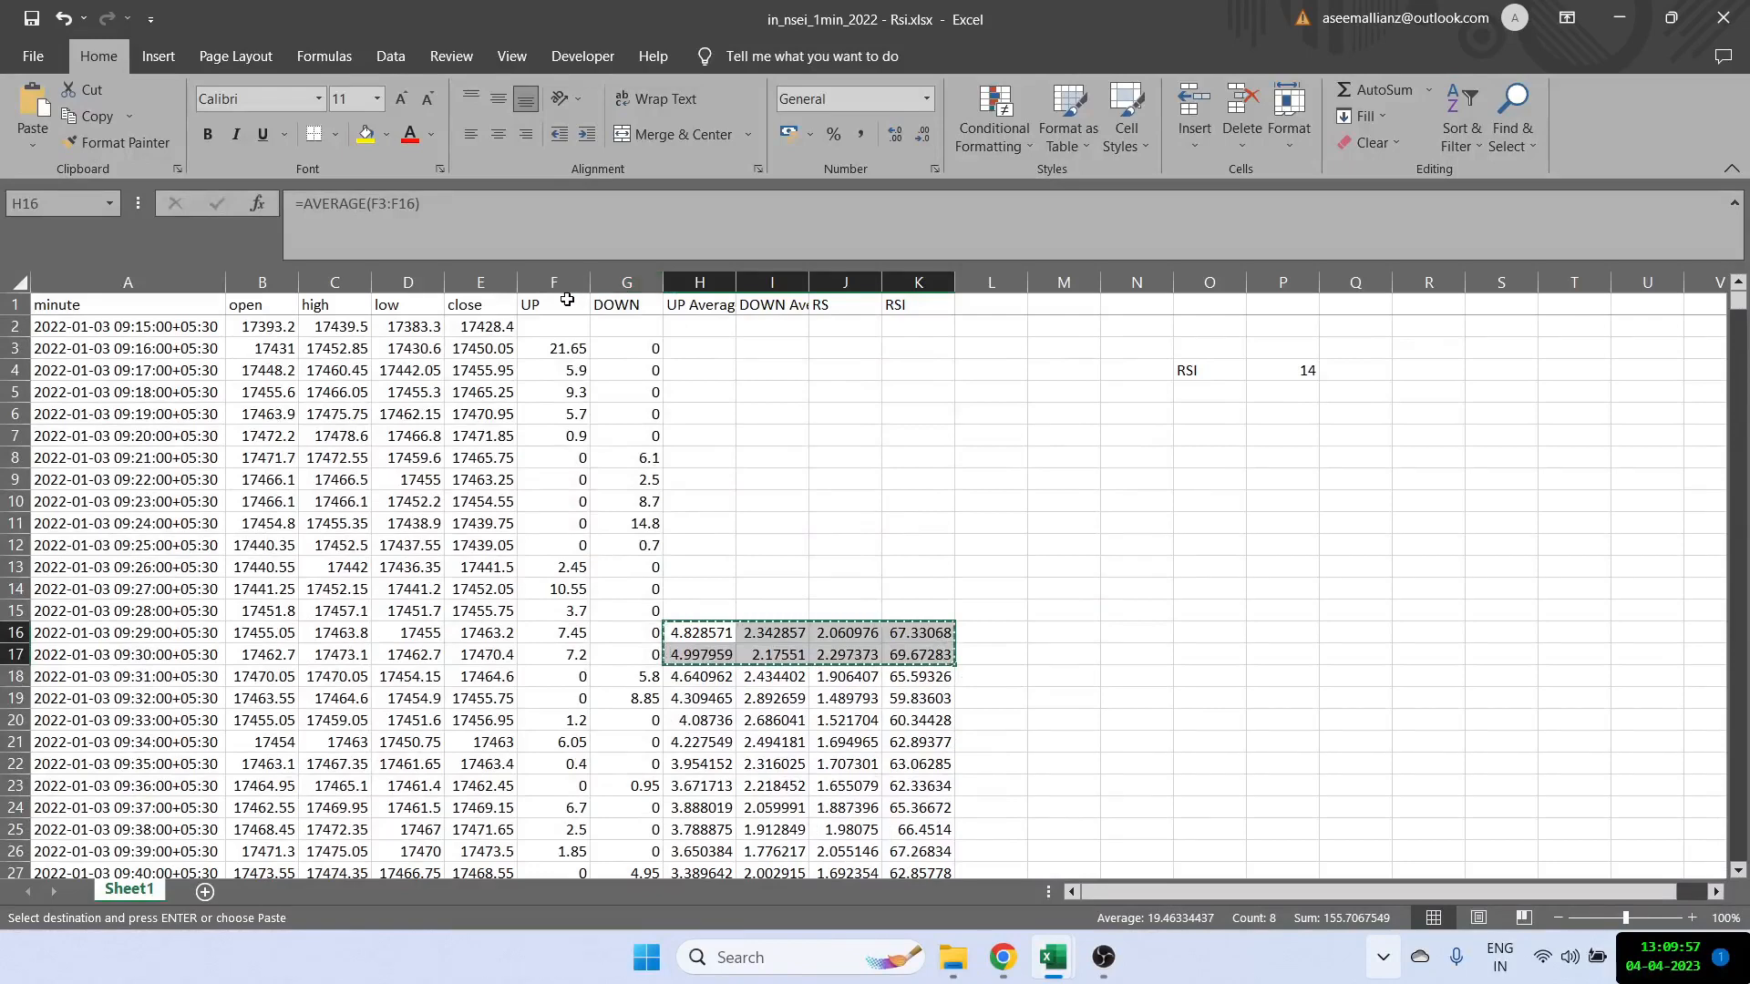
click(553, 348)
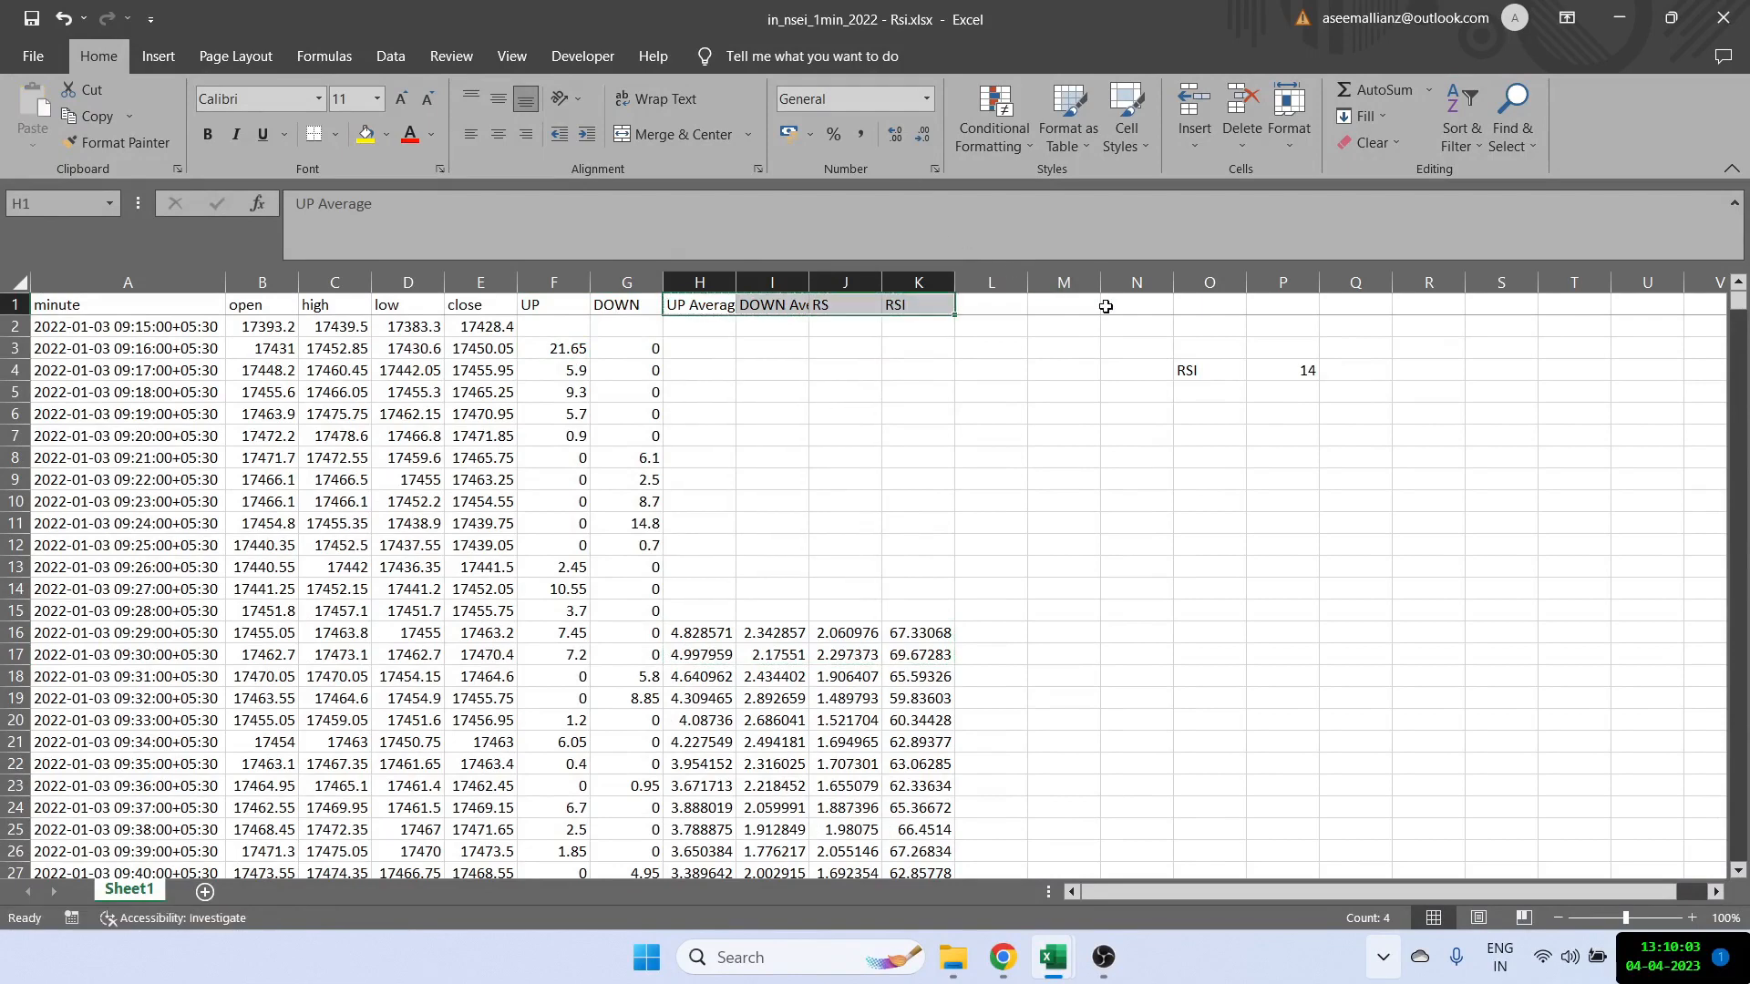
Step: Insert a column at N, paste the H1:K1 headings into L1:O1 and copy the H16:K17 formulas
click(1136, 280)
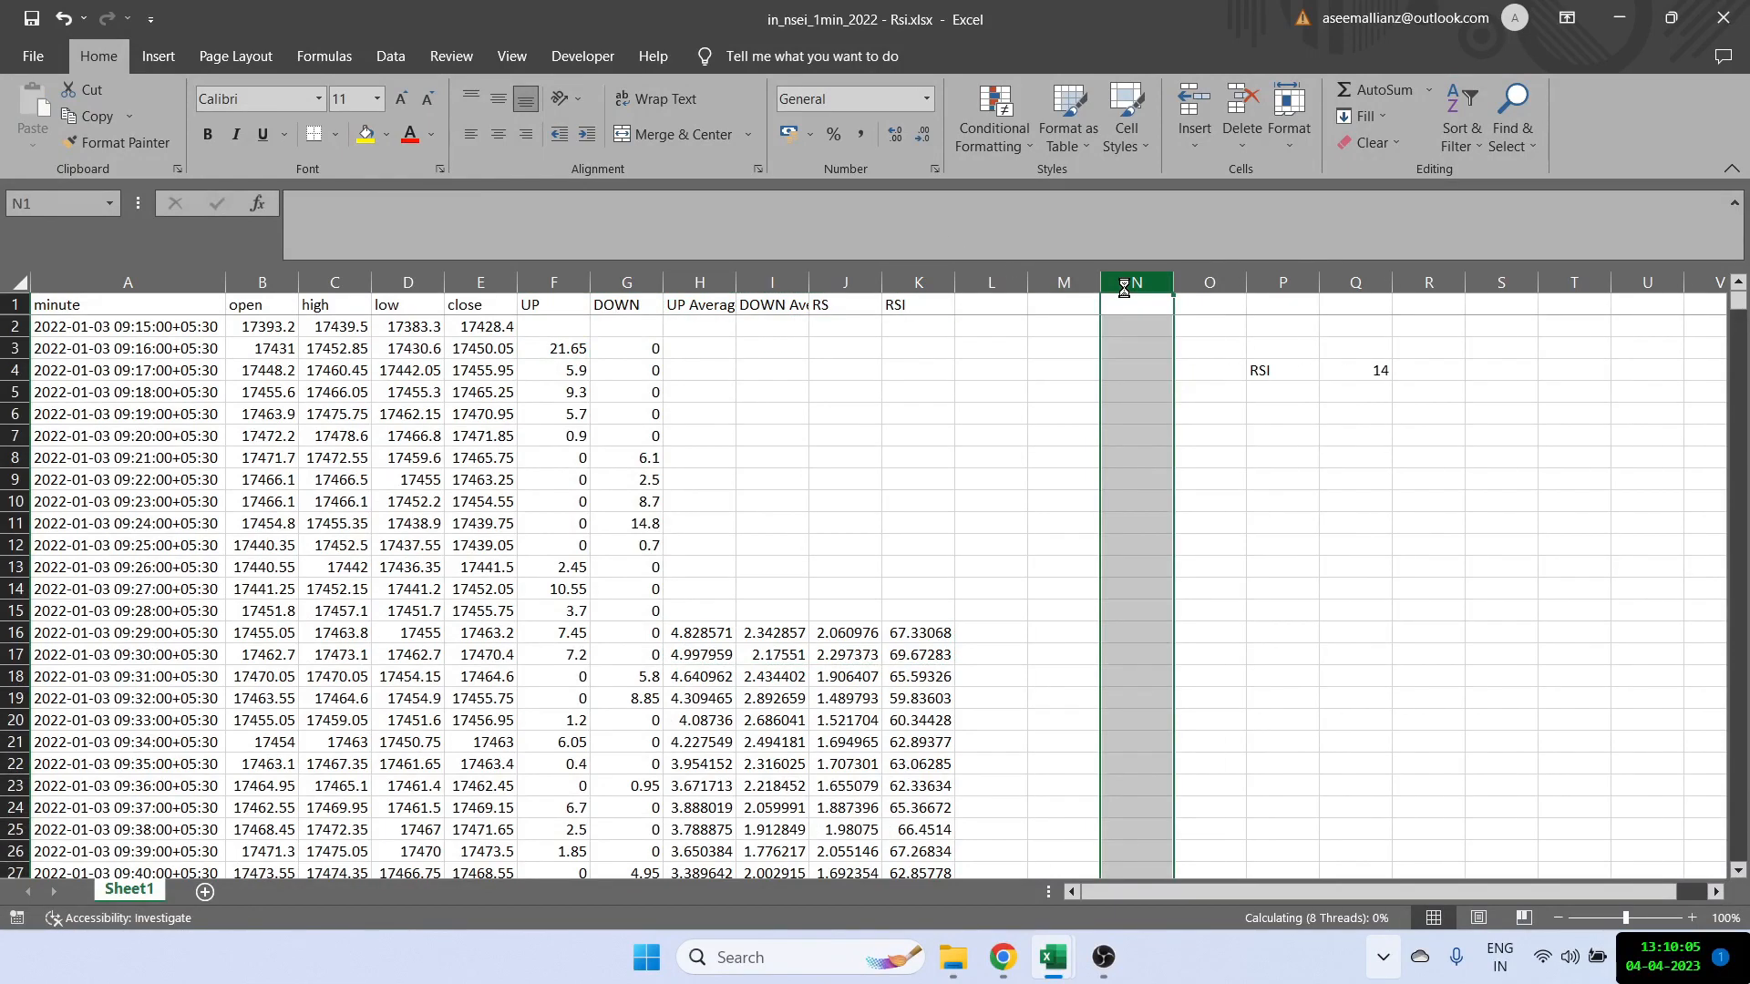
click(919, 304)
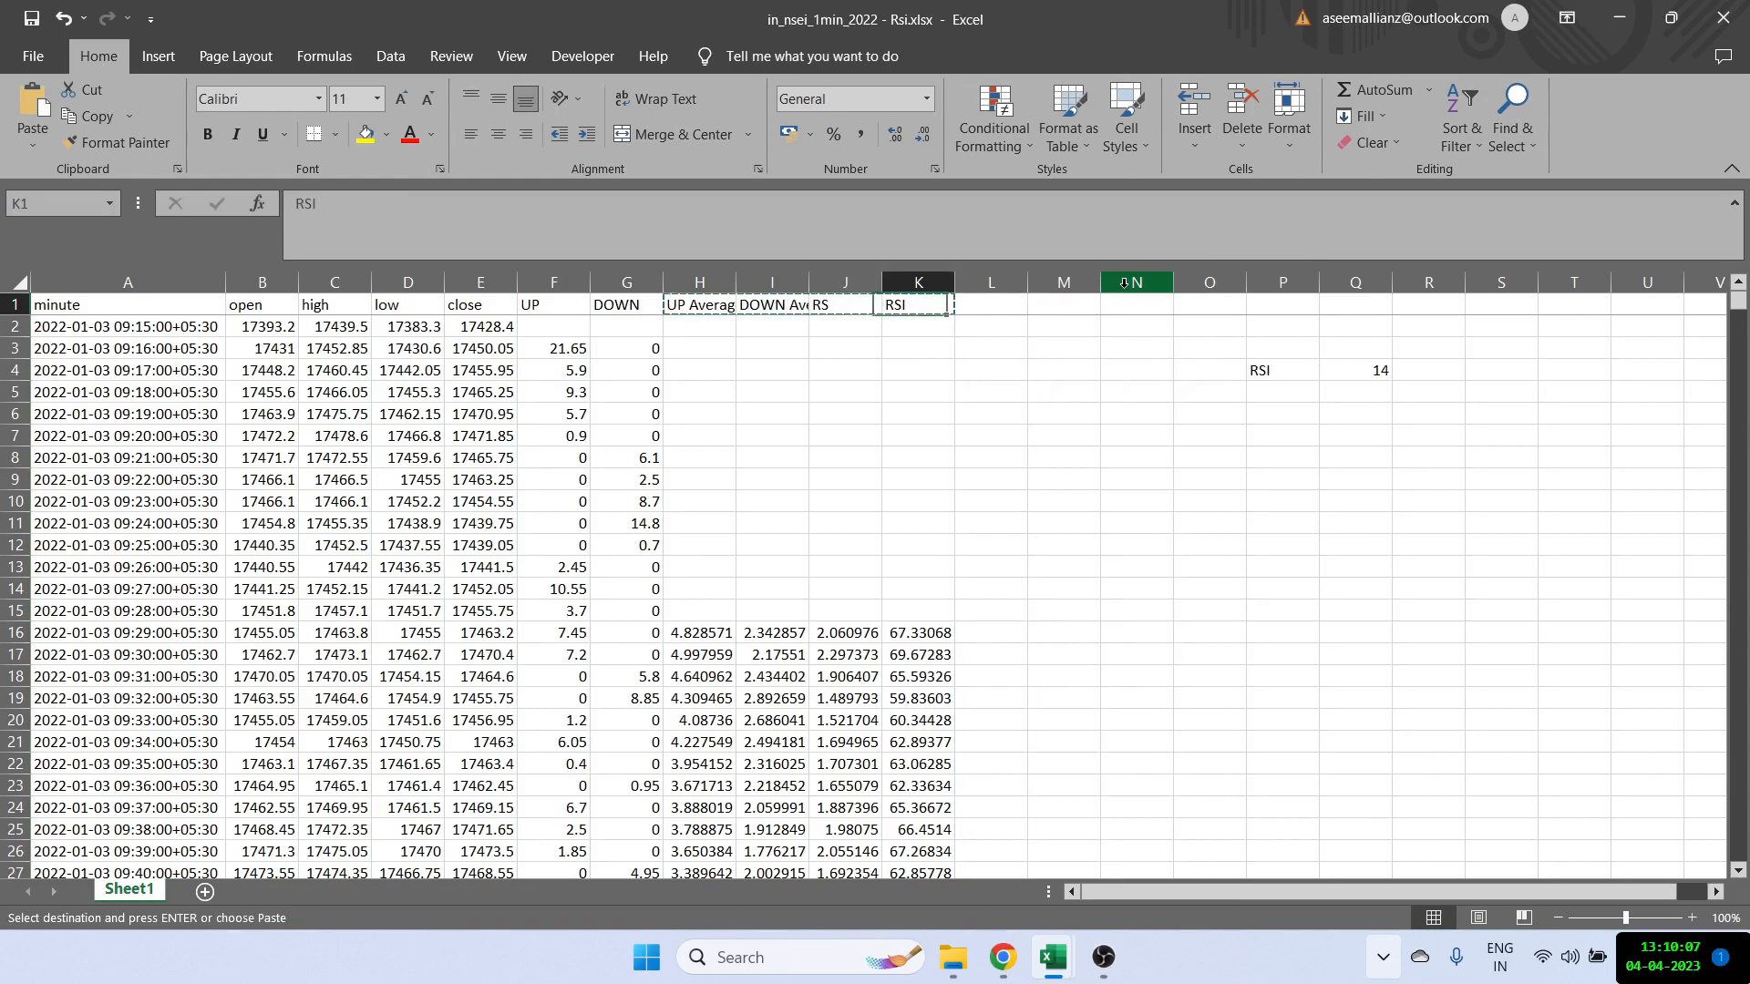
click(987, 305)
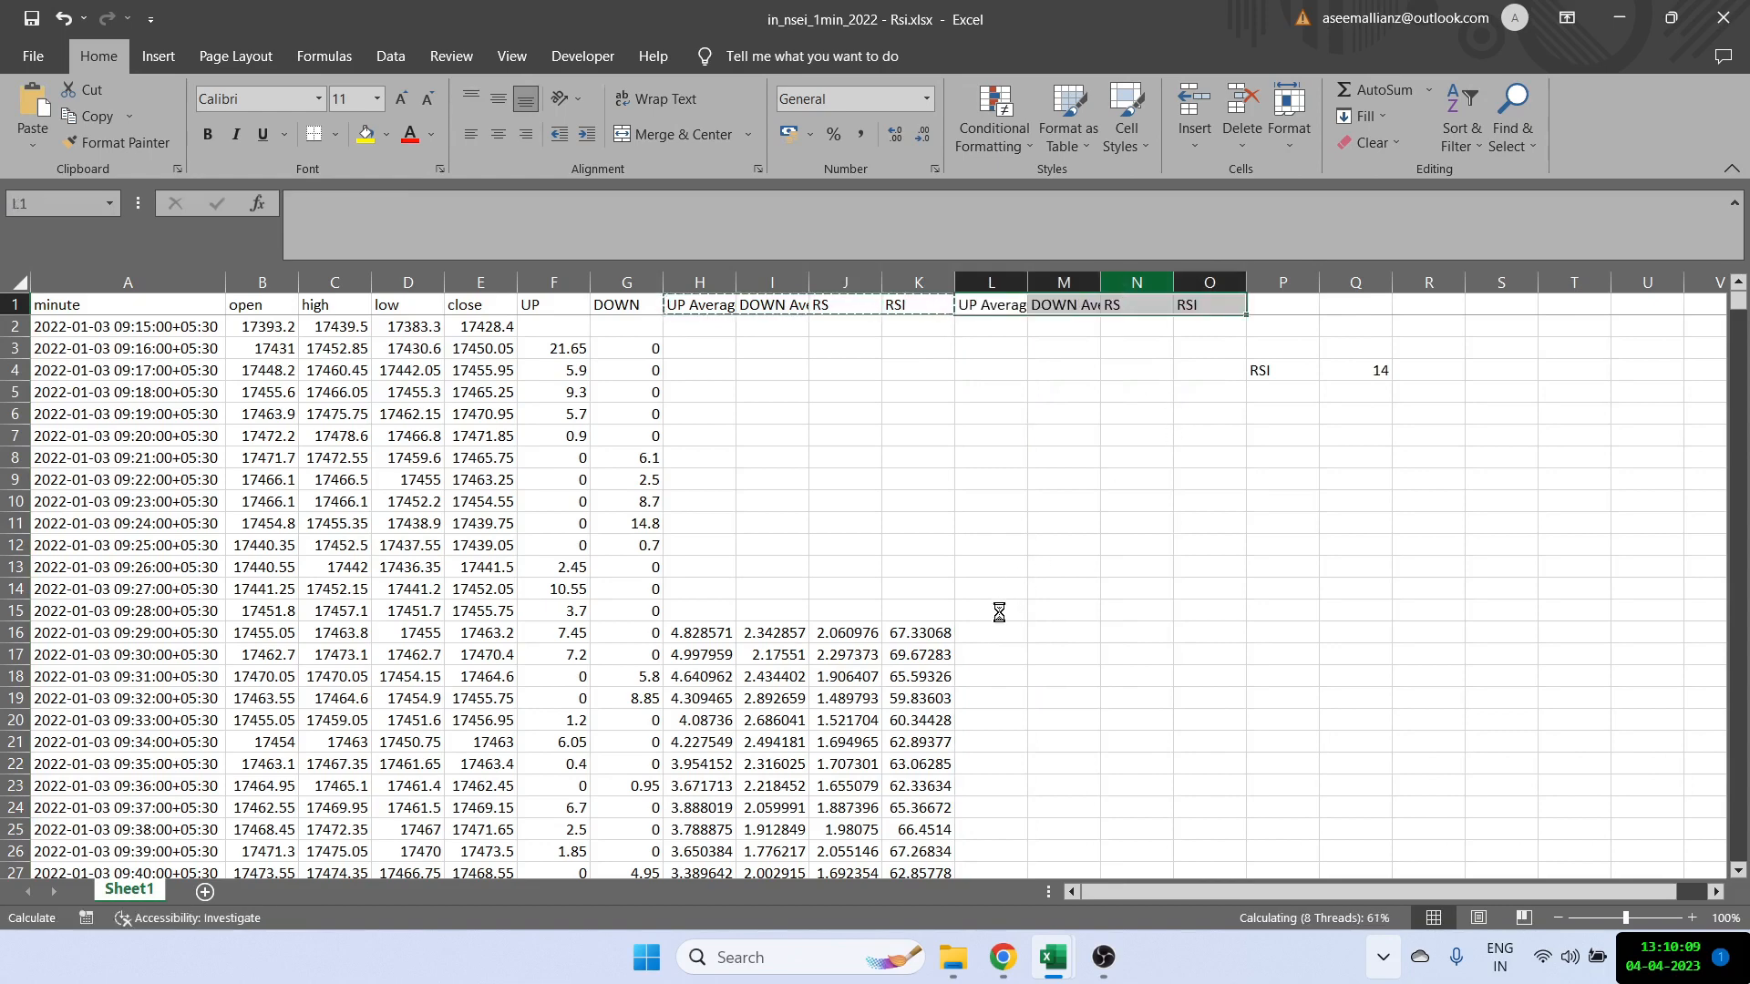
click(987, 611)
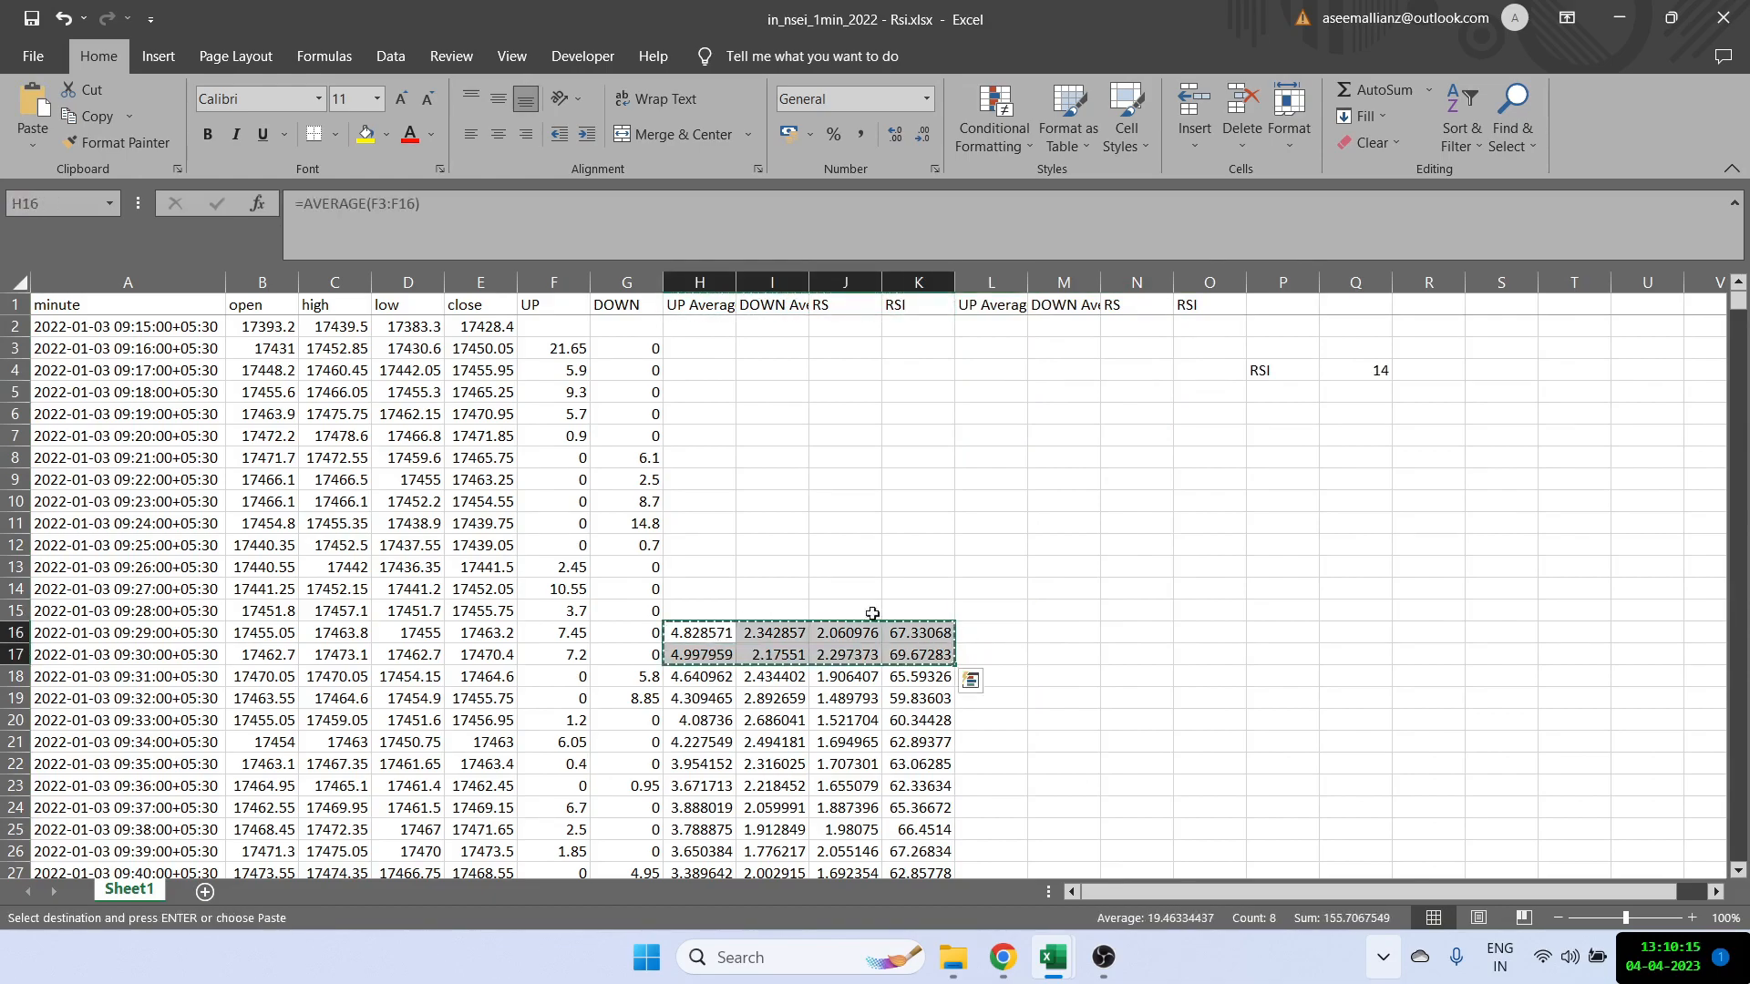
Step: Scroll down and select the row where 11 January begins
scroll(down, 3)
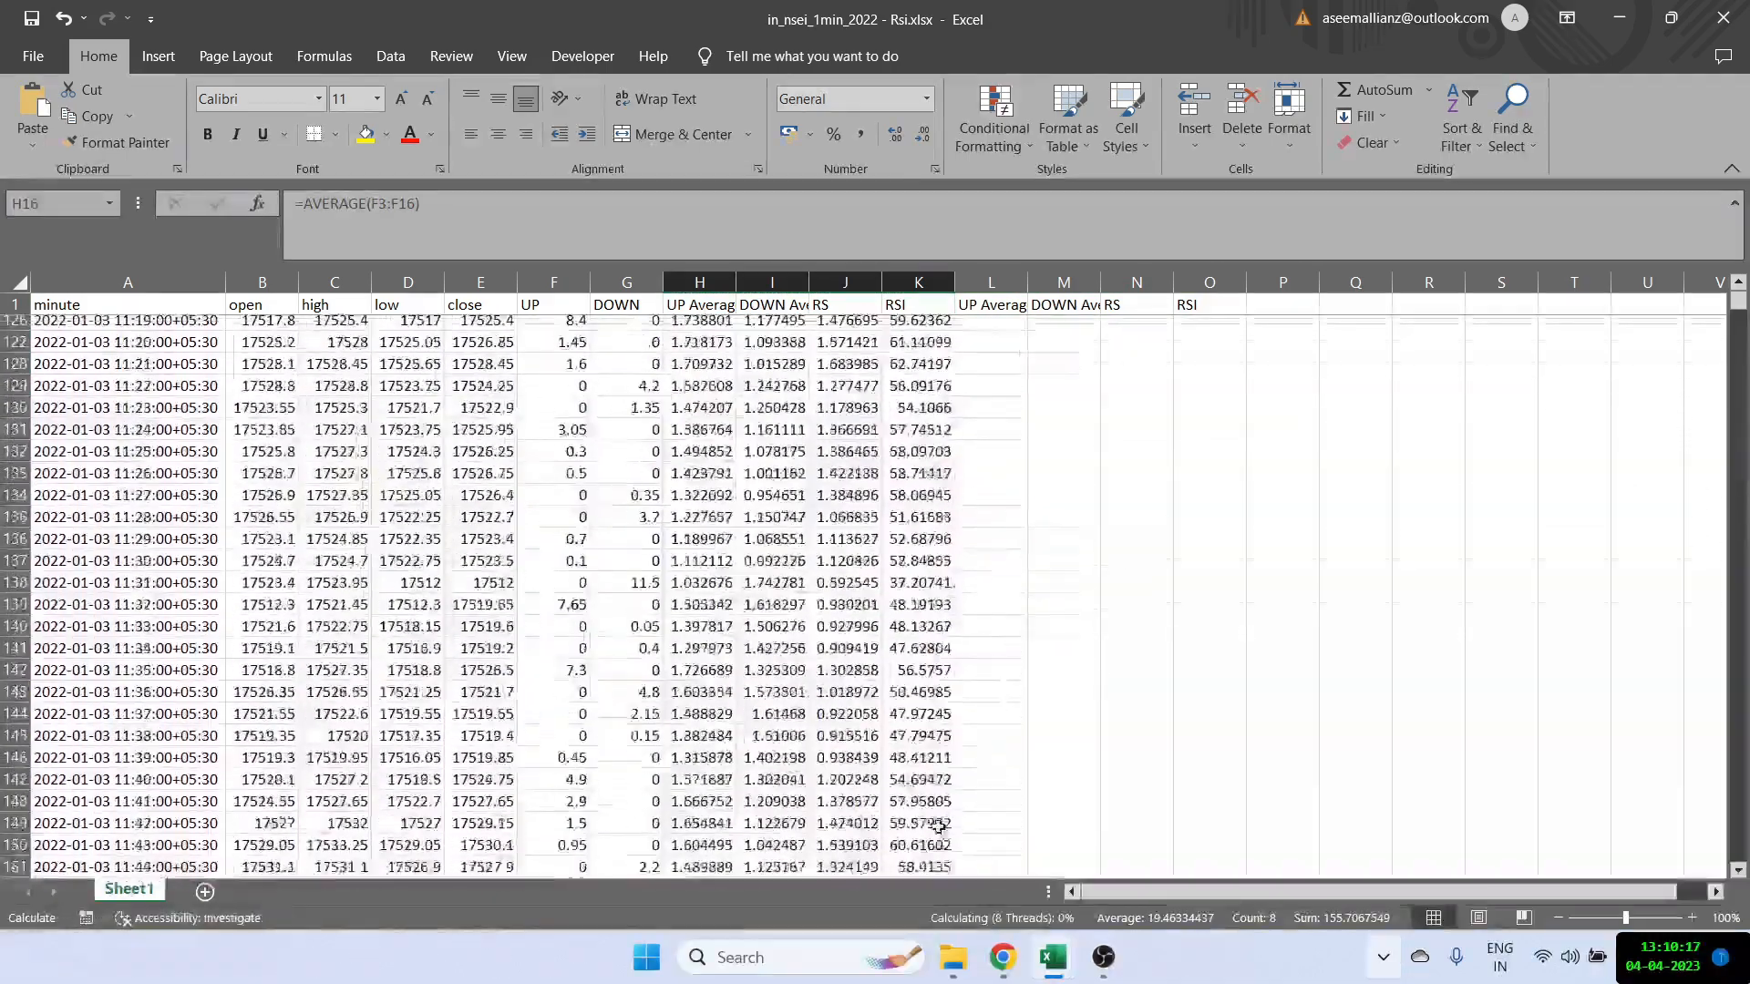
scroll(down, 3)
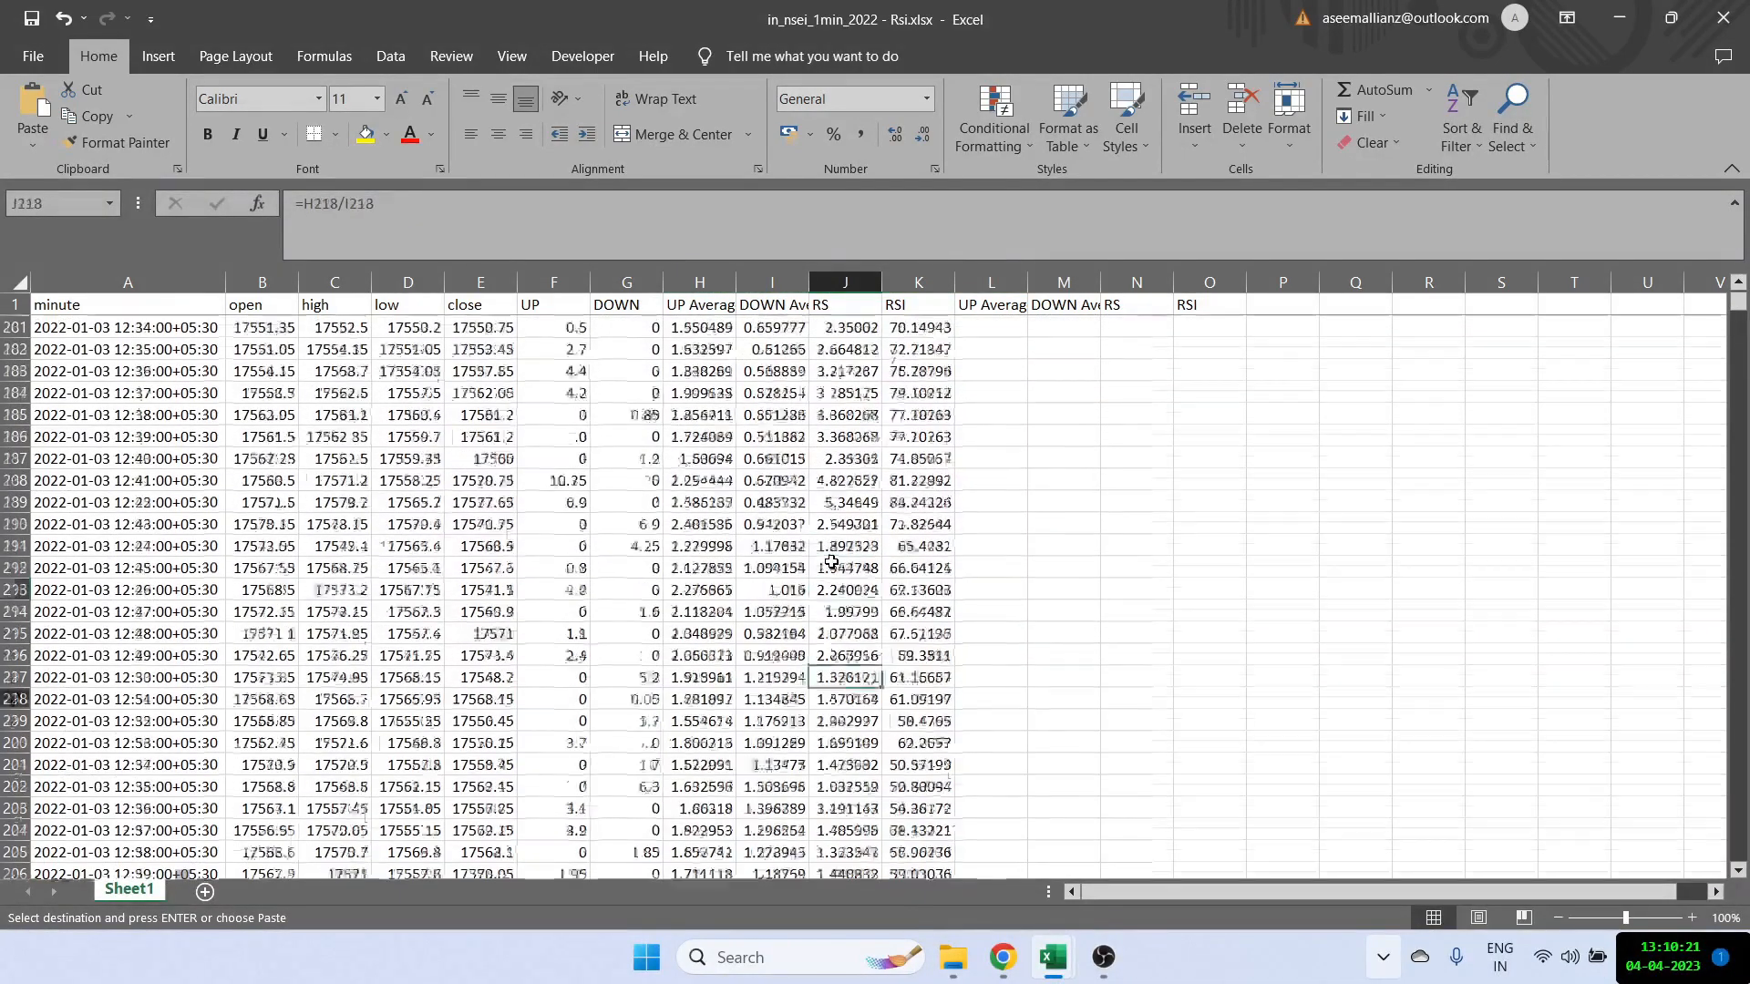
scroll(down, 3)
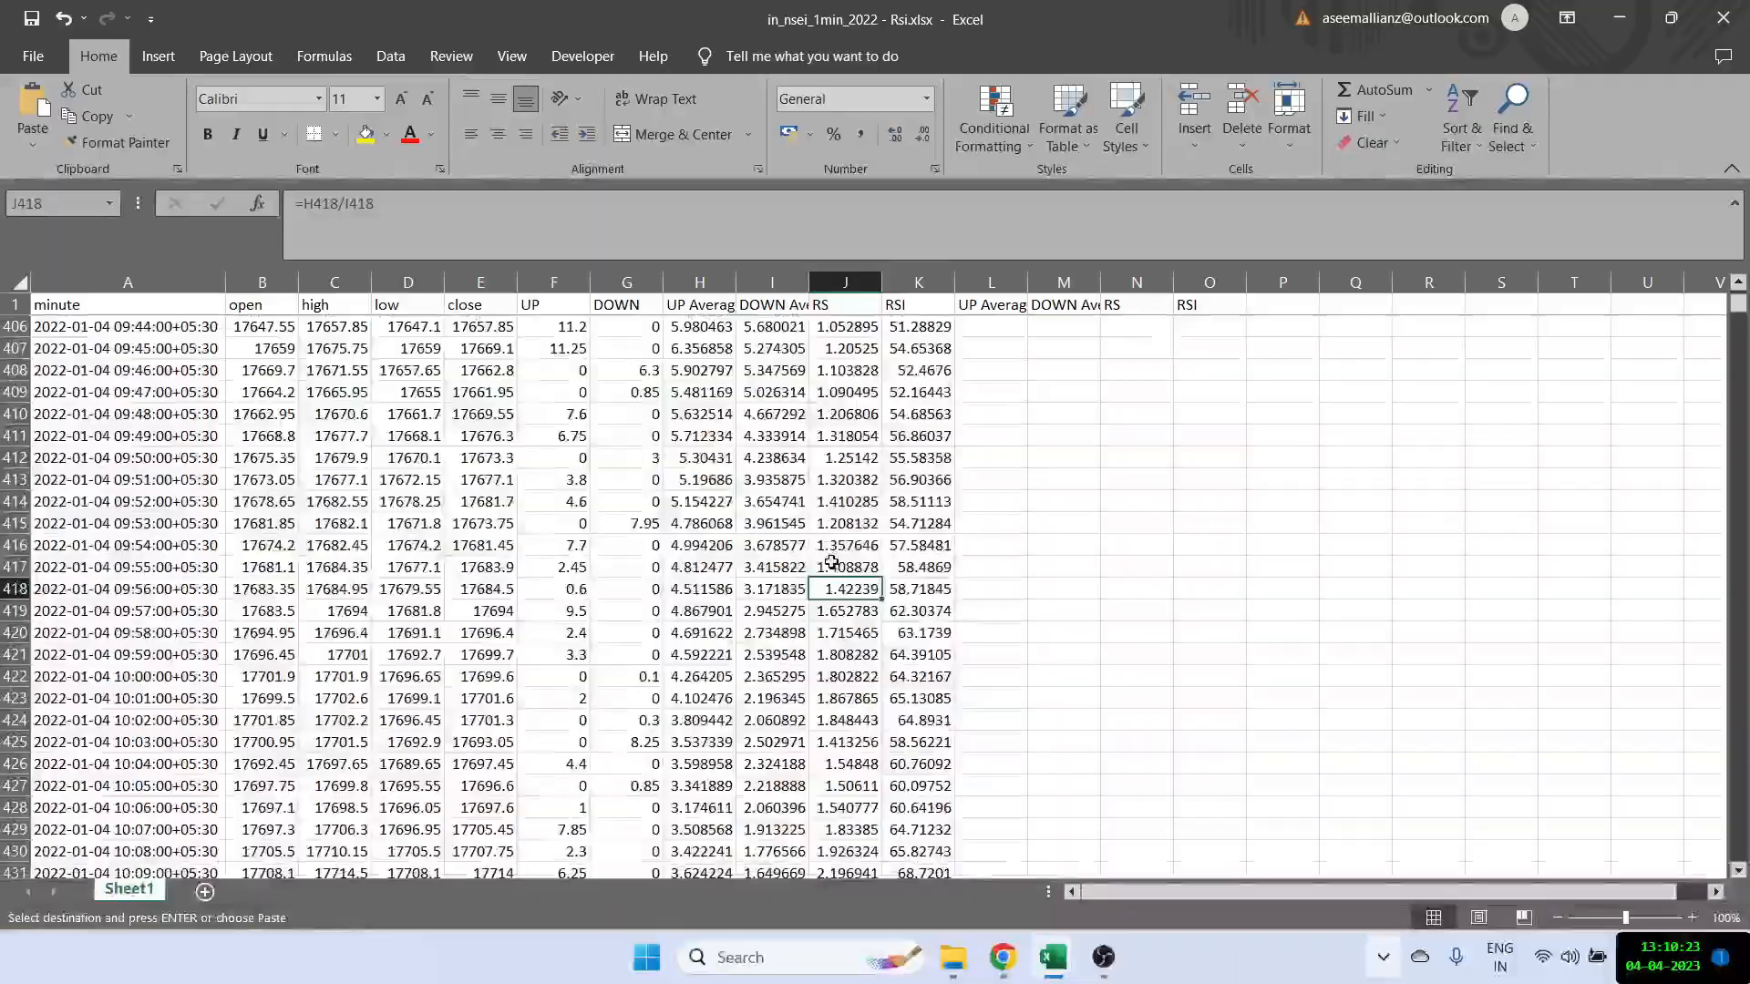
scroll(down, 3)
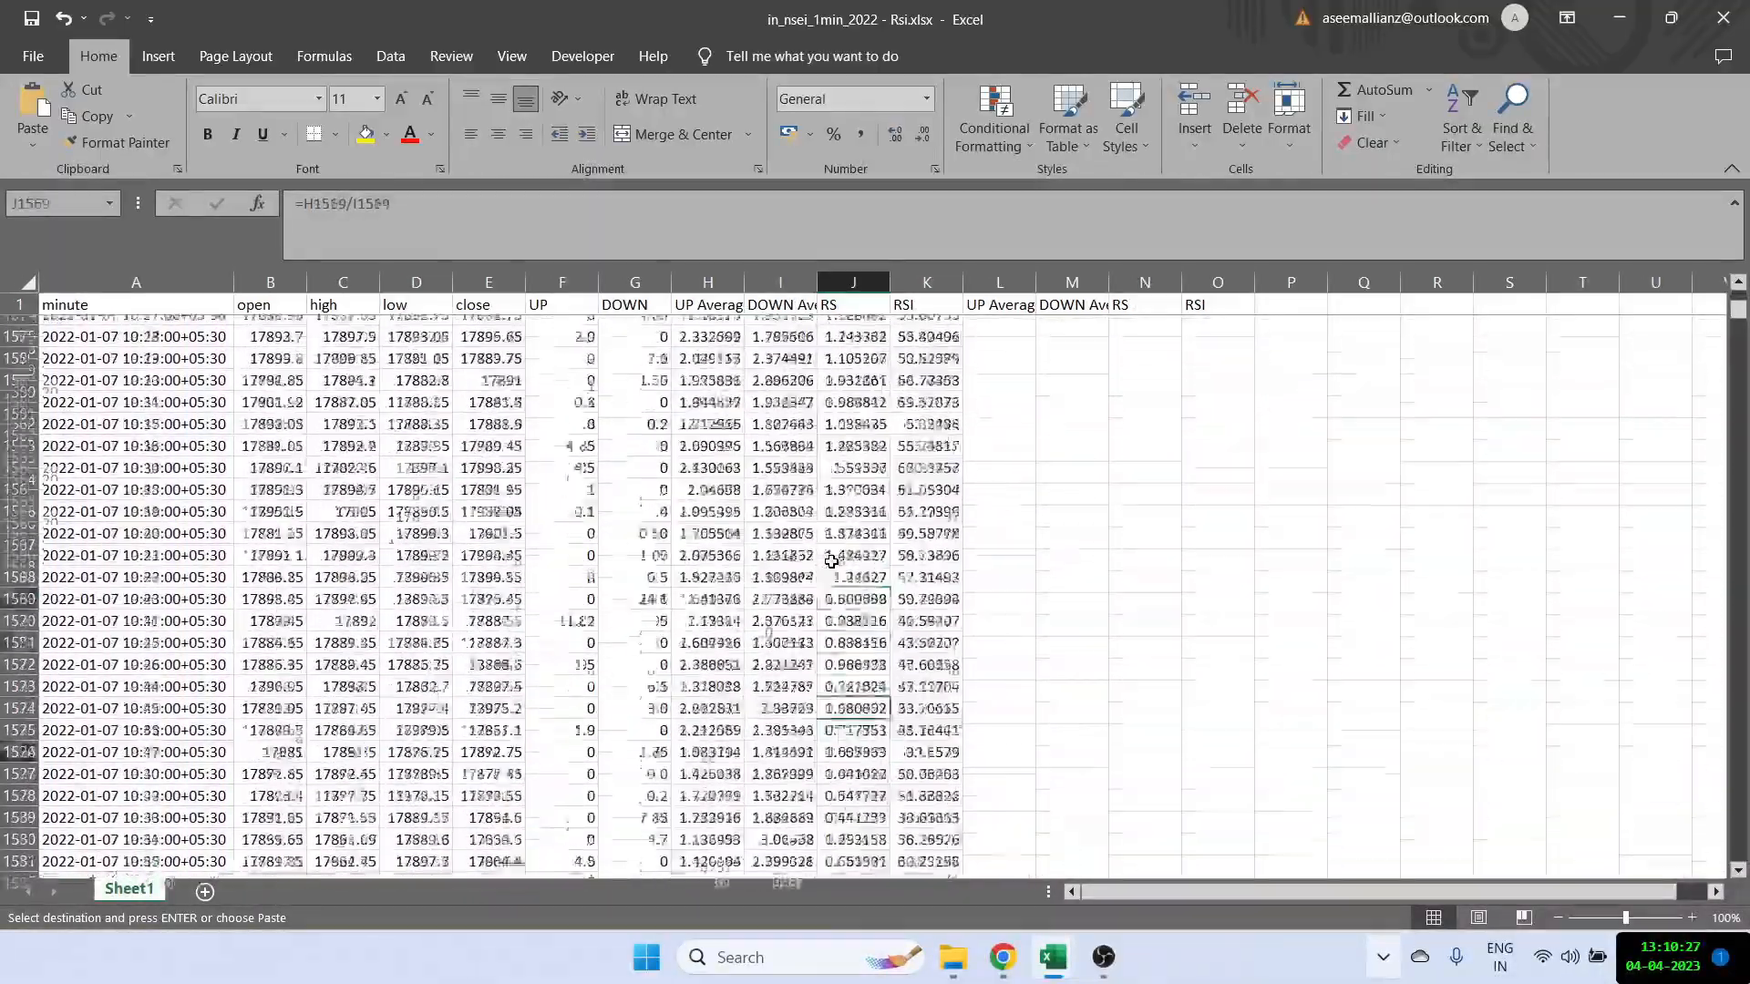
scroll(down, 3)
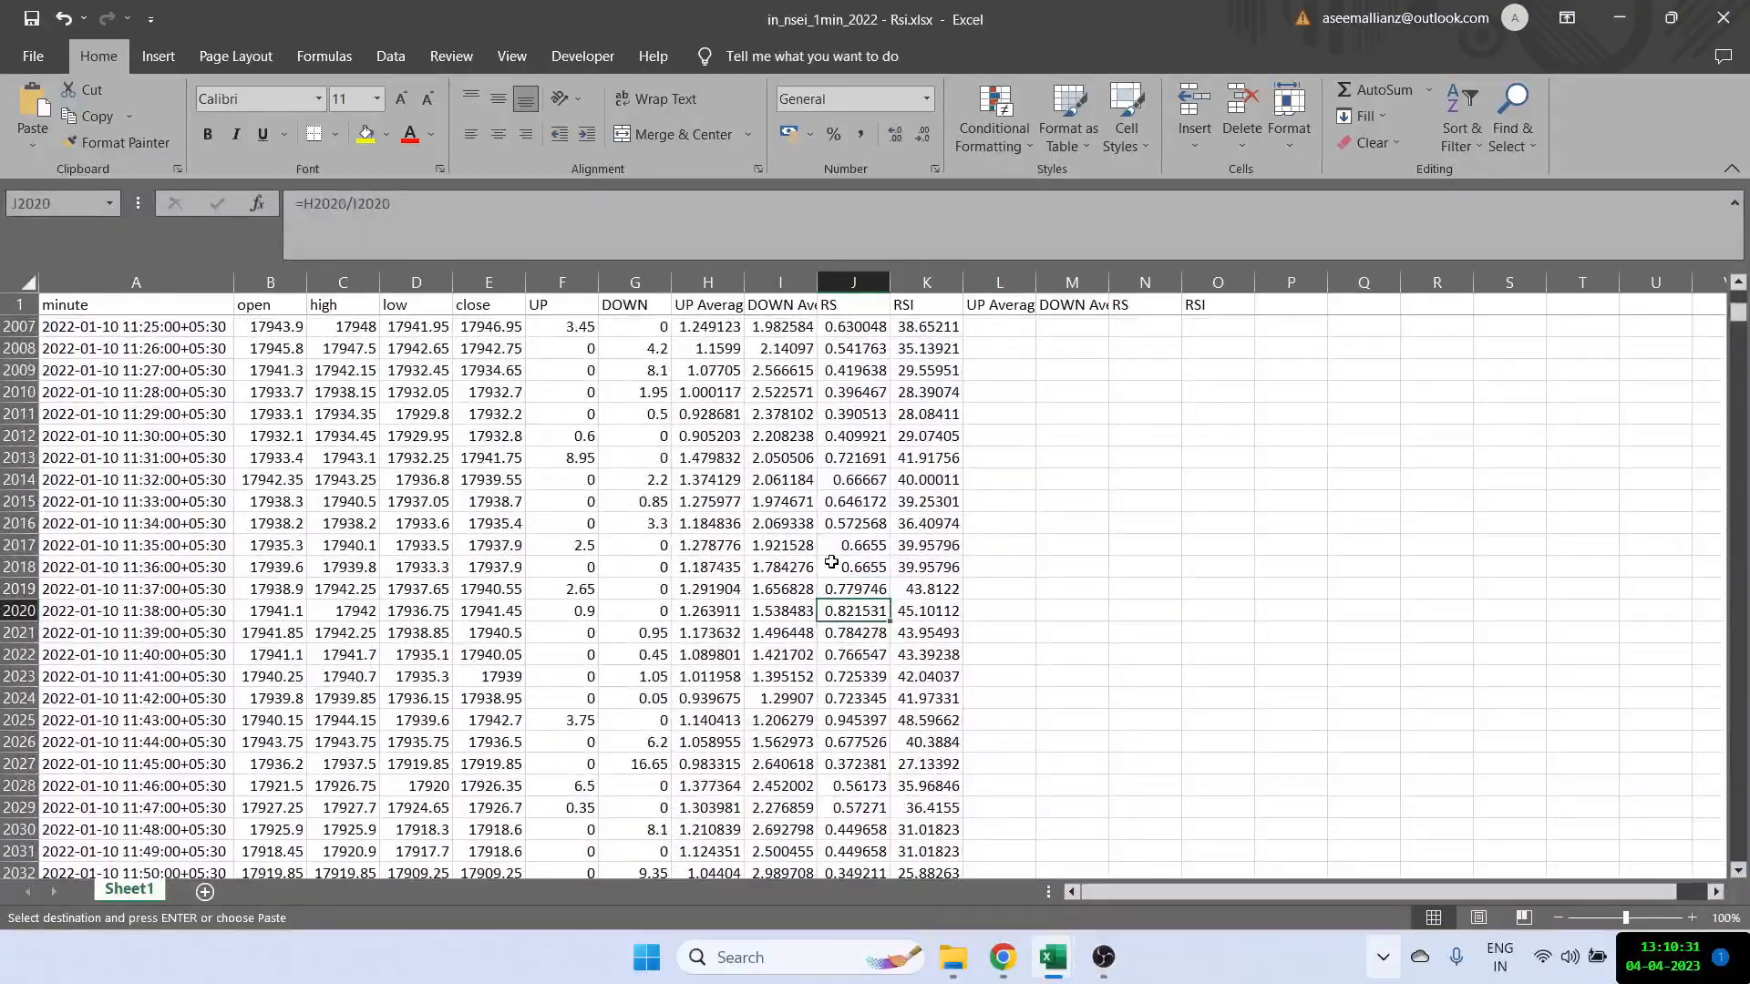
scroll(down, 3)
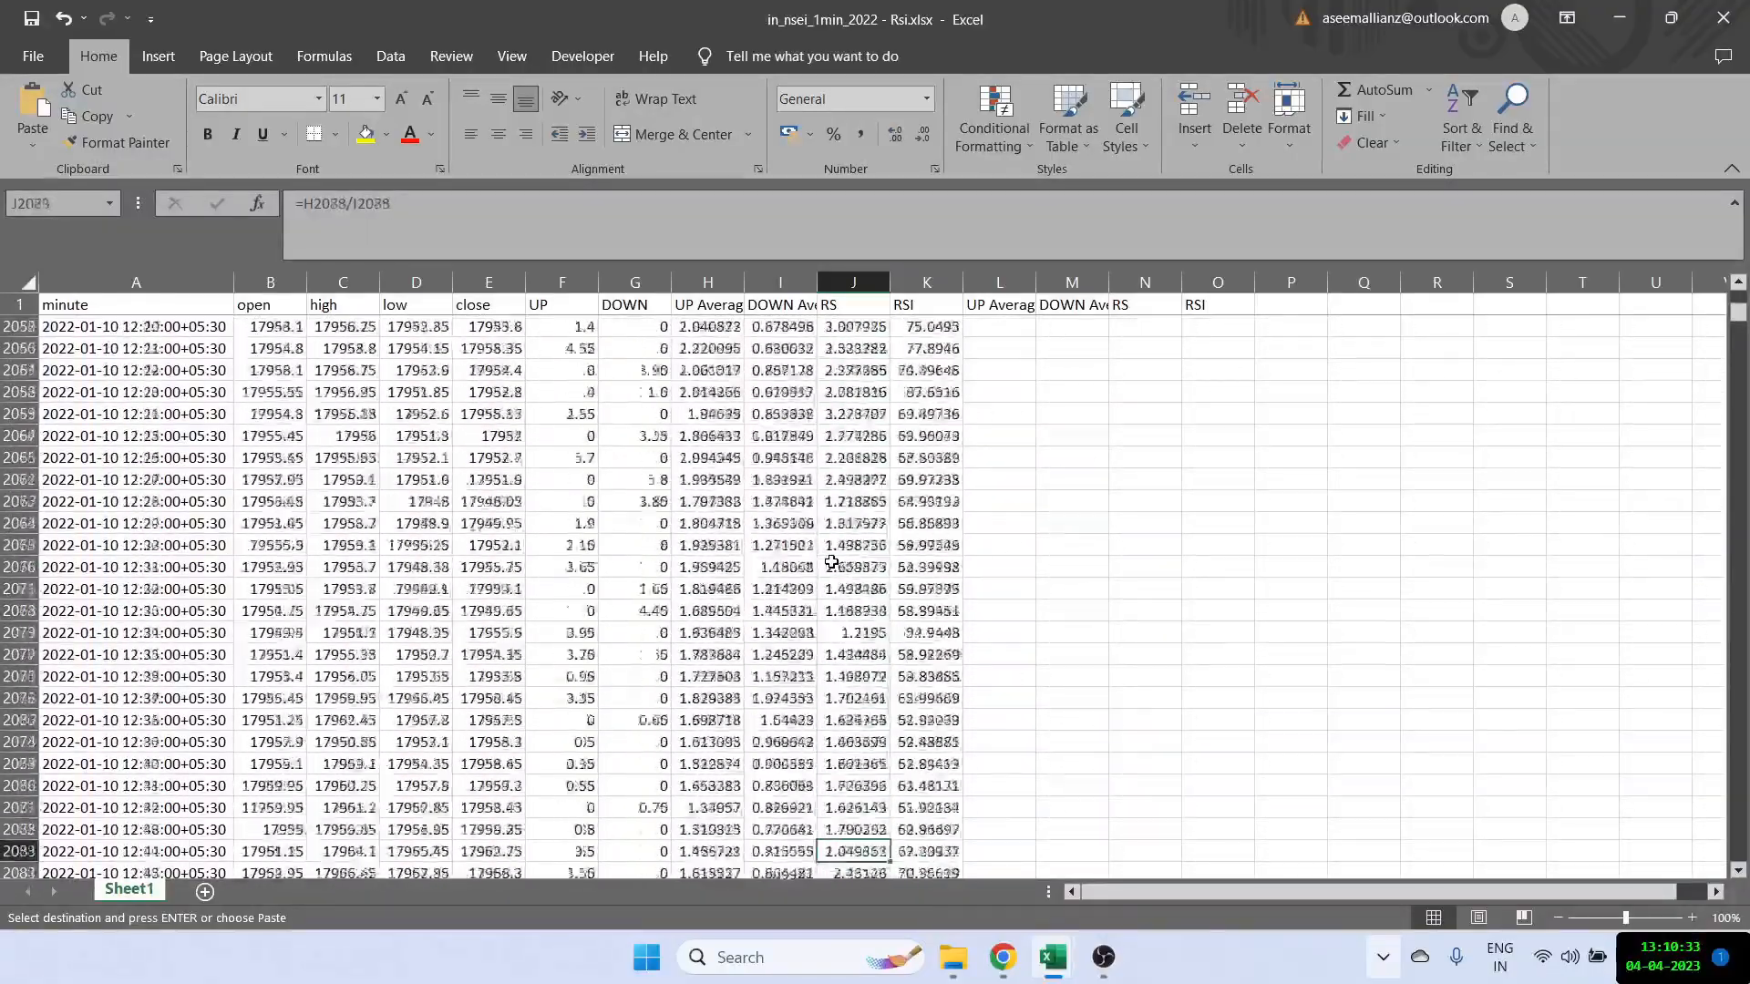
scroll(down, 3)
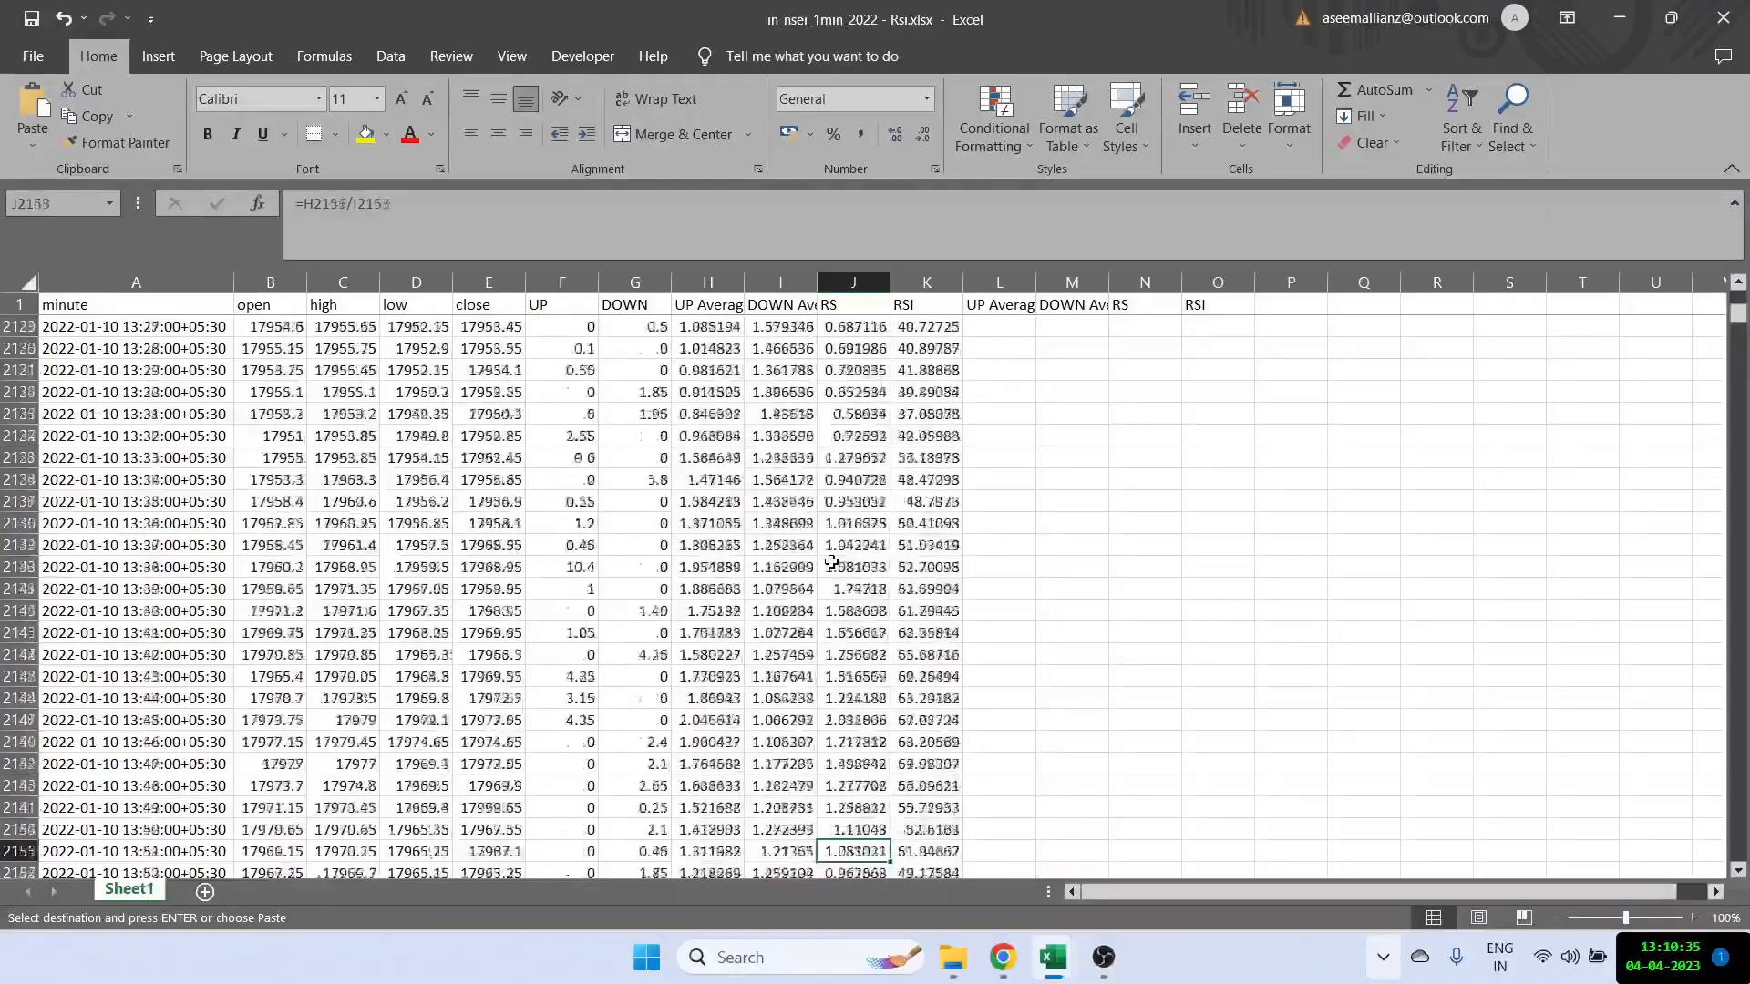
scroll(down, 3)
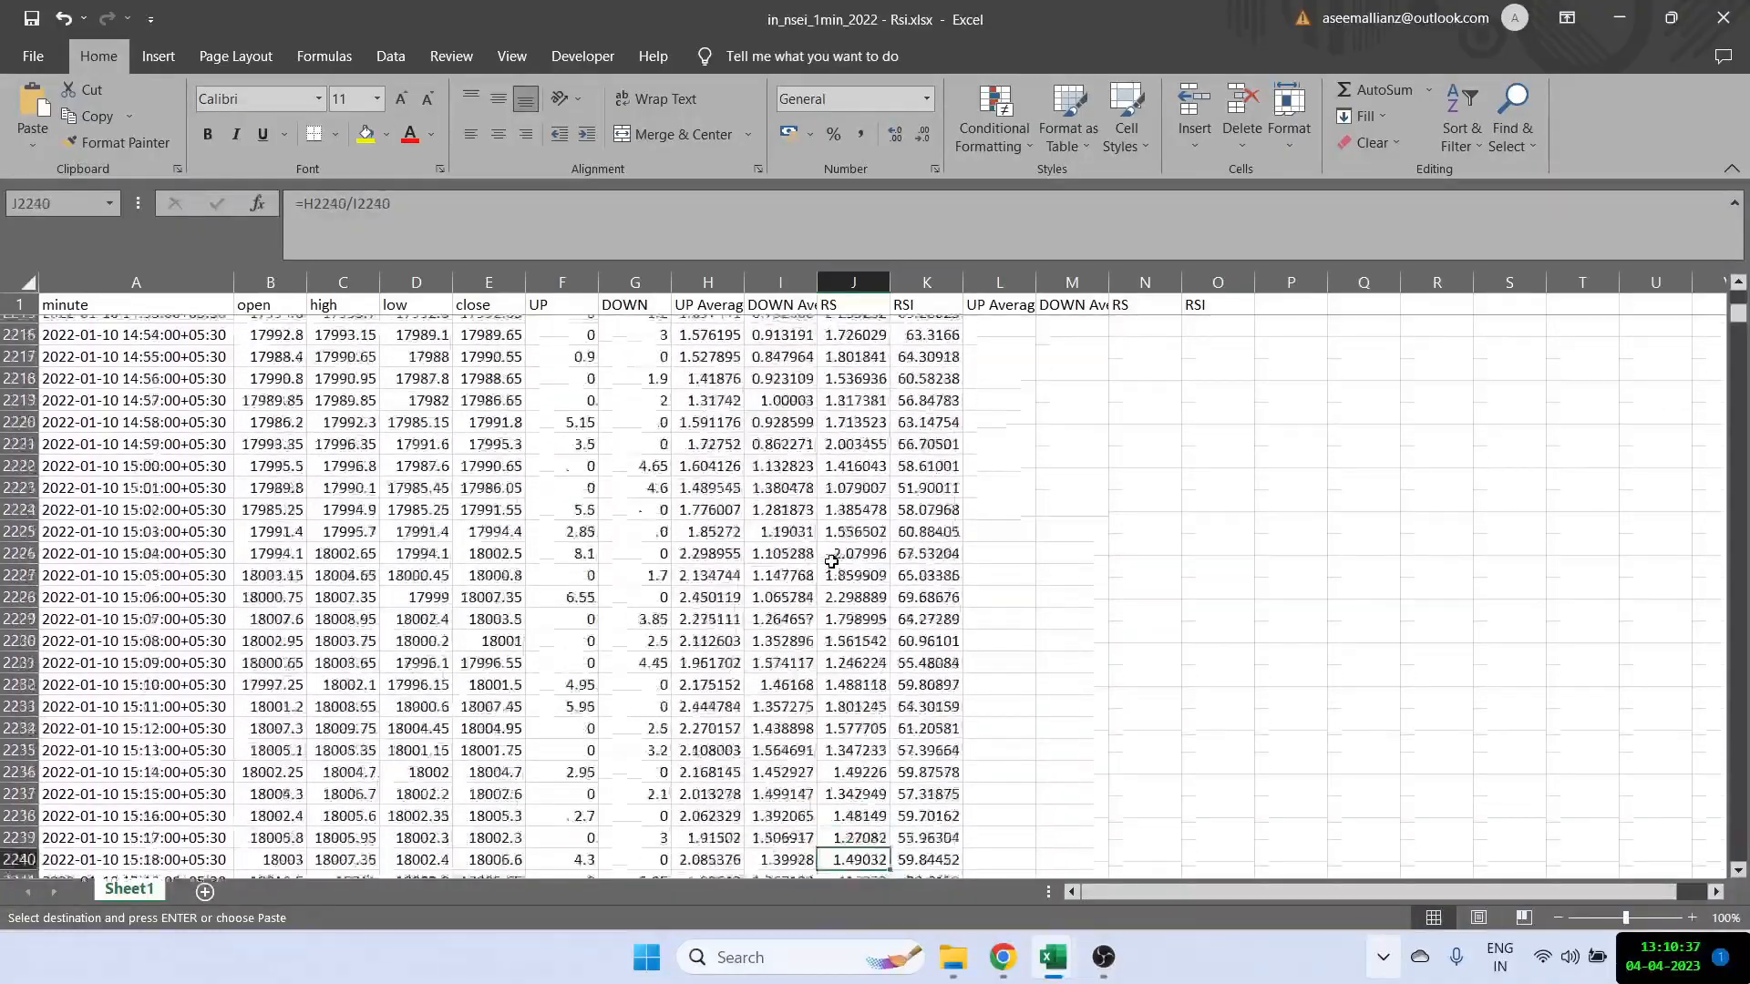
scroll(down, 3)
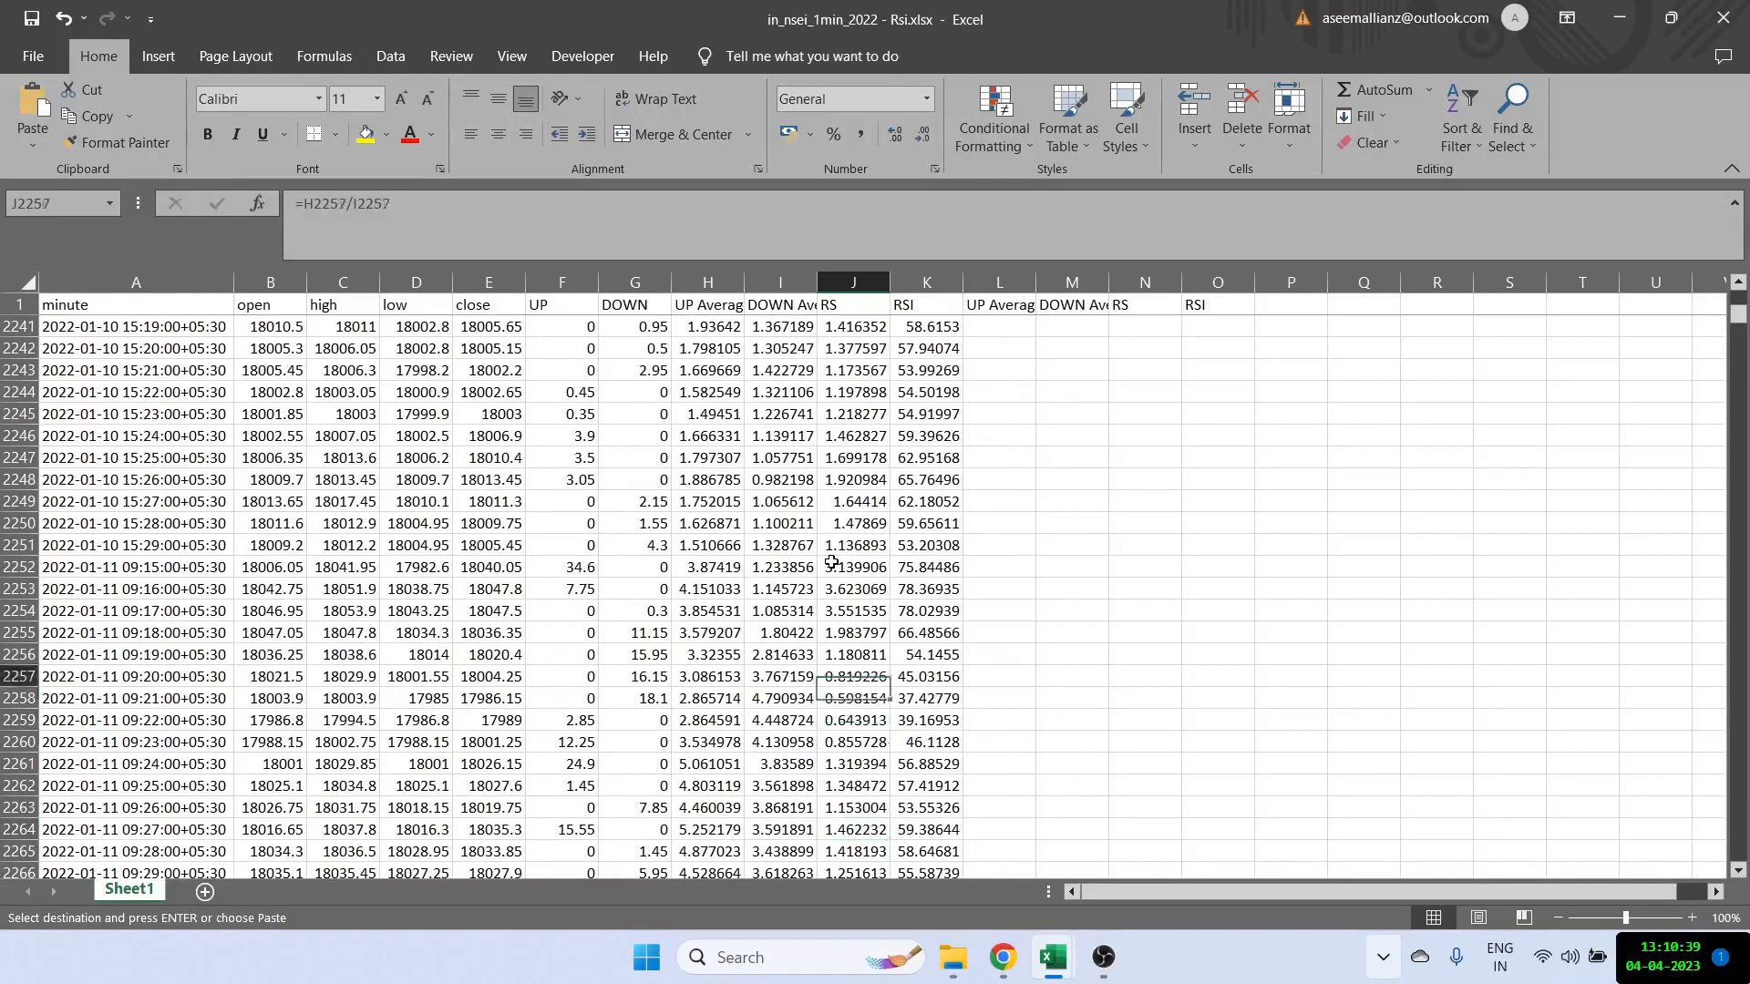
click(998, 567)
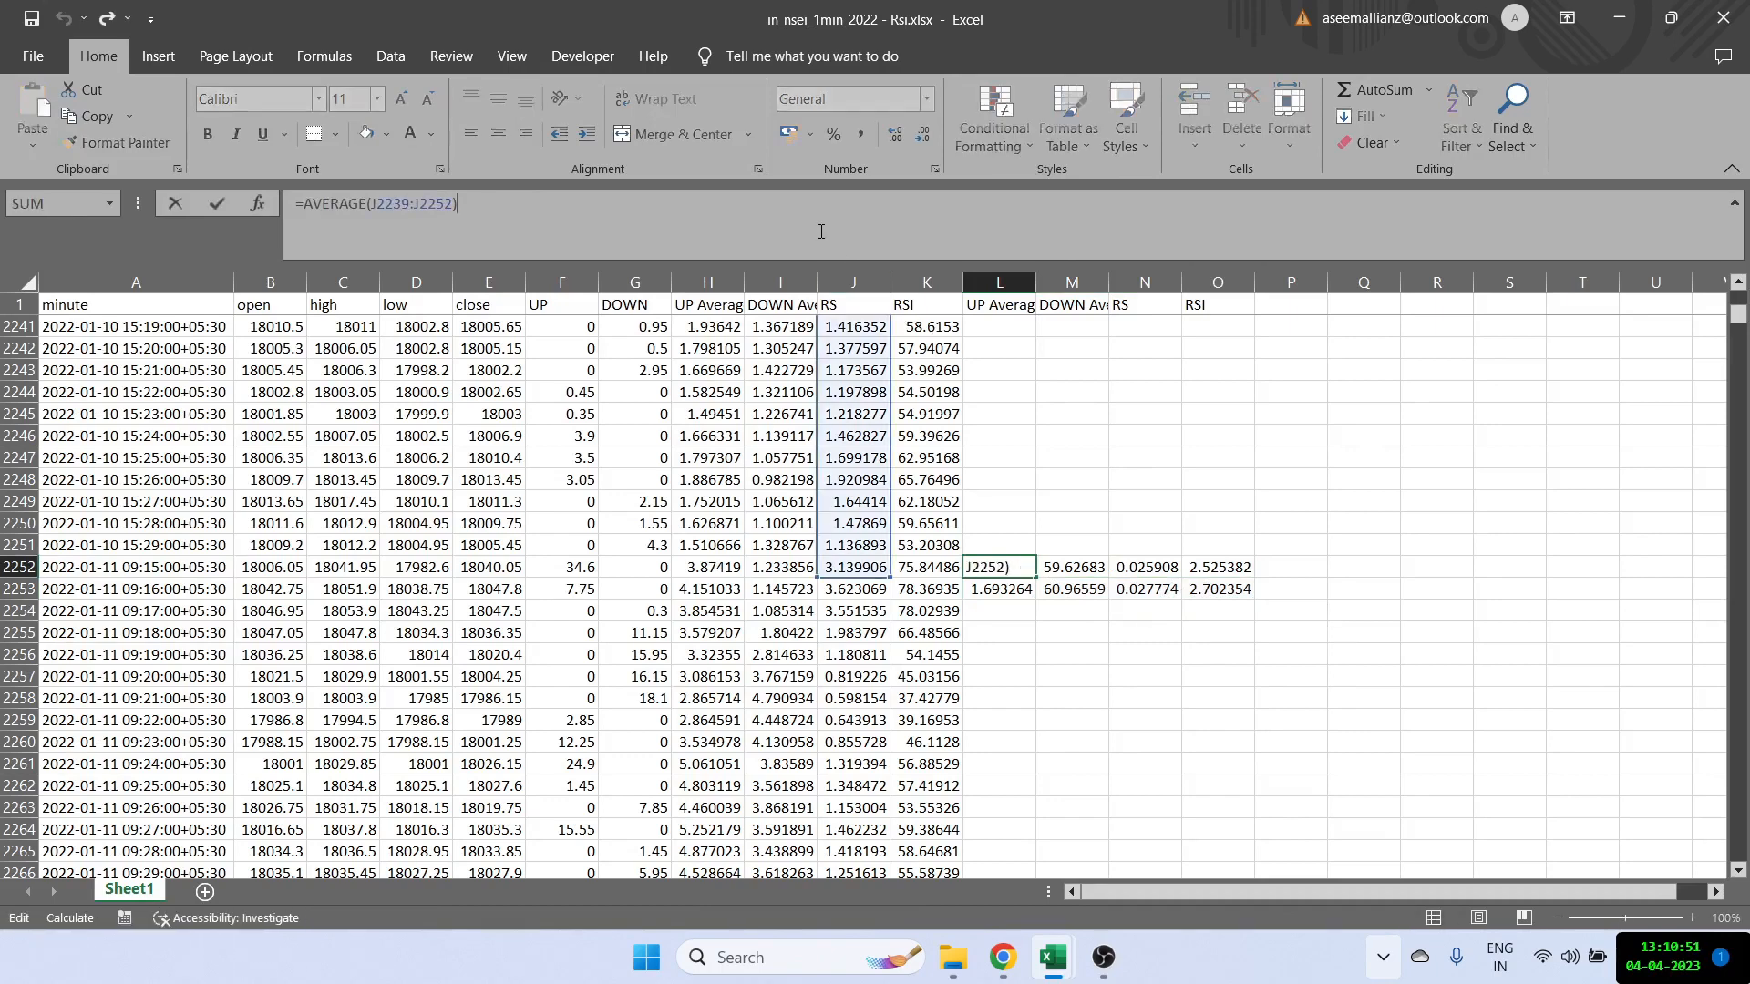
Step: Redirect the L2252:M2253 averages to the F and G UP/DOWN columns, giving UP 3.582143, DOWN 1.1
scroll(up, 3)
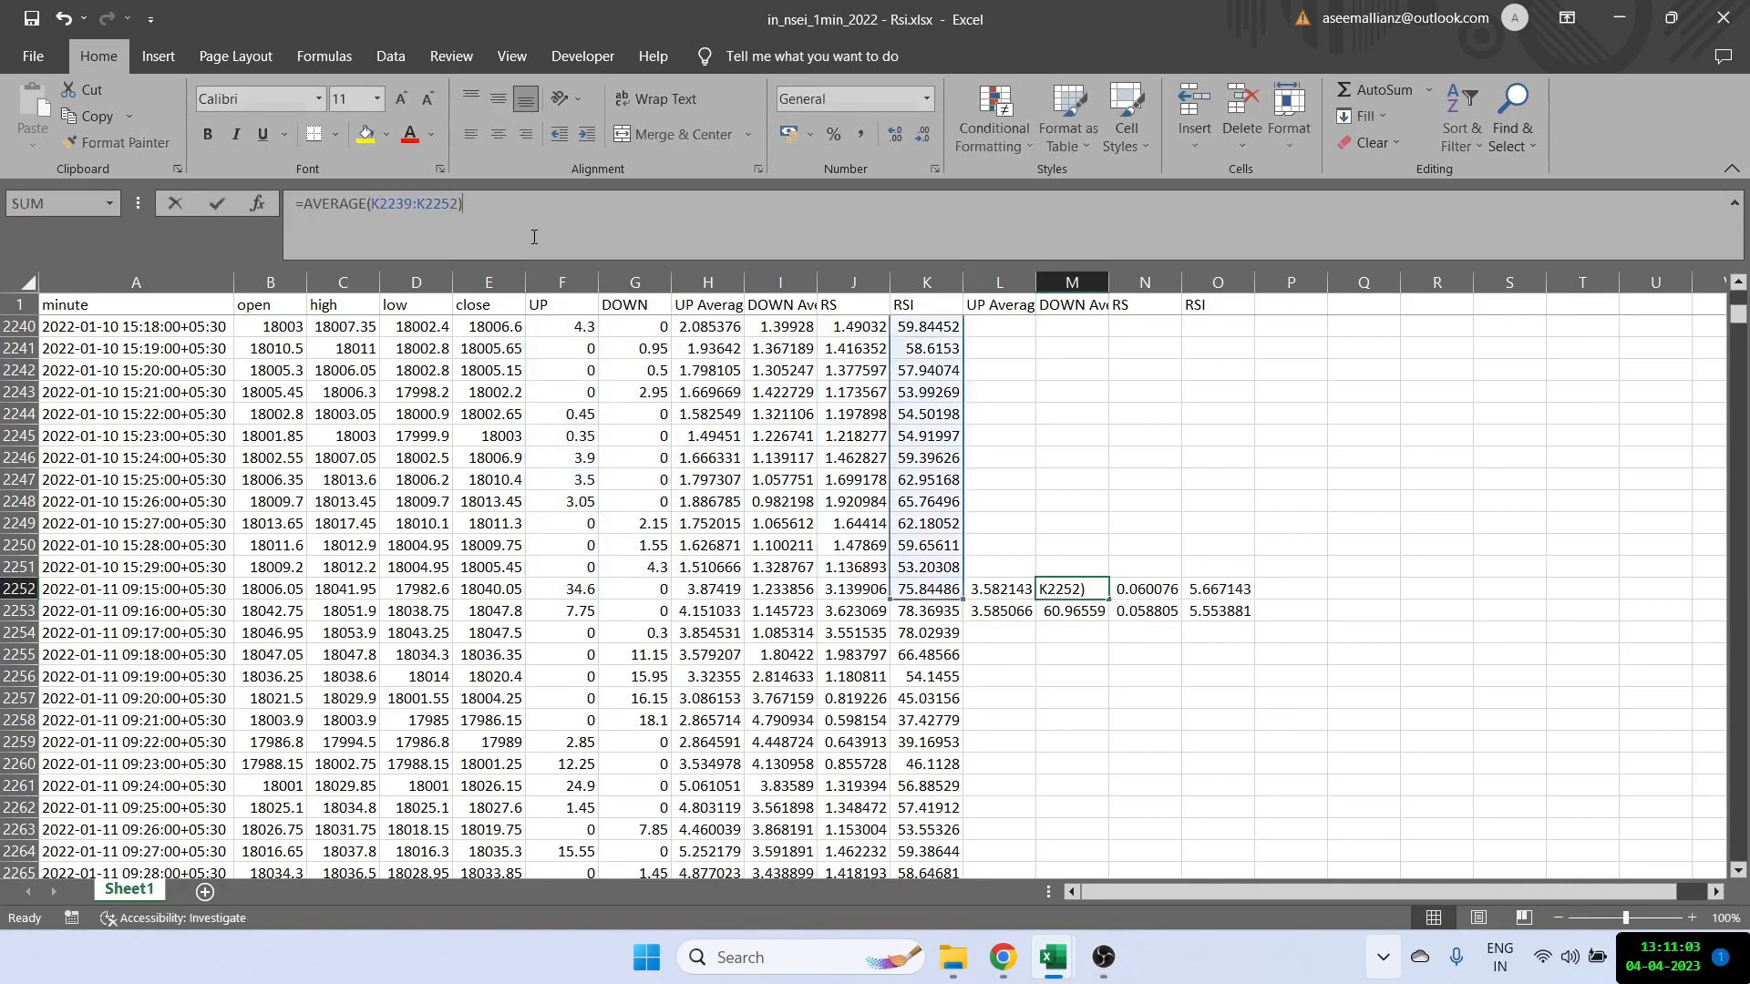
click(853, 458)
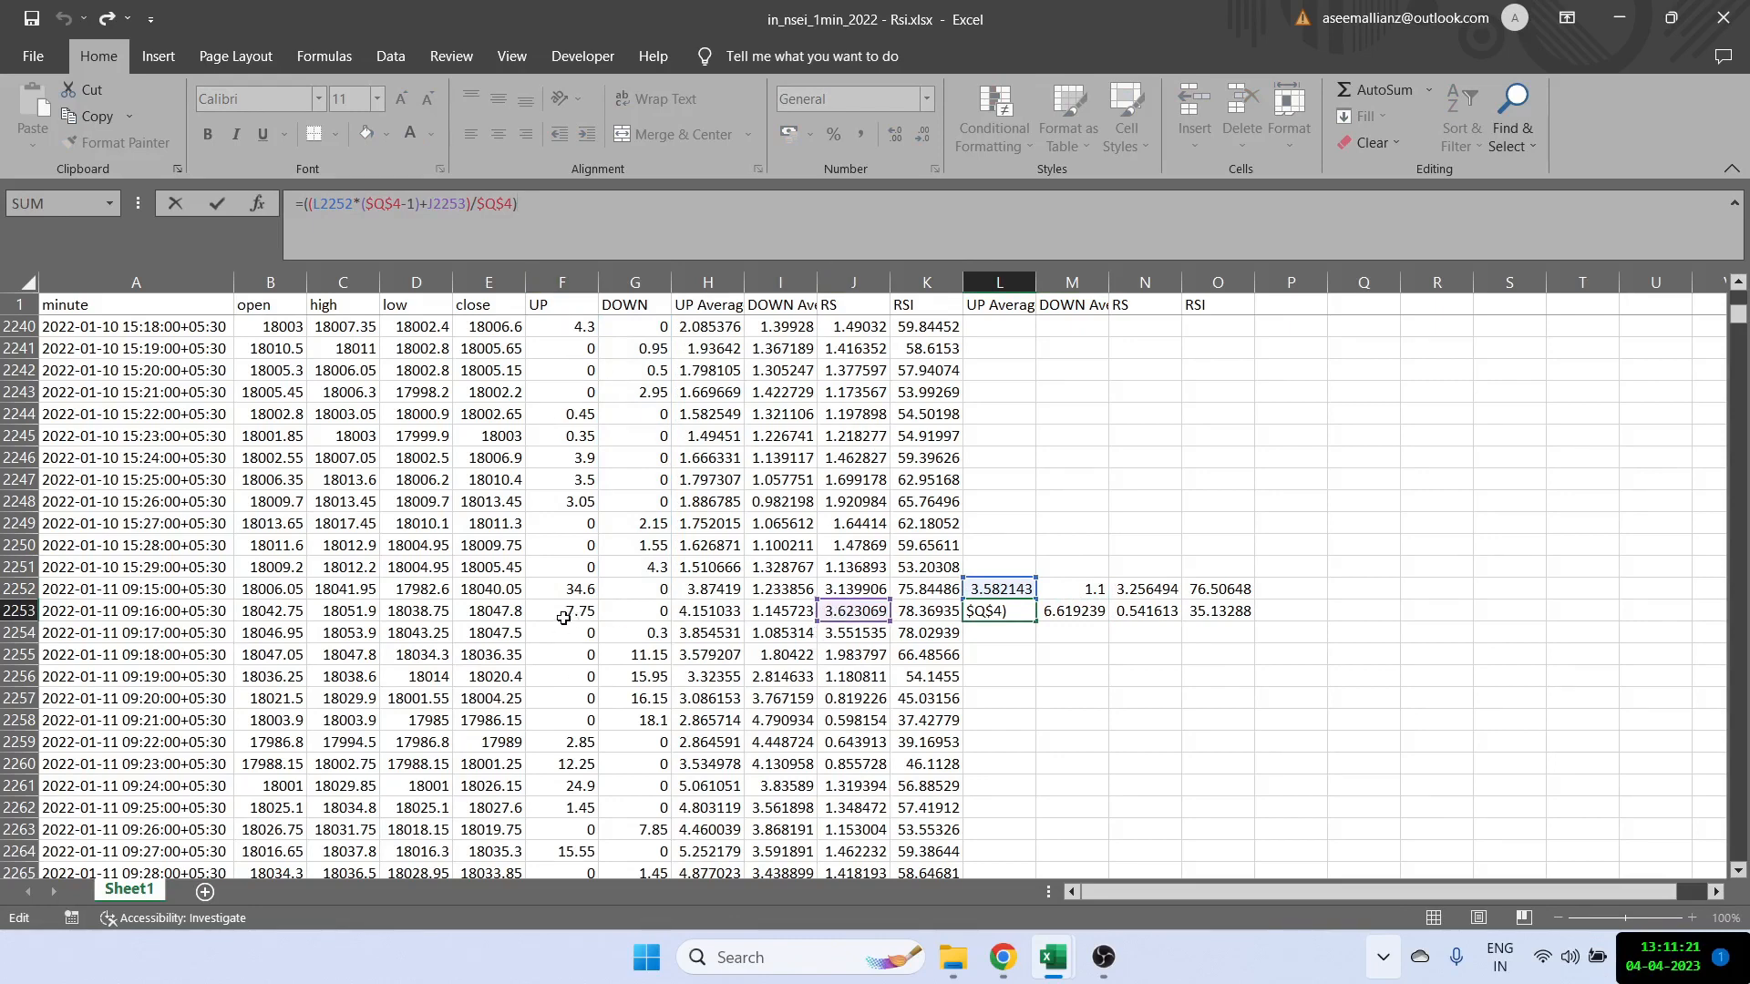
click(780, 611)
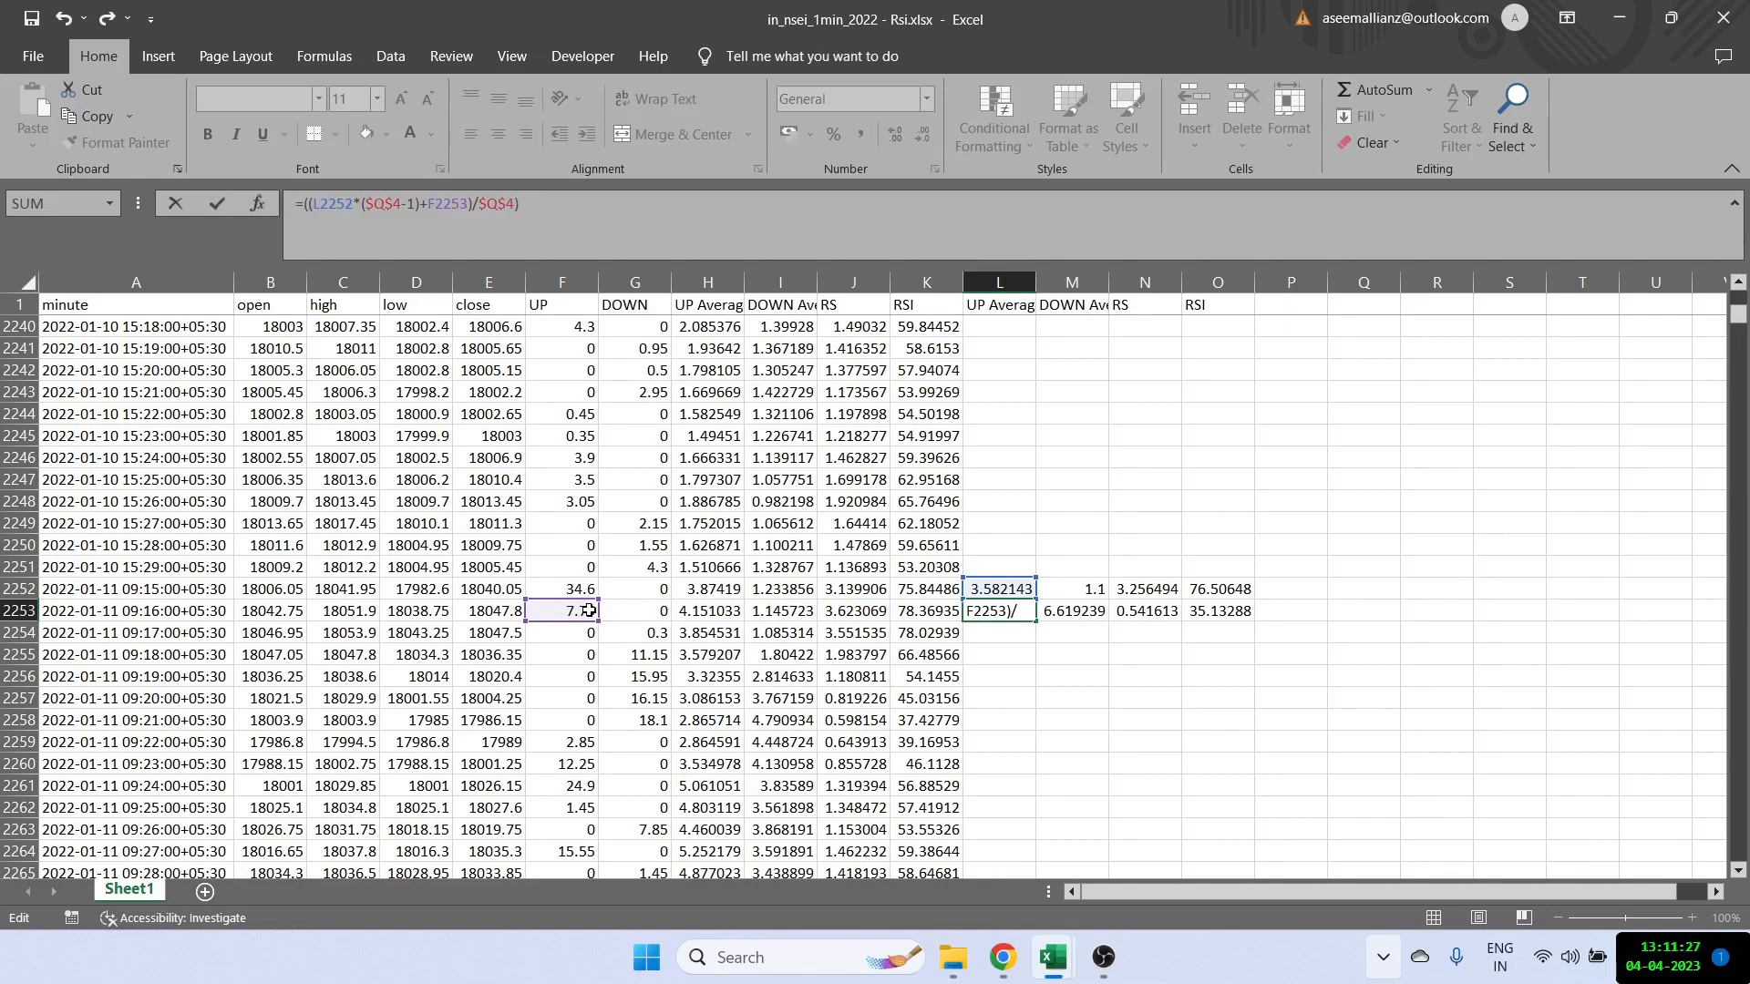
click(1070, 589)
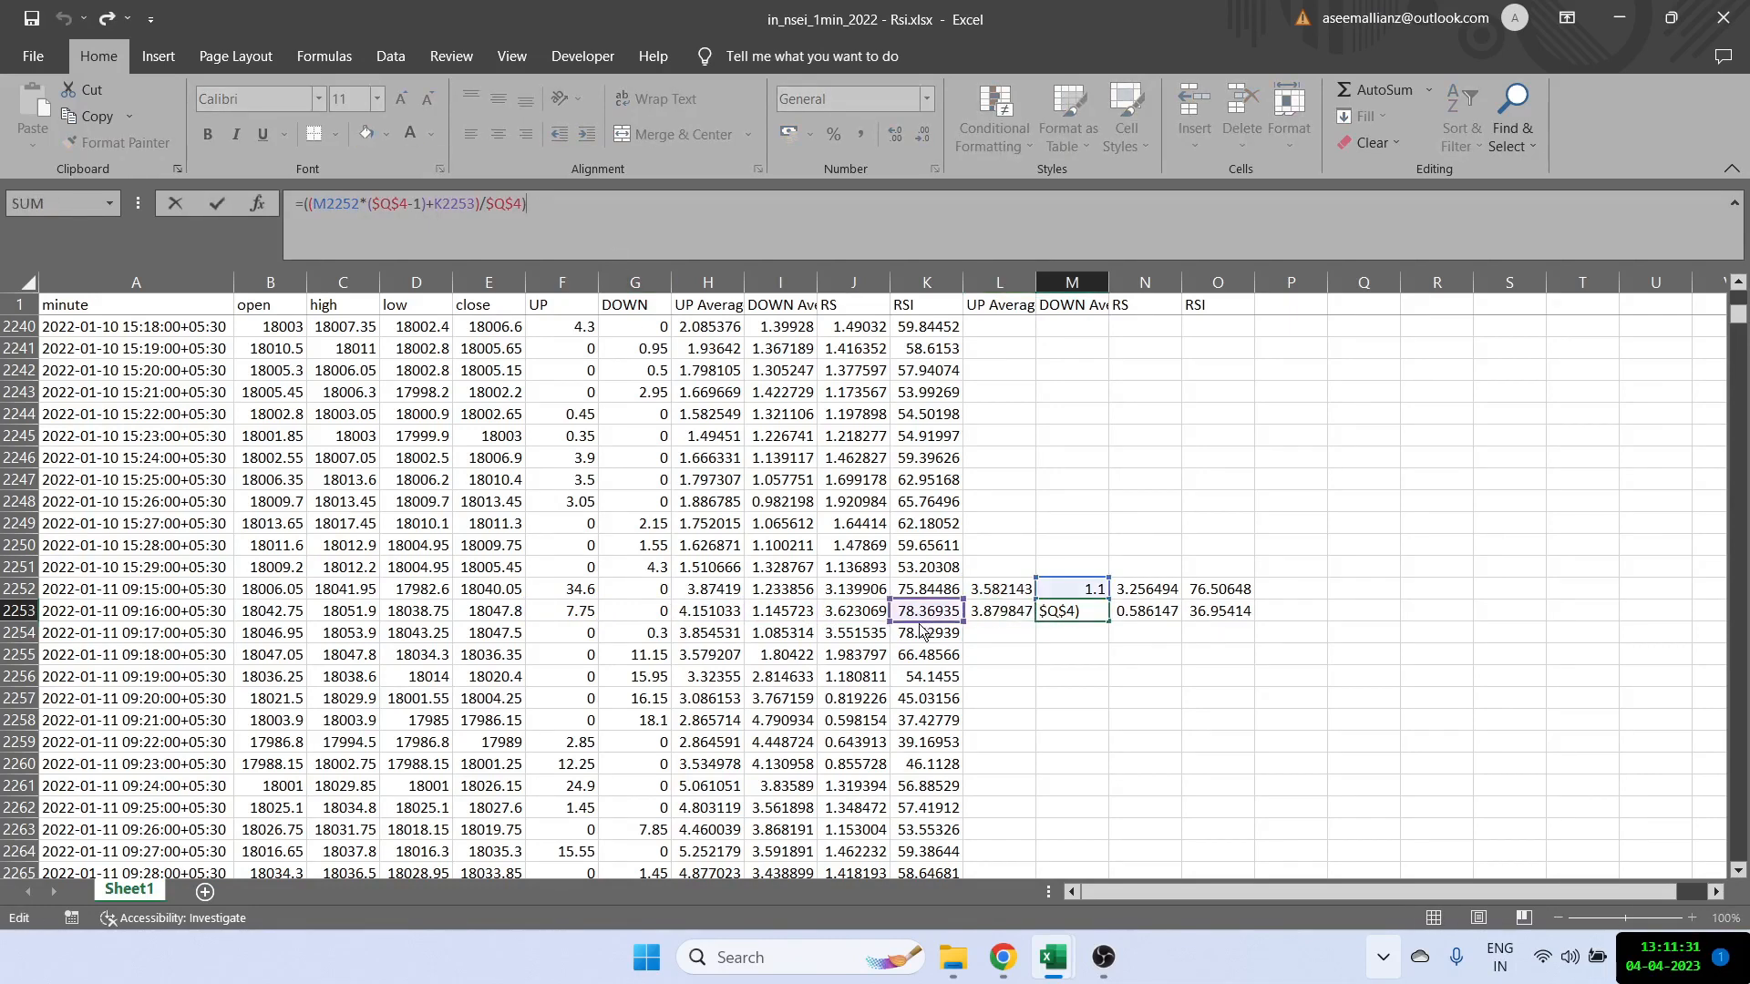
click(634, 611)
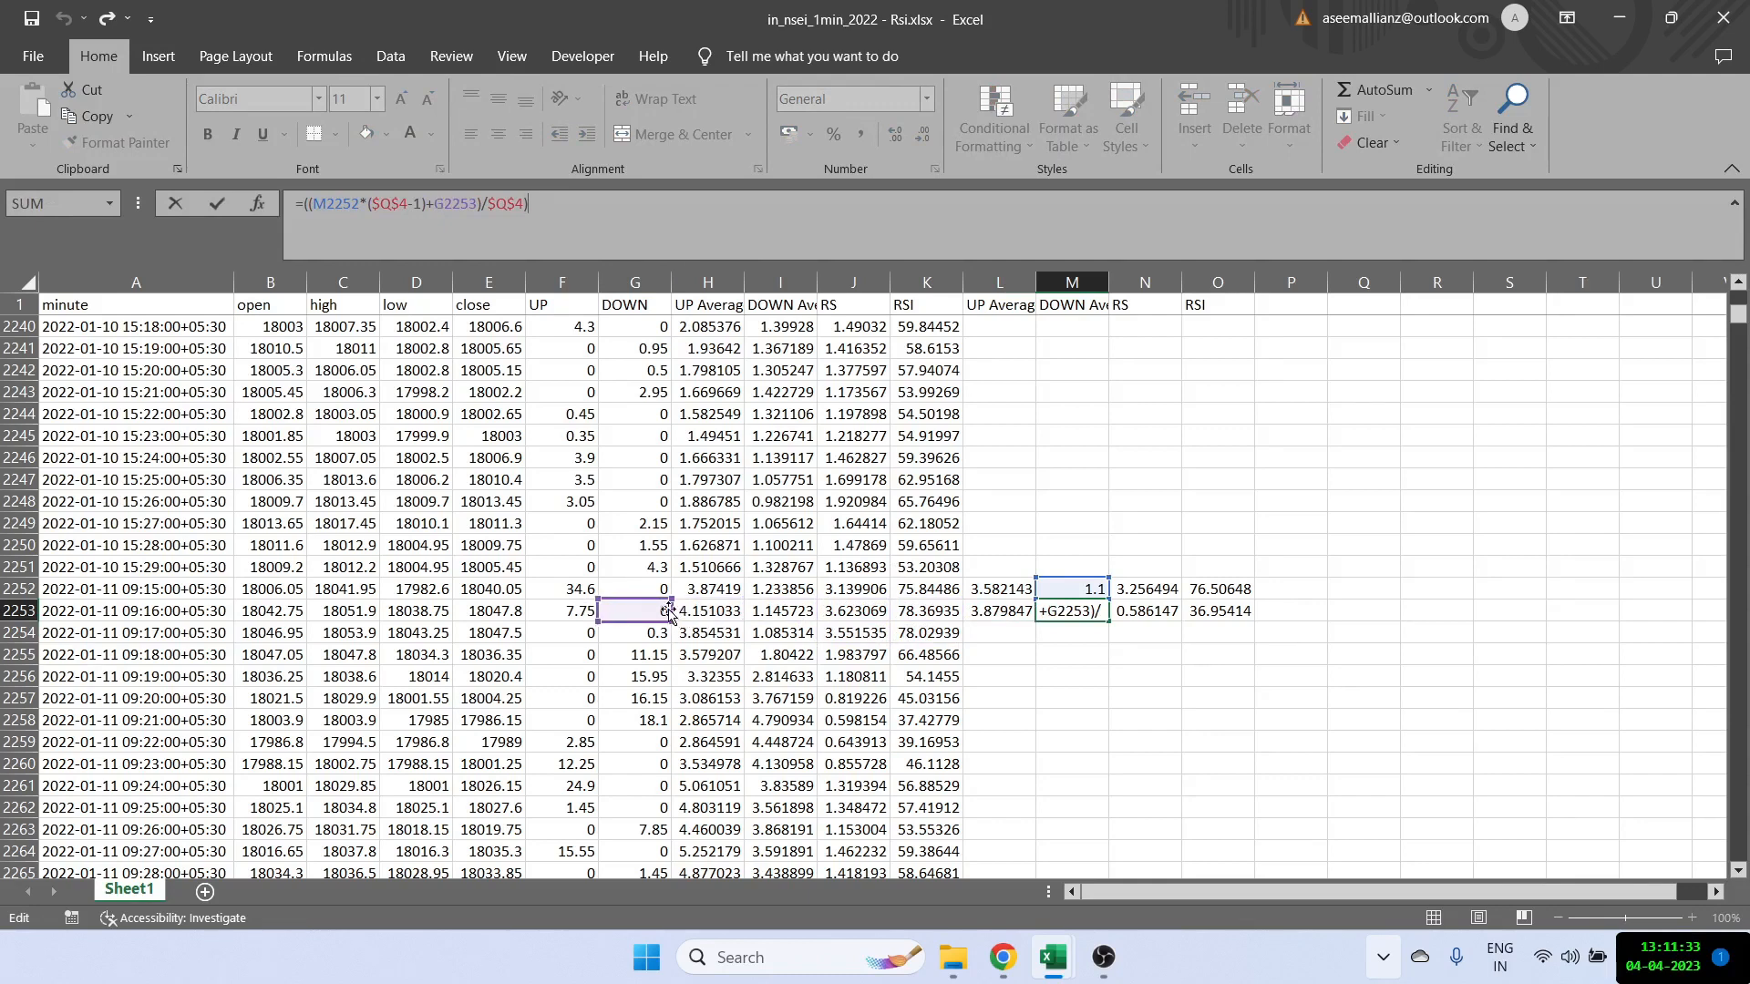
mouse_move(1104, 559)
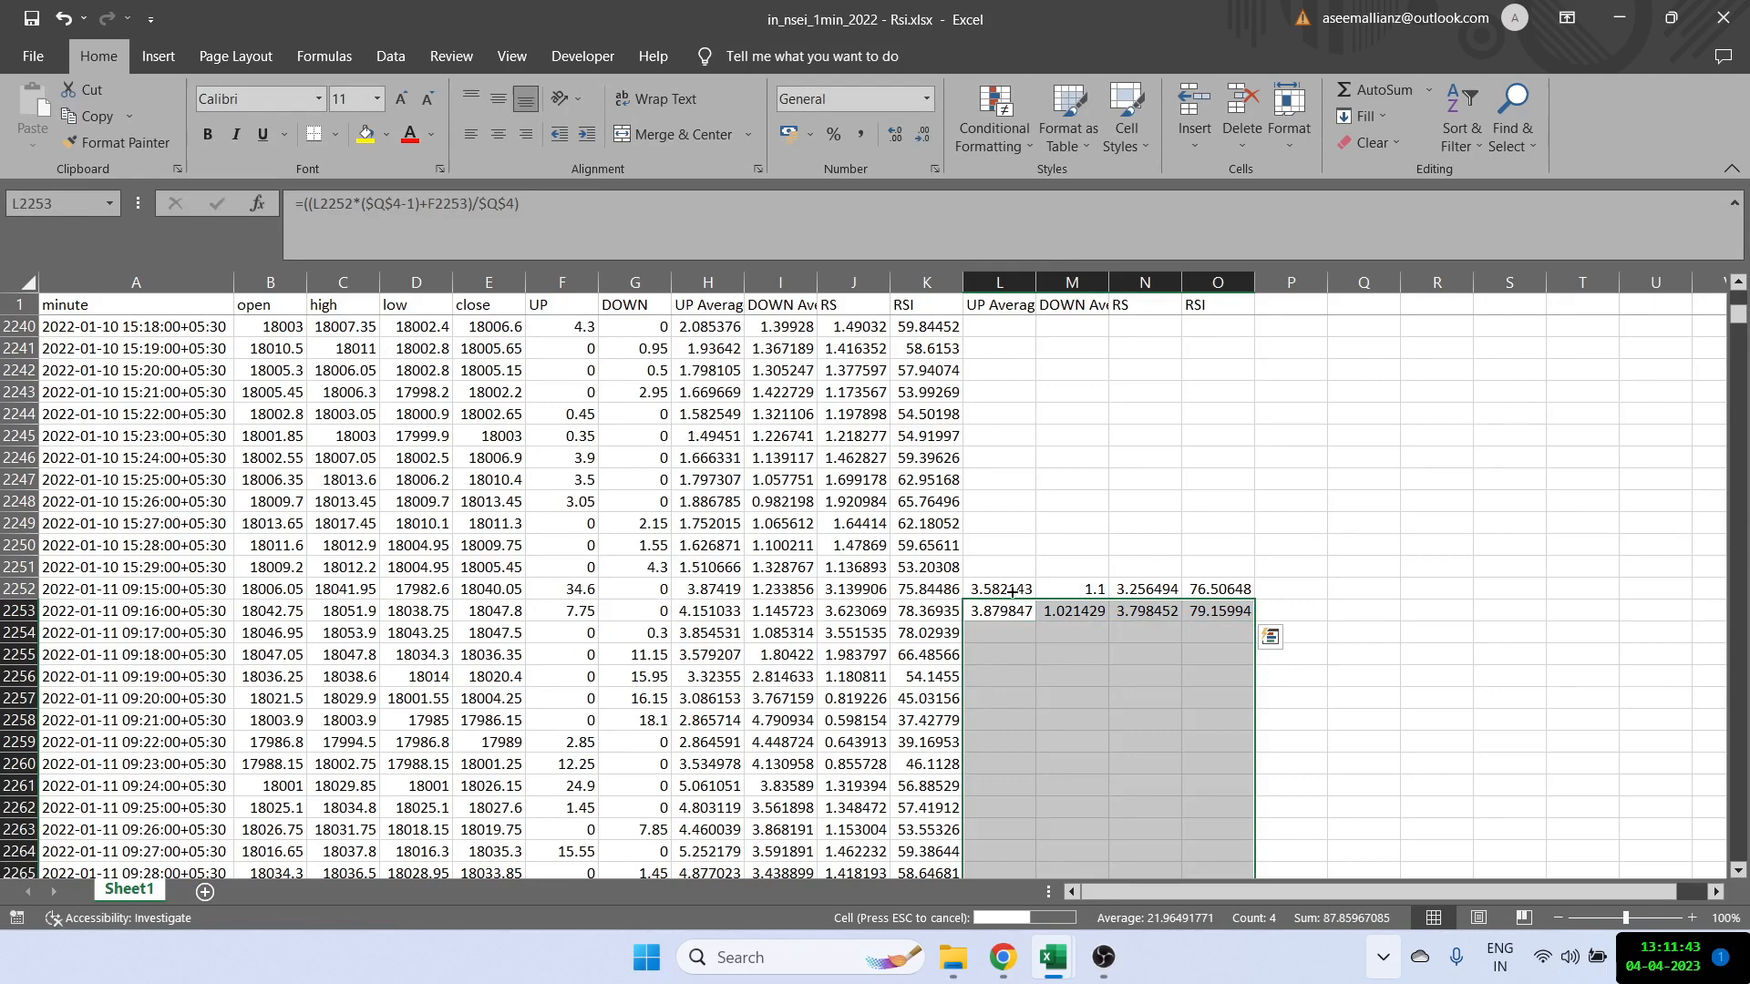
mouse_move(749, 632)
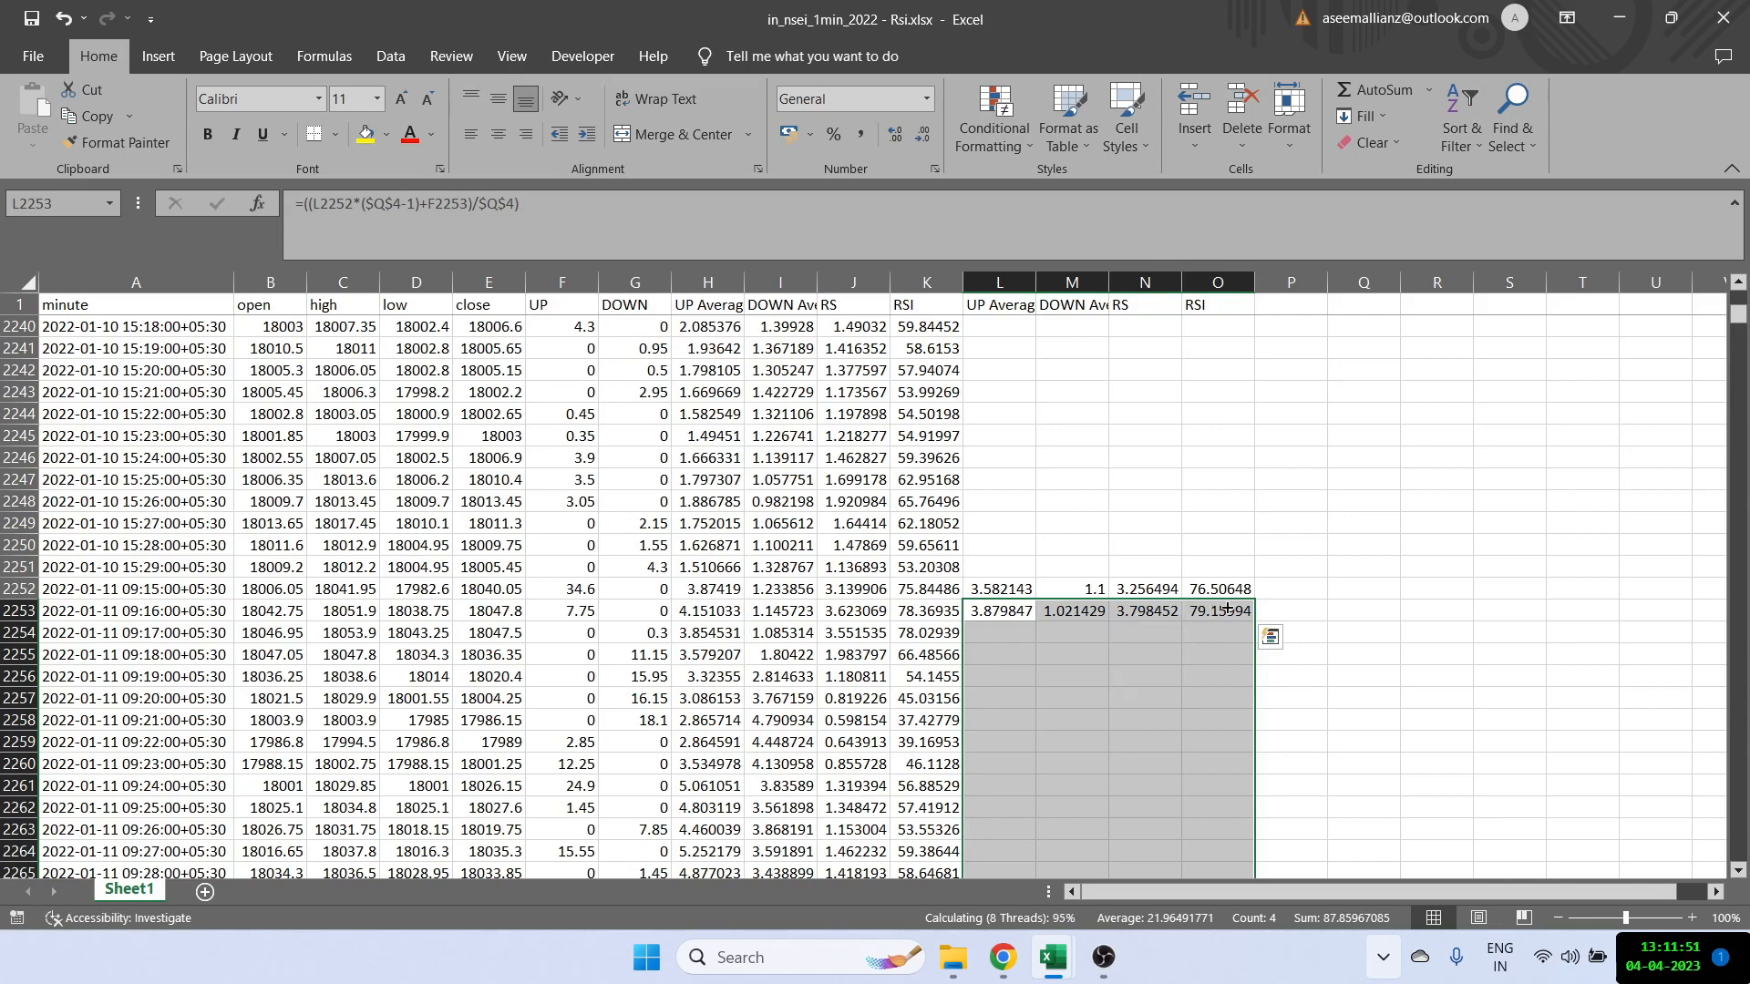
Step: Compare O2253 with K2253 and show both RSI values as whole numbers
click(1216, 609)
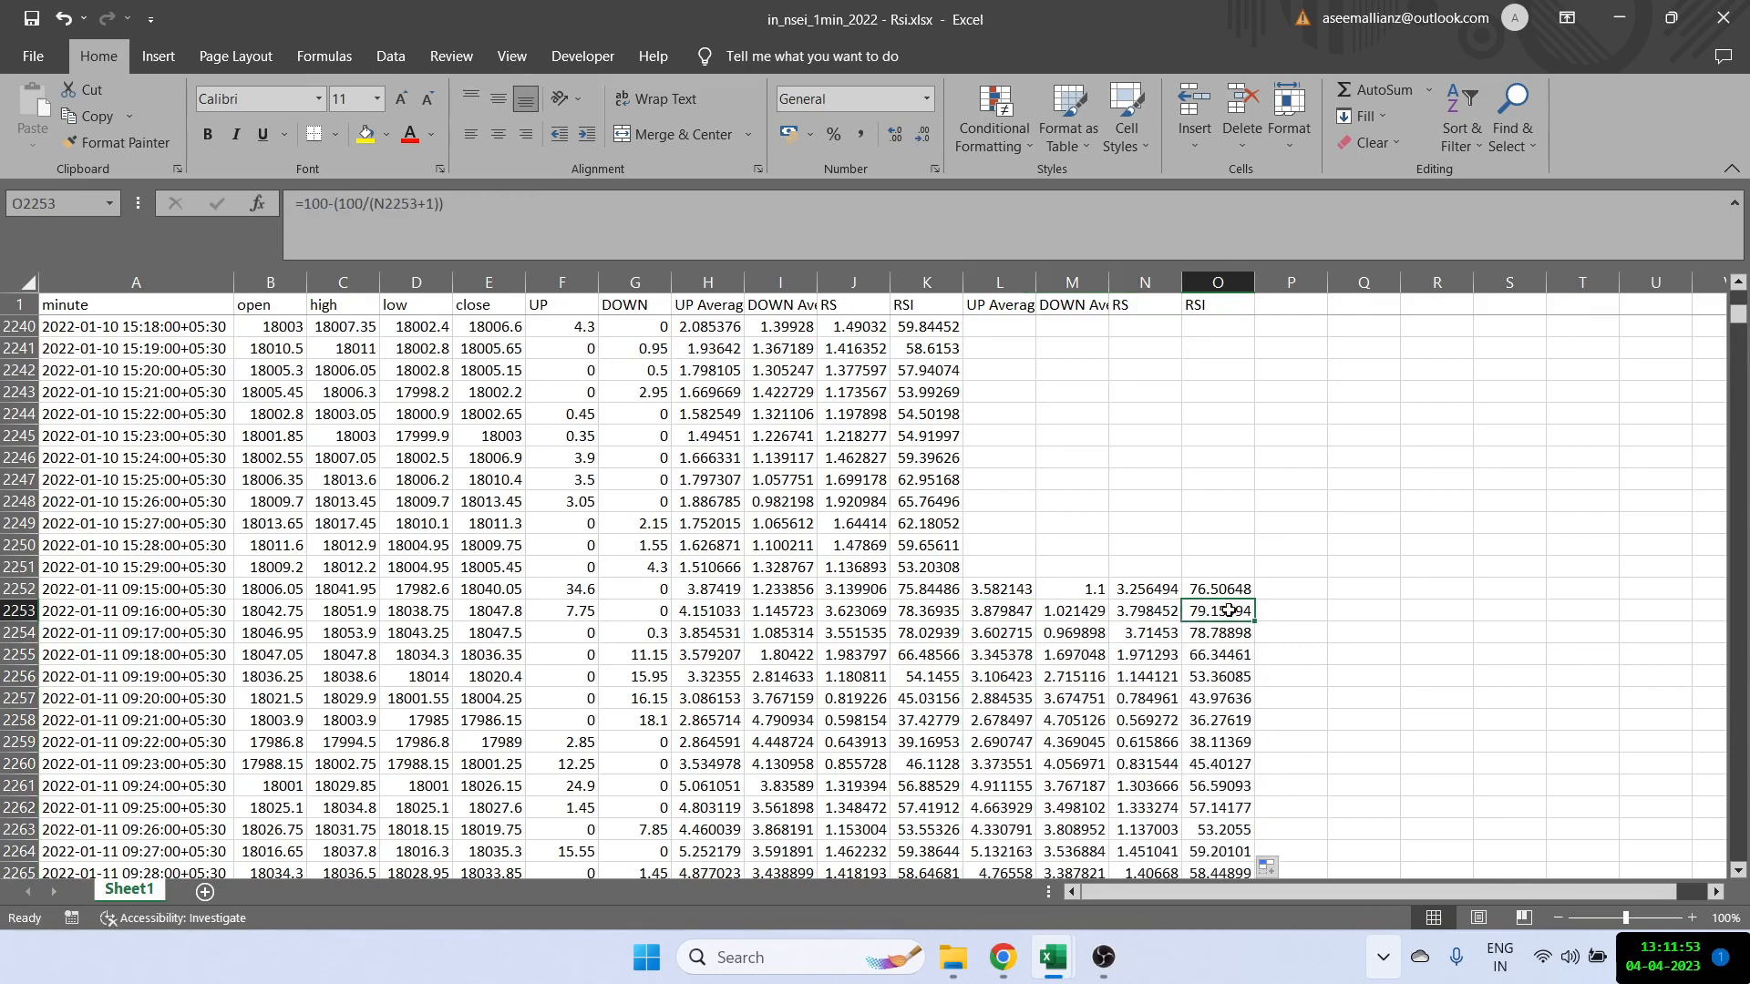
click(926, 610)
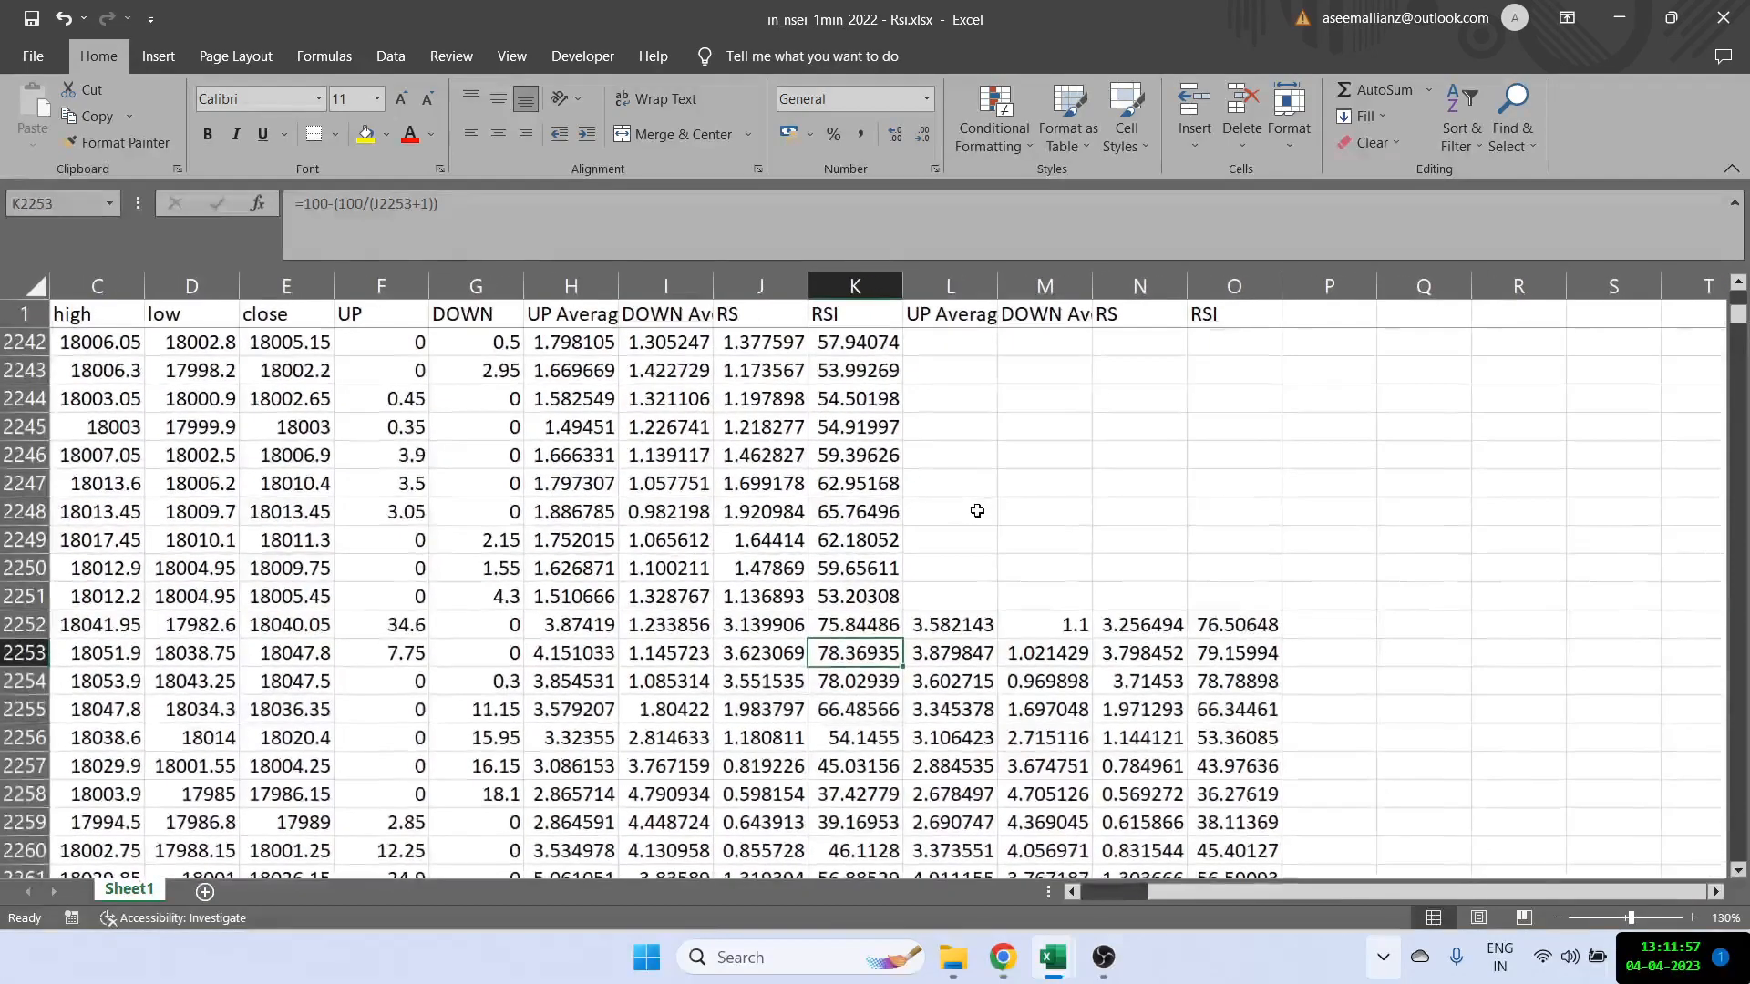
click(1232, 652)
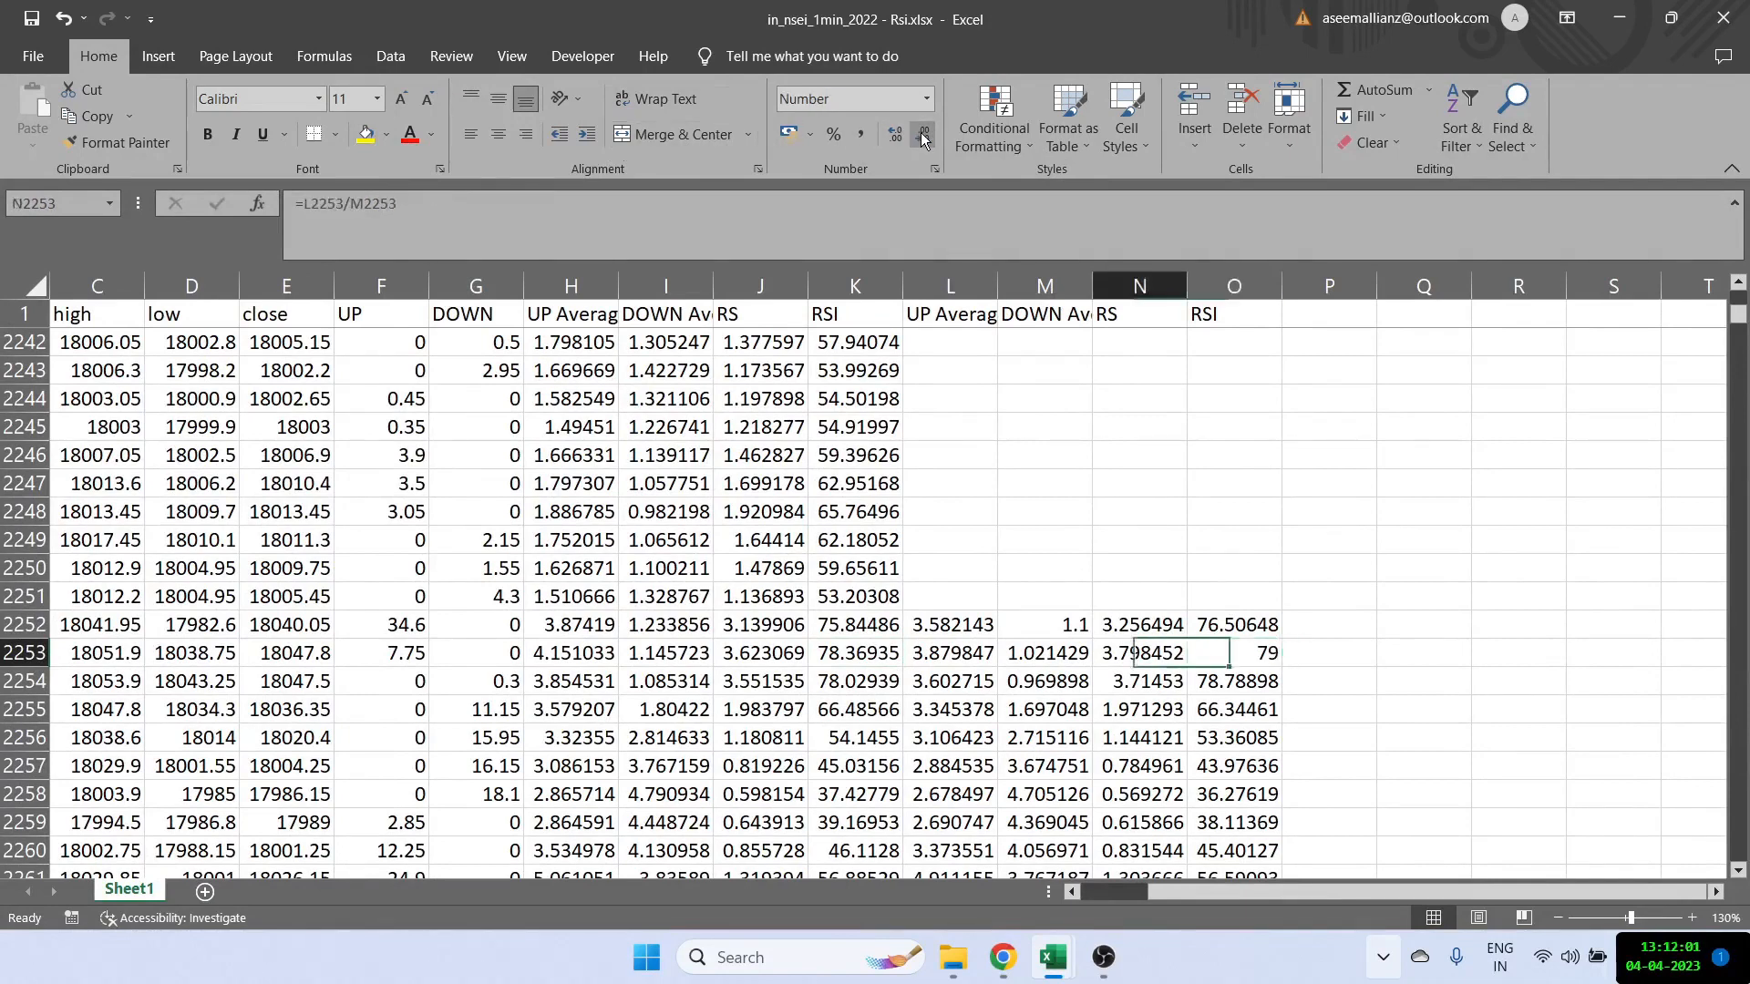
click(853, 652)
text(78)
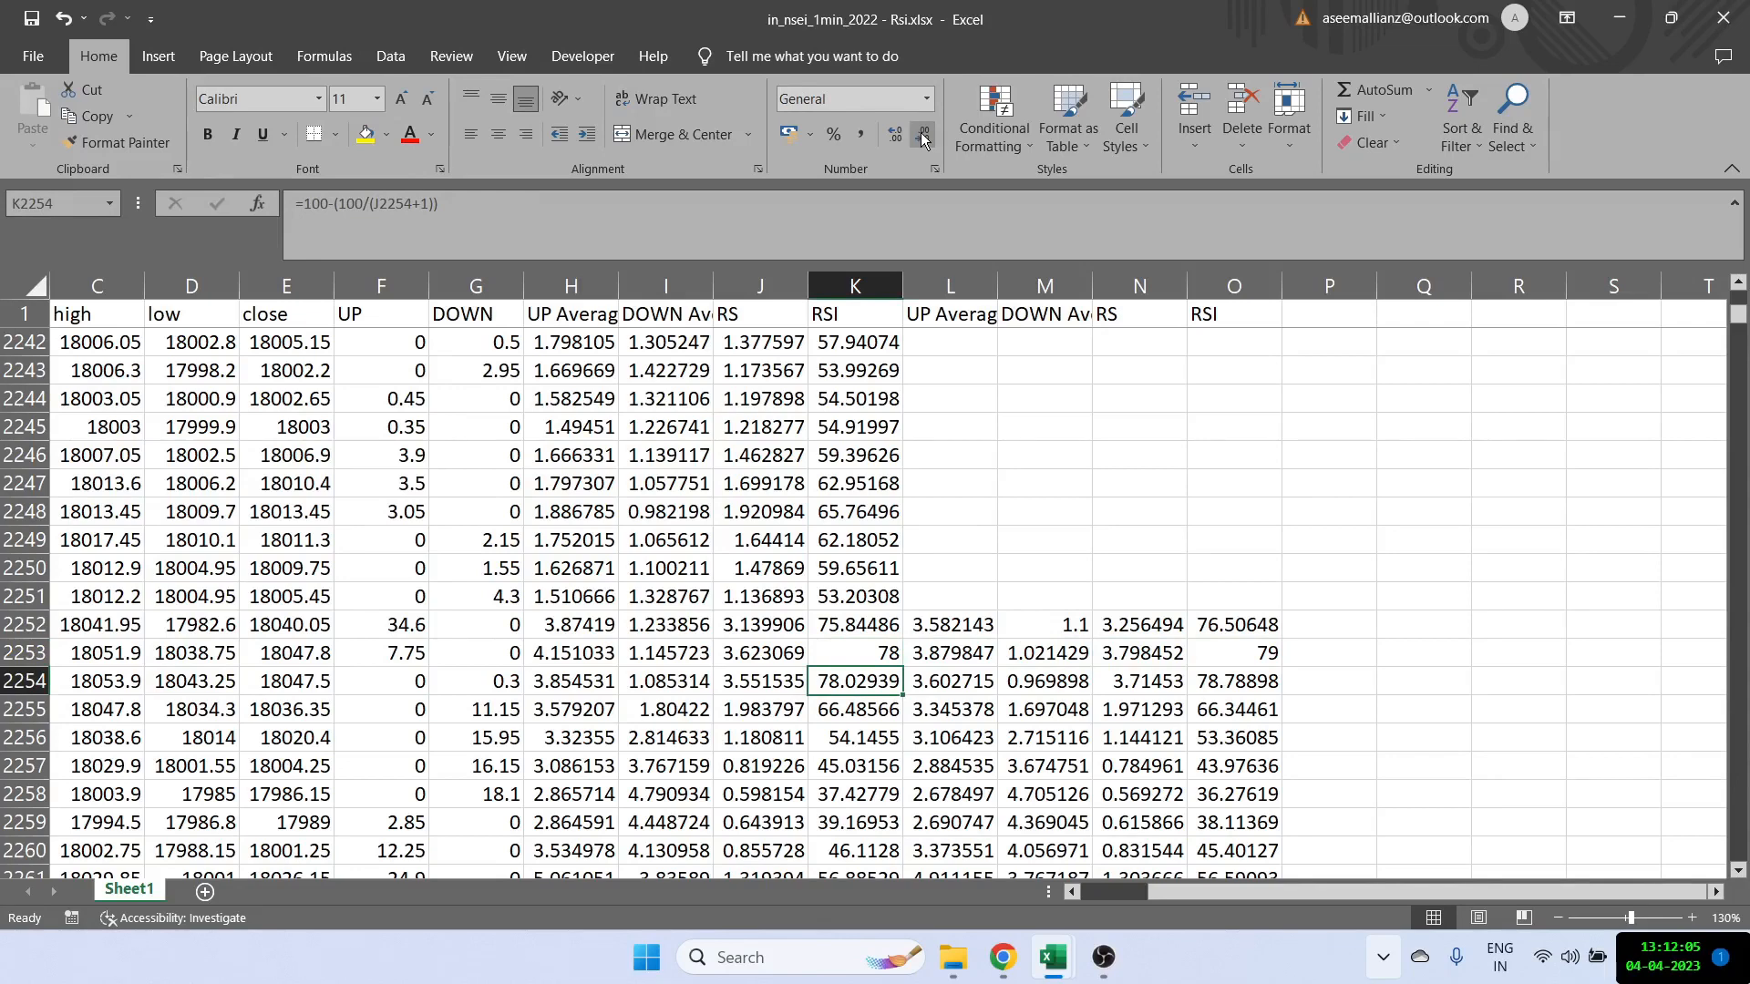
Step: Check the RS in N2254 and show the O2254 RSI as a whole number, around 78–79
click(1137, 679)
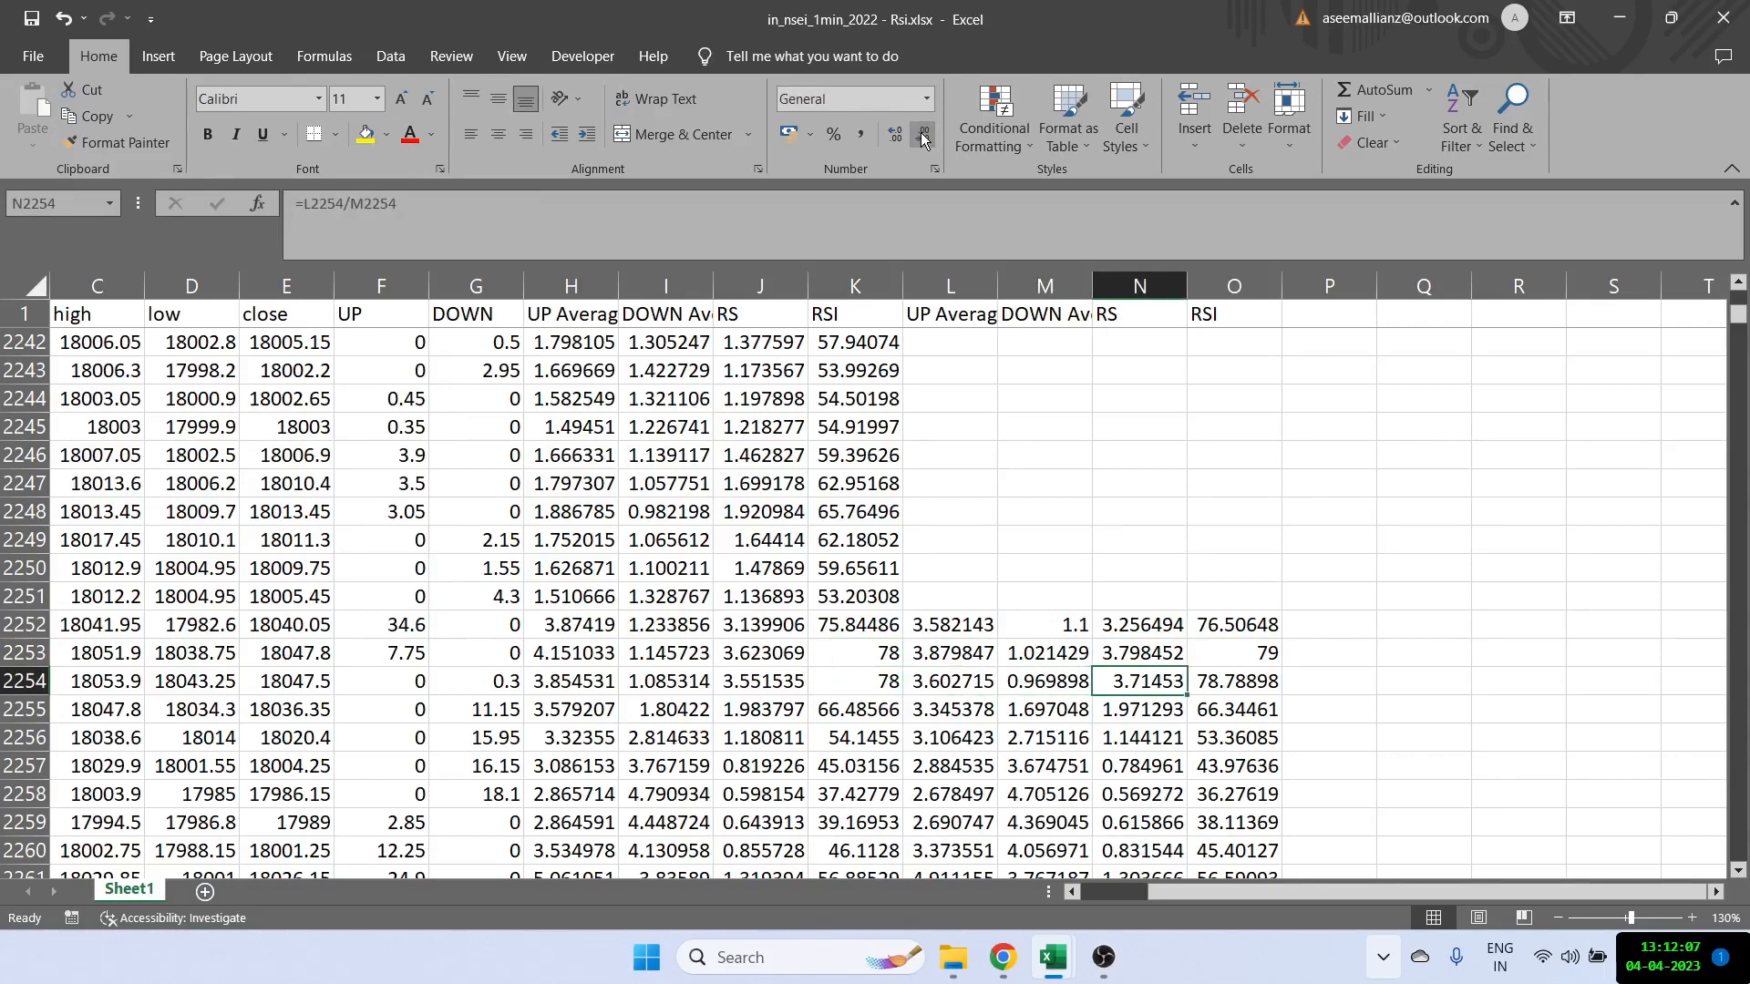
click(1234, 680)
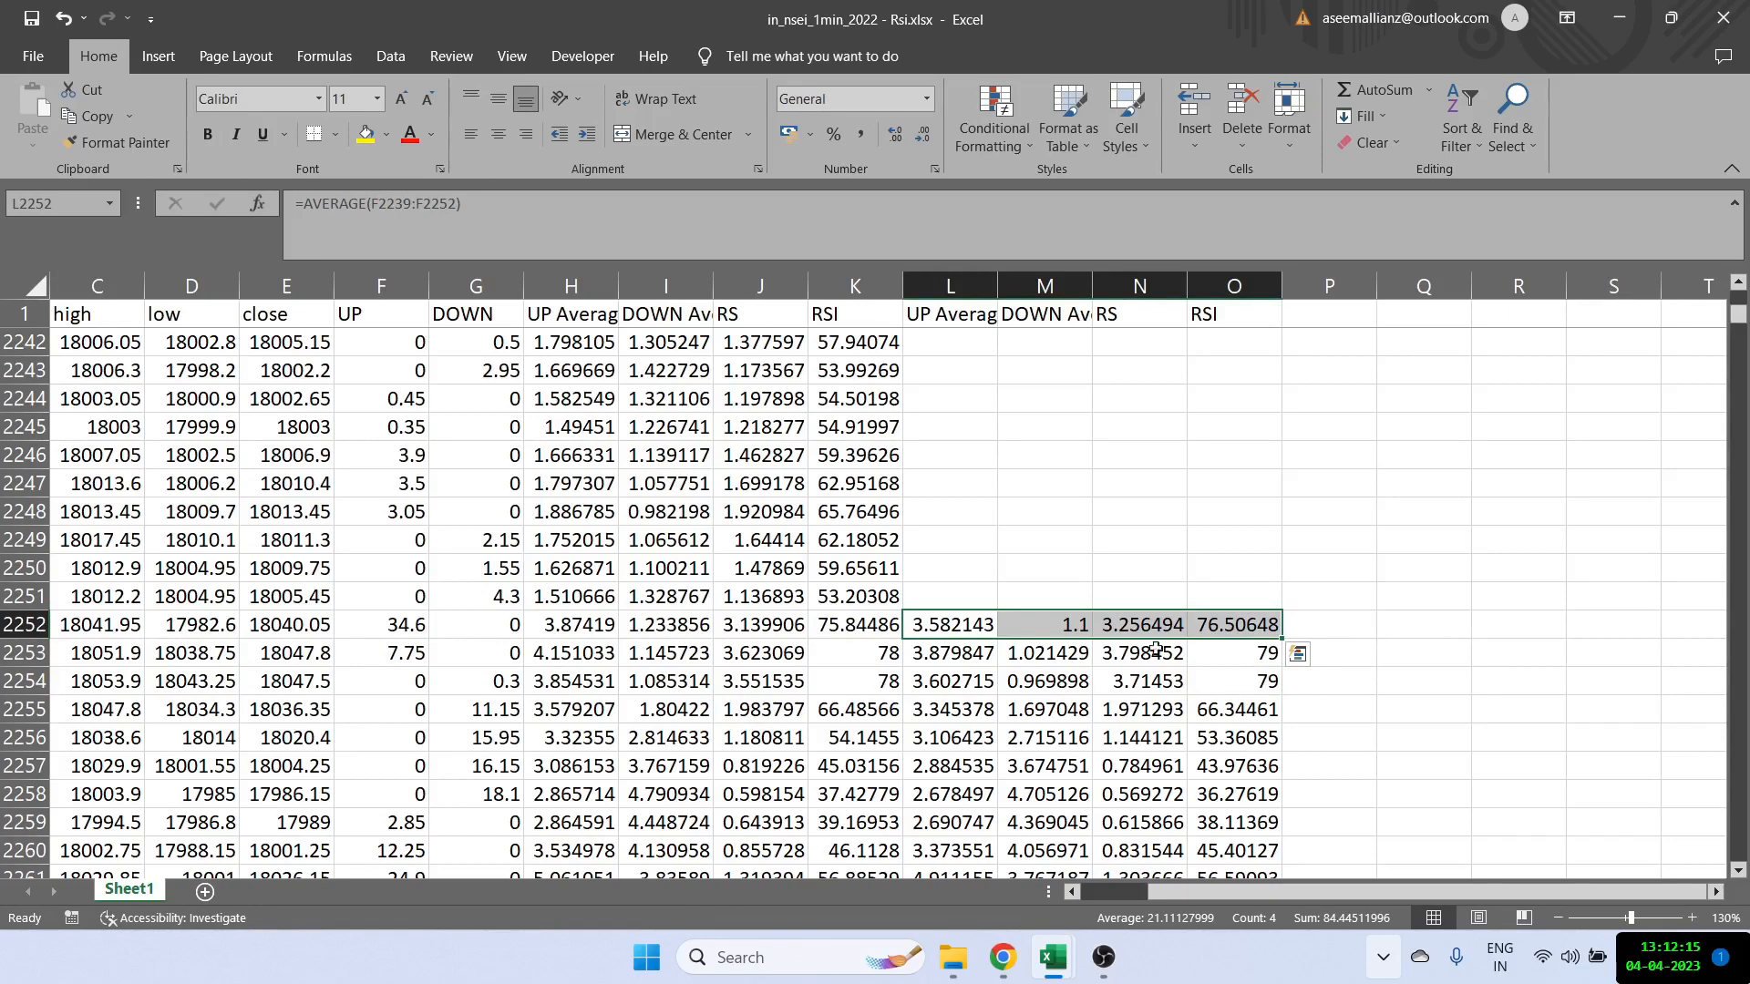
click(853, 567)
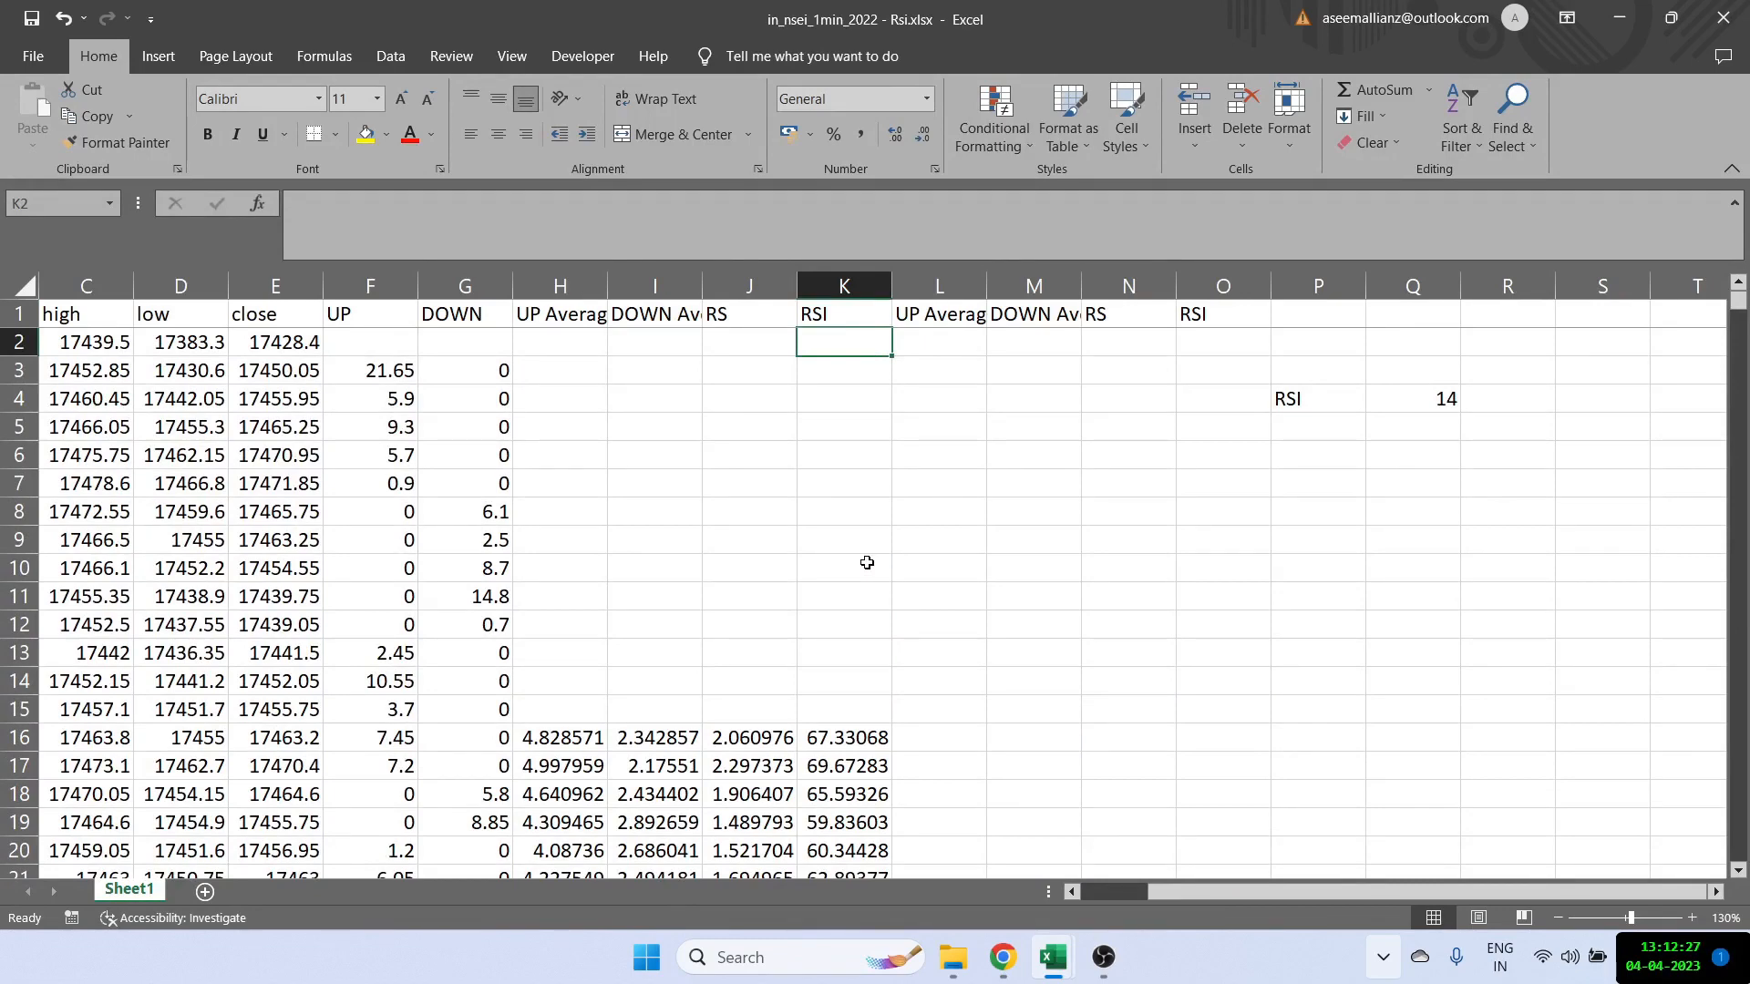
mouse_move(545, 439)
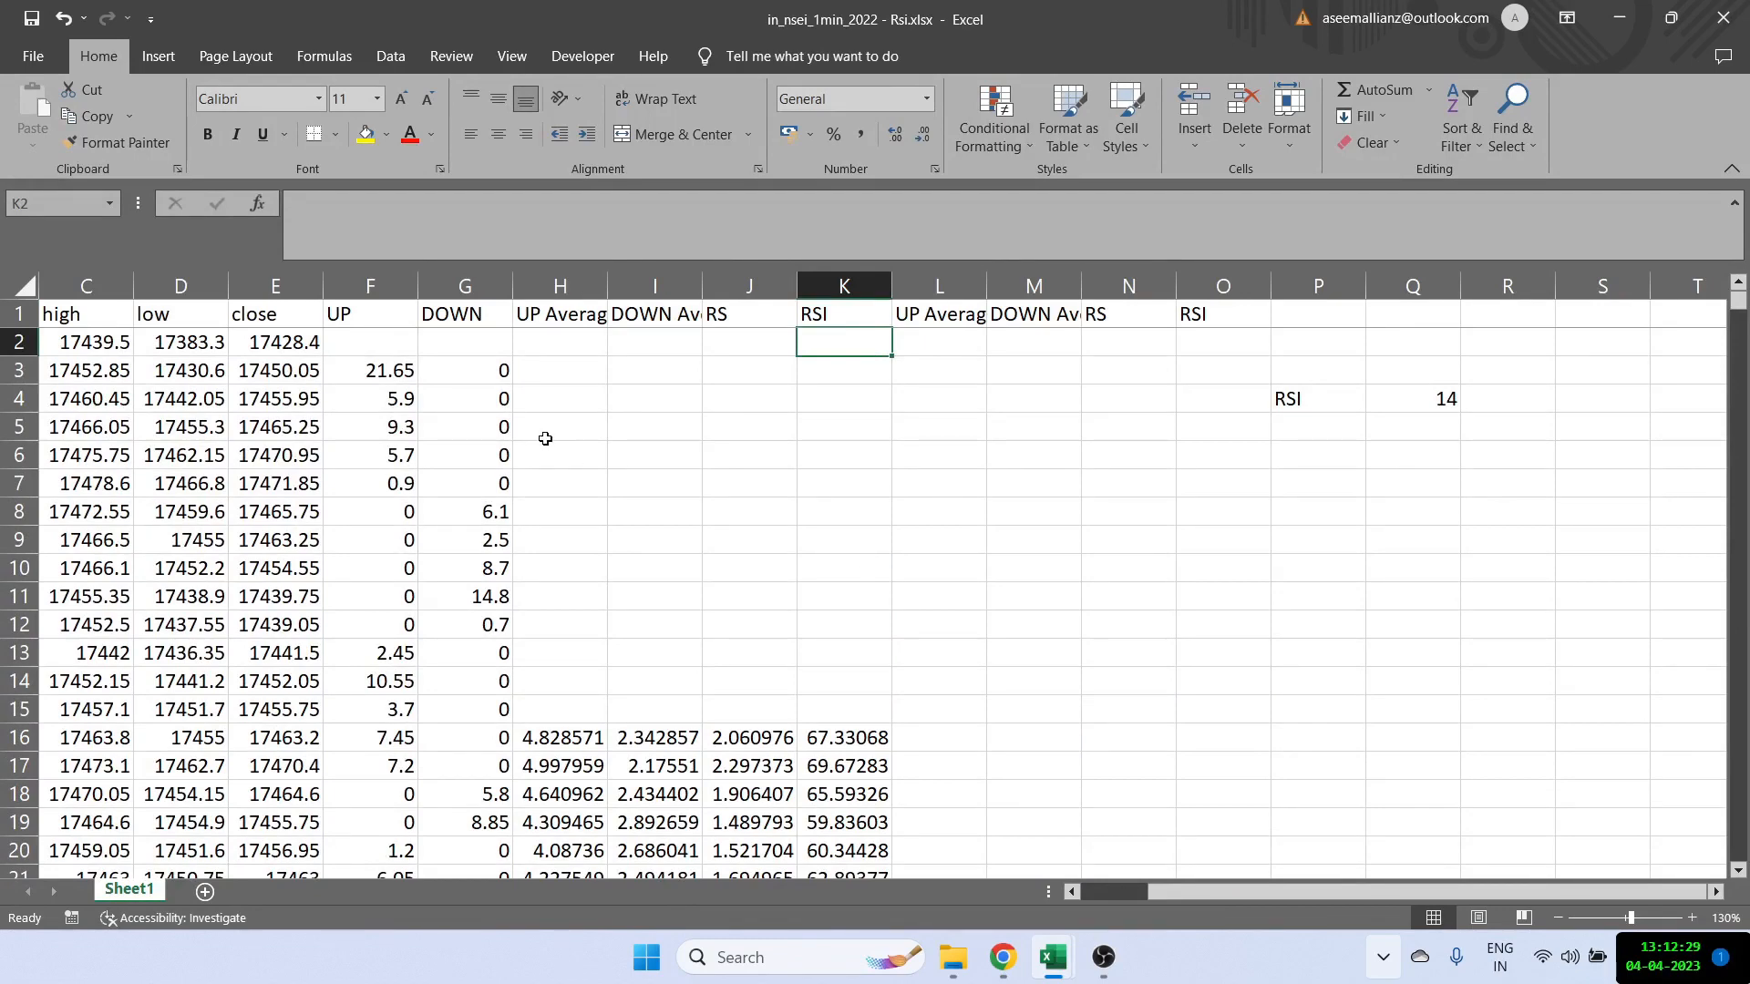
Step: Return to column A at the top and select the first UP average in H16
scroll(left, 3)
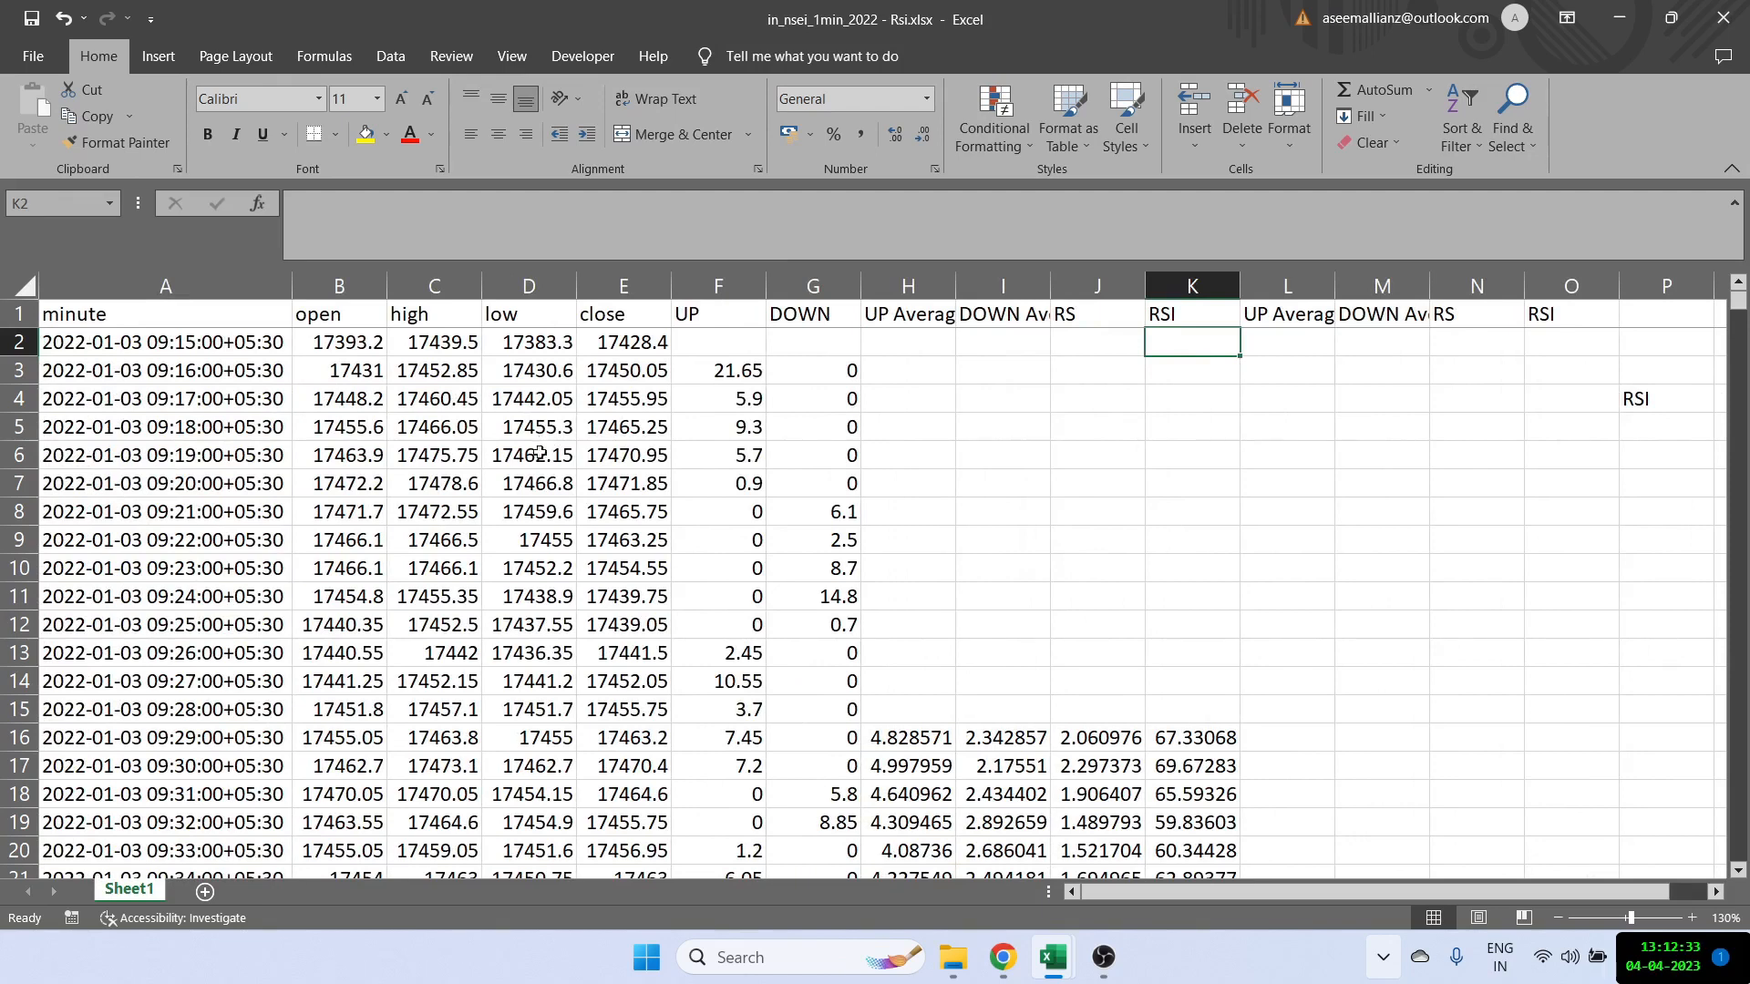
mouse_move(867, 694)
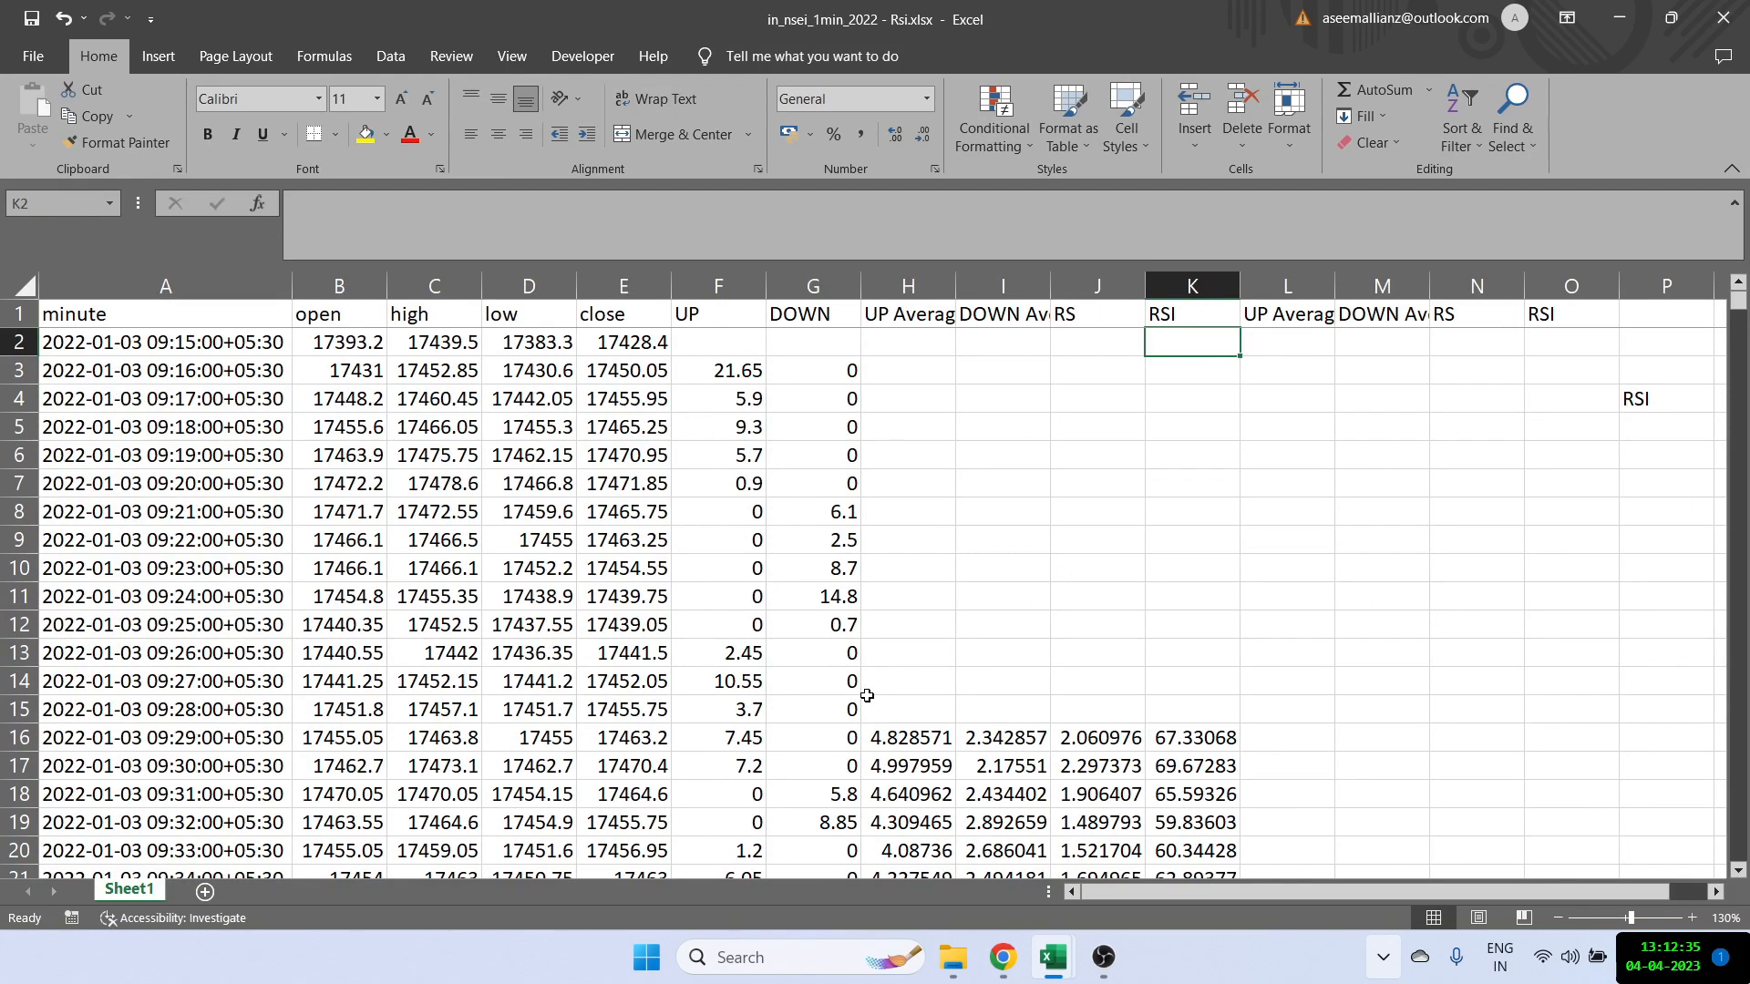
click(907, 736)
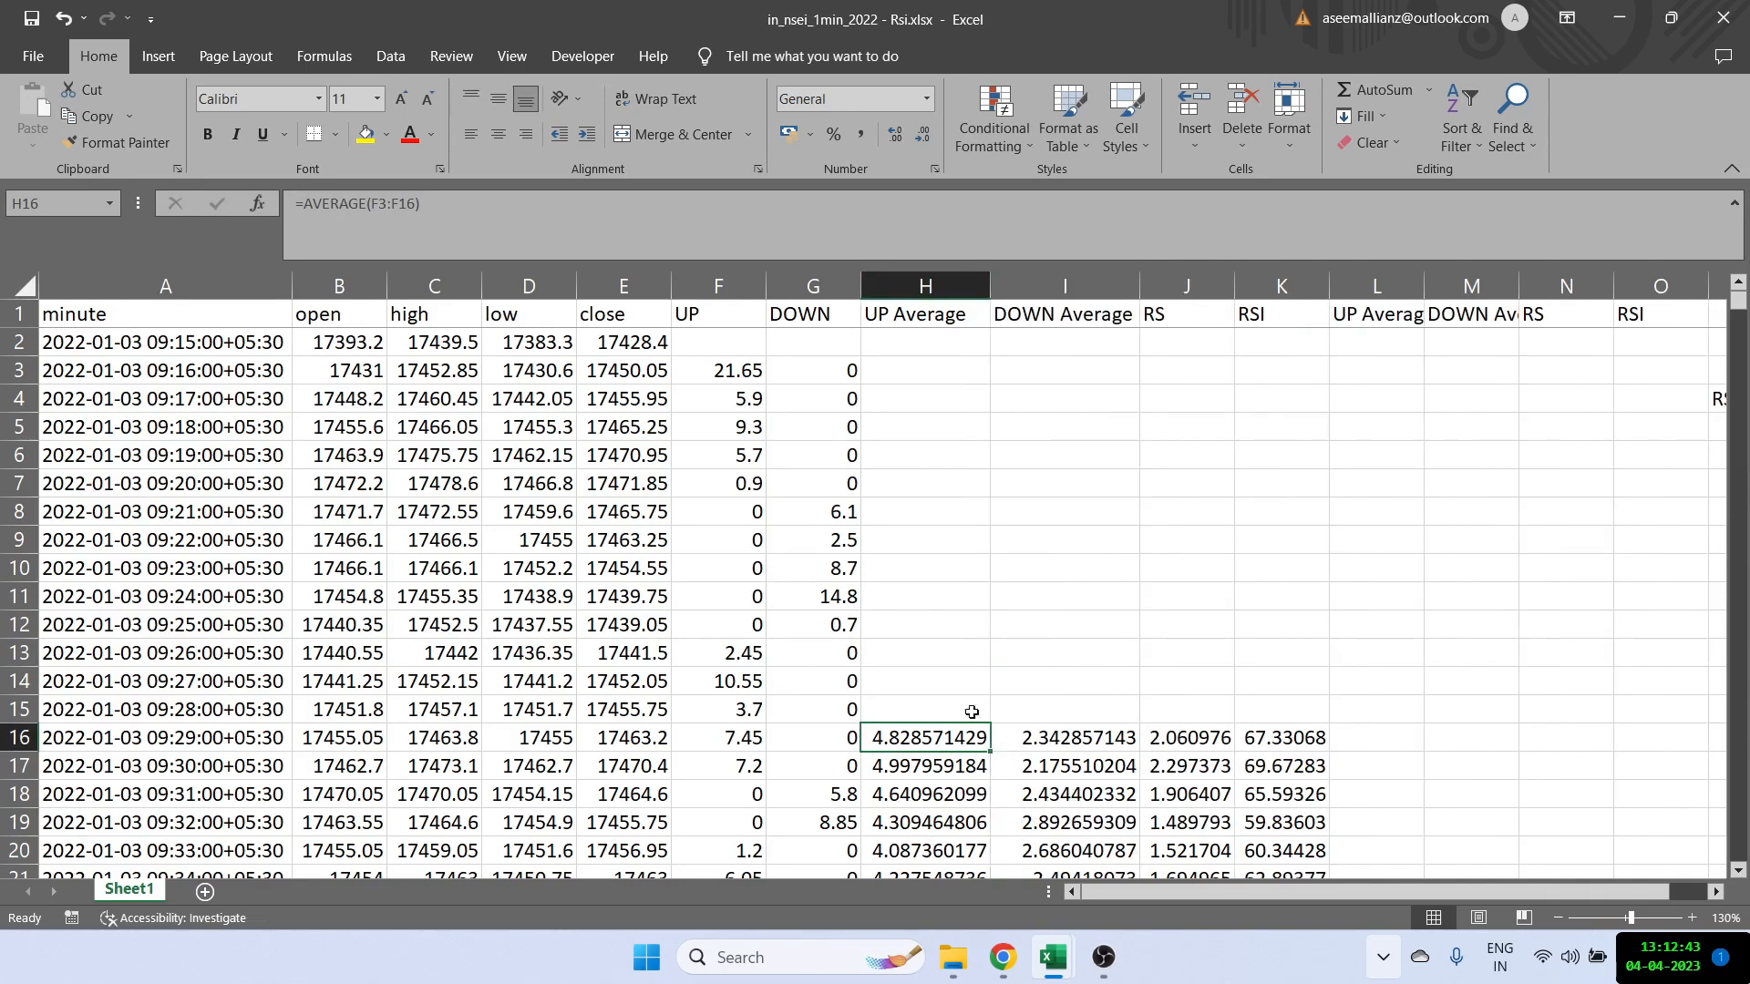
Step: Inspect the first UP and DOWN average formulas in H16/I16, then H17 and the UP value in F17
double_click(924, 736)
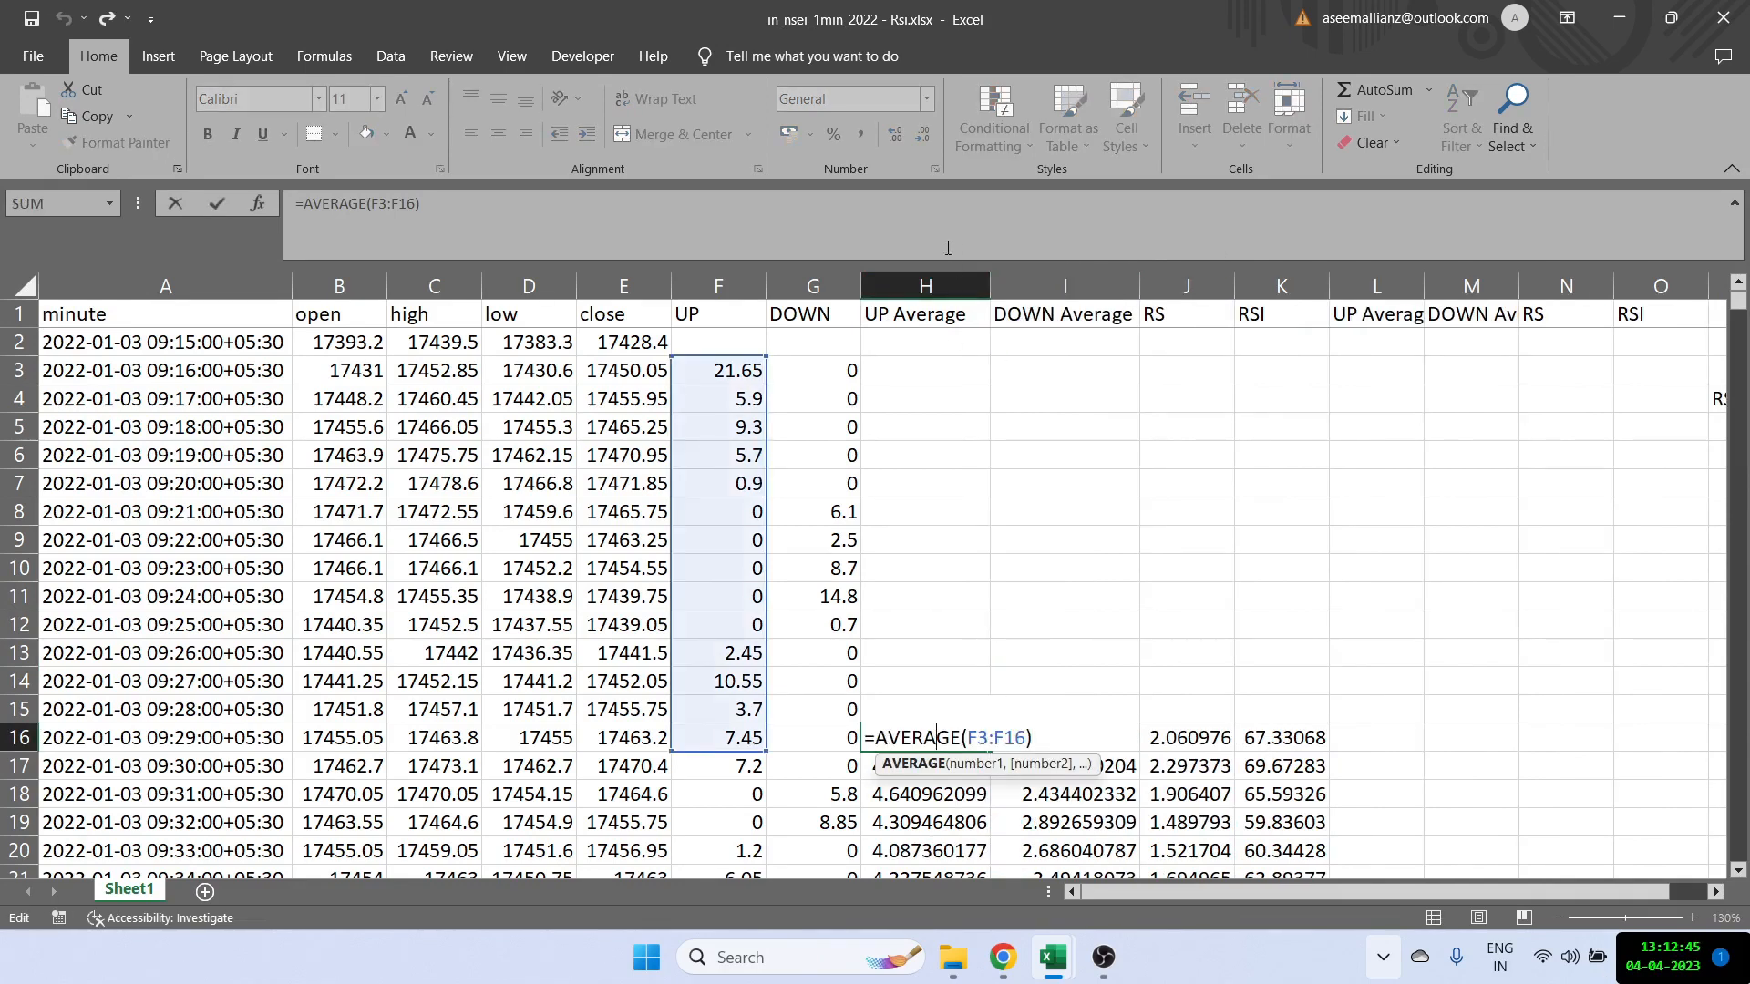
click(718, 369)
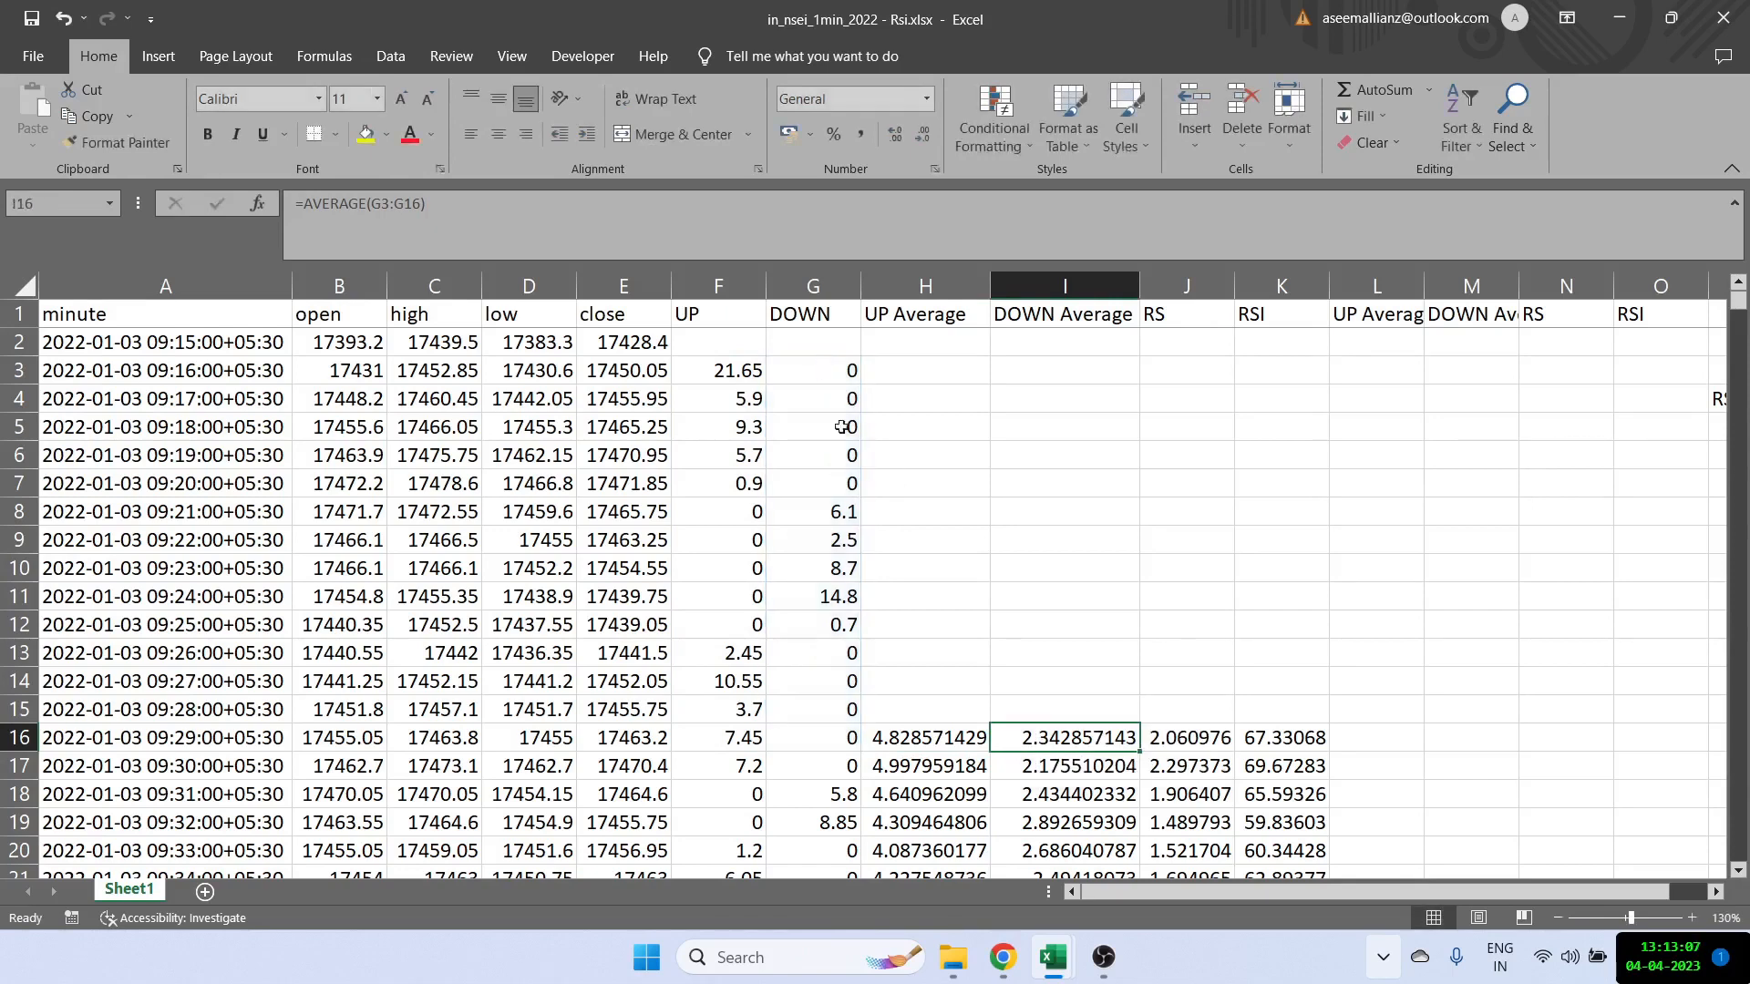
click(924, 765)
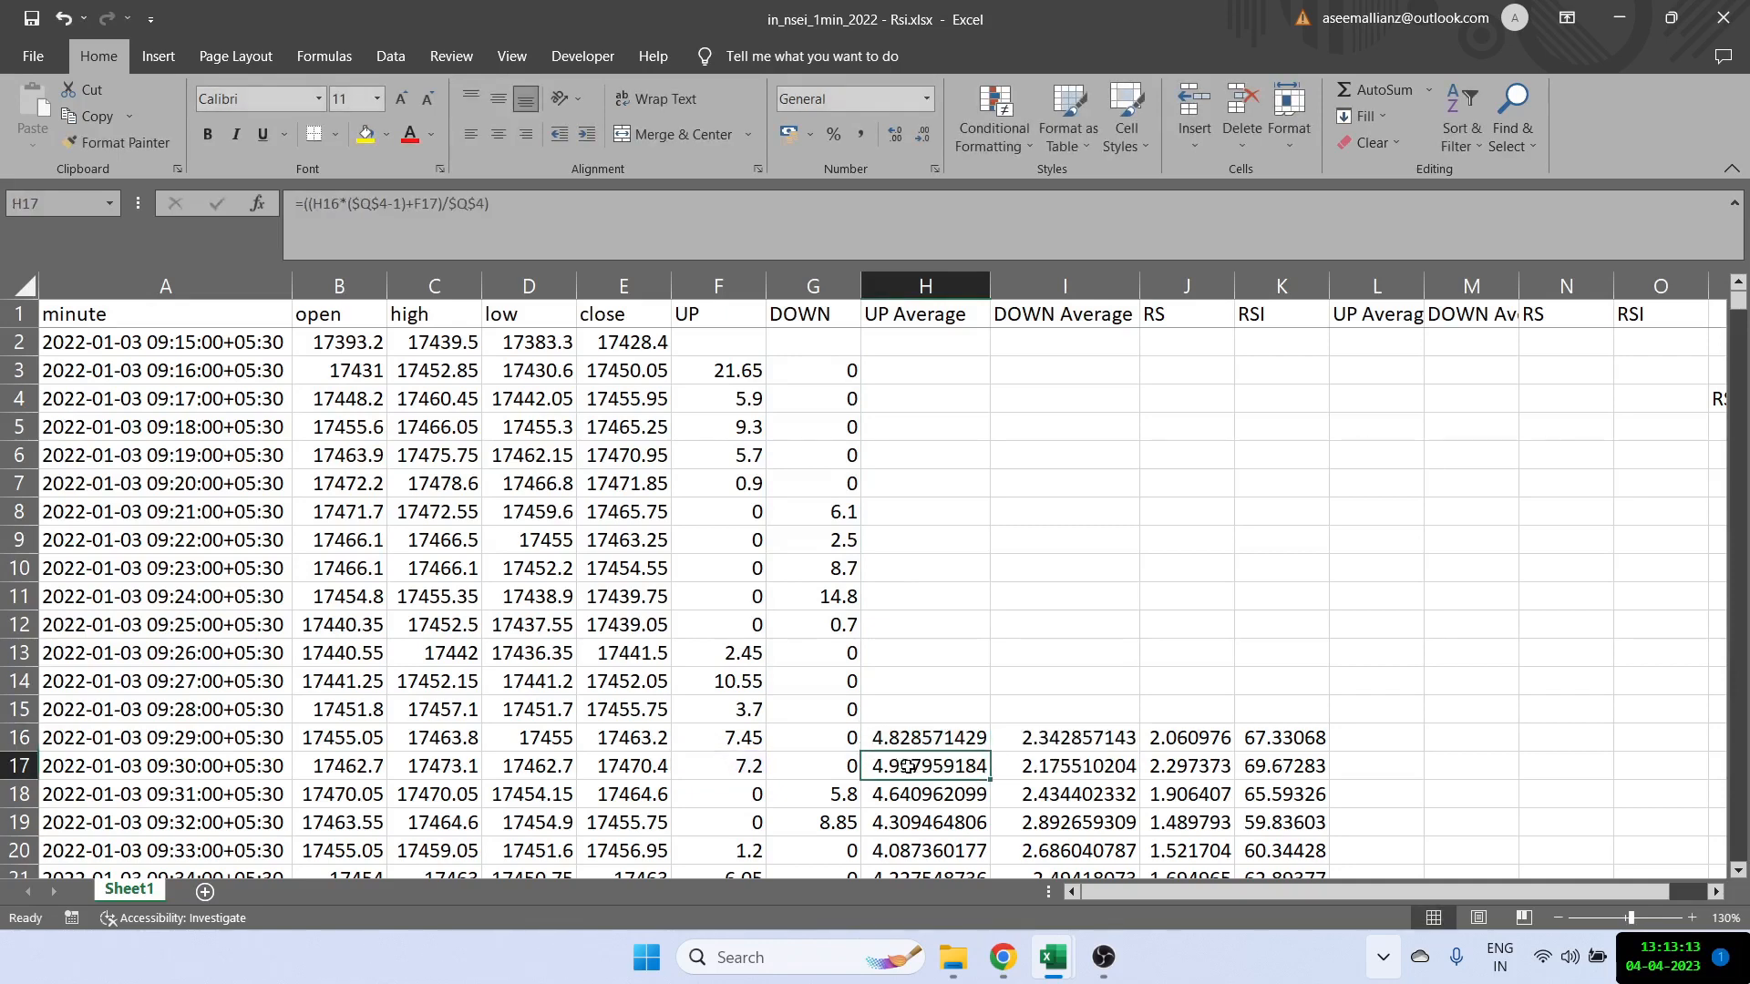
click(718, 766)
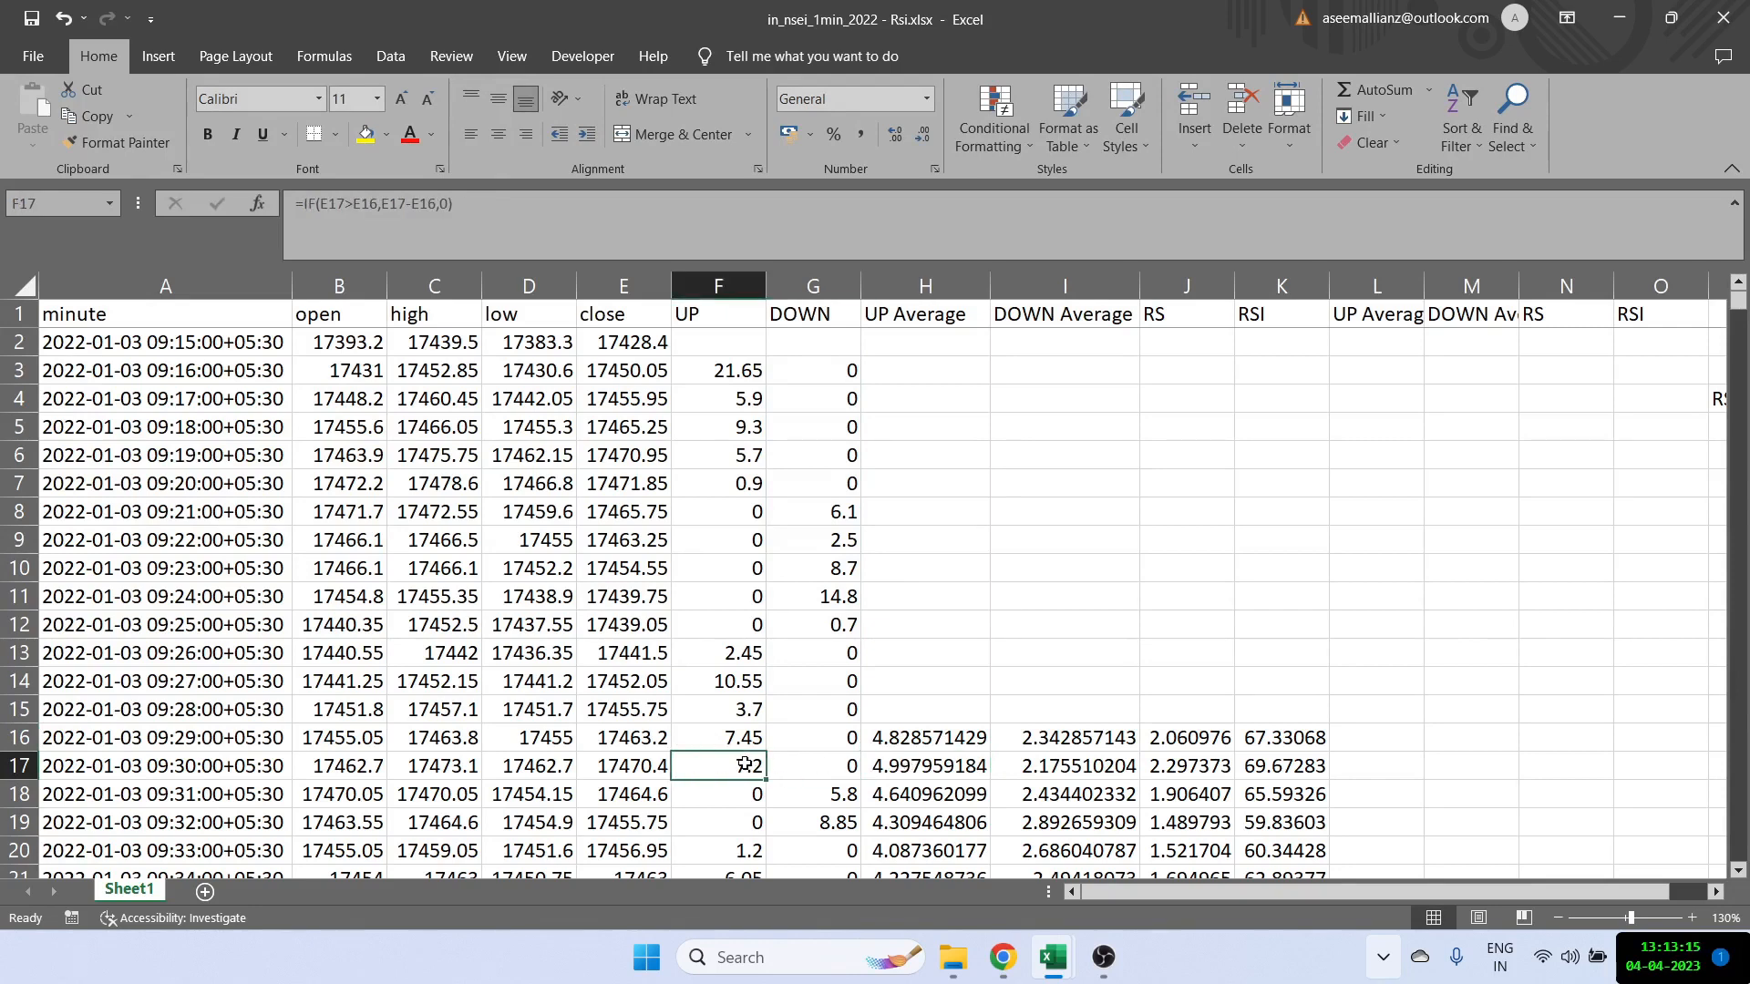
Step: Review row 17's smoothed UP/DOWN averages, RS and RSI formulas (RSI 69.67283)
click(924, 766)
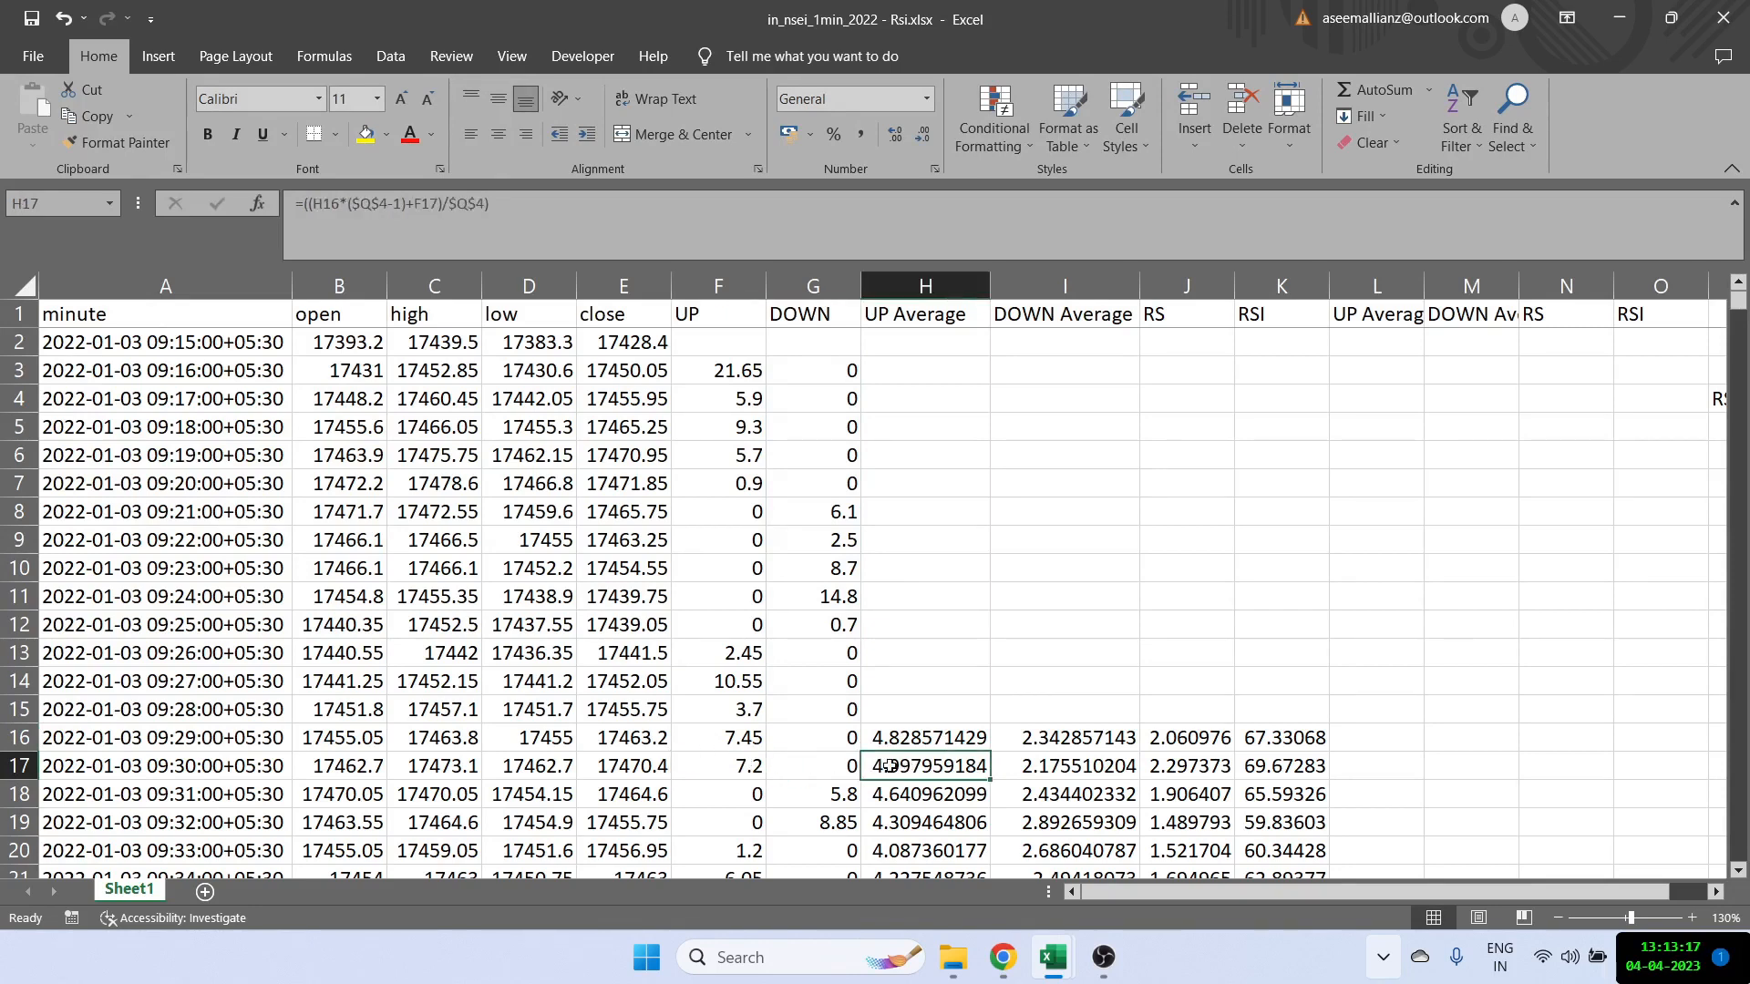
click(1063, 766)
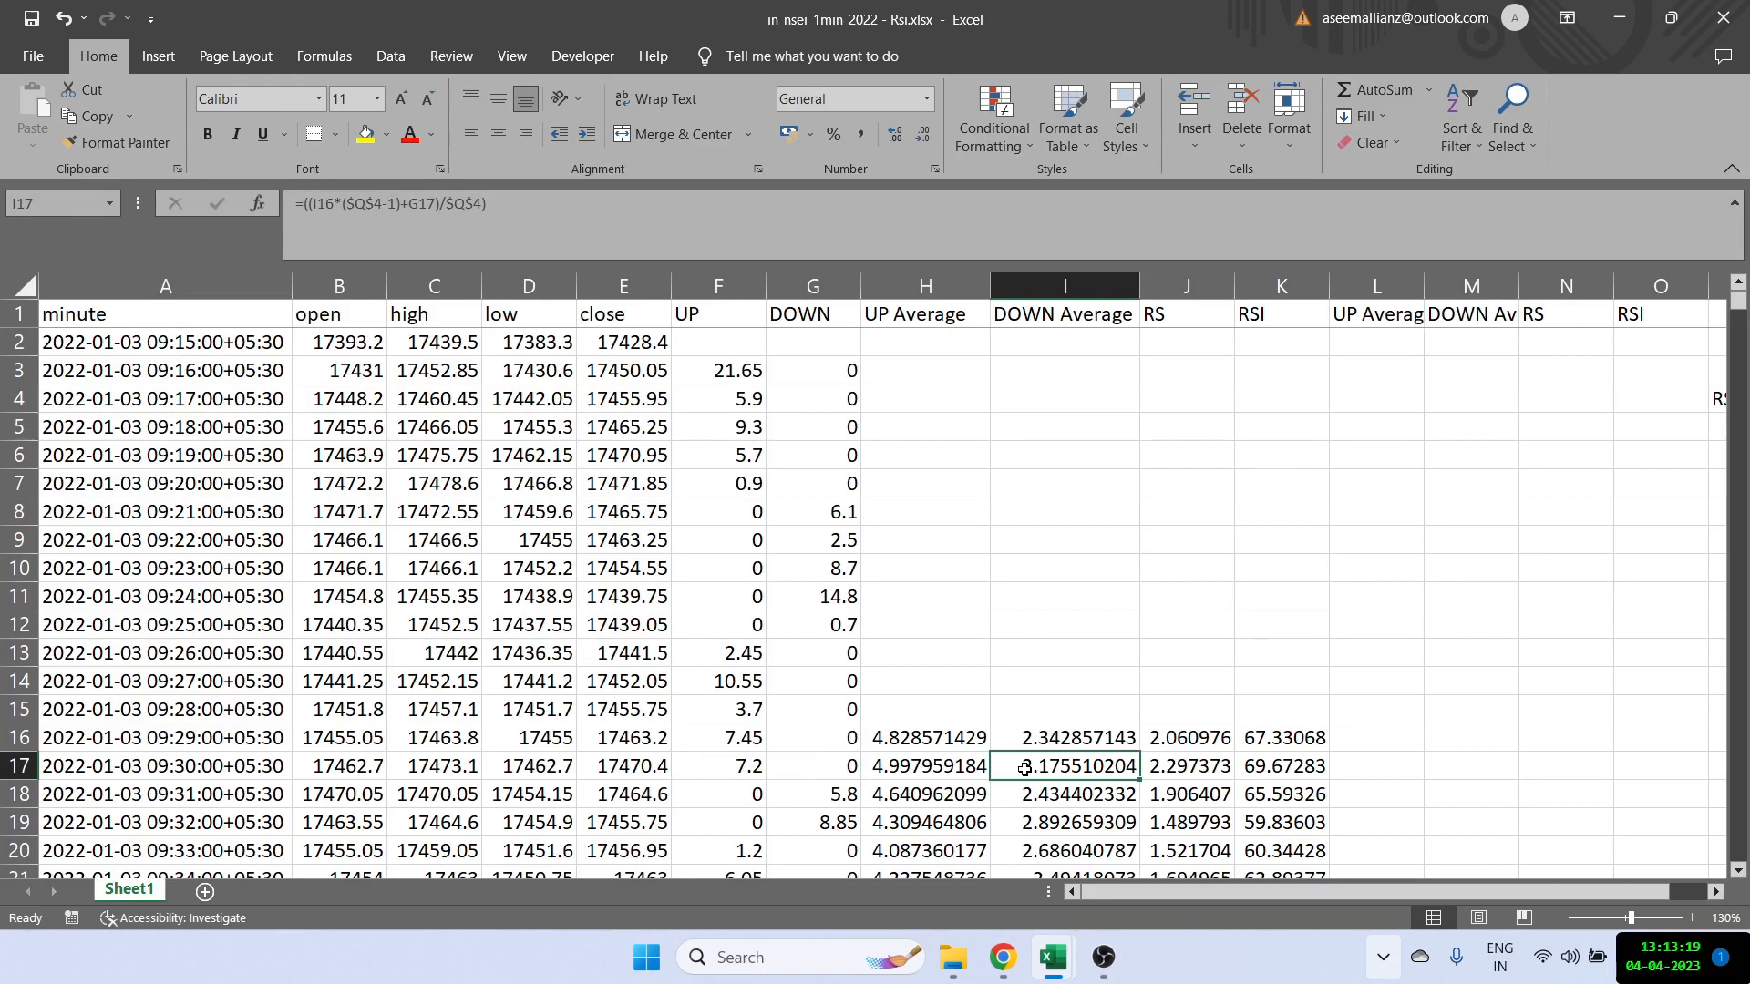
click(1187, 765)
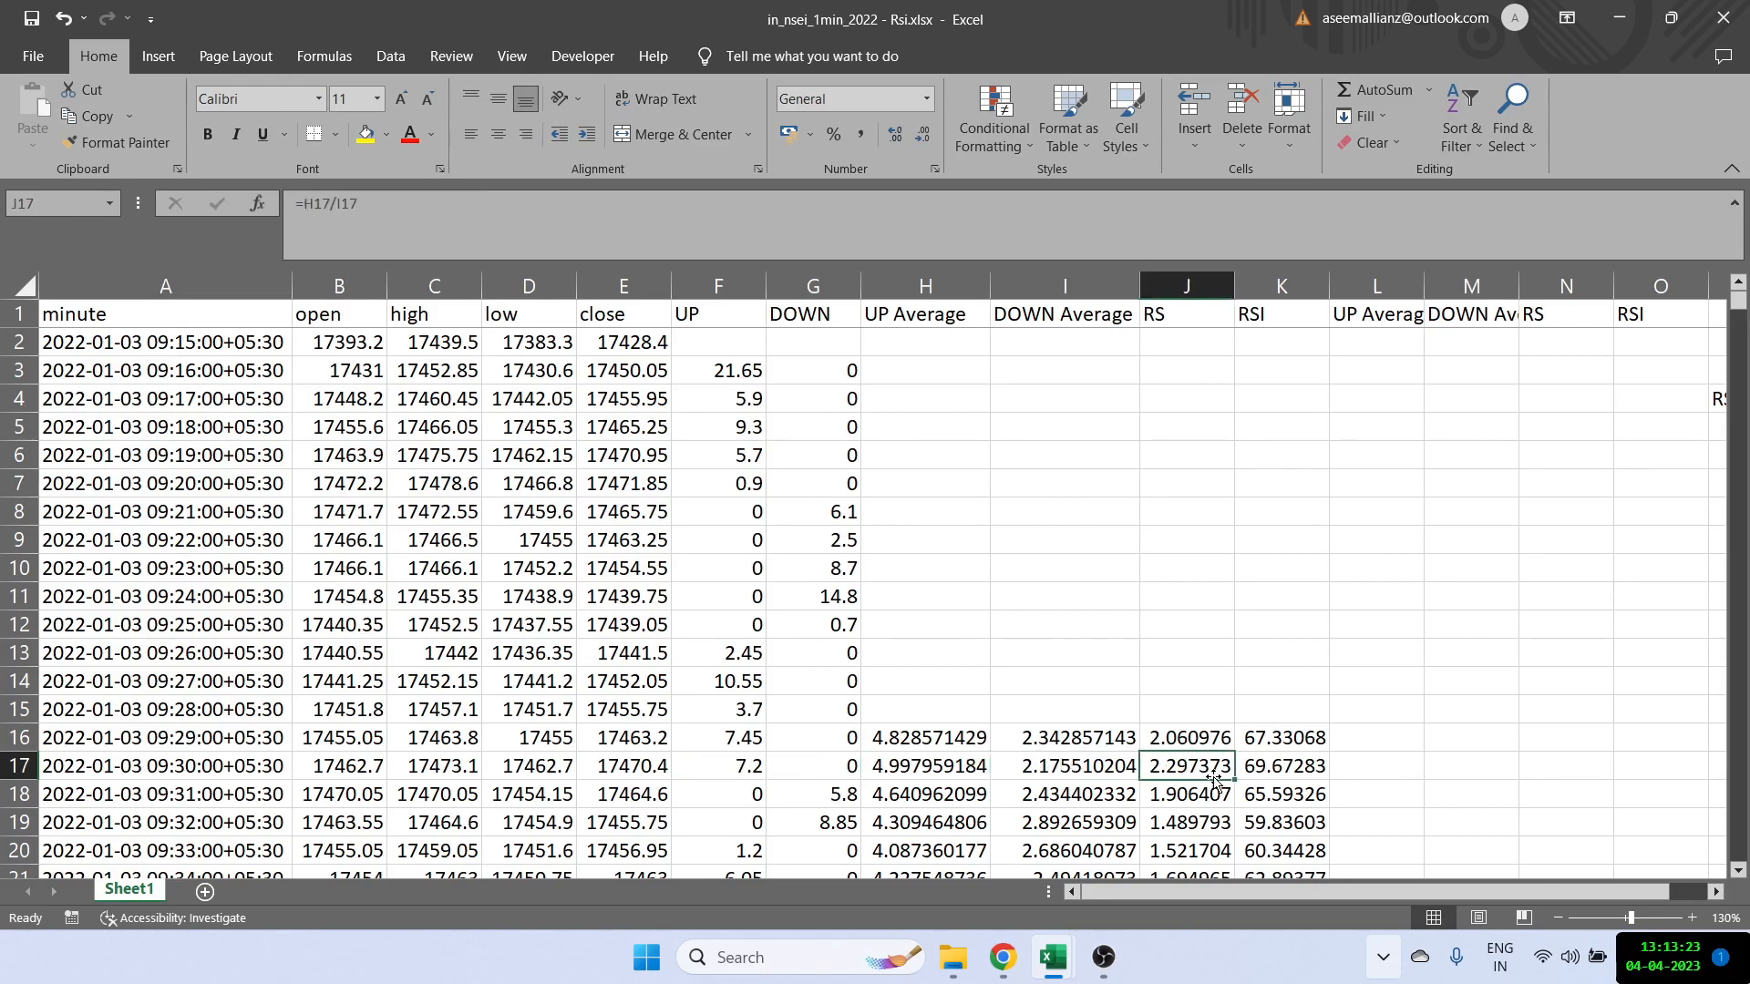
click(1281, 765)
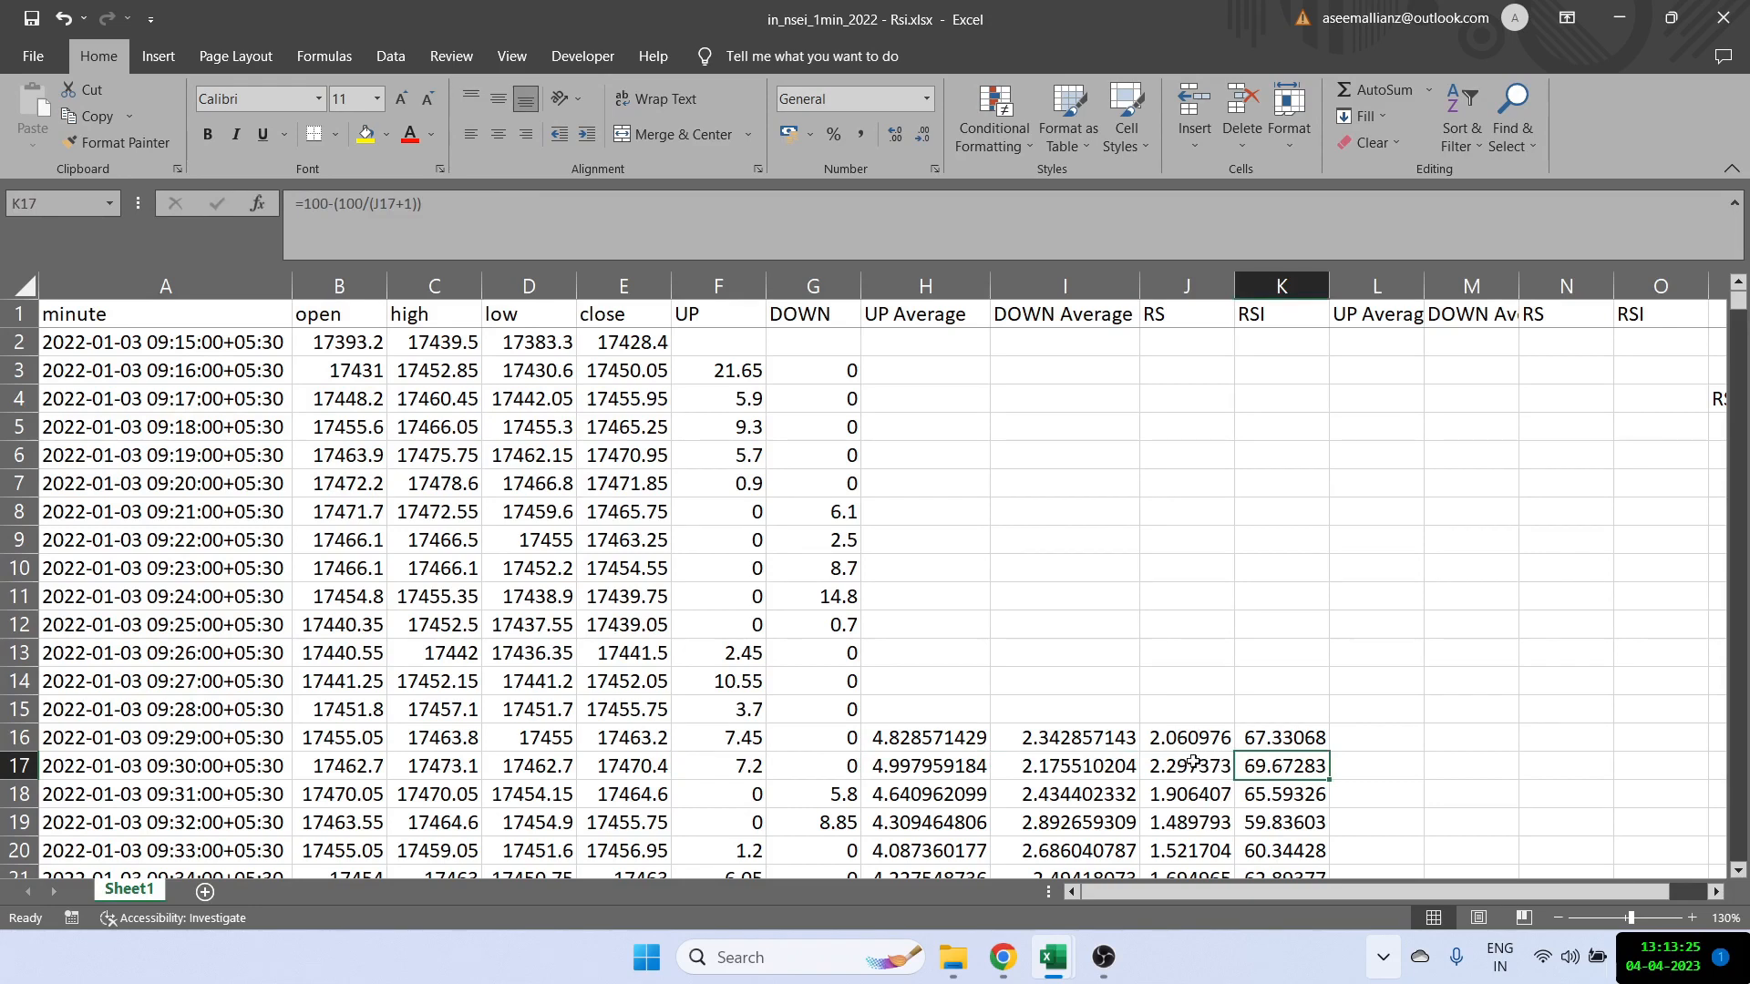